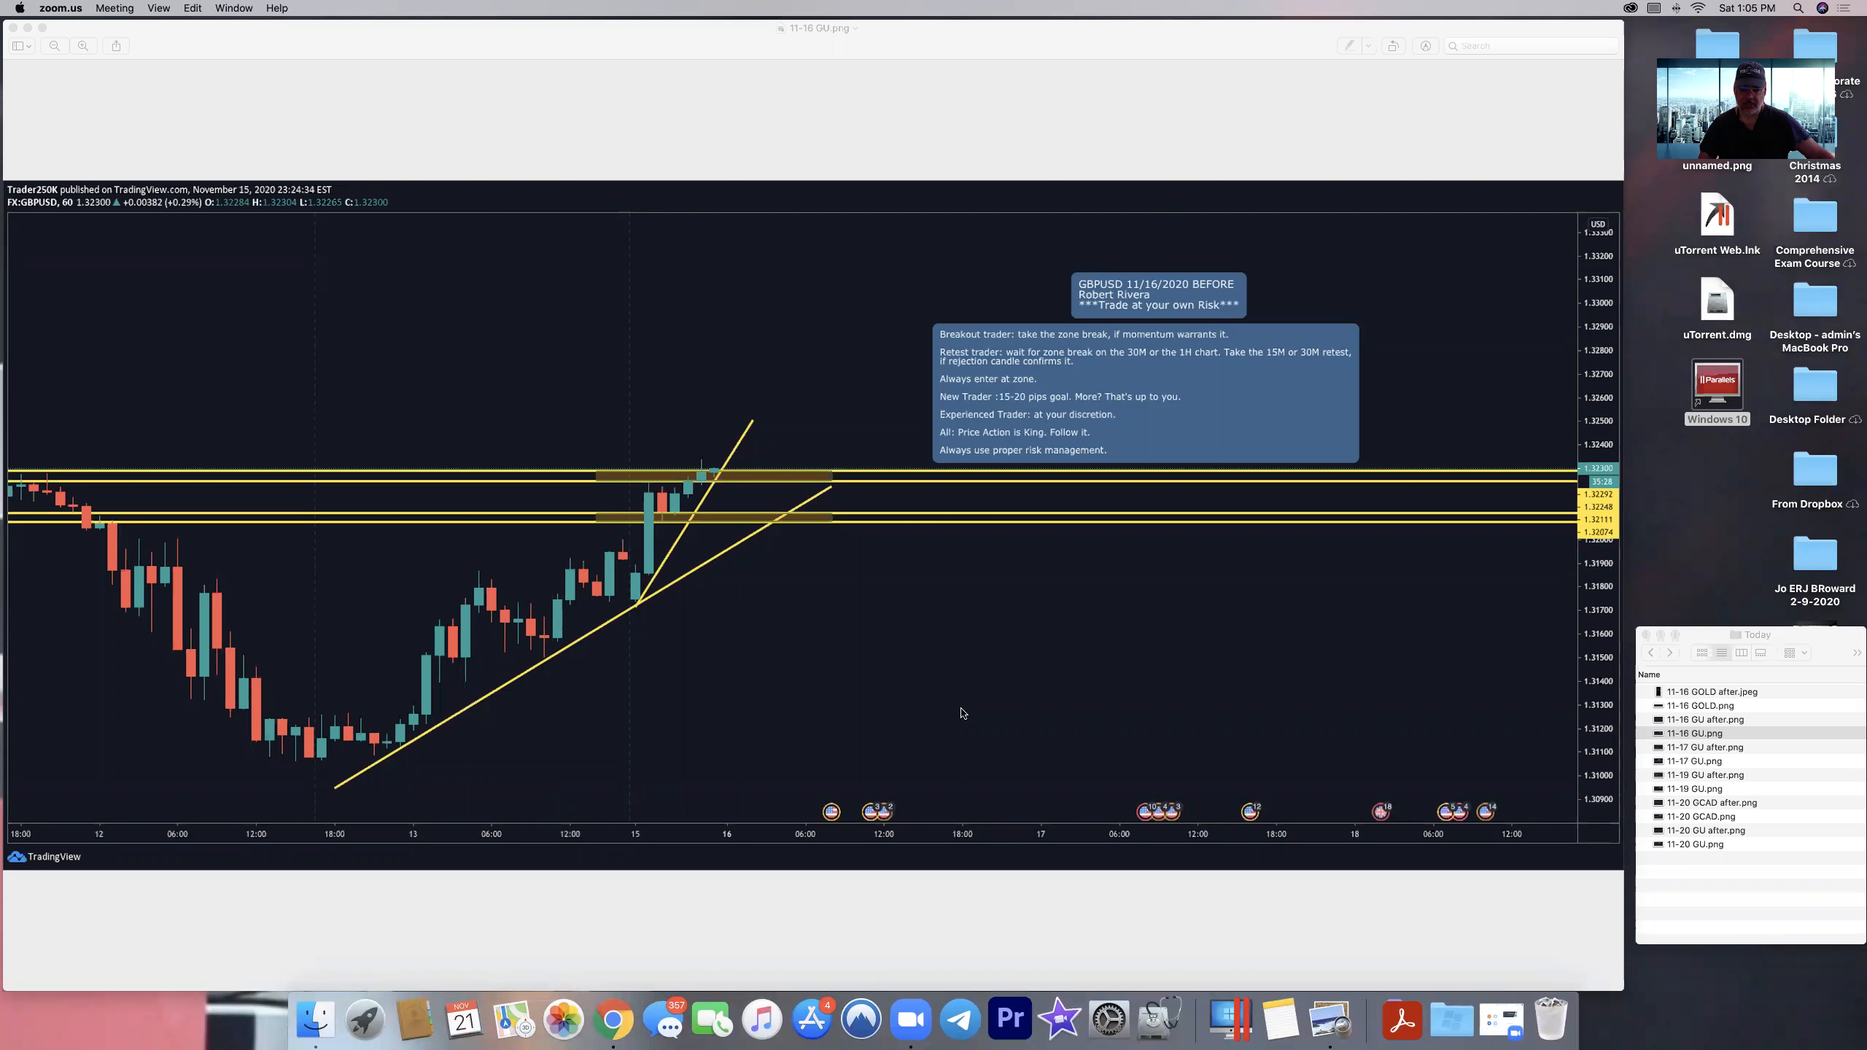
mouse_move(1024, 709)
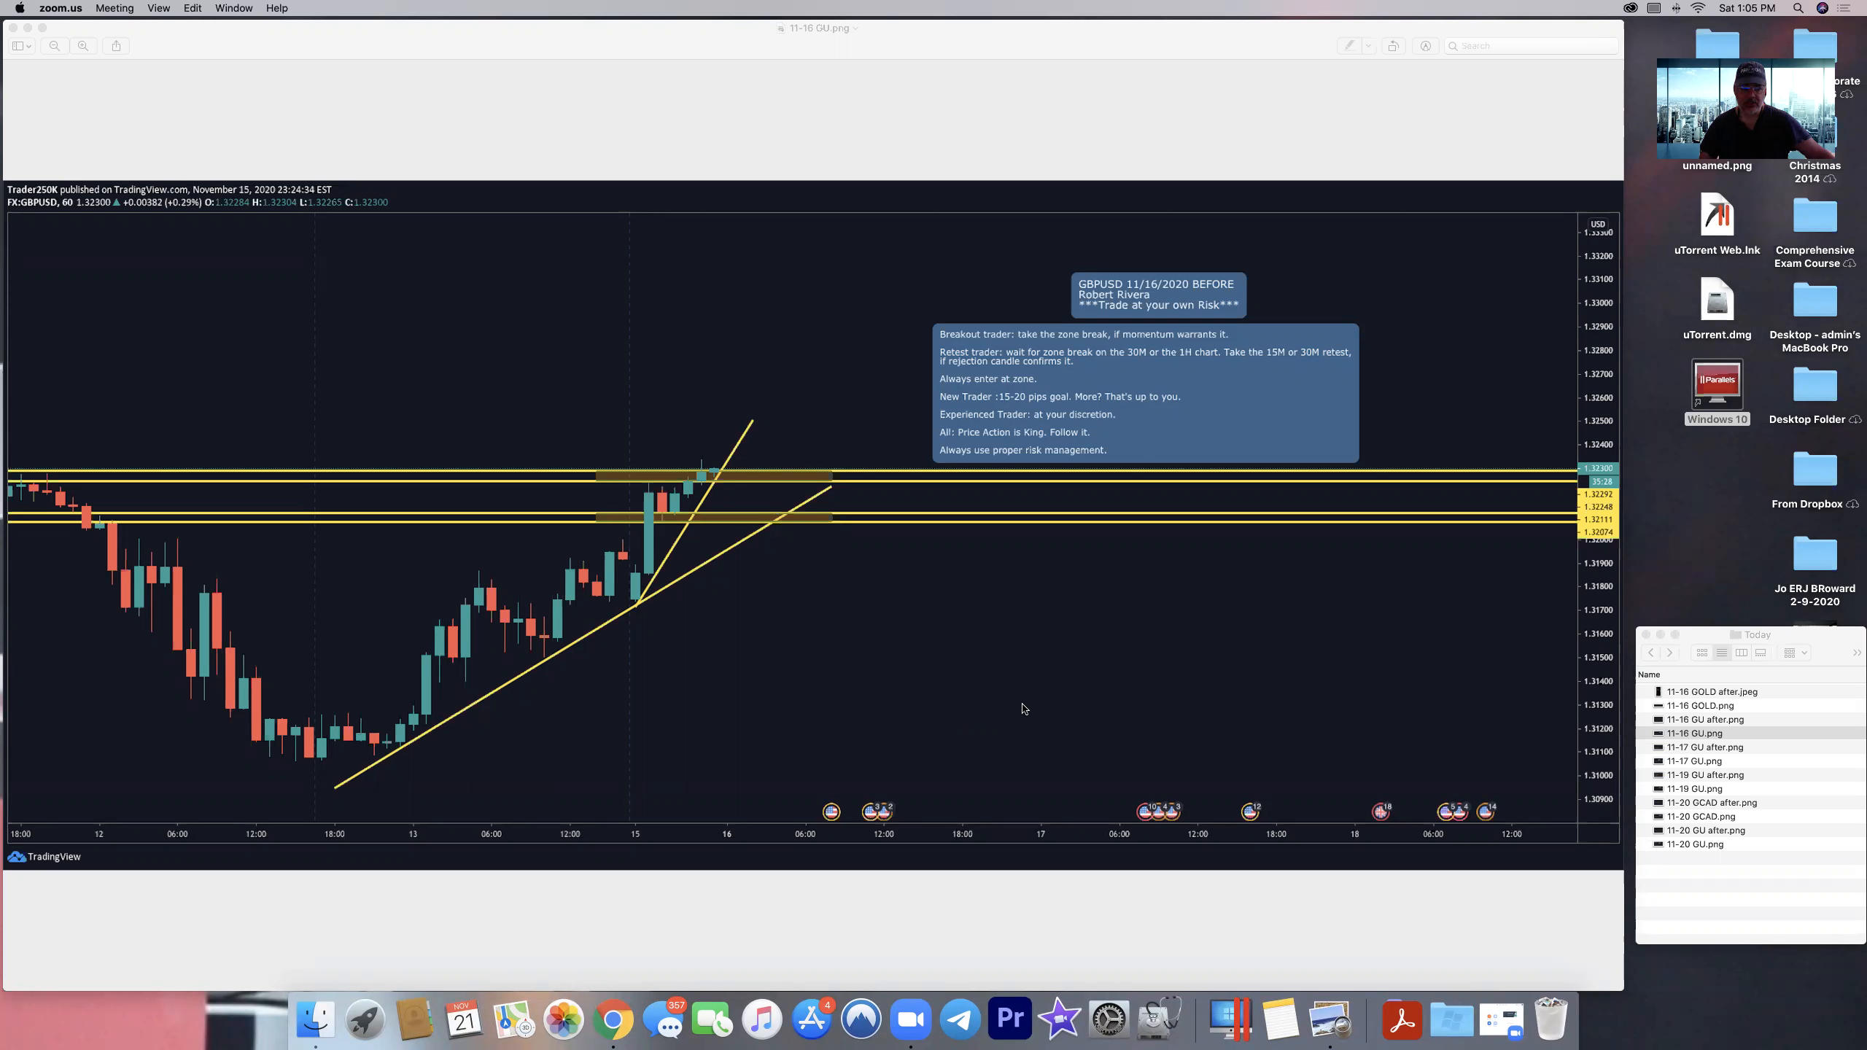
mouse_move(712, 464)
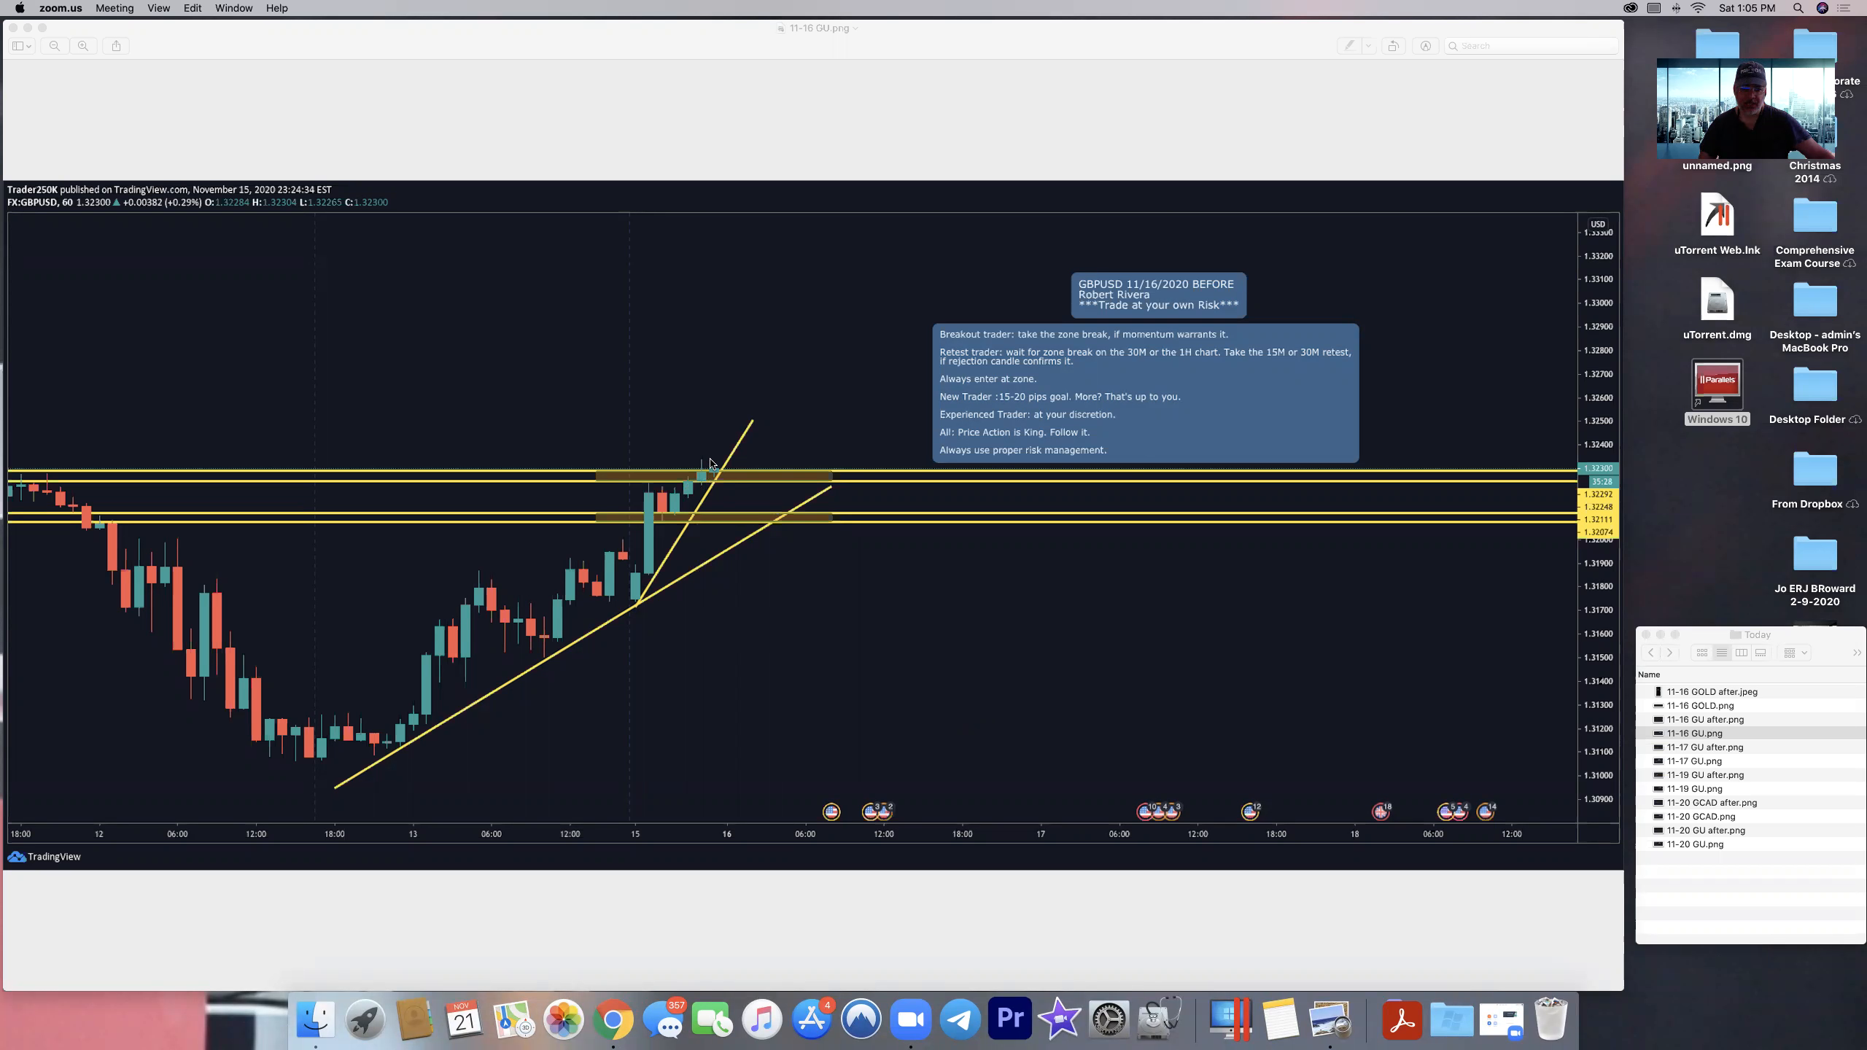
mouse_move(627, 585)
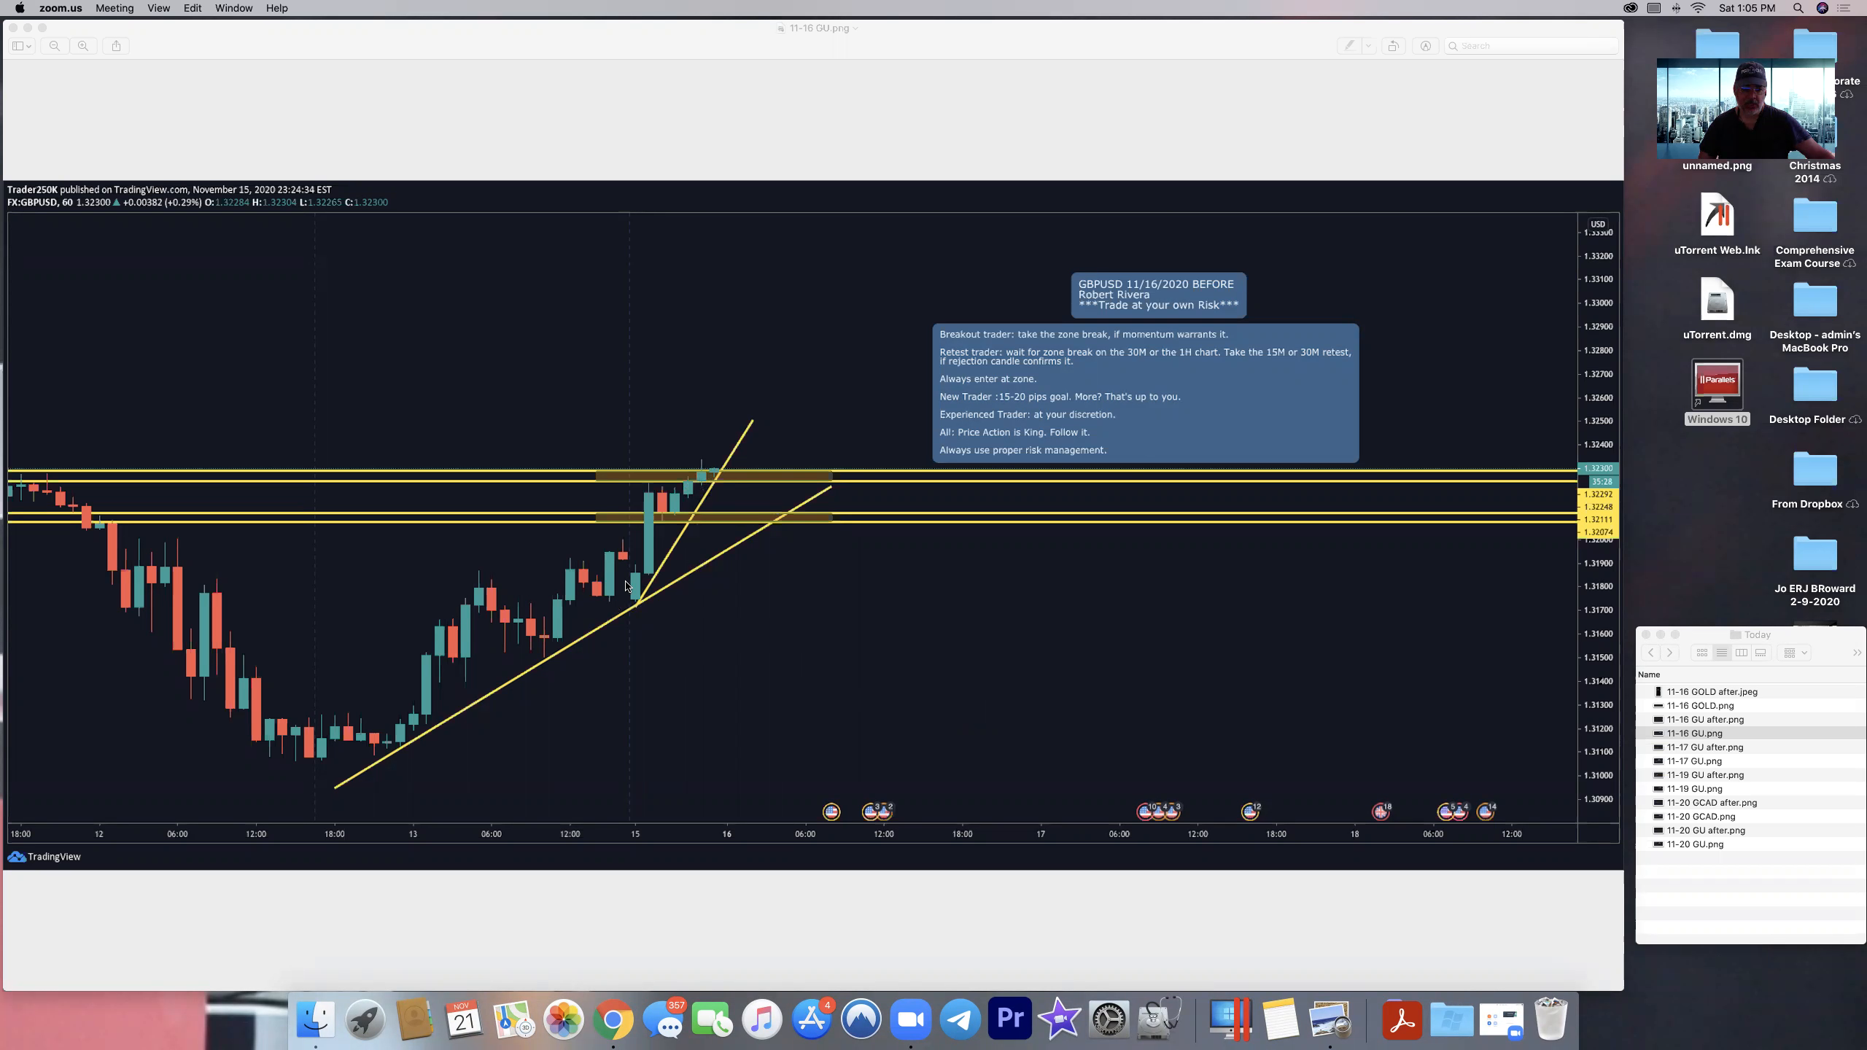
mouse_move(635, 556)
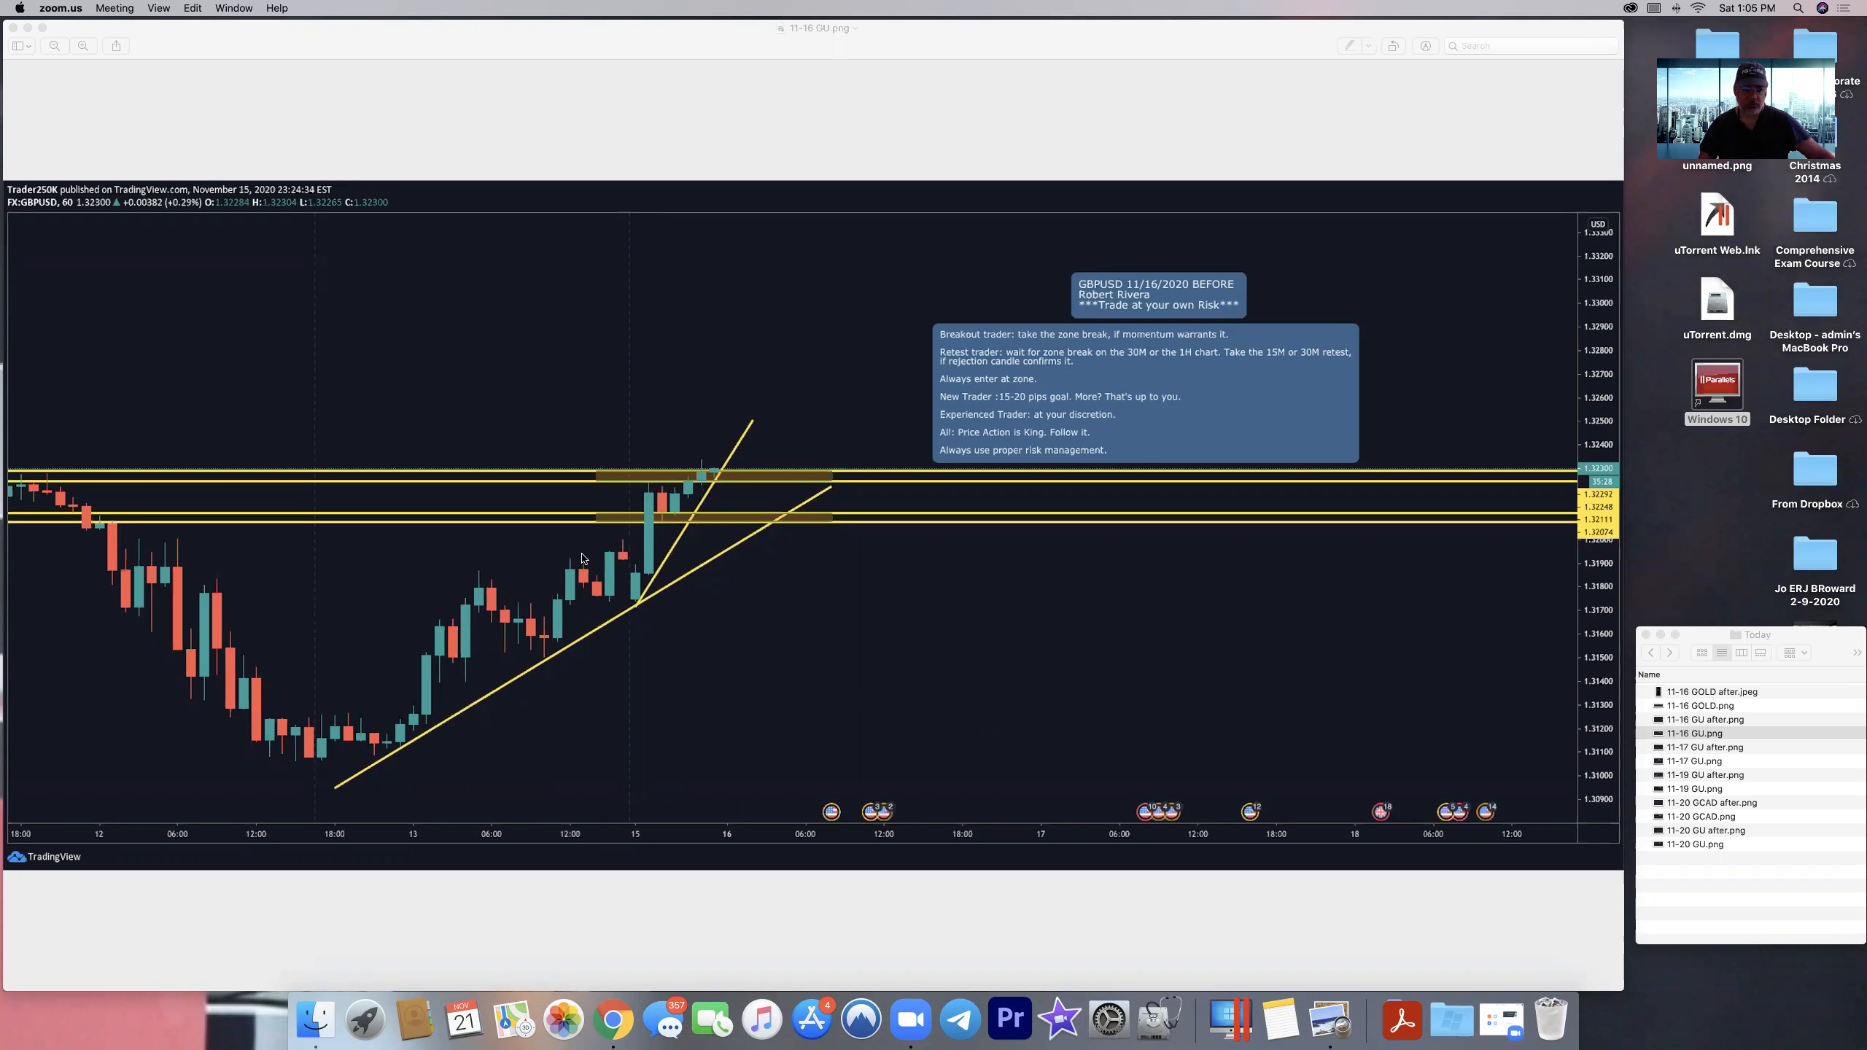
mouse_move(604, 560)
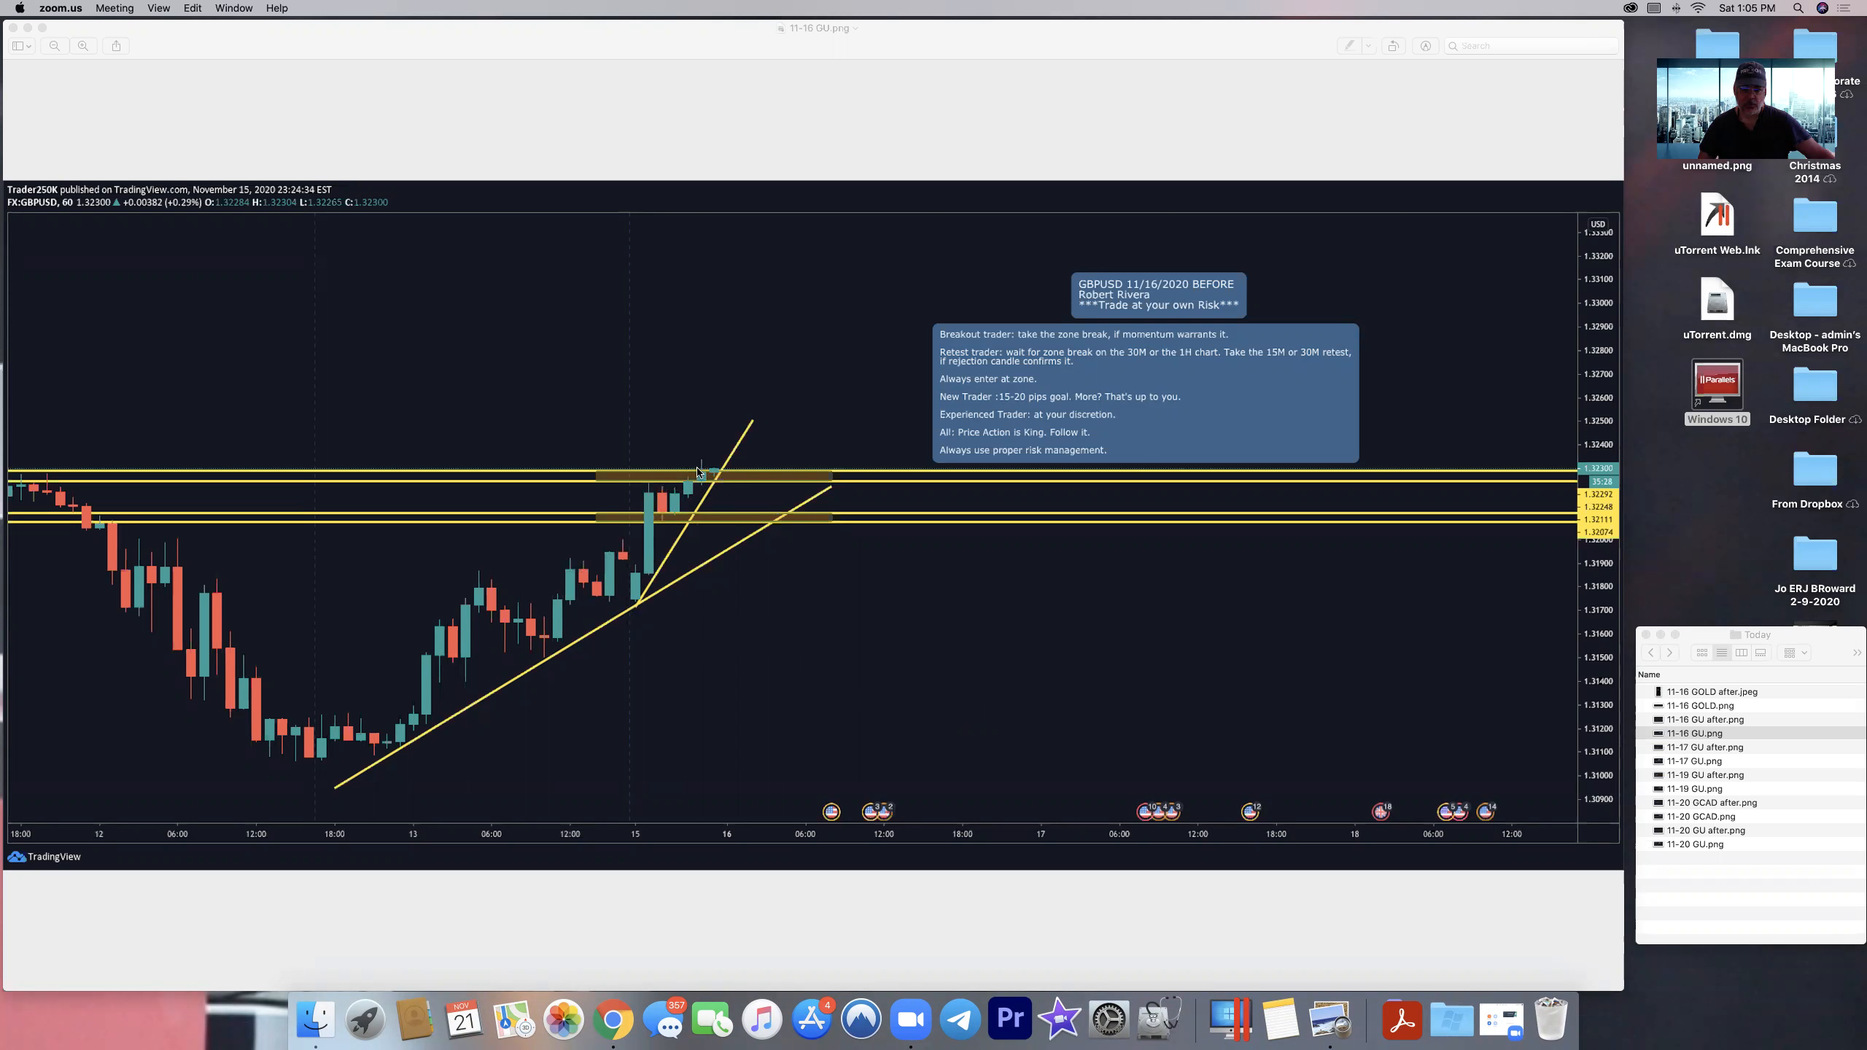
mouse_move(911, 728)
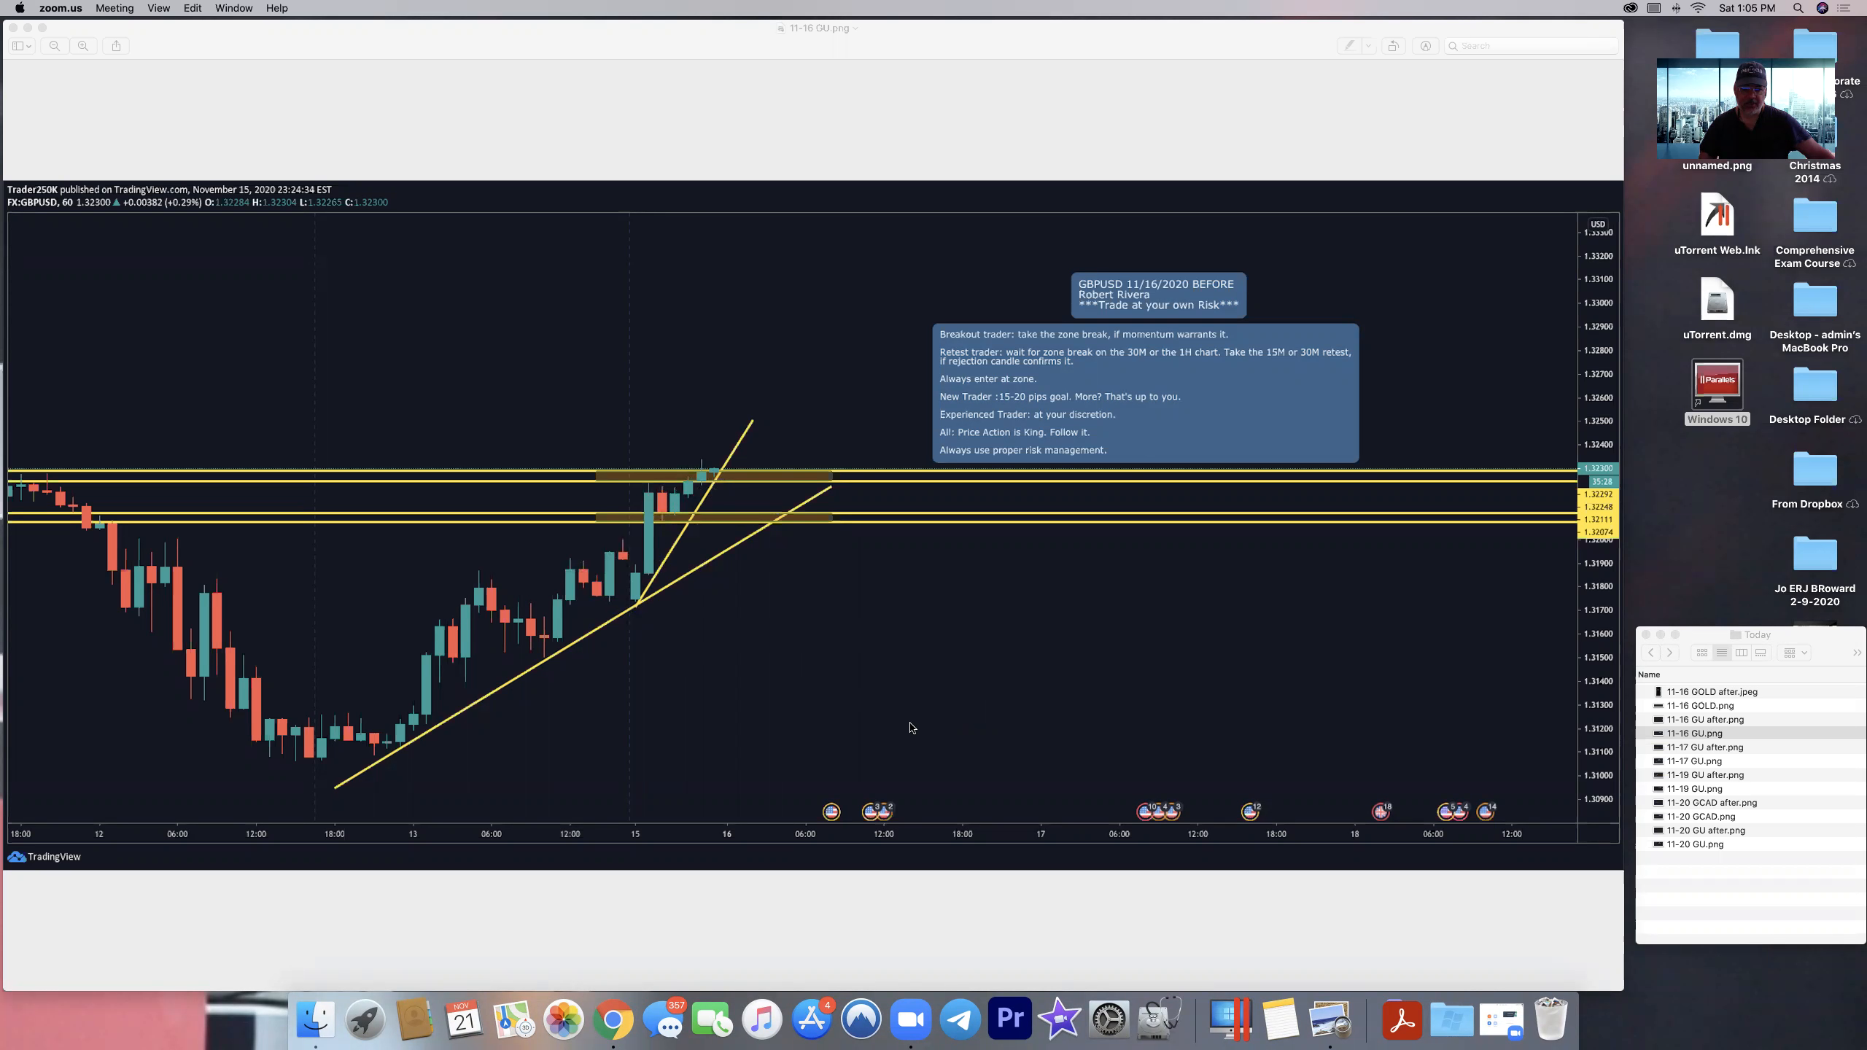
mouse_move(584, 651)
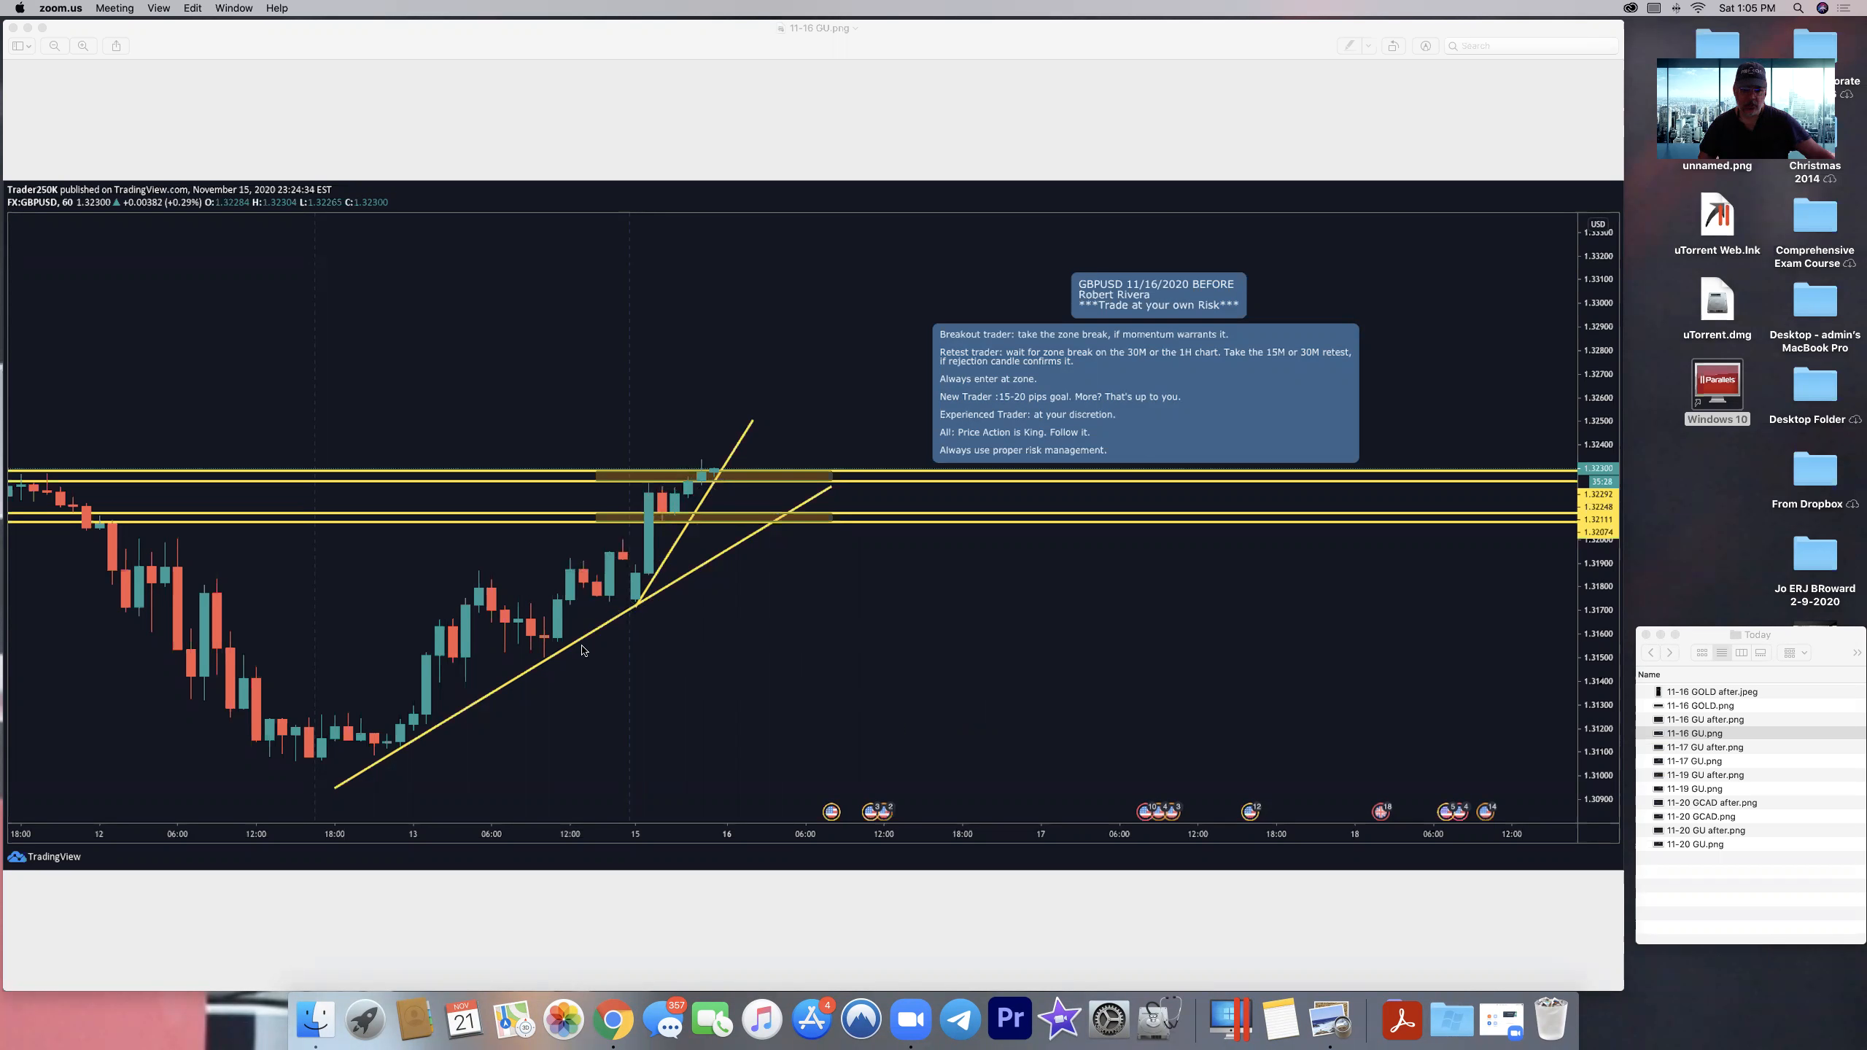
mouse_move(727, 496)
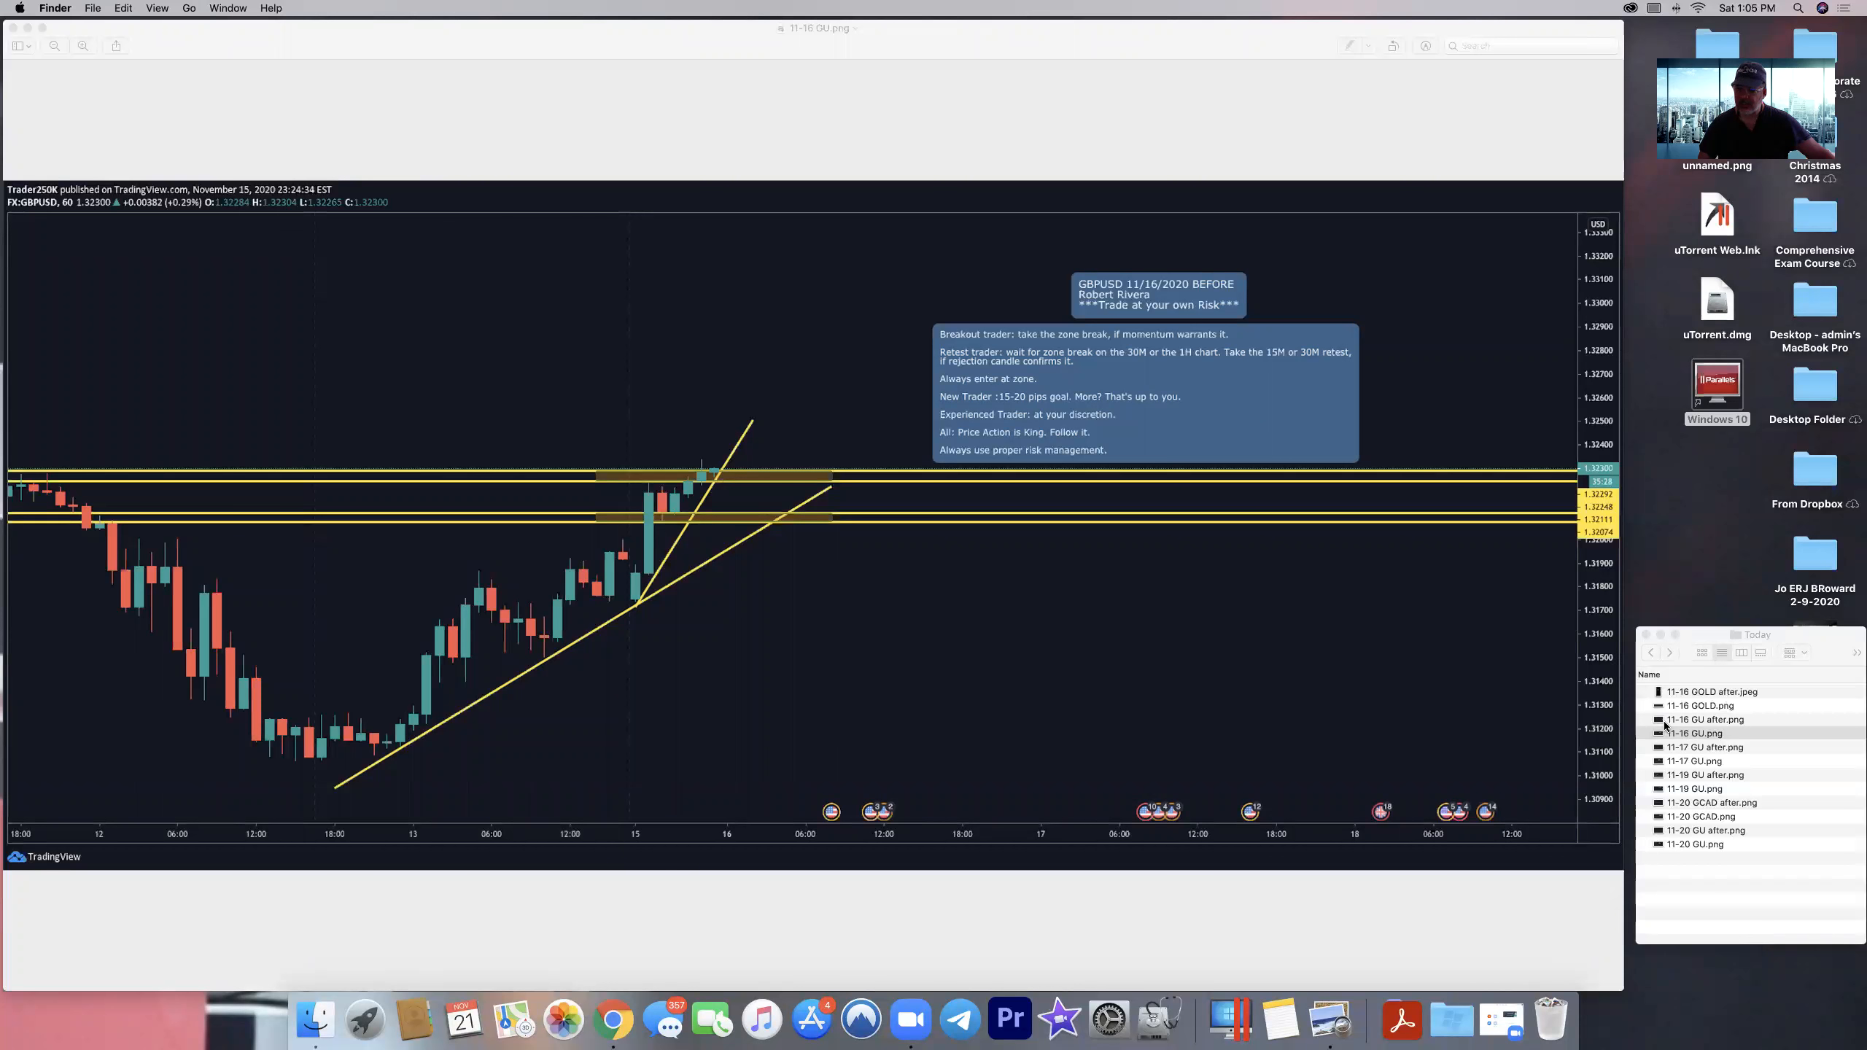
- Review the 11-16 GU after chart, then select the 11-16 GOLD chart file in Finder
double_click(1706, 719)
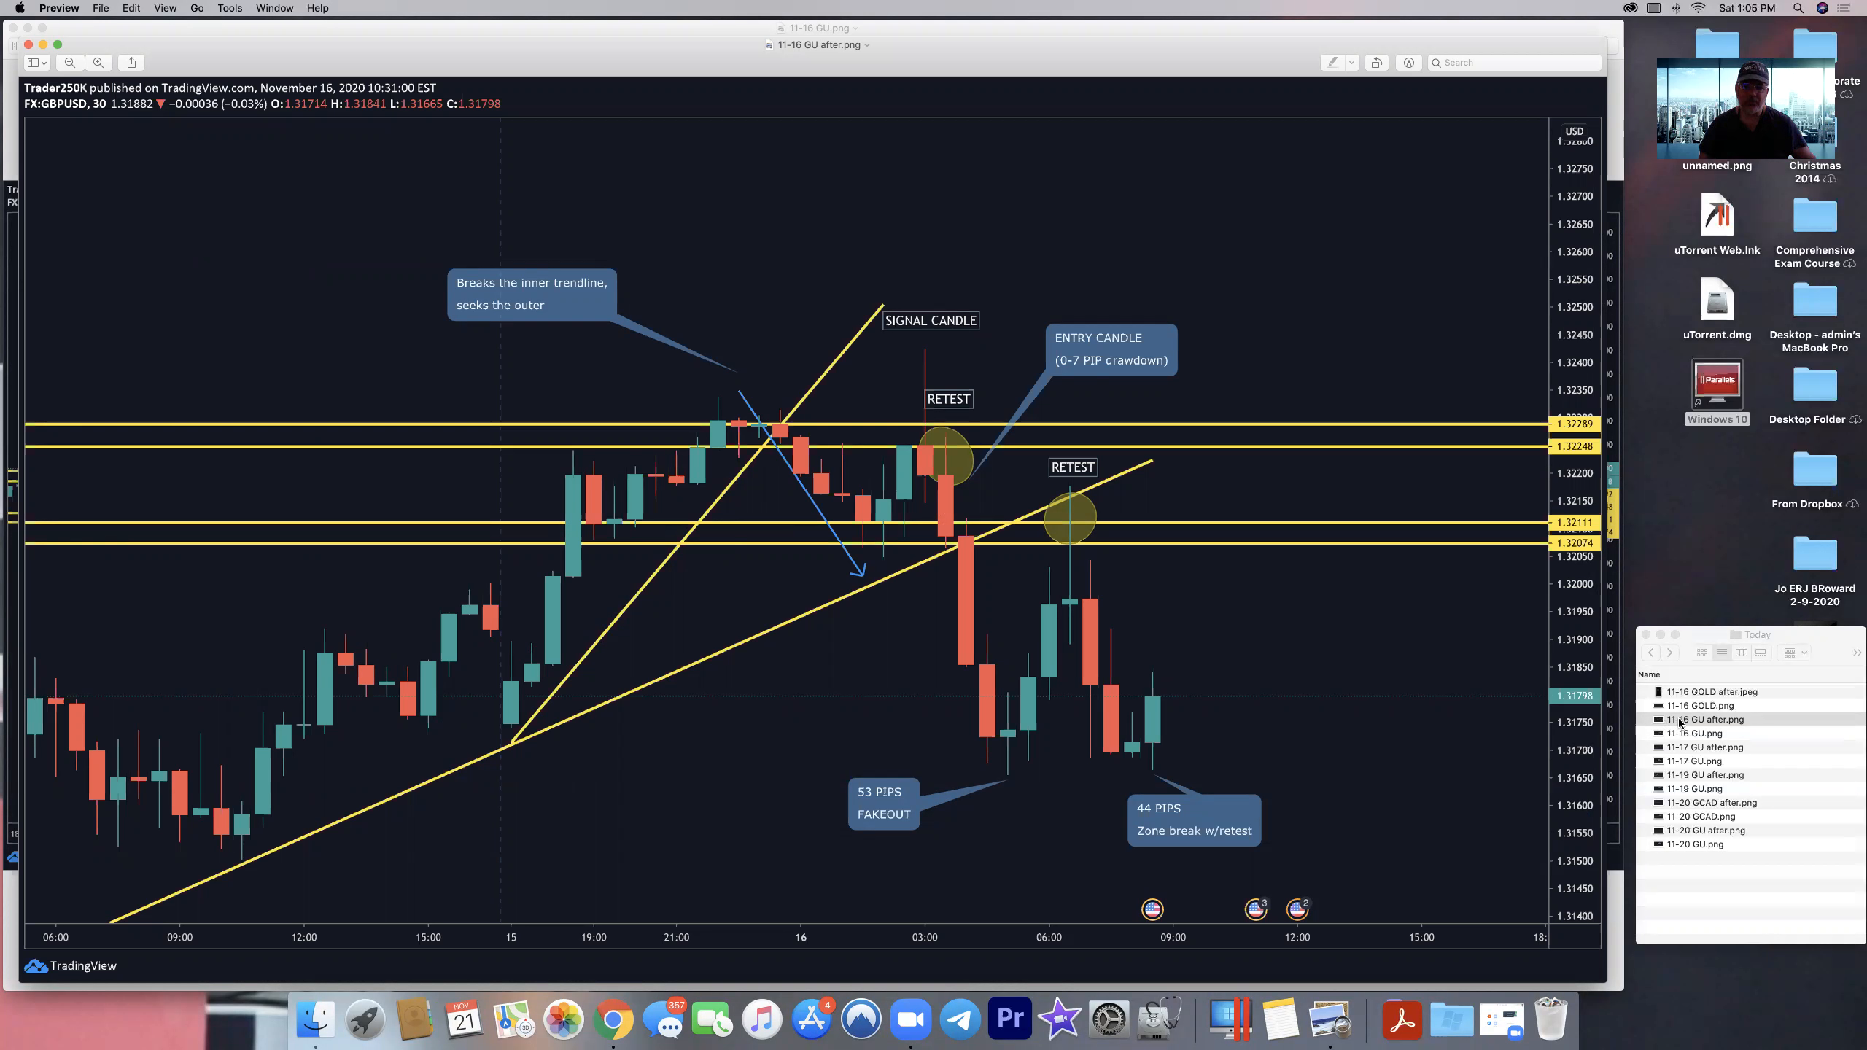
mouse_move(1330, 750)
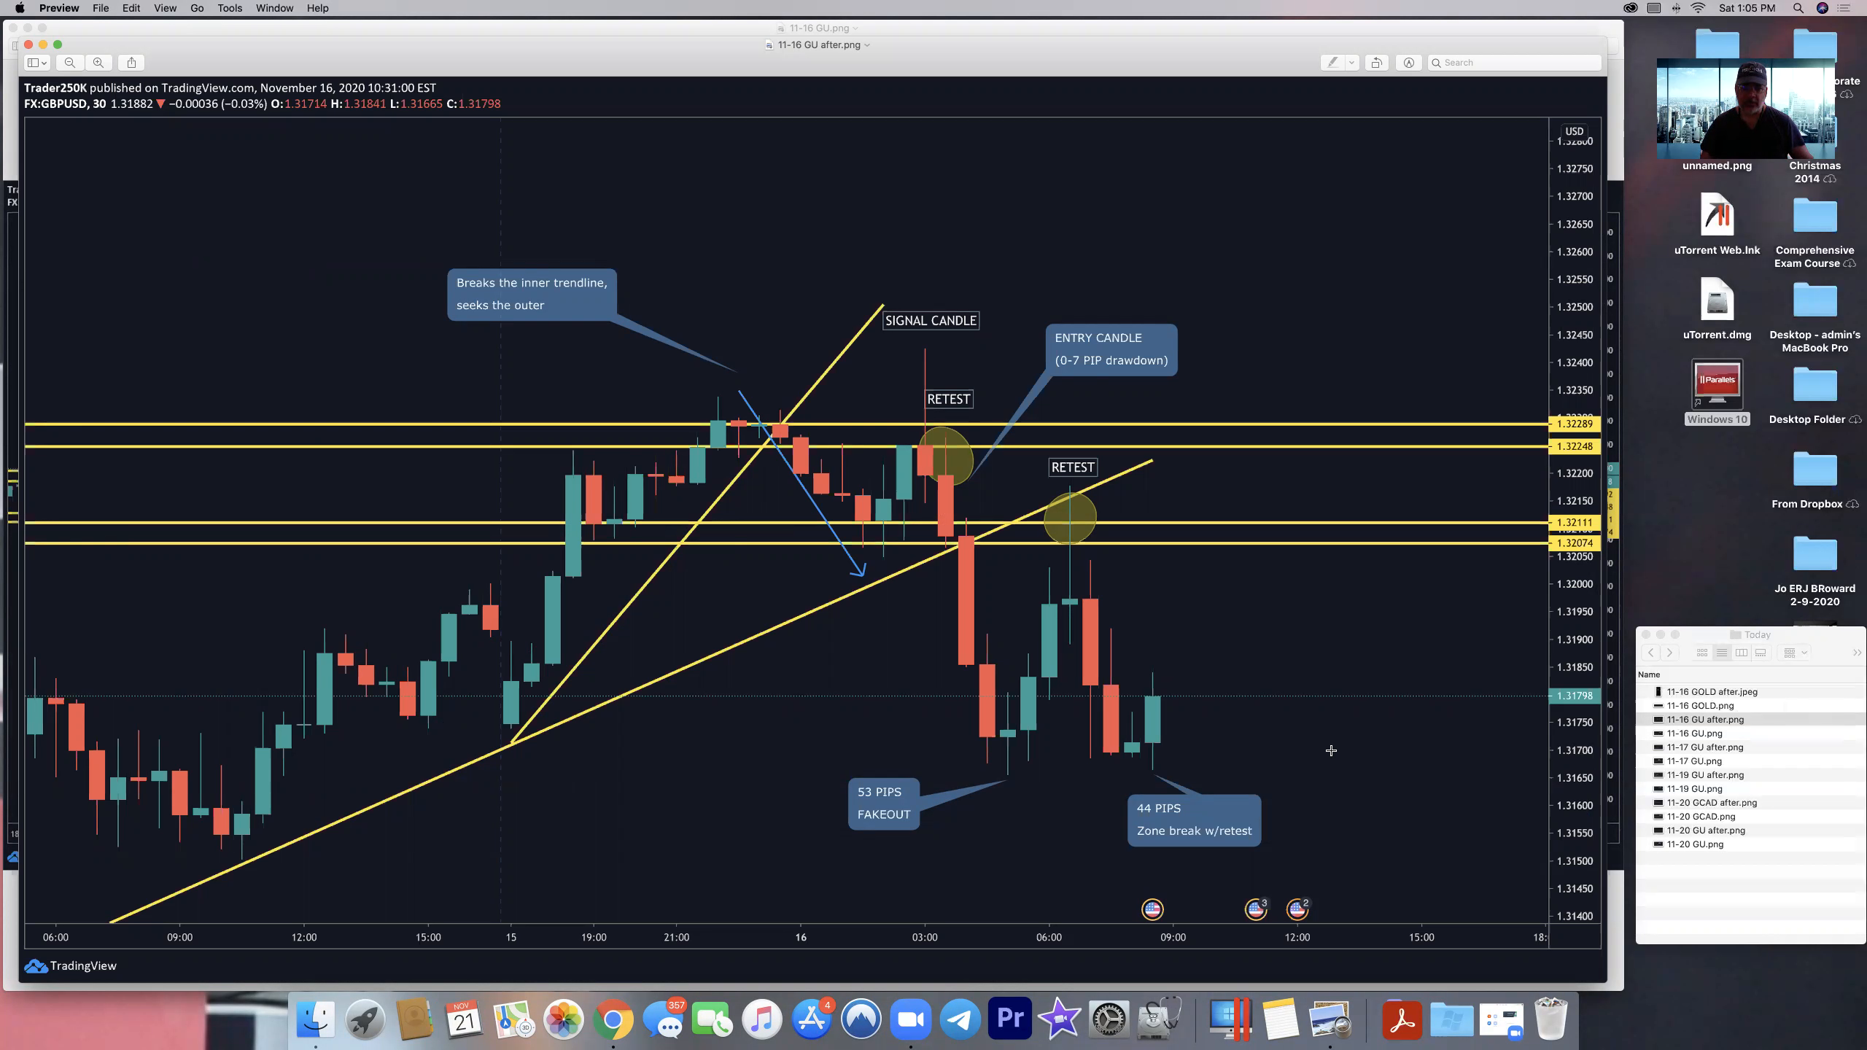
mouse_move(775, 442)
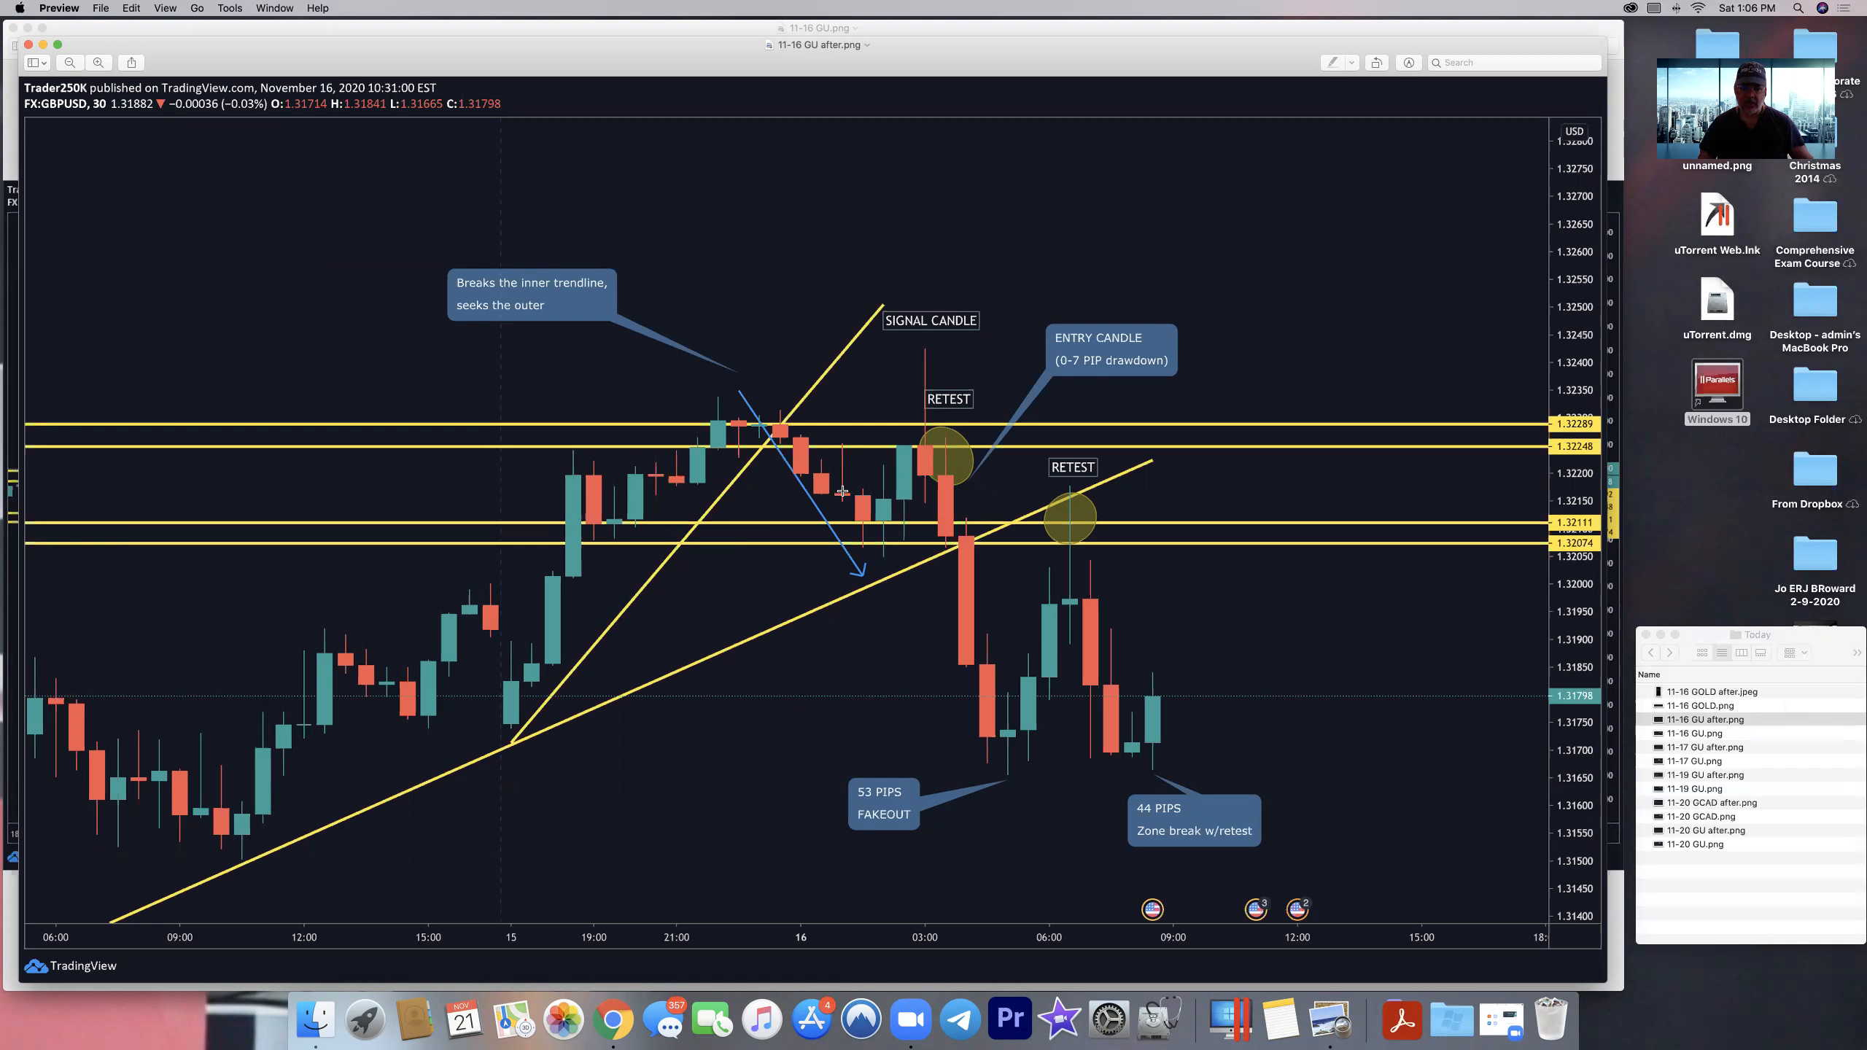
mouse_move(918, 418)
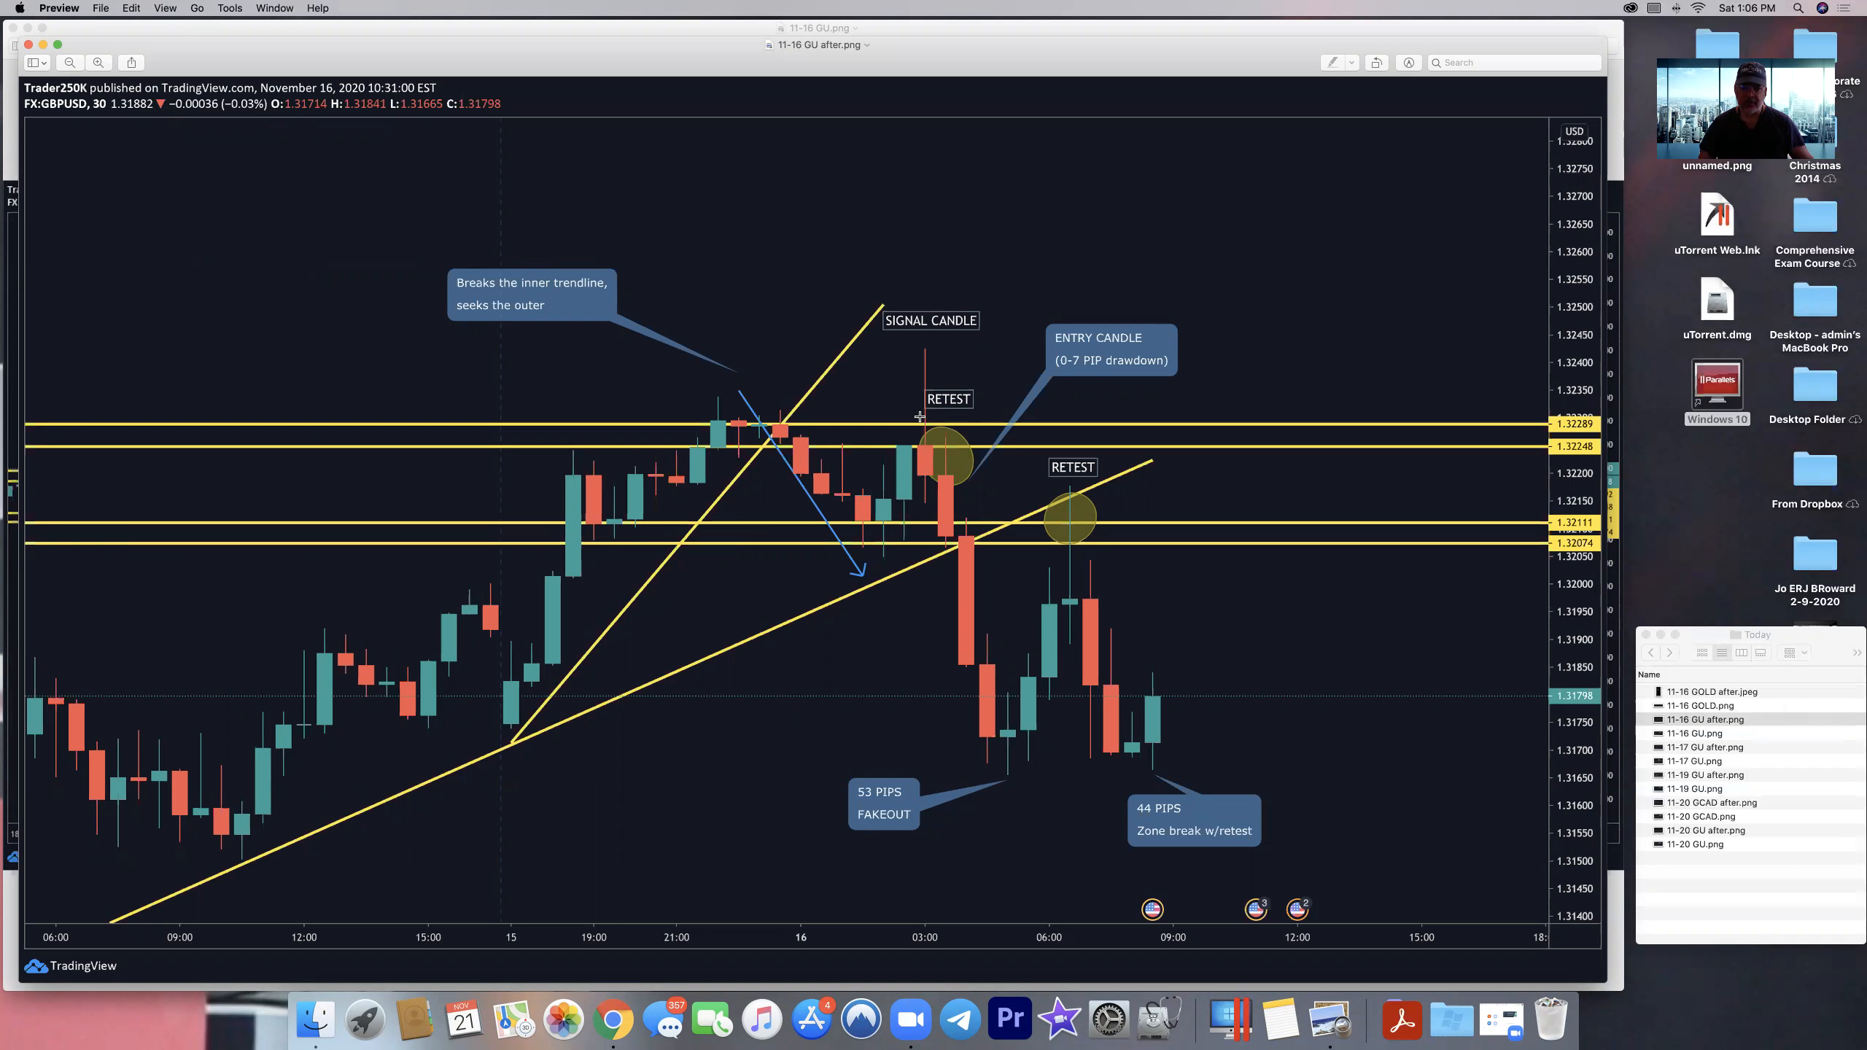
mouse_move(941, 353)
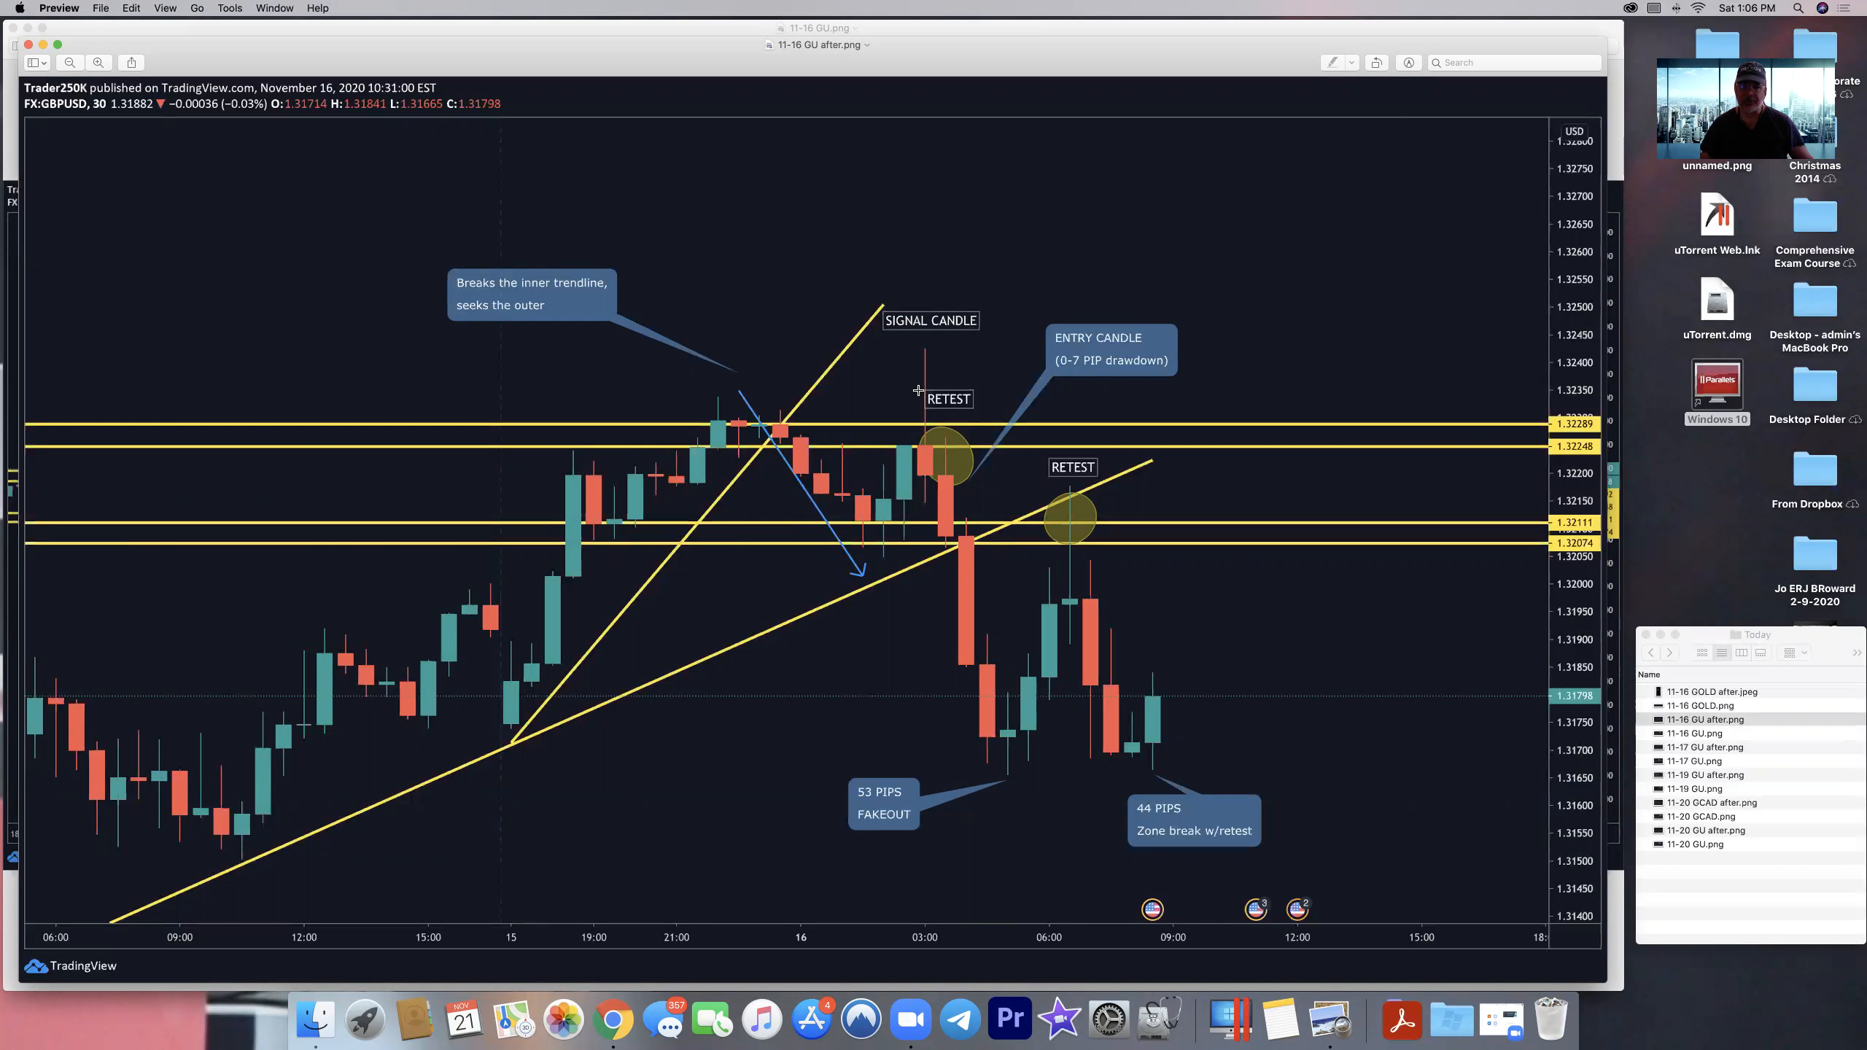
mouse_move(946, 454)
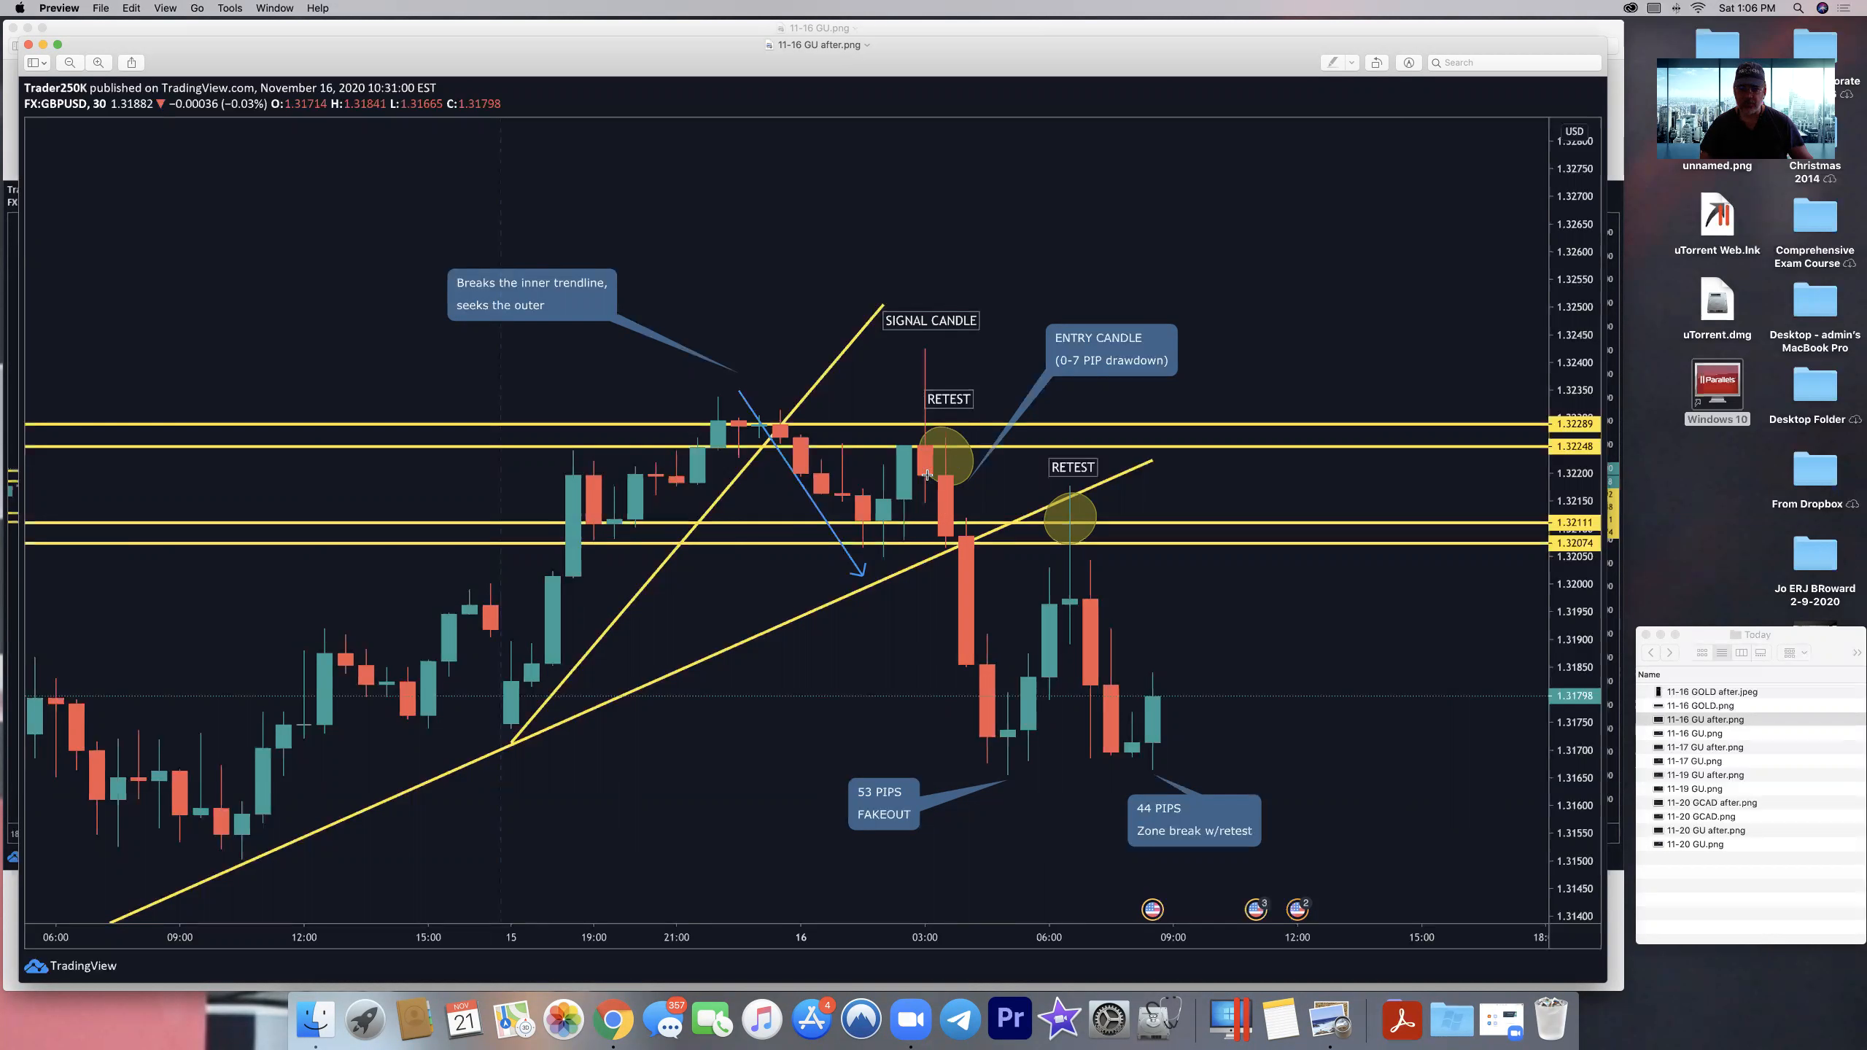
mouse_move(961, 477)
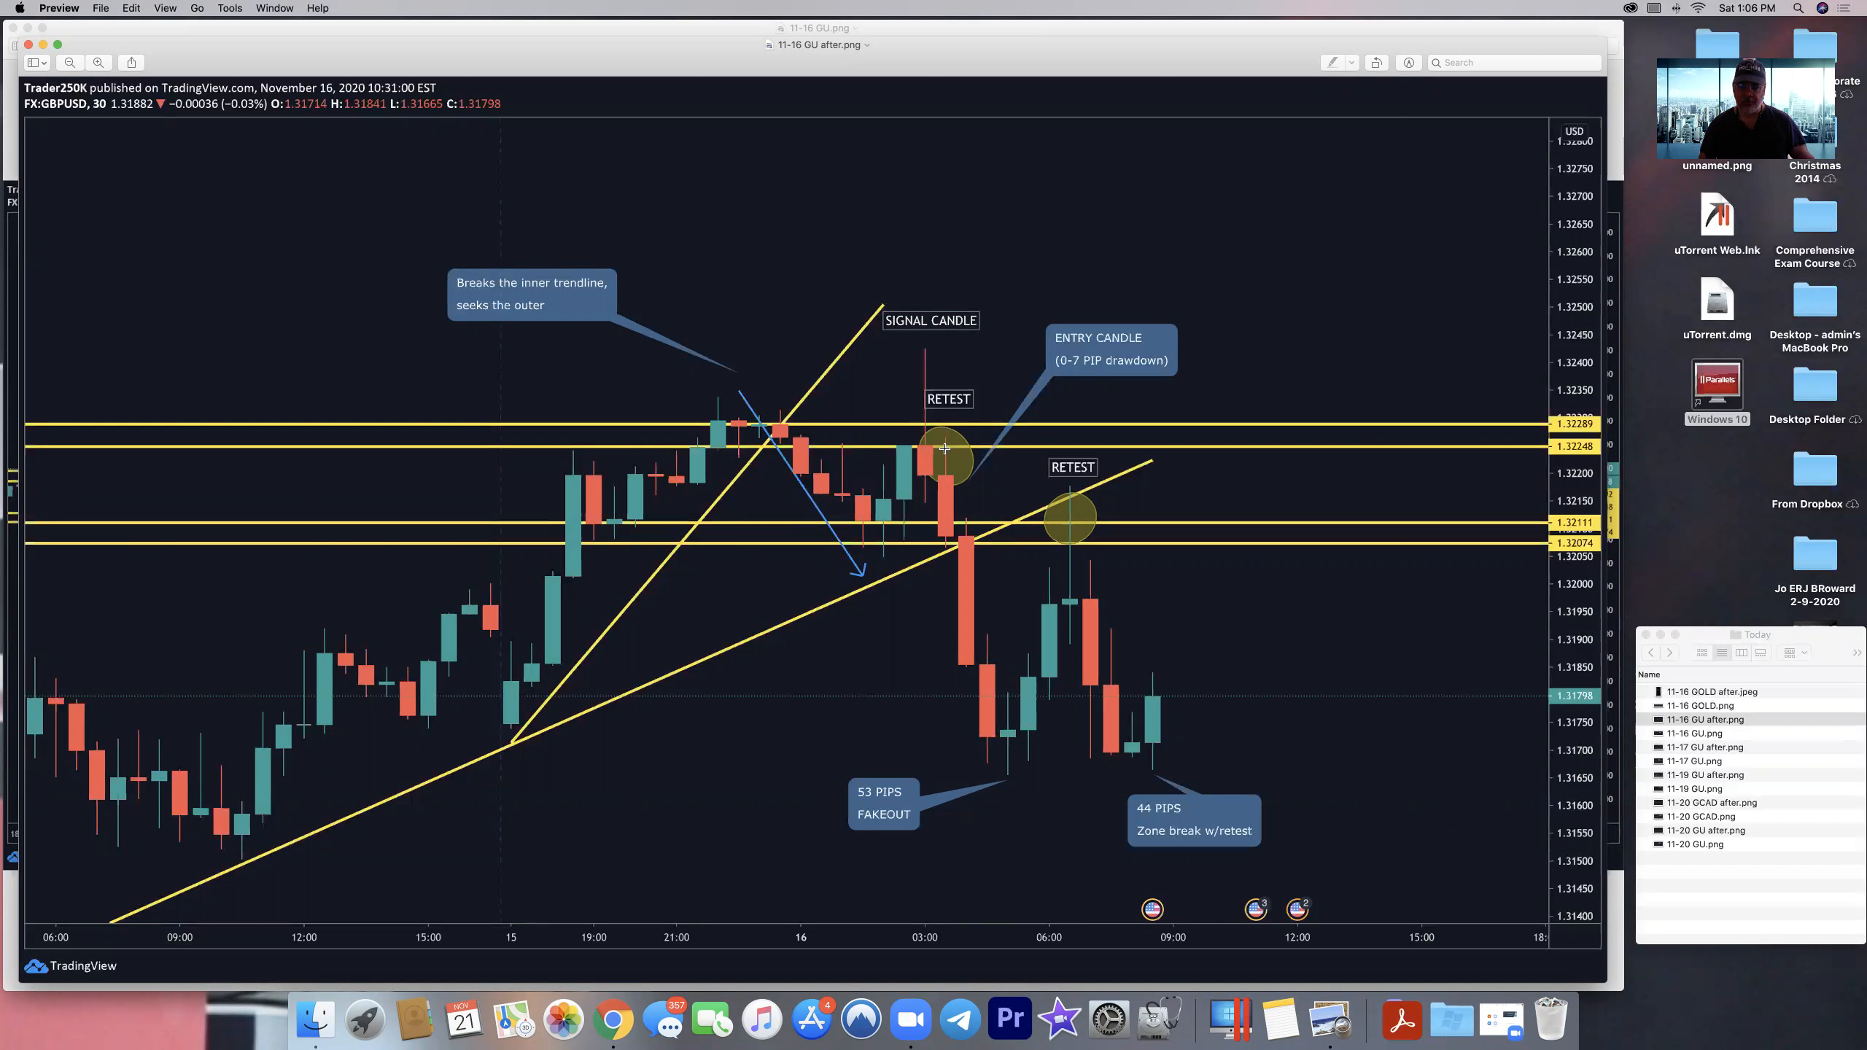
mouse_move(1075, 509)
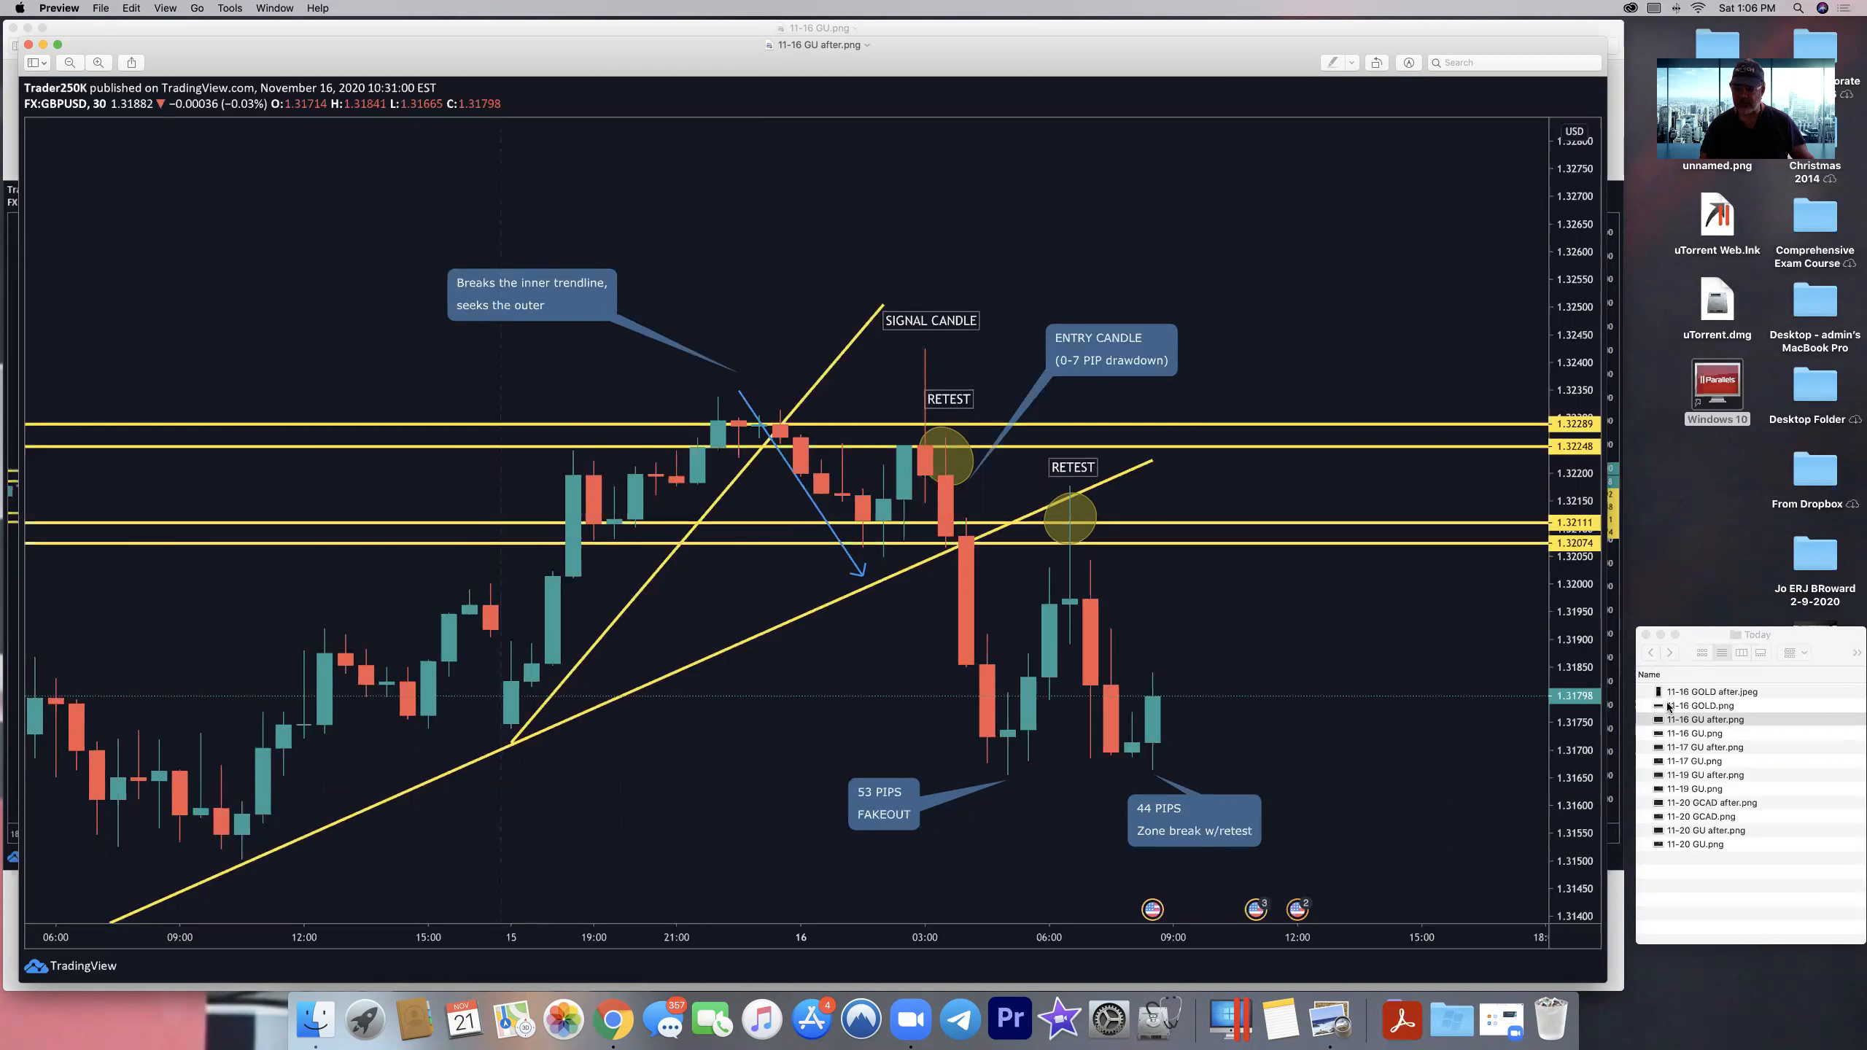
left_click(1701, 705)
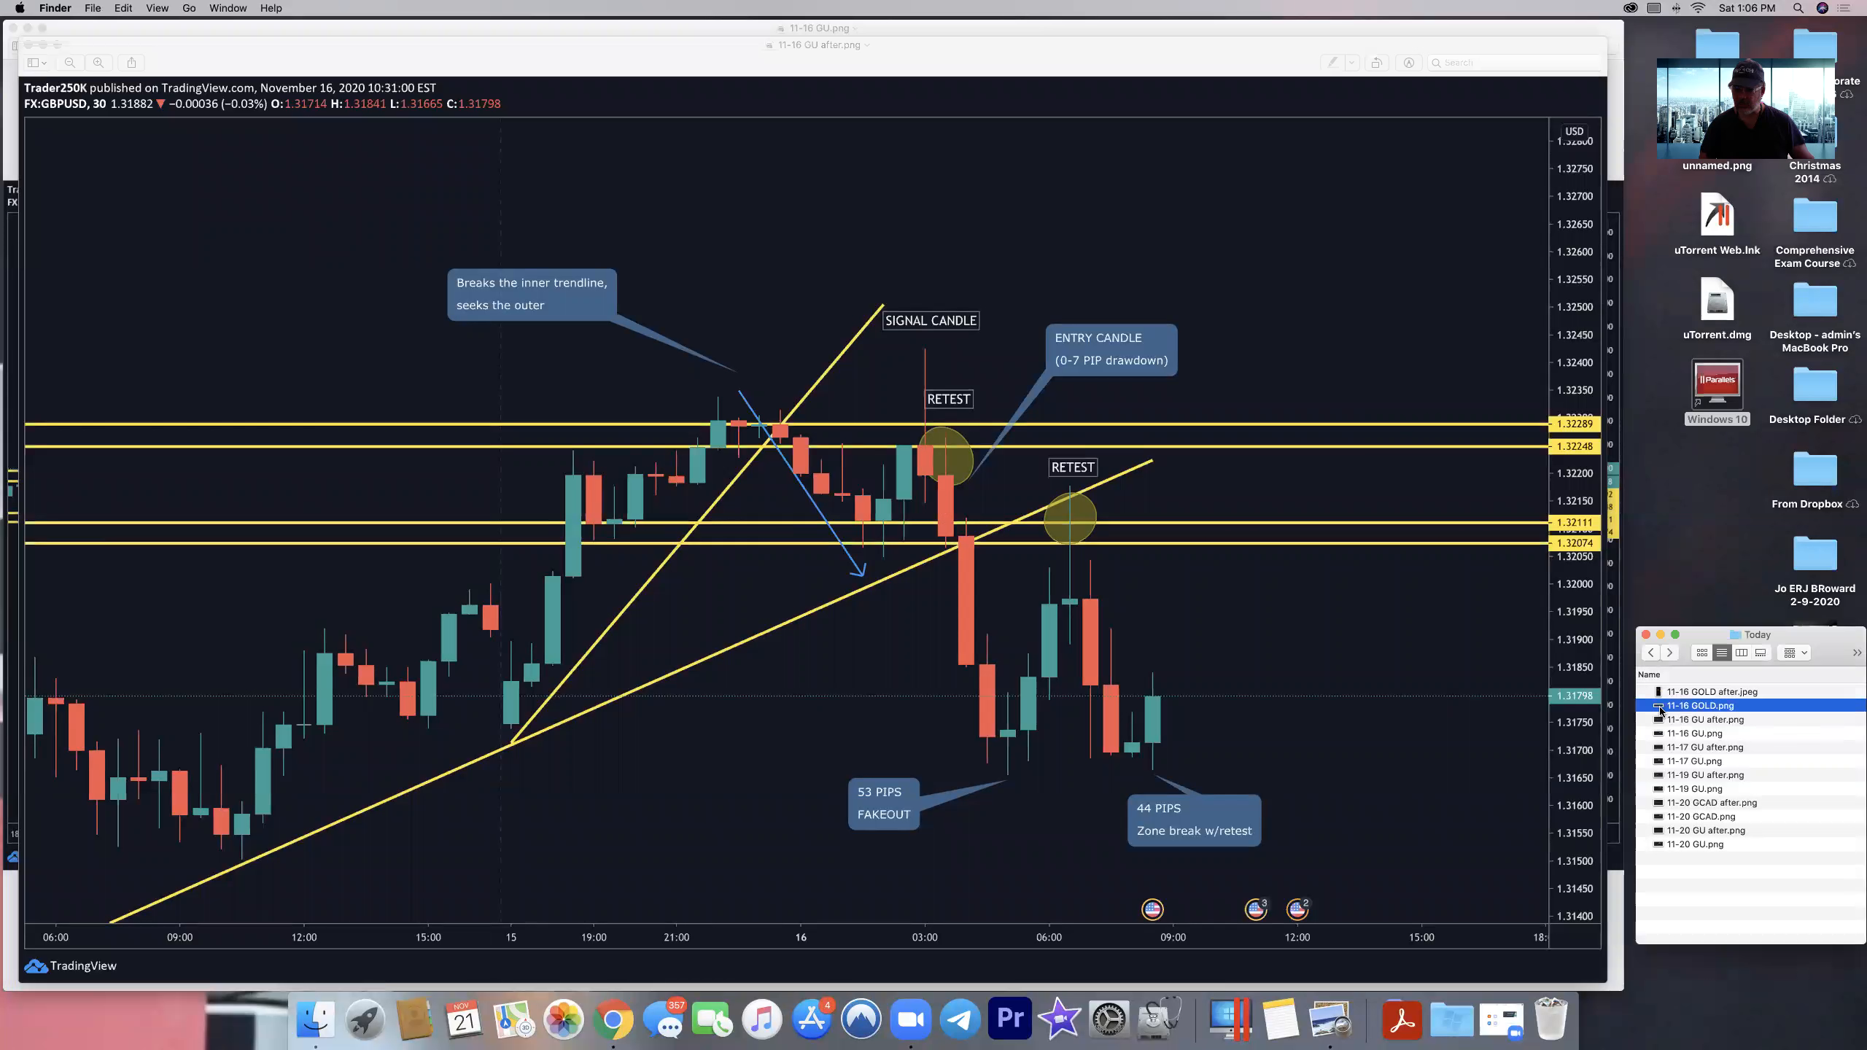
- View the 11-16 GOLD chart with its rising trend line, zones and golden zone
double_click(1701, 705)
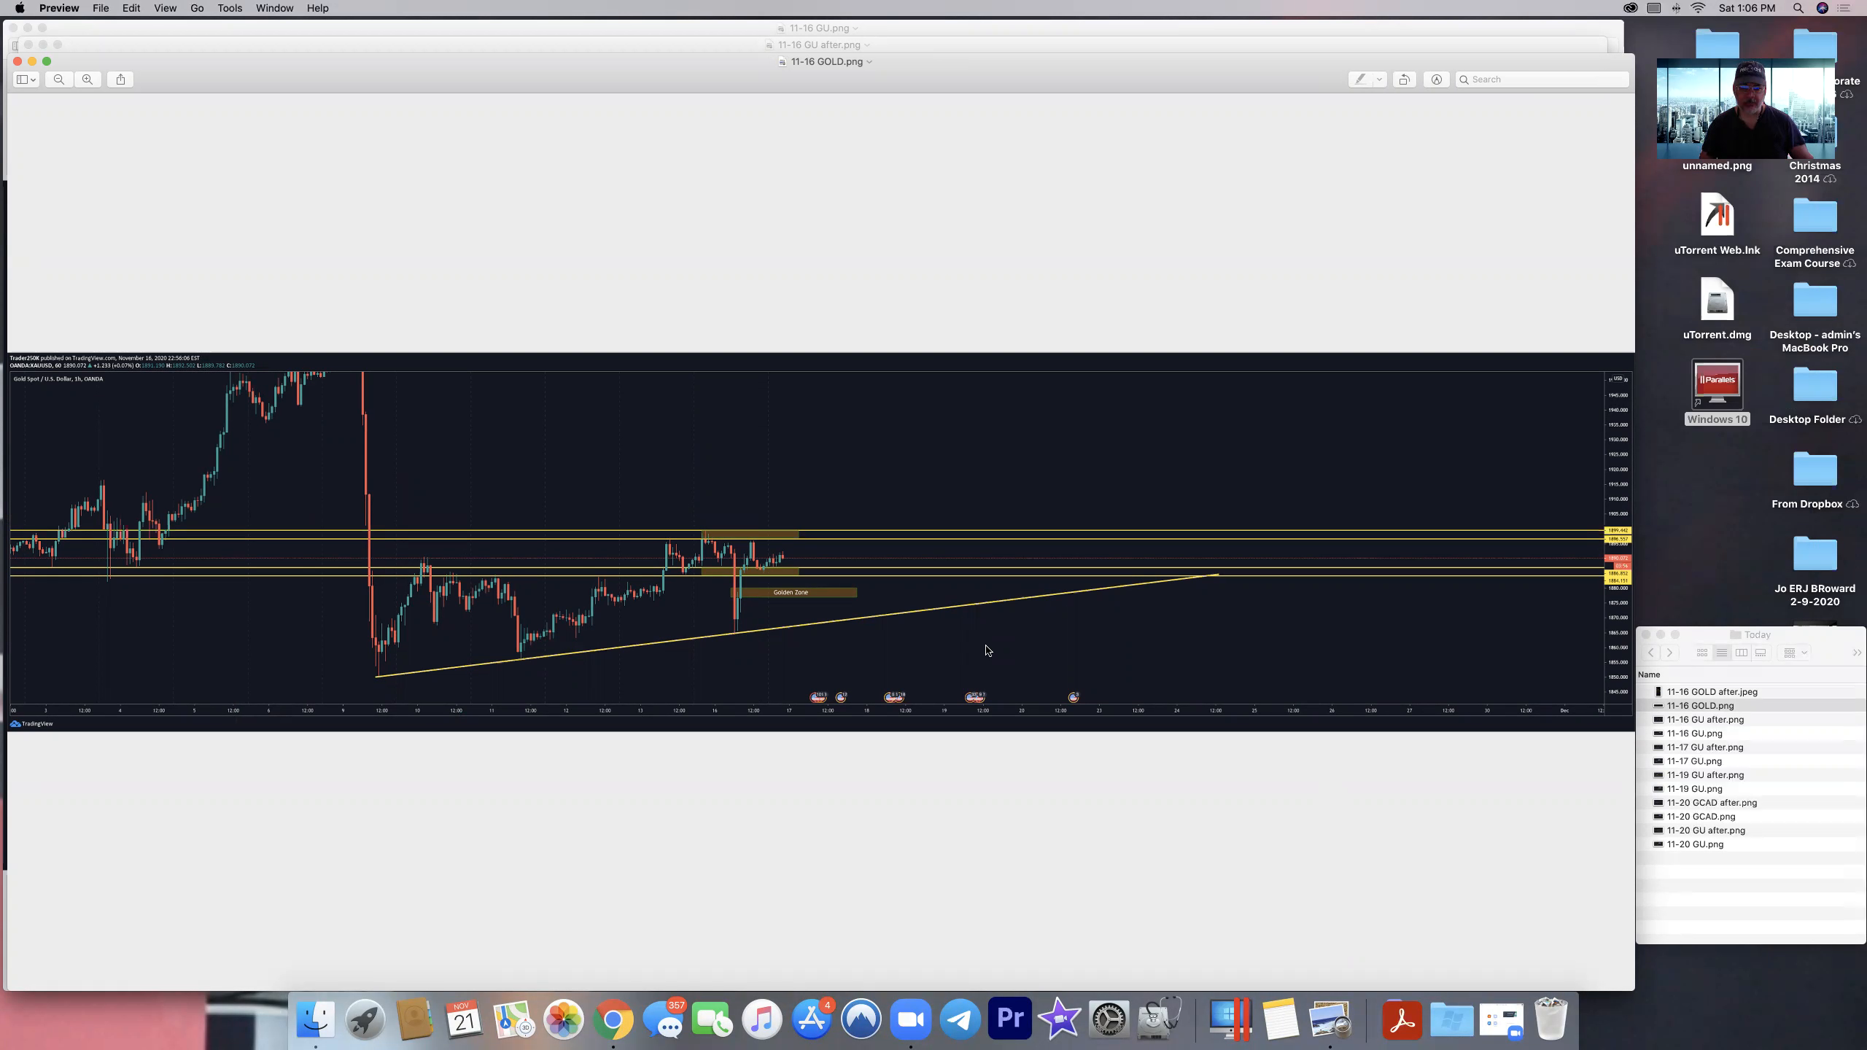
mouse_move(787, 567)
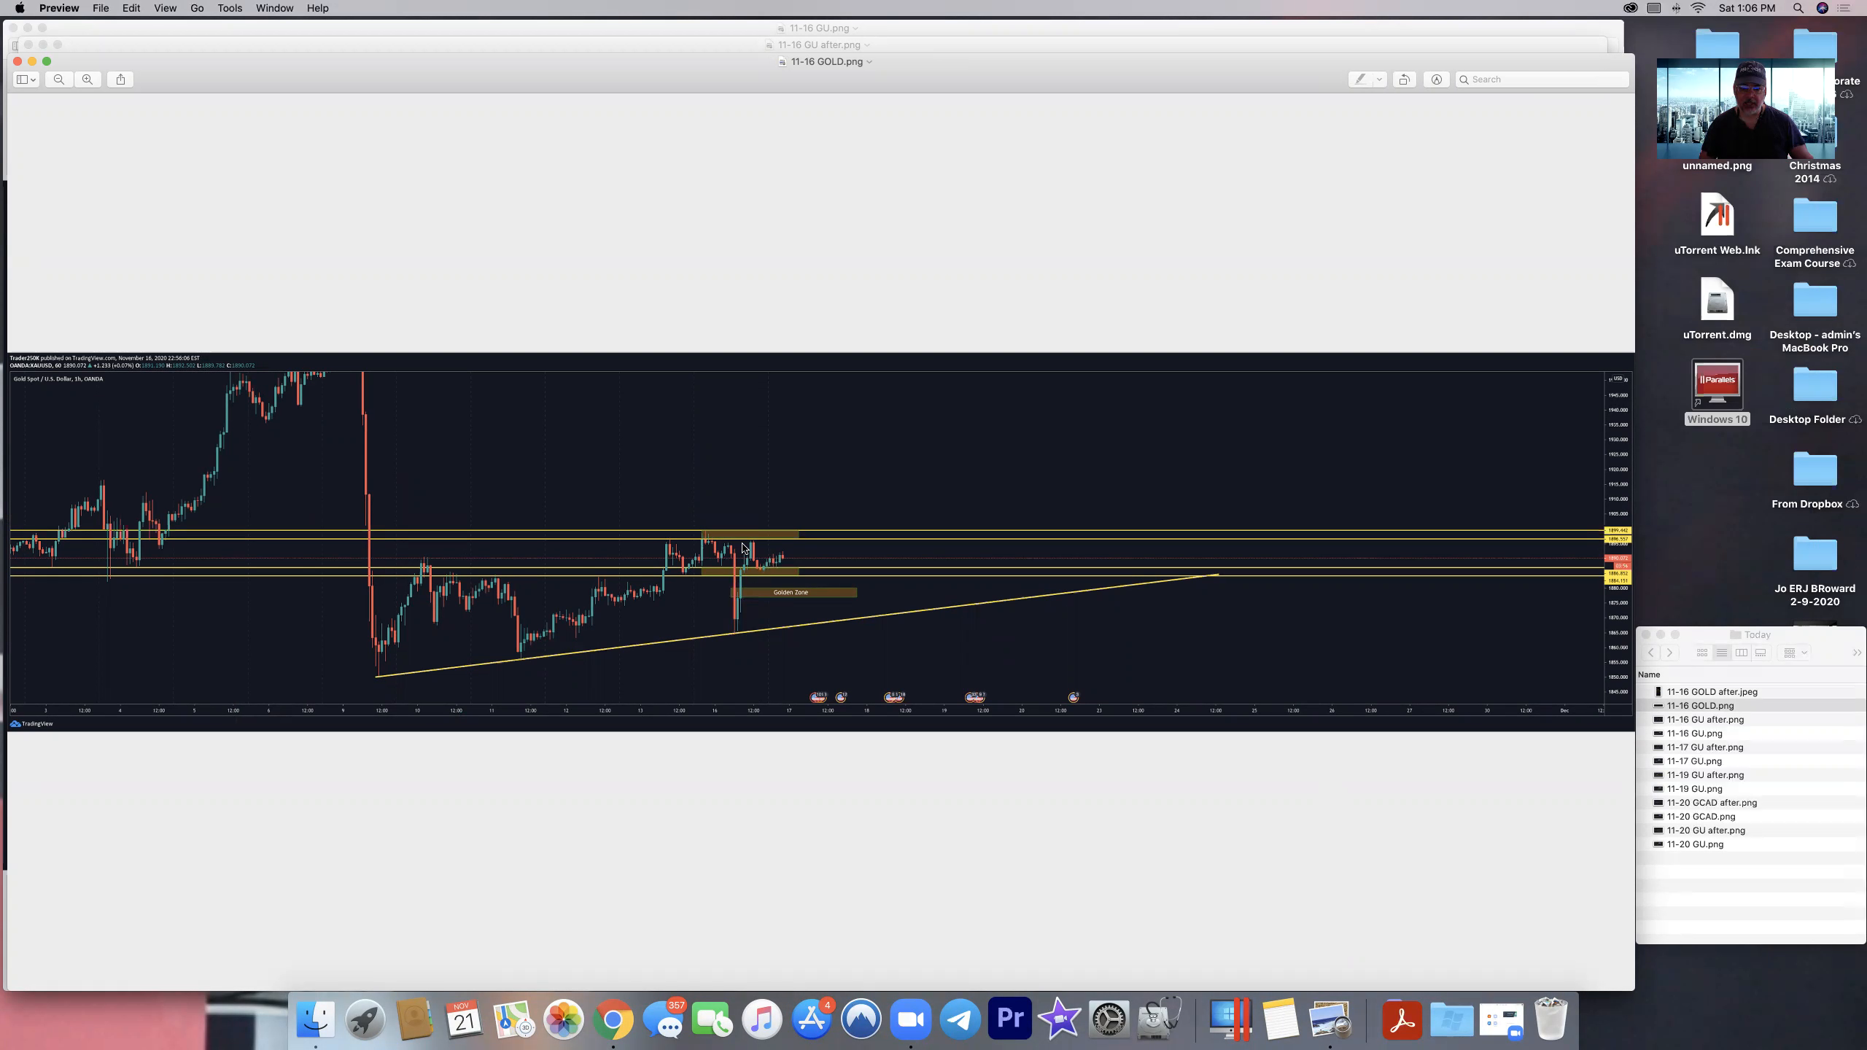
mouse_move(798, 567)
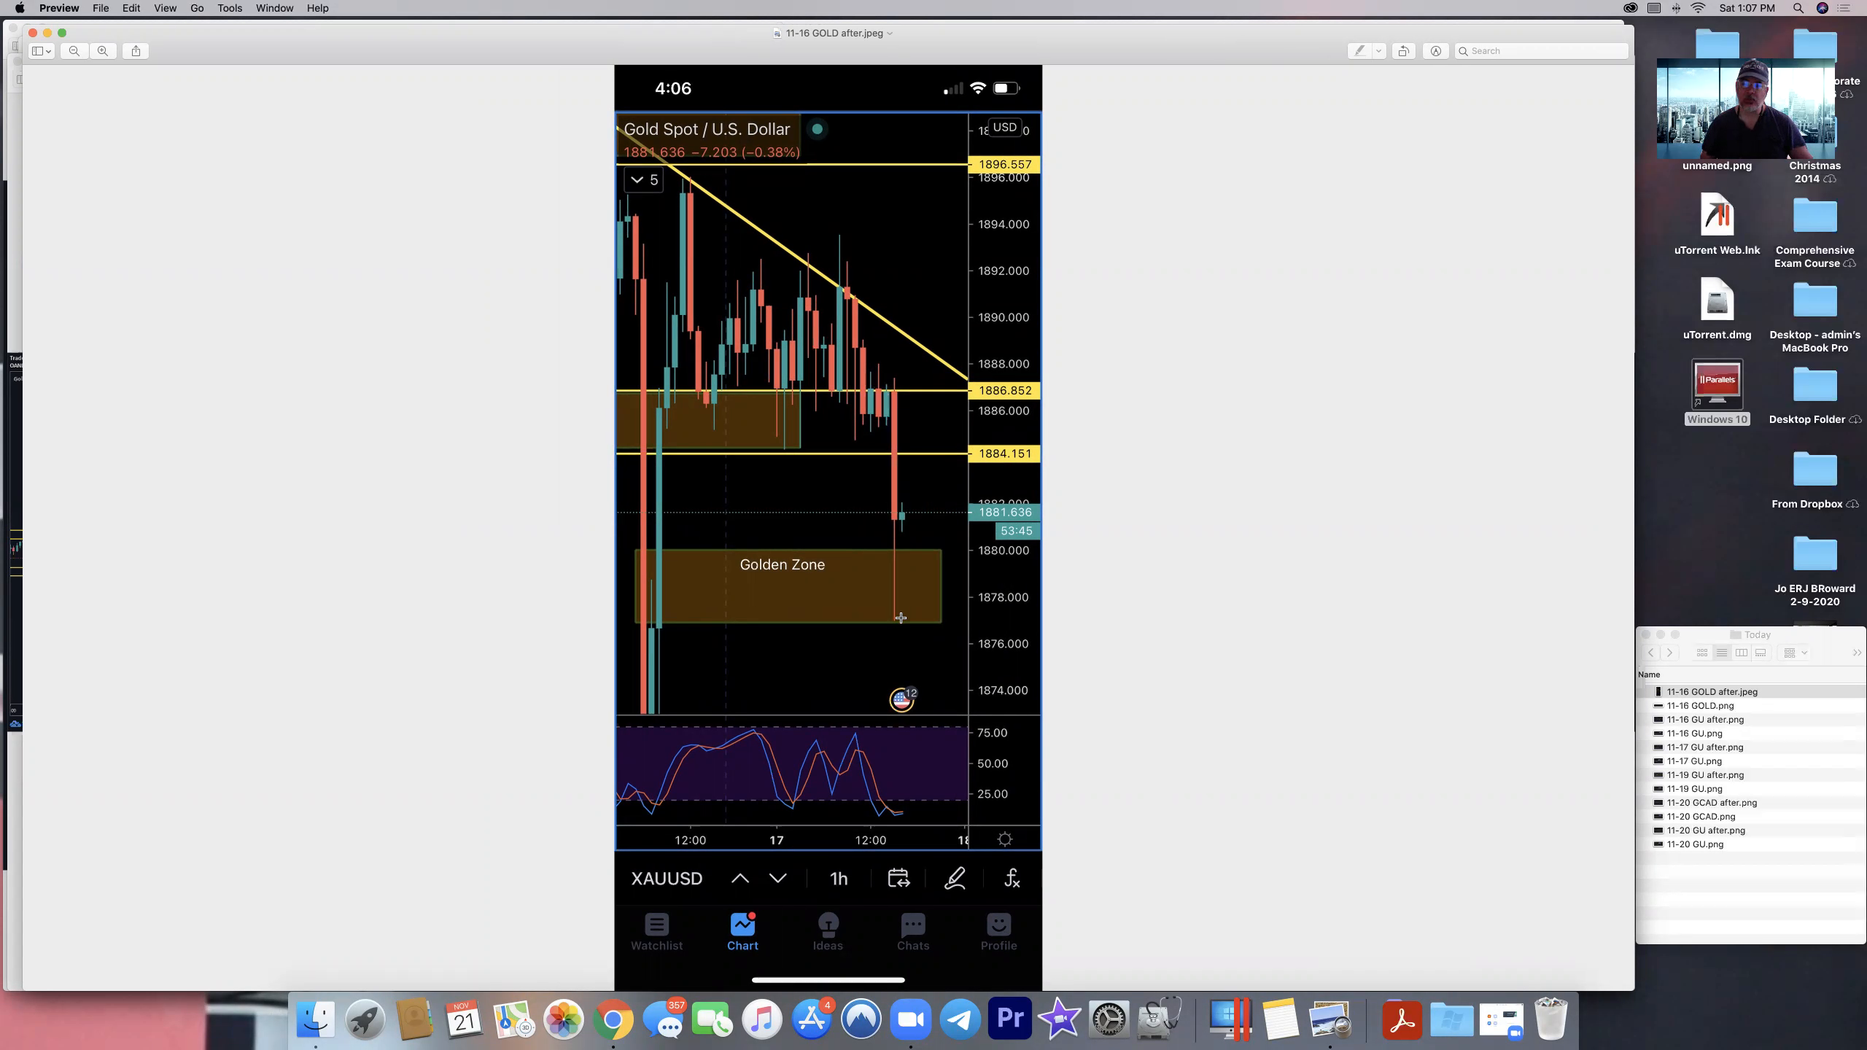
mouse_move(898, 413)
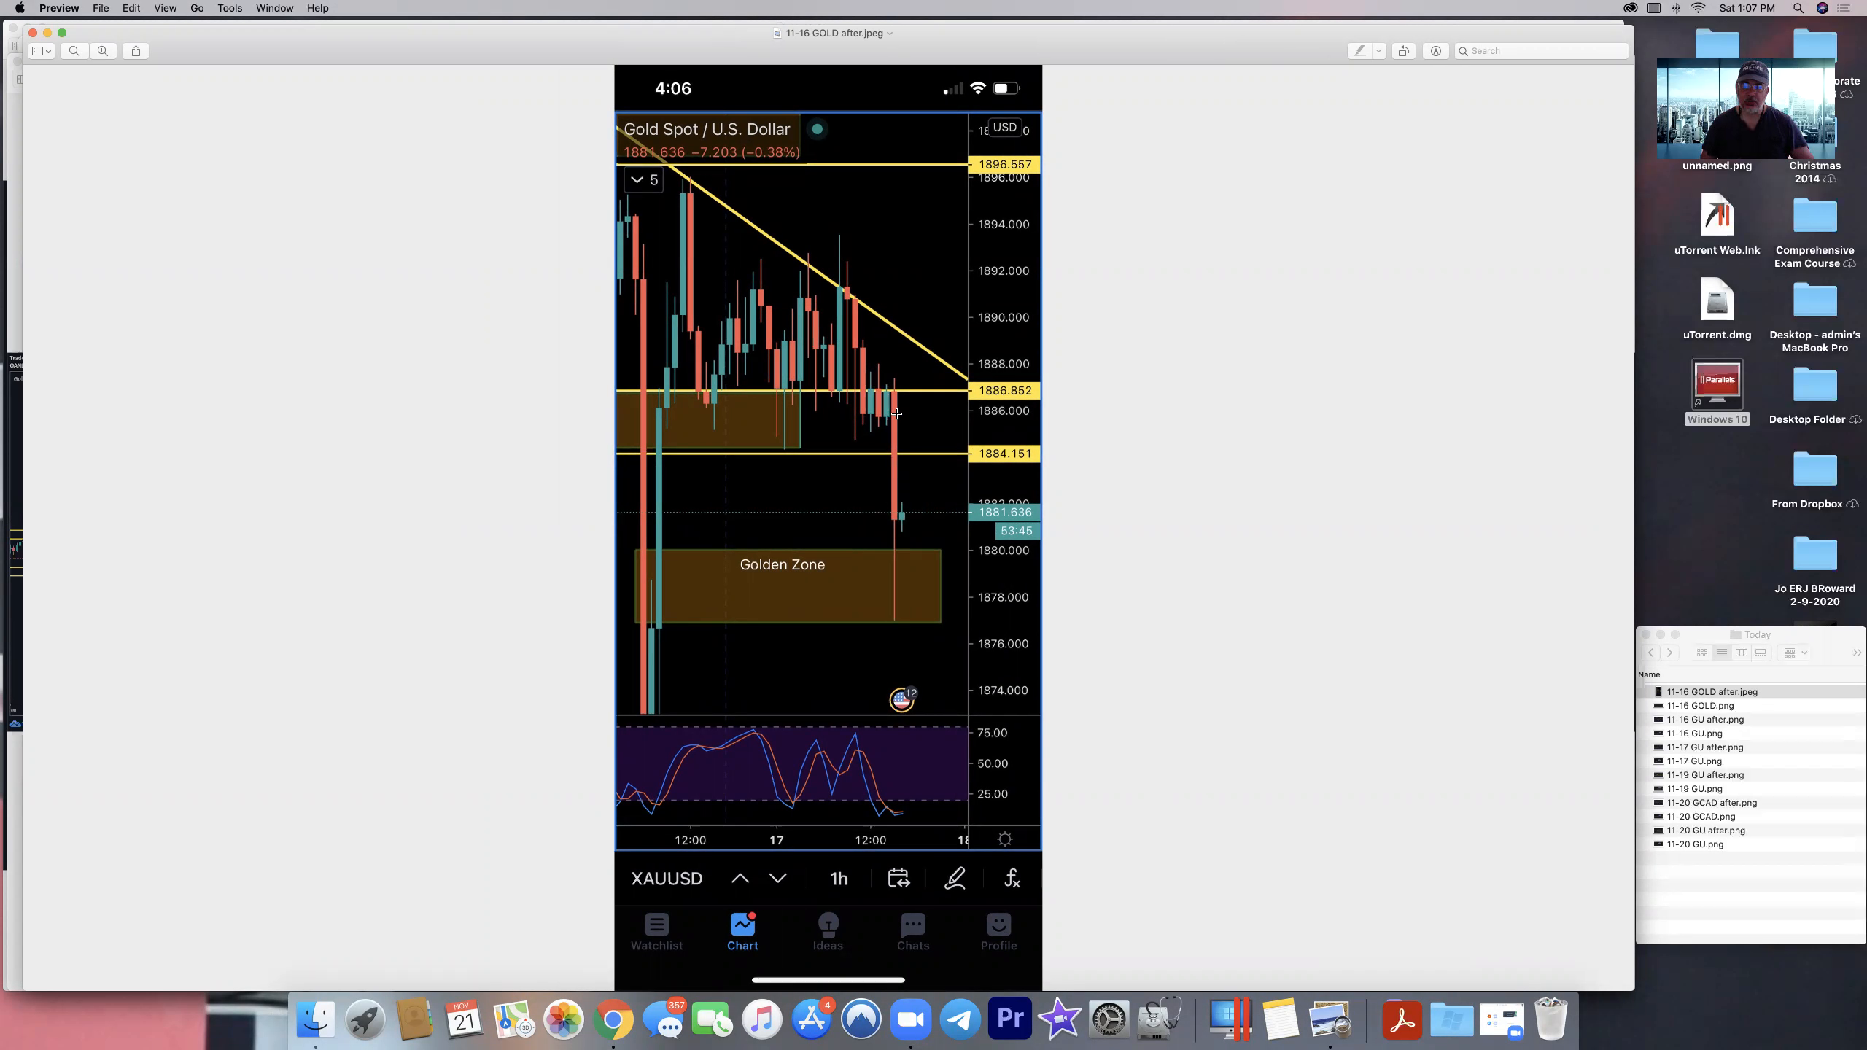
mouse_move(893, 618)
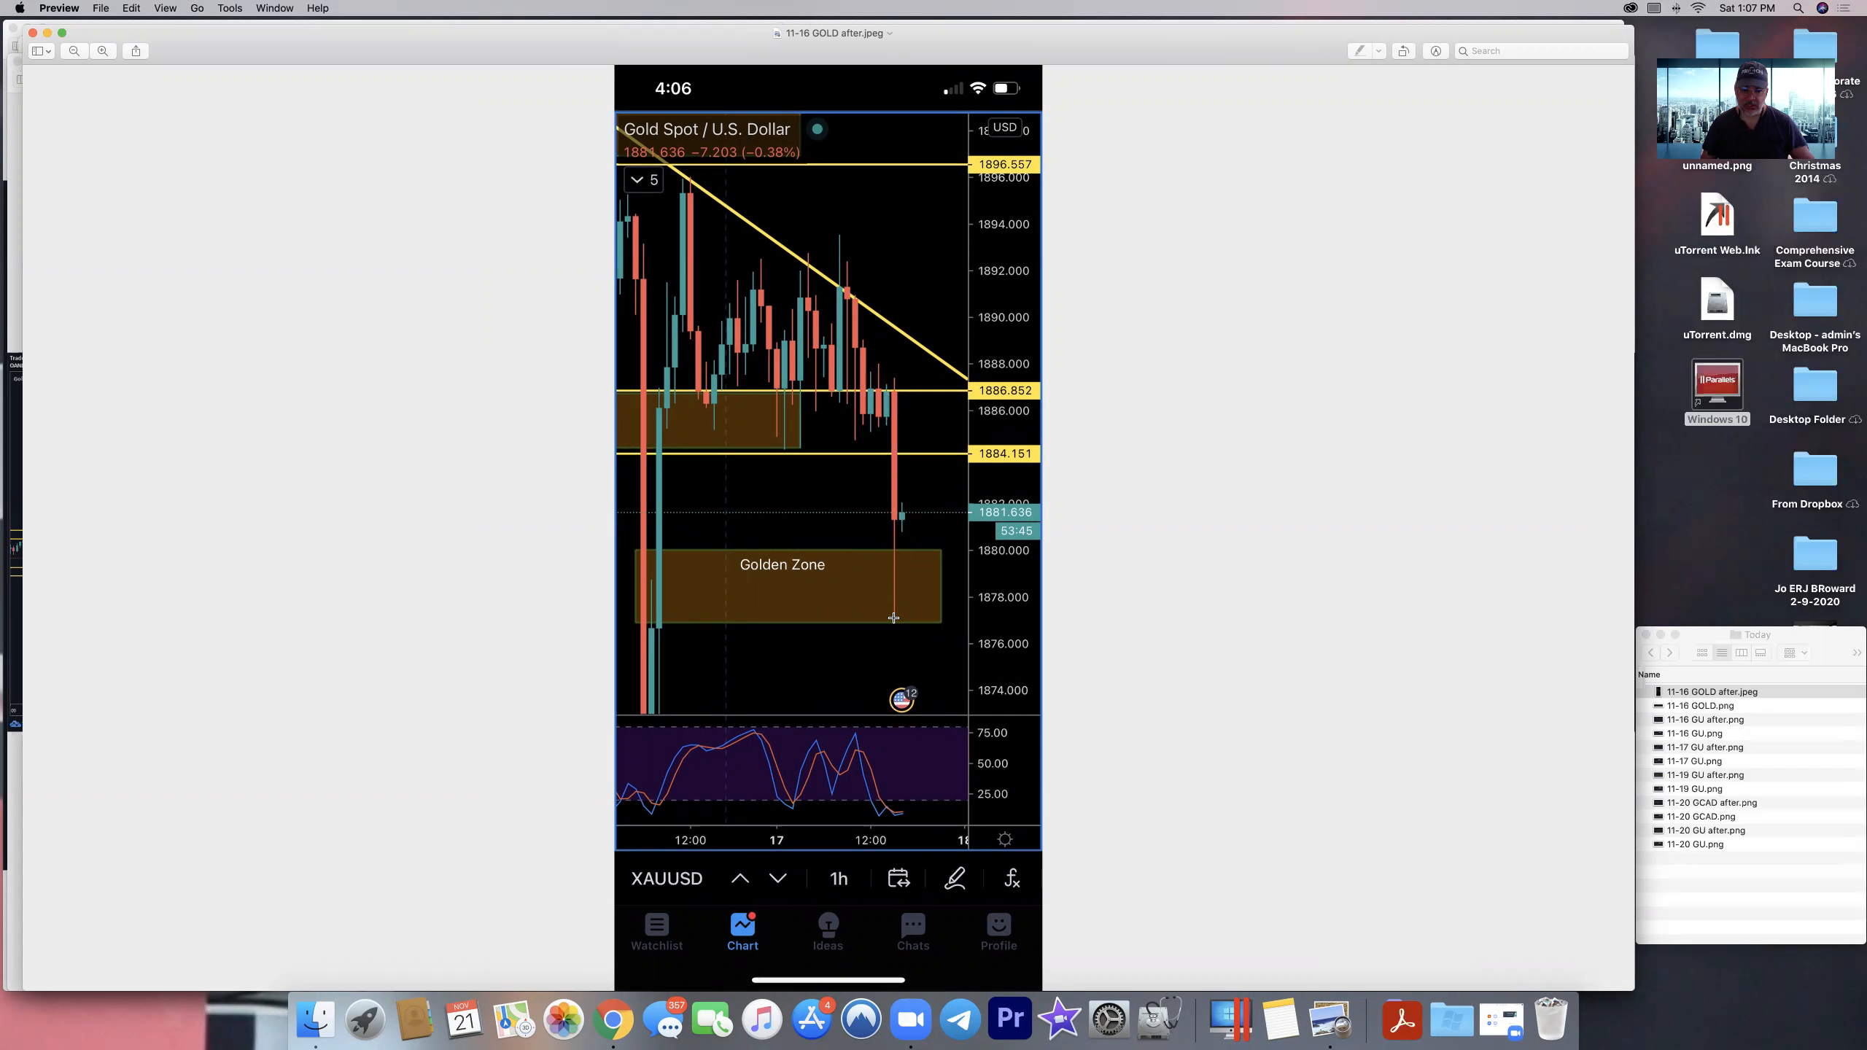
mouse_move(894, 618)
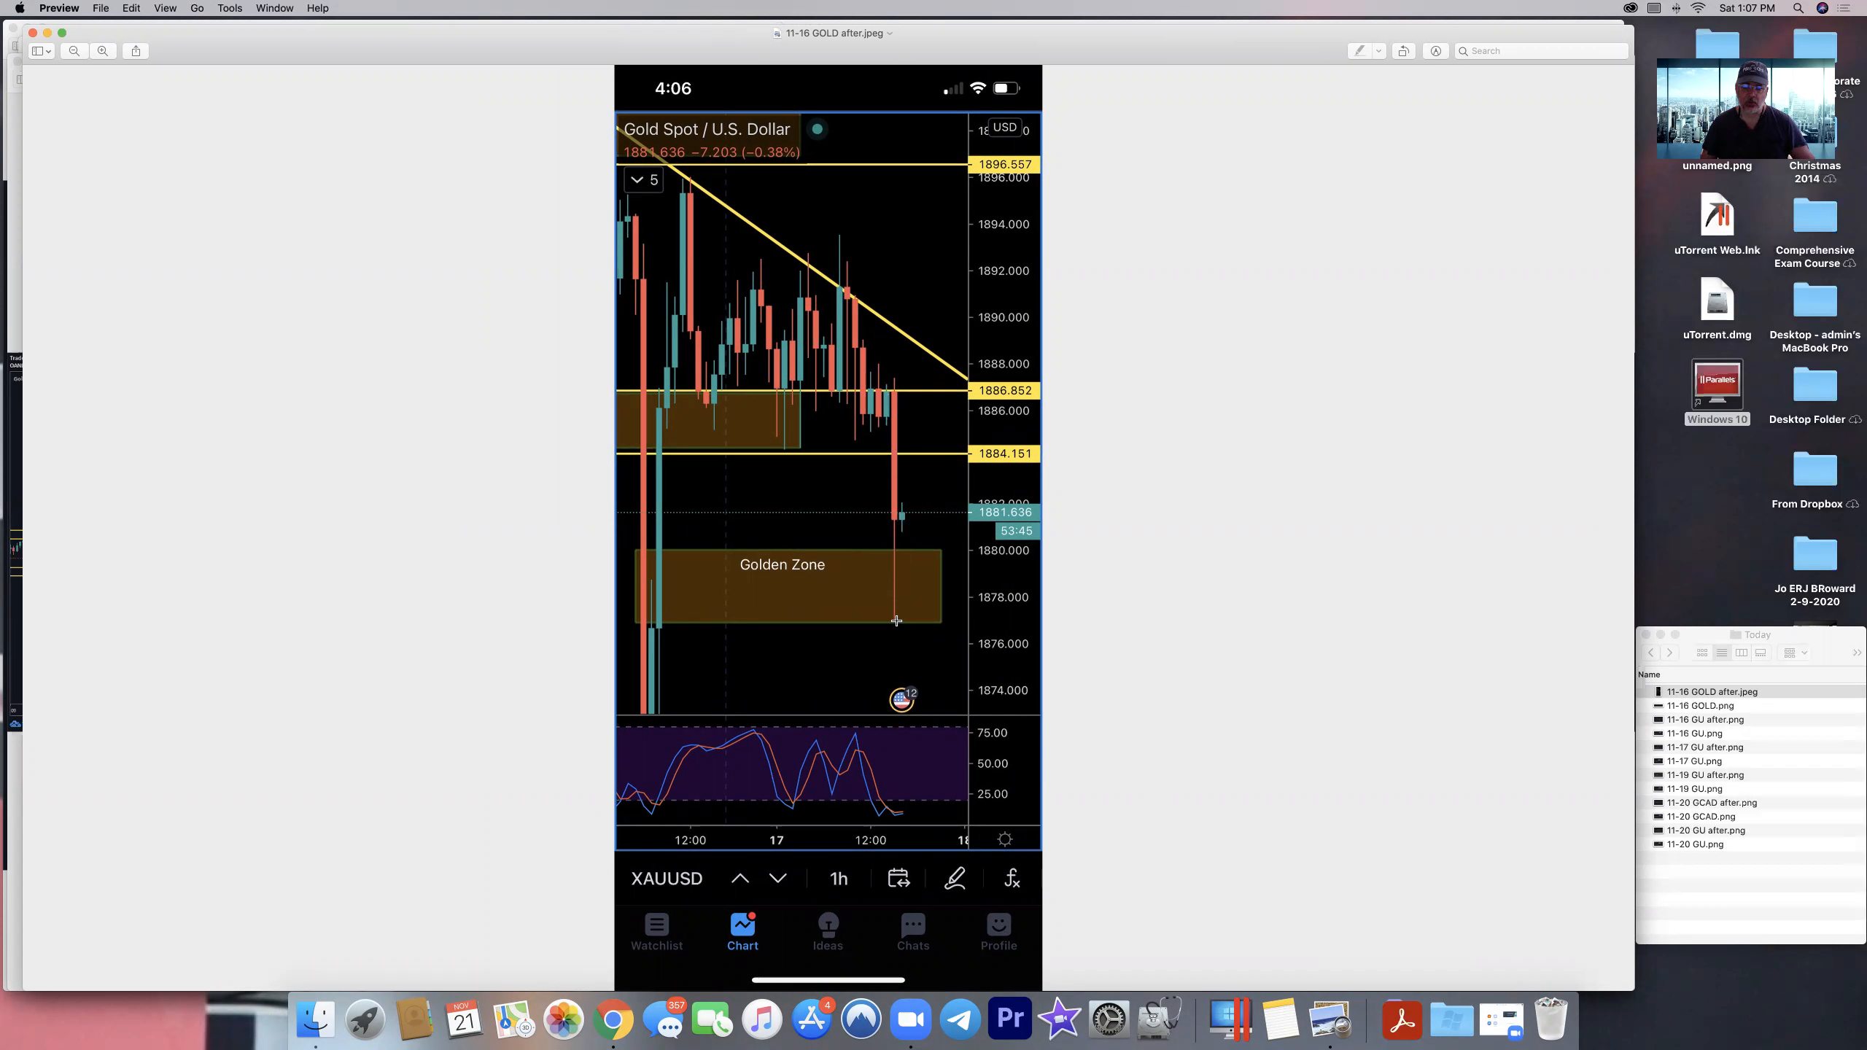
mouse_move(897, 528)
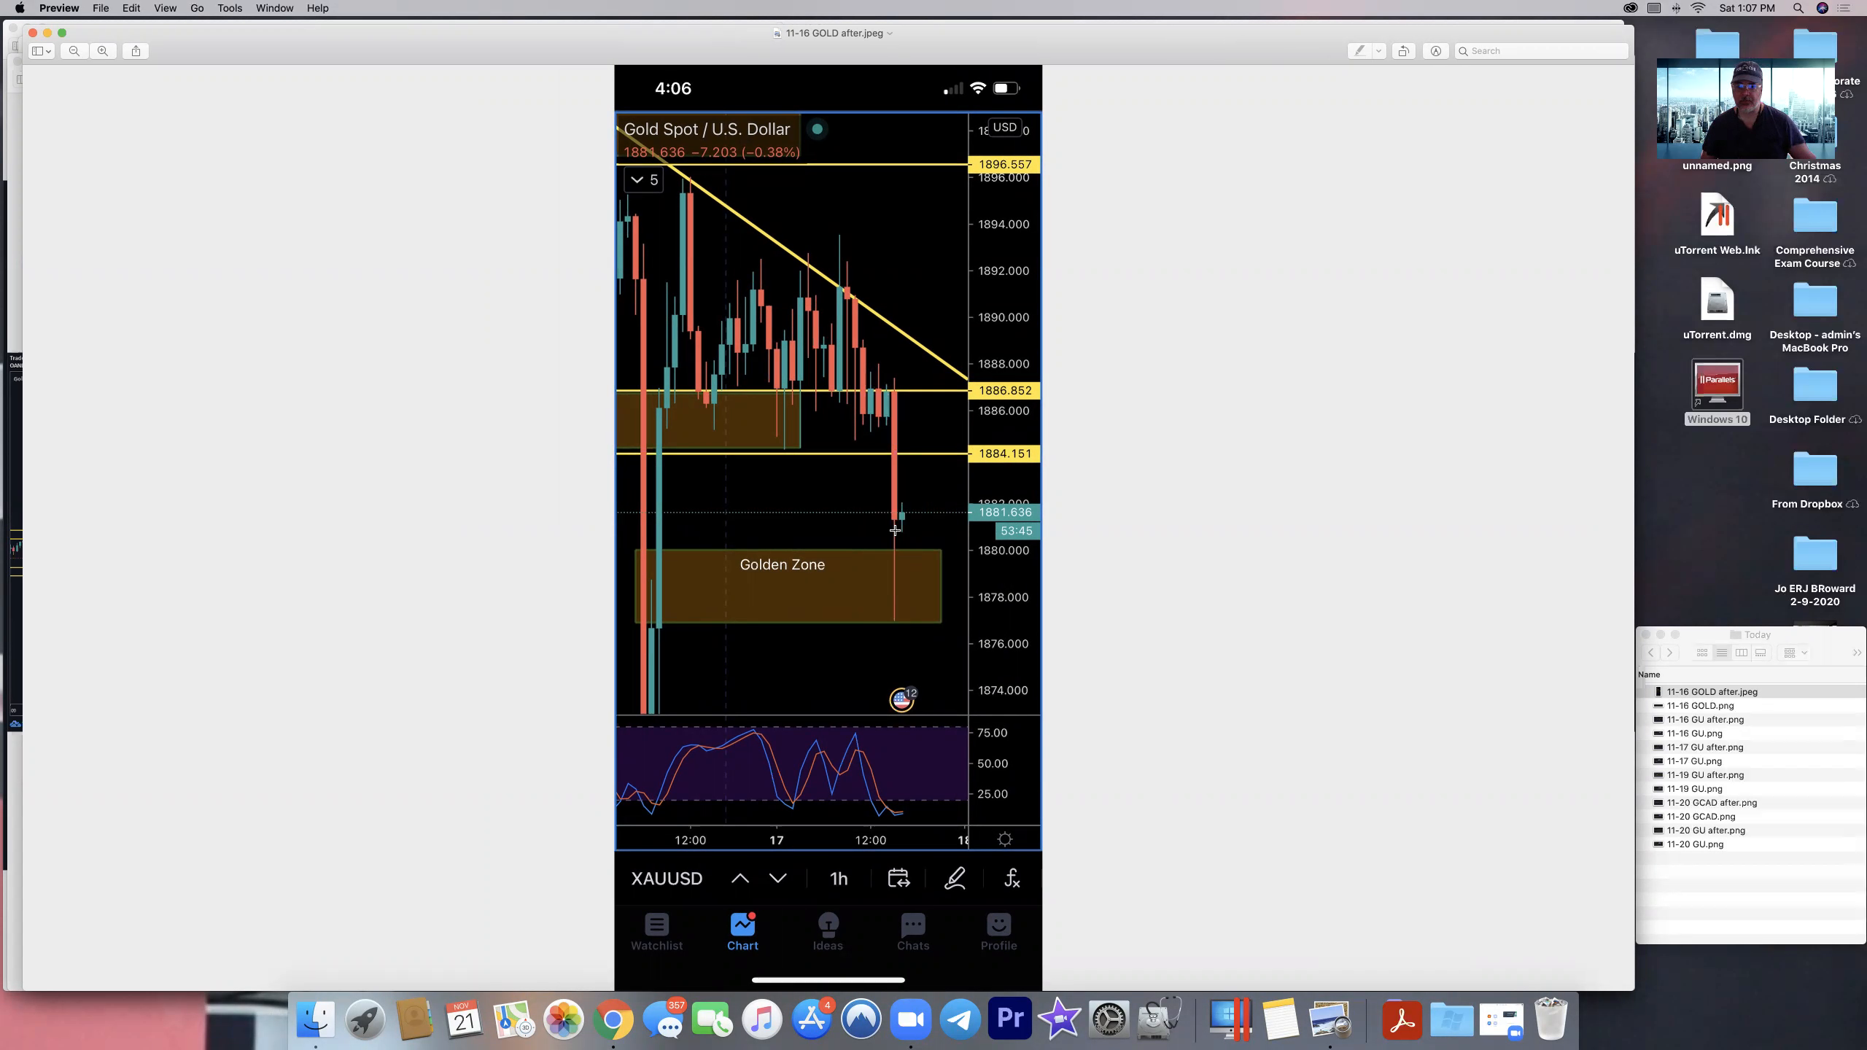
mouse_move(1767, 898)
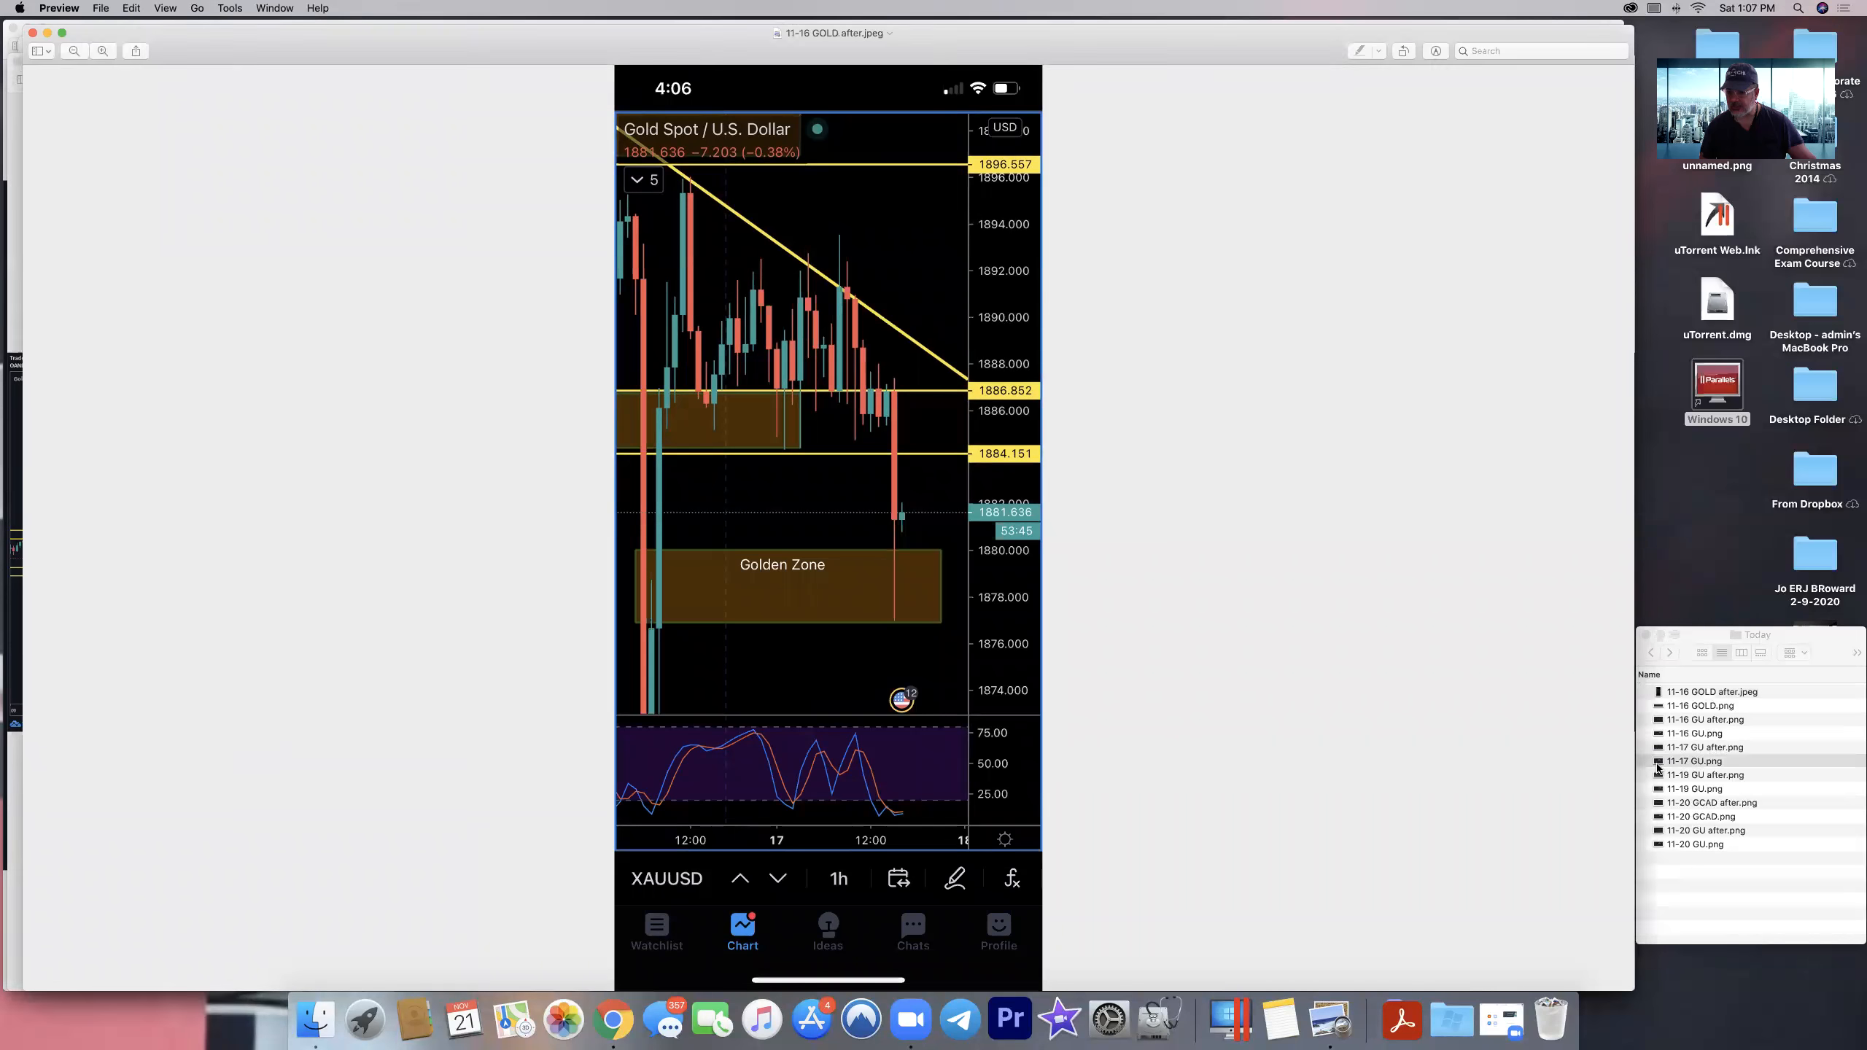
- View the 11-17 GU before chart with its yellow zones, golden zone and trading notes
left_click(1694, 762)
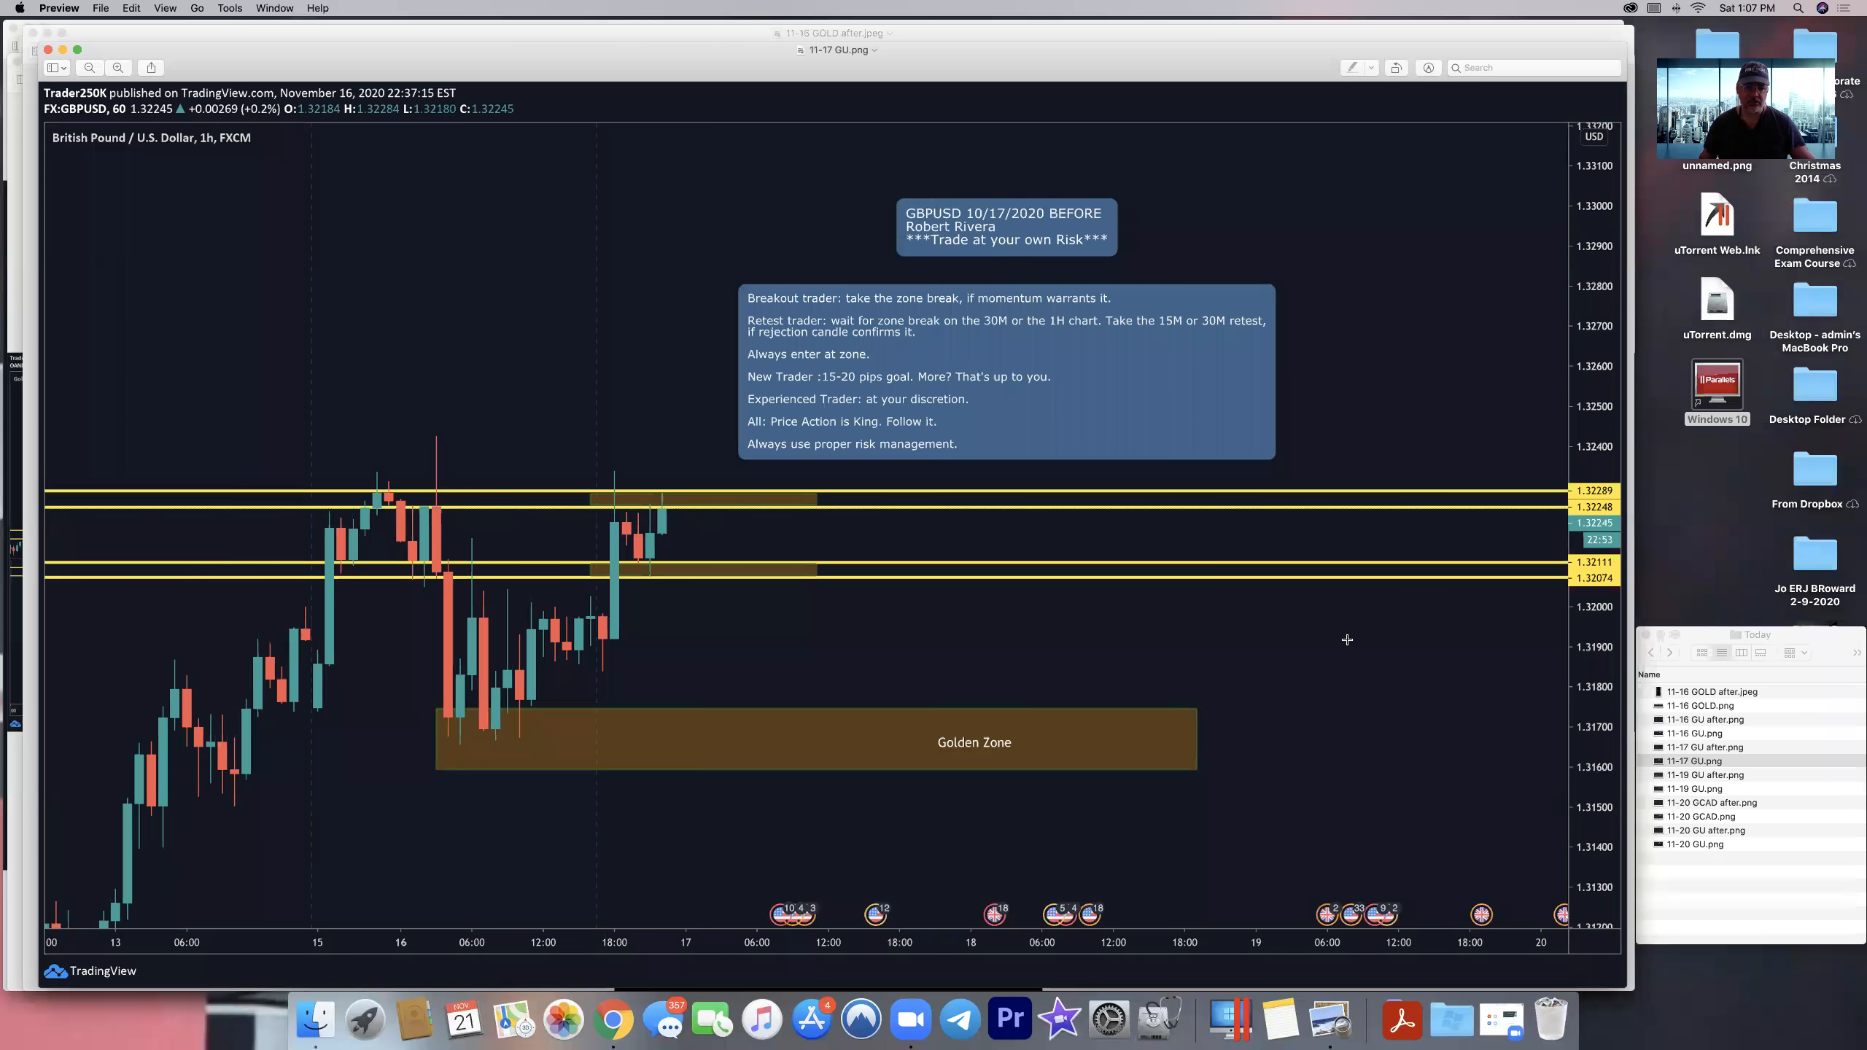
mouse_move(357, 509)
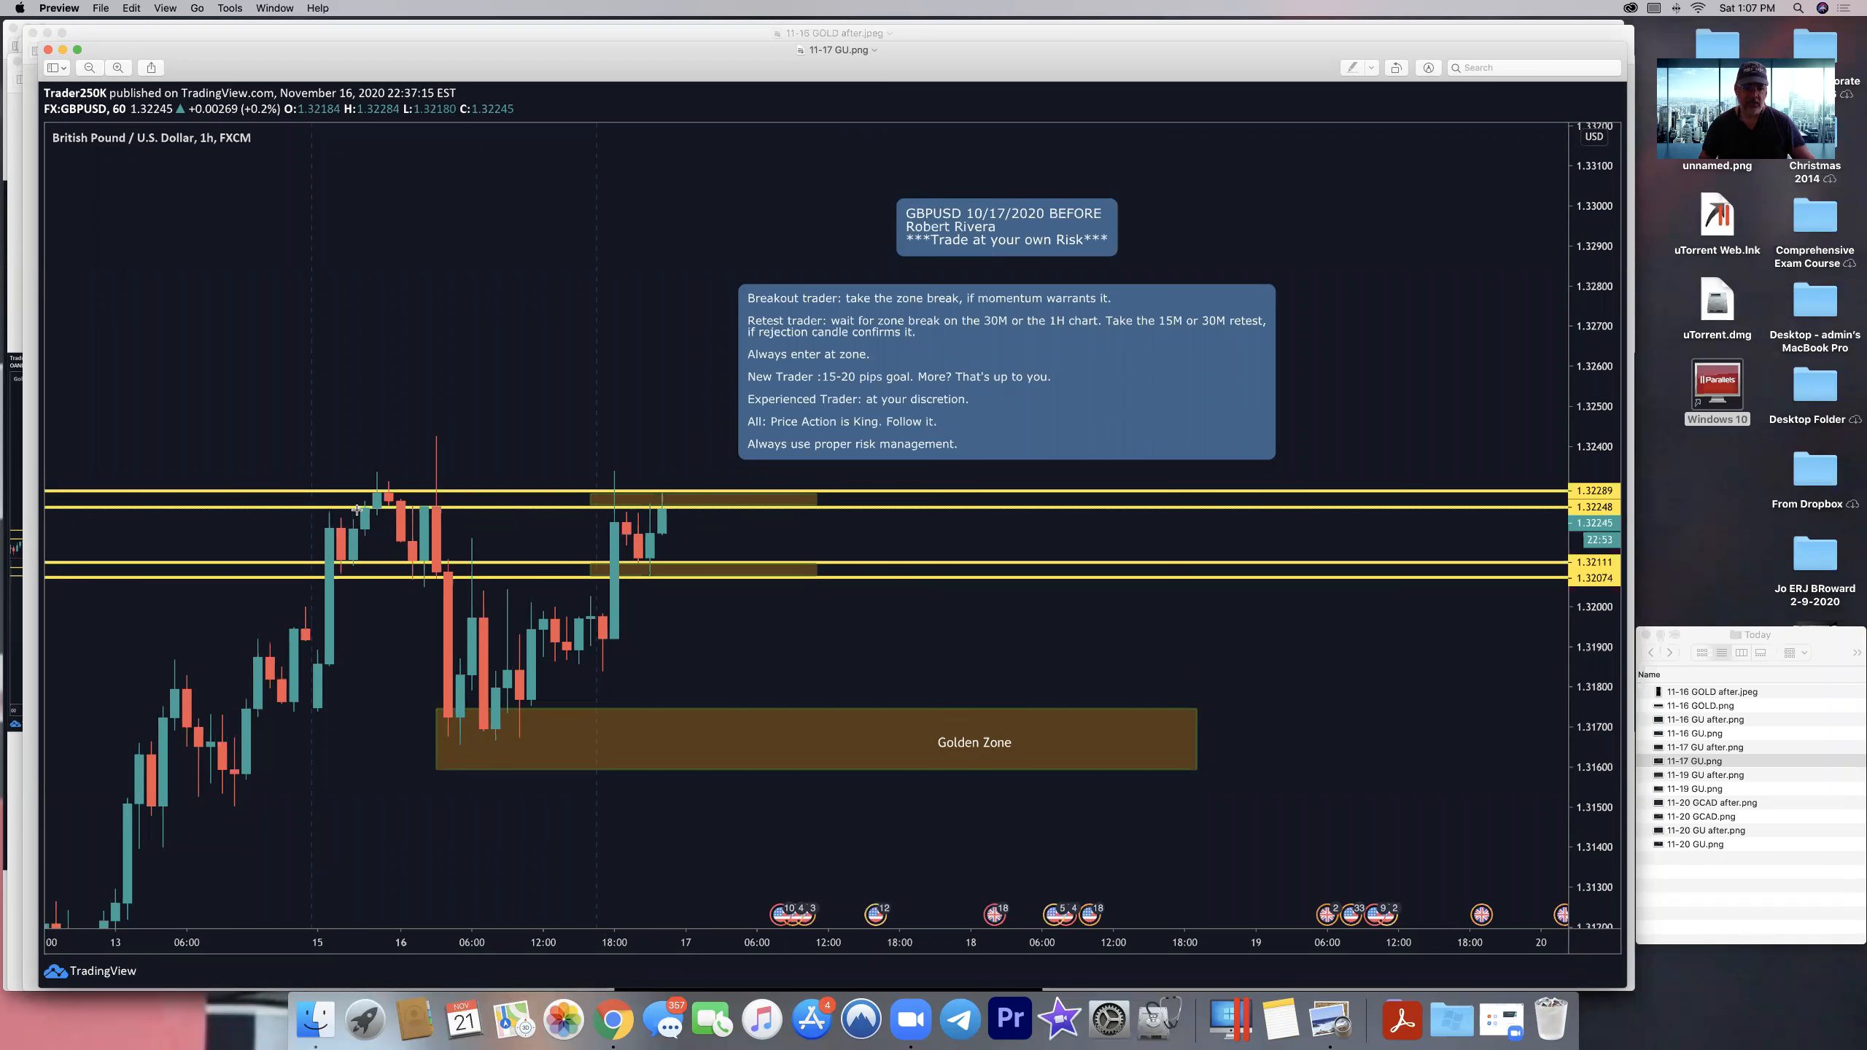
mouse_move(477, 718)
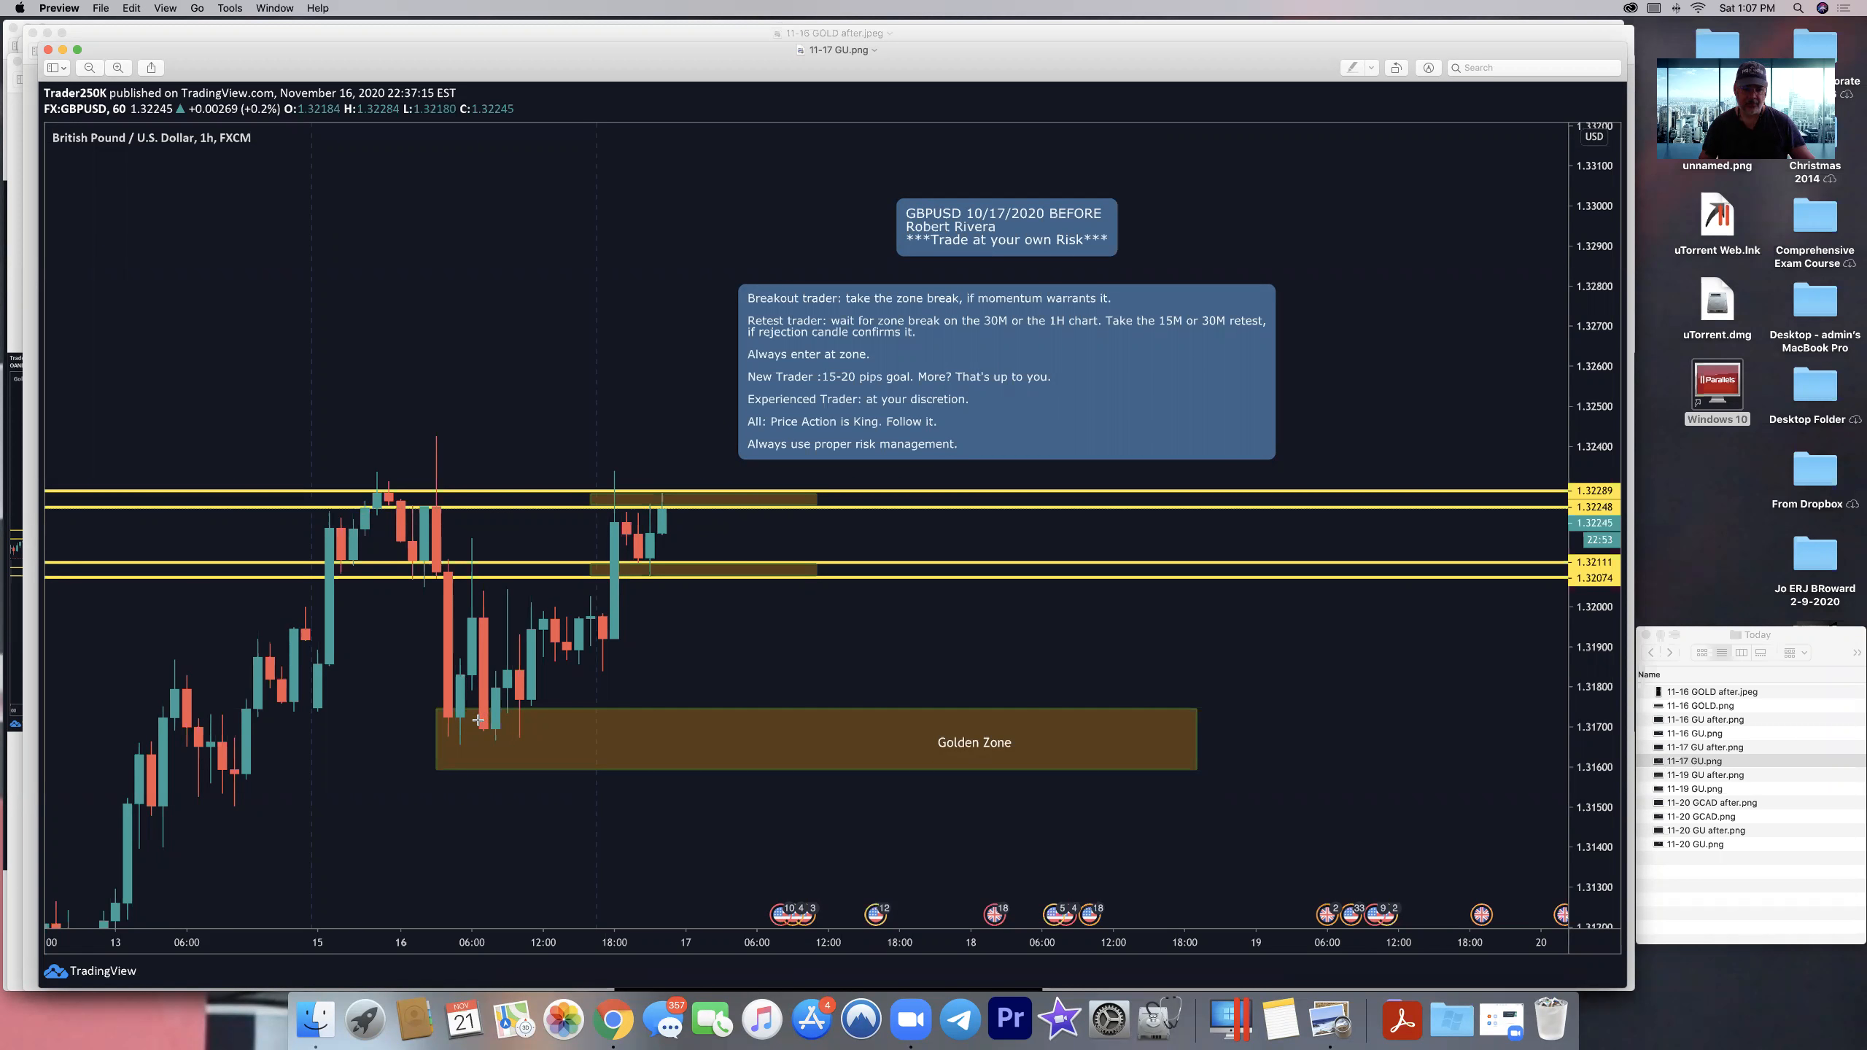
mouse_move(636, 528)
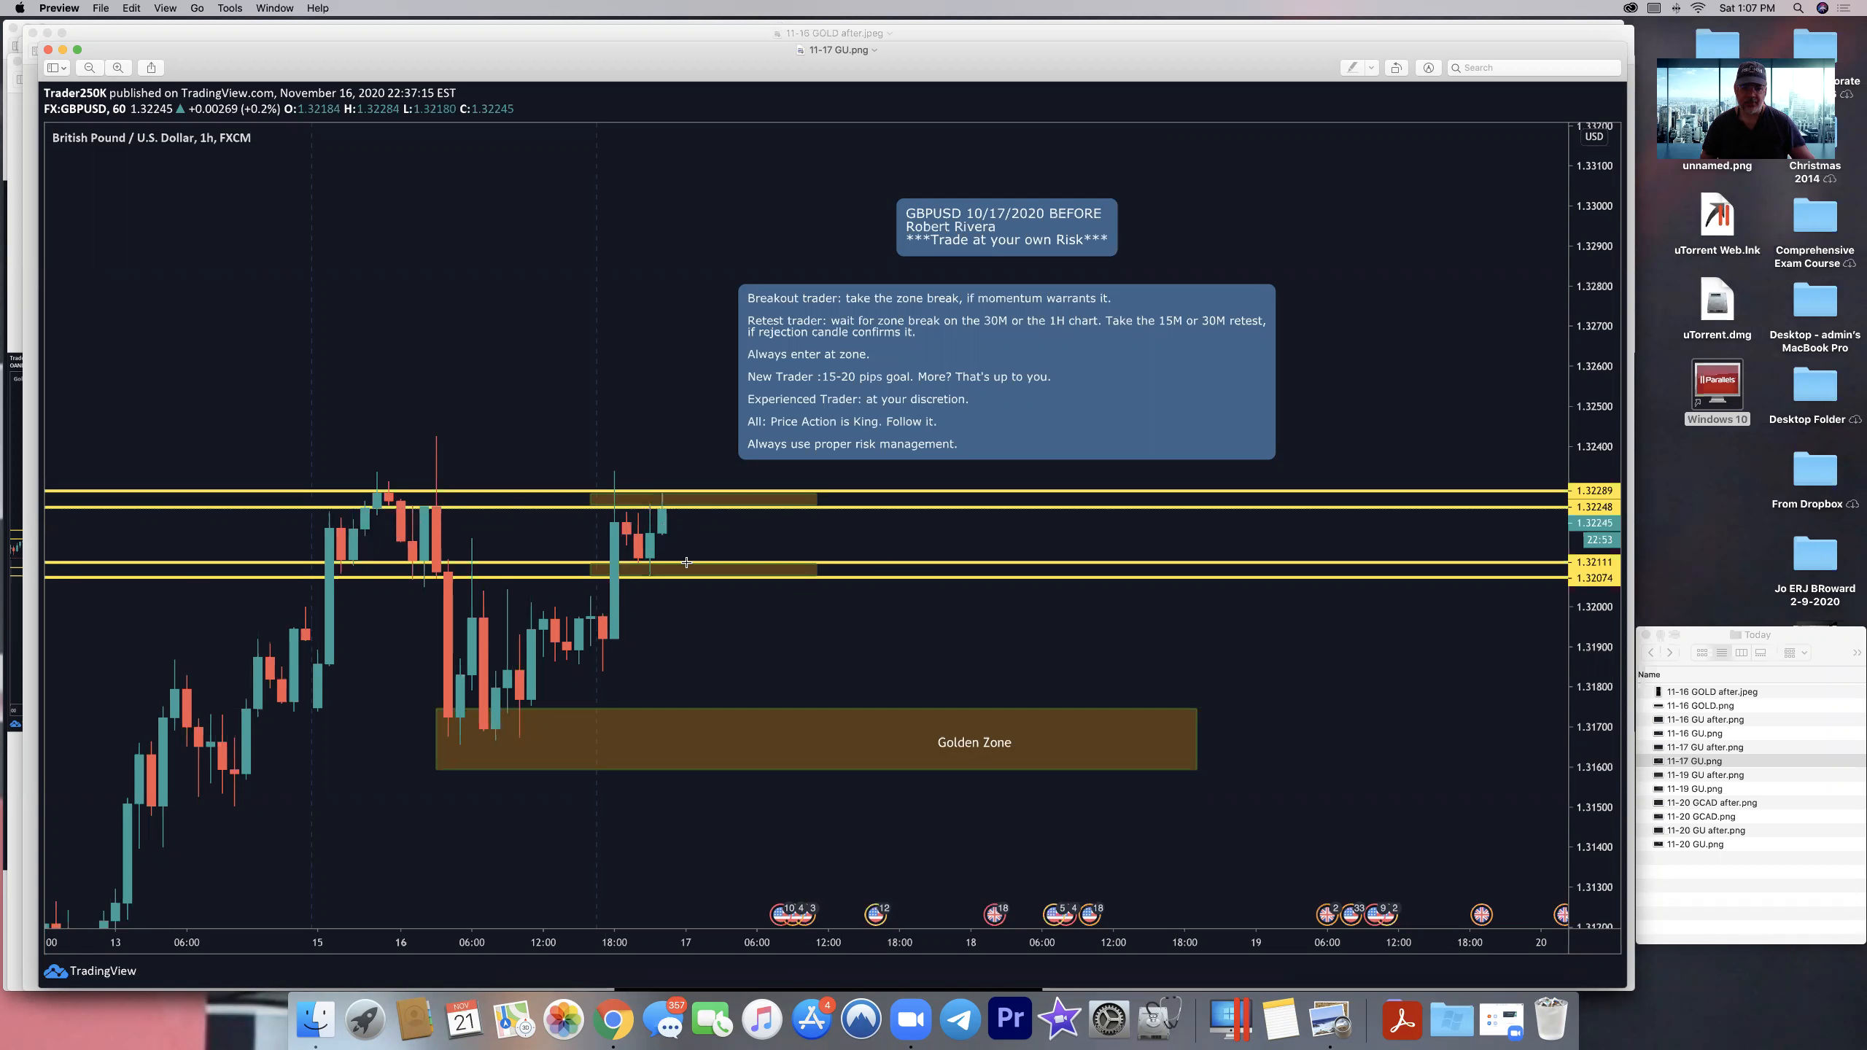
mouse_move(714, 533)
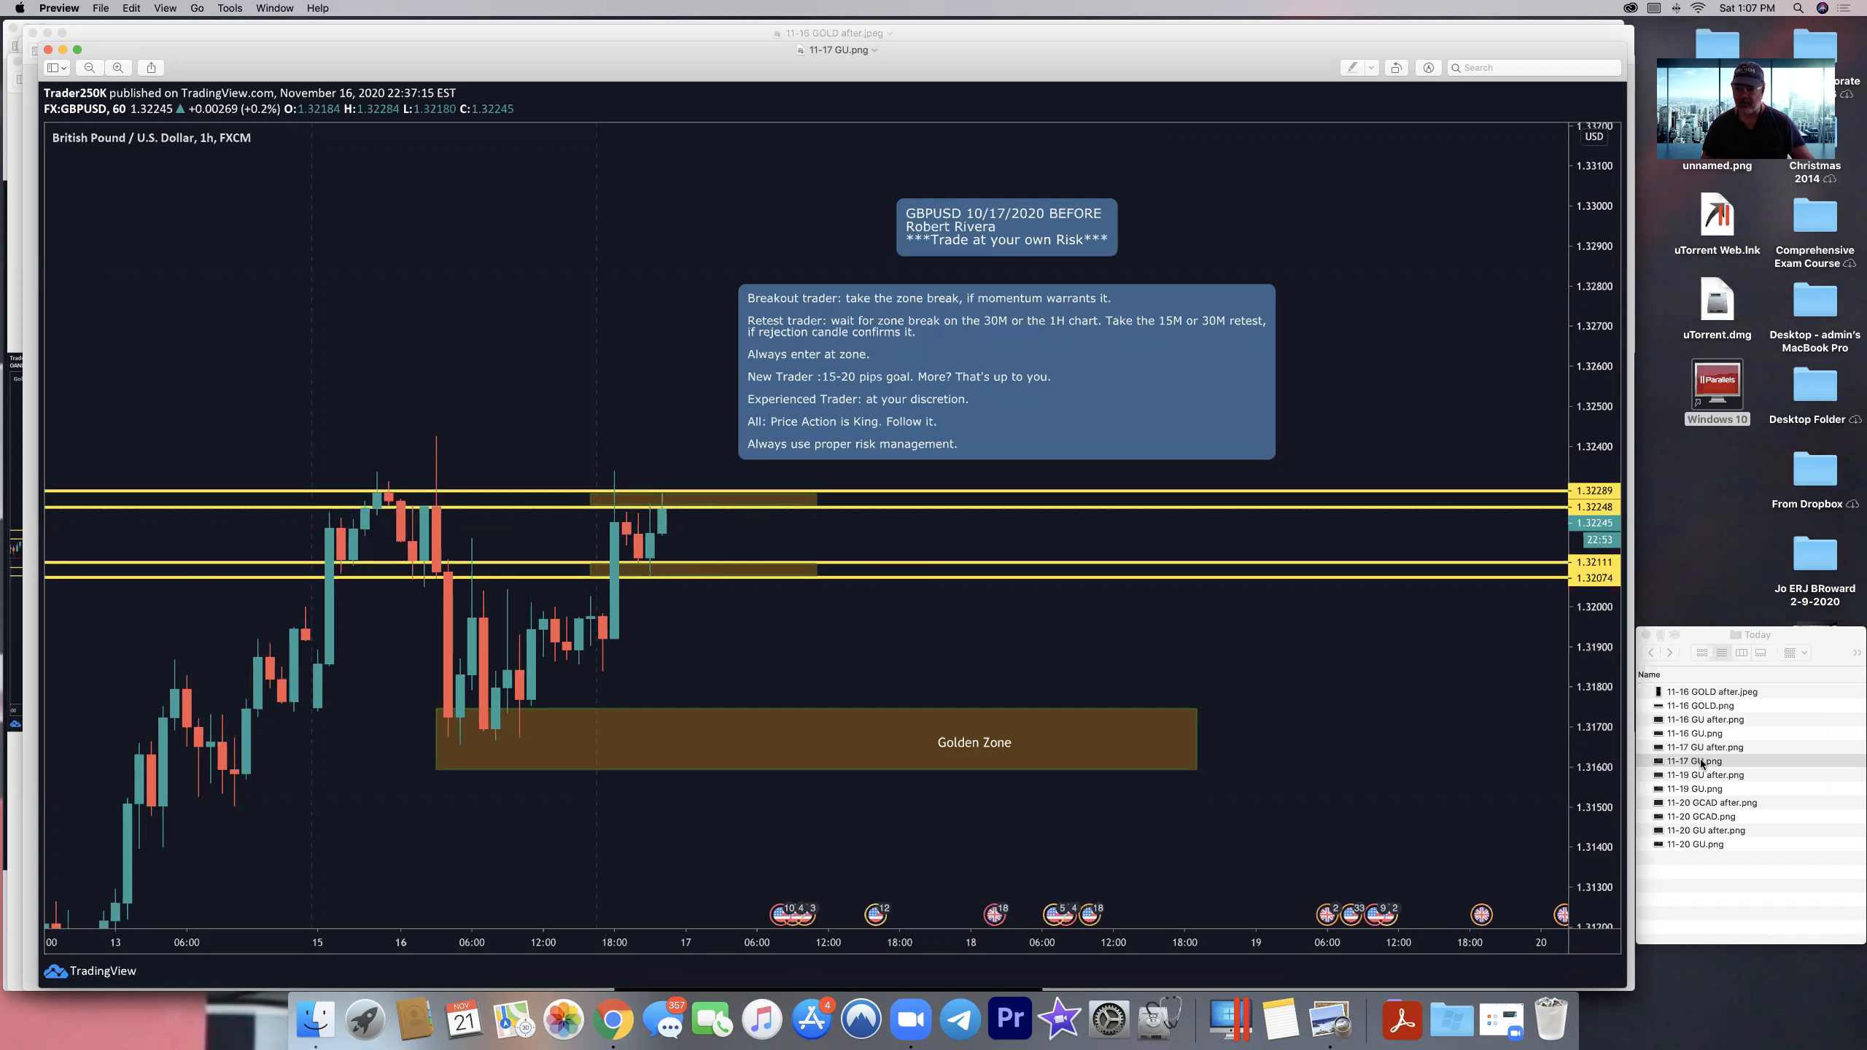
- View the 11-17 GU after chart marking the 61-pip fakeout payout and 48-pip breakout
left_click(1705, 747)
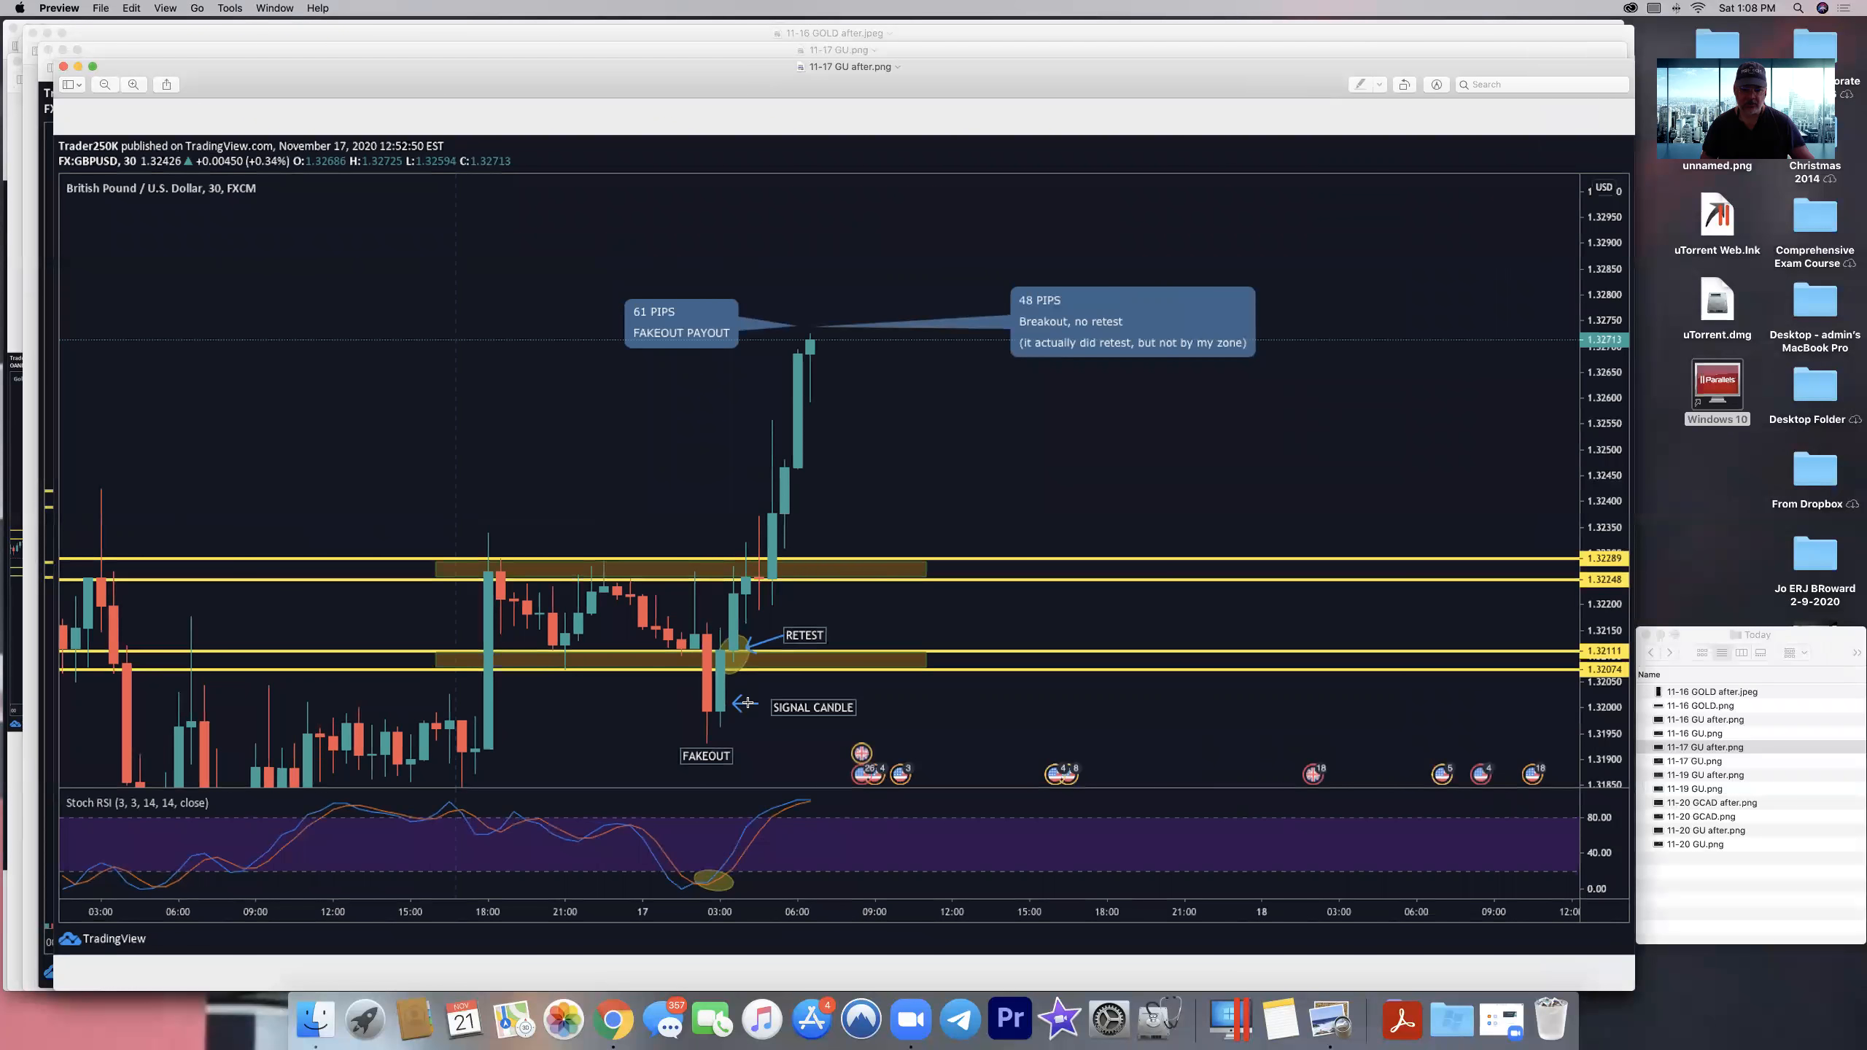
mouse_move(709, 843)
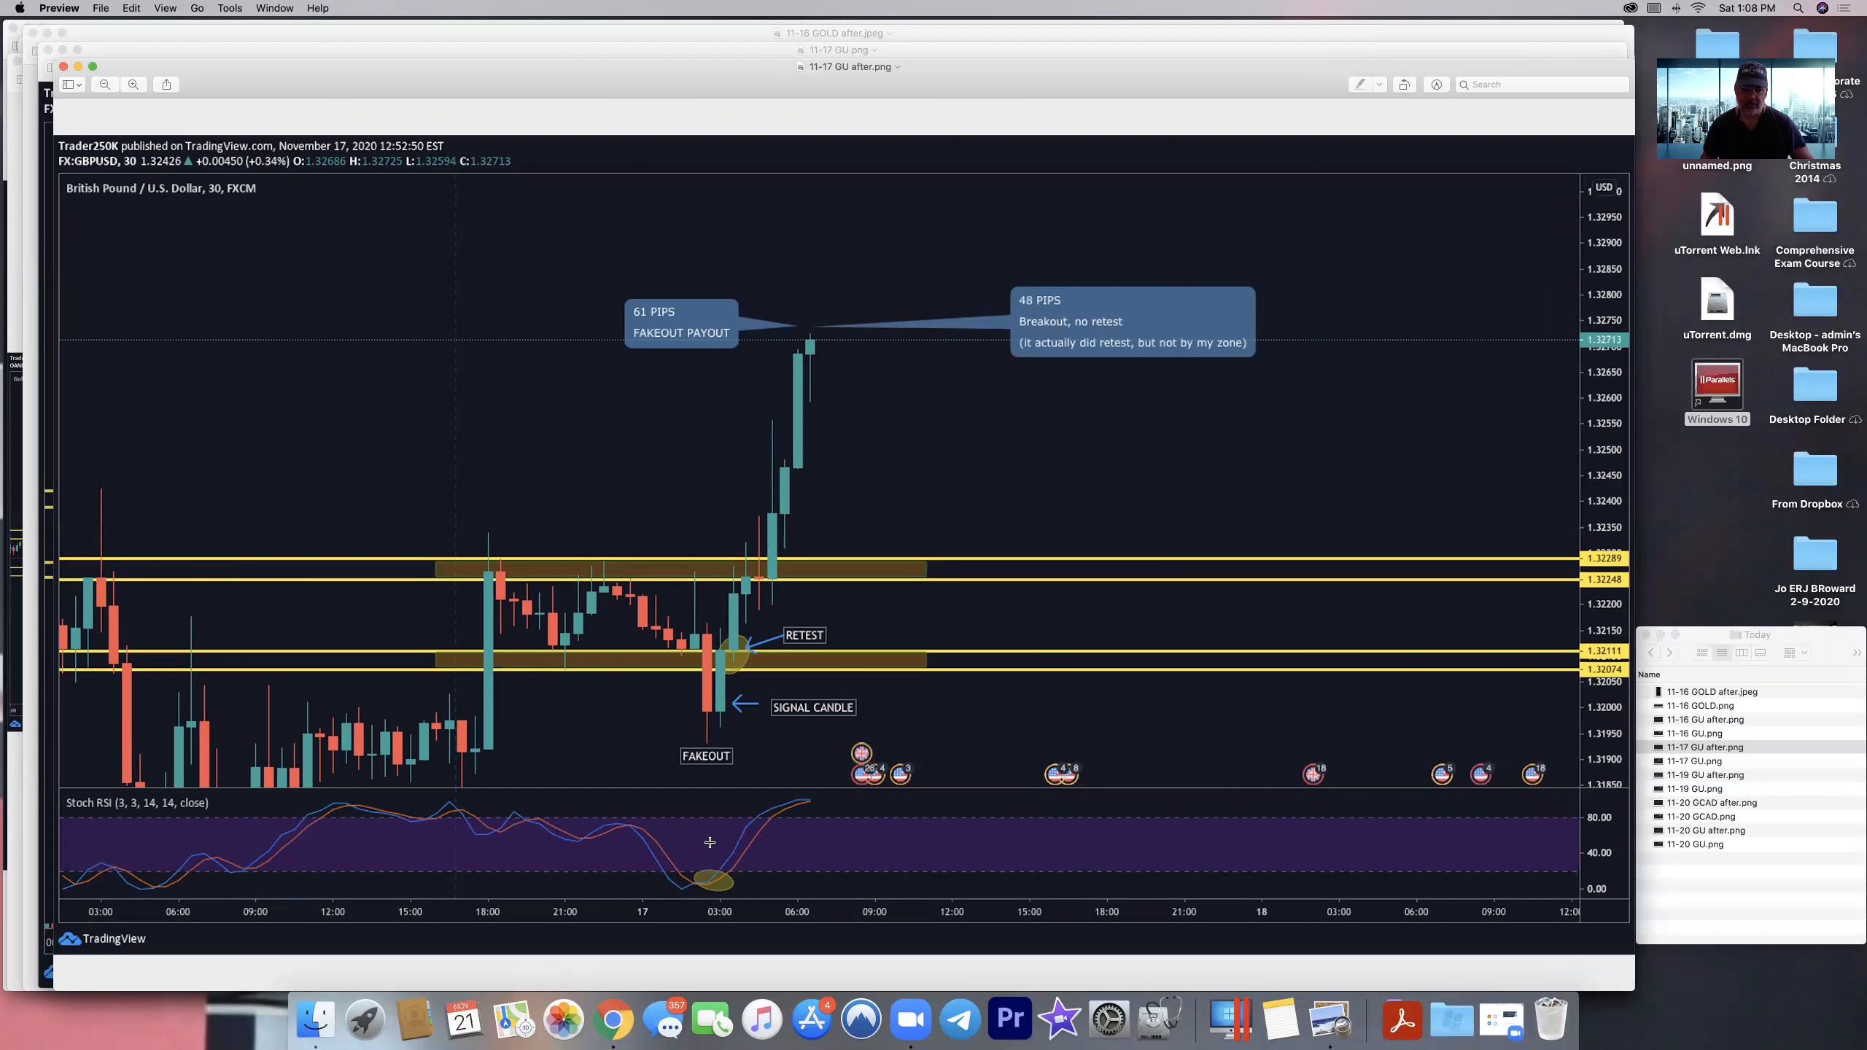
mouse_move(693, 700)
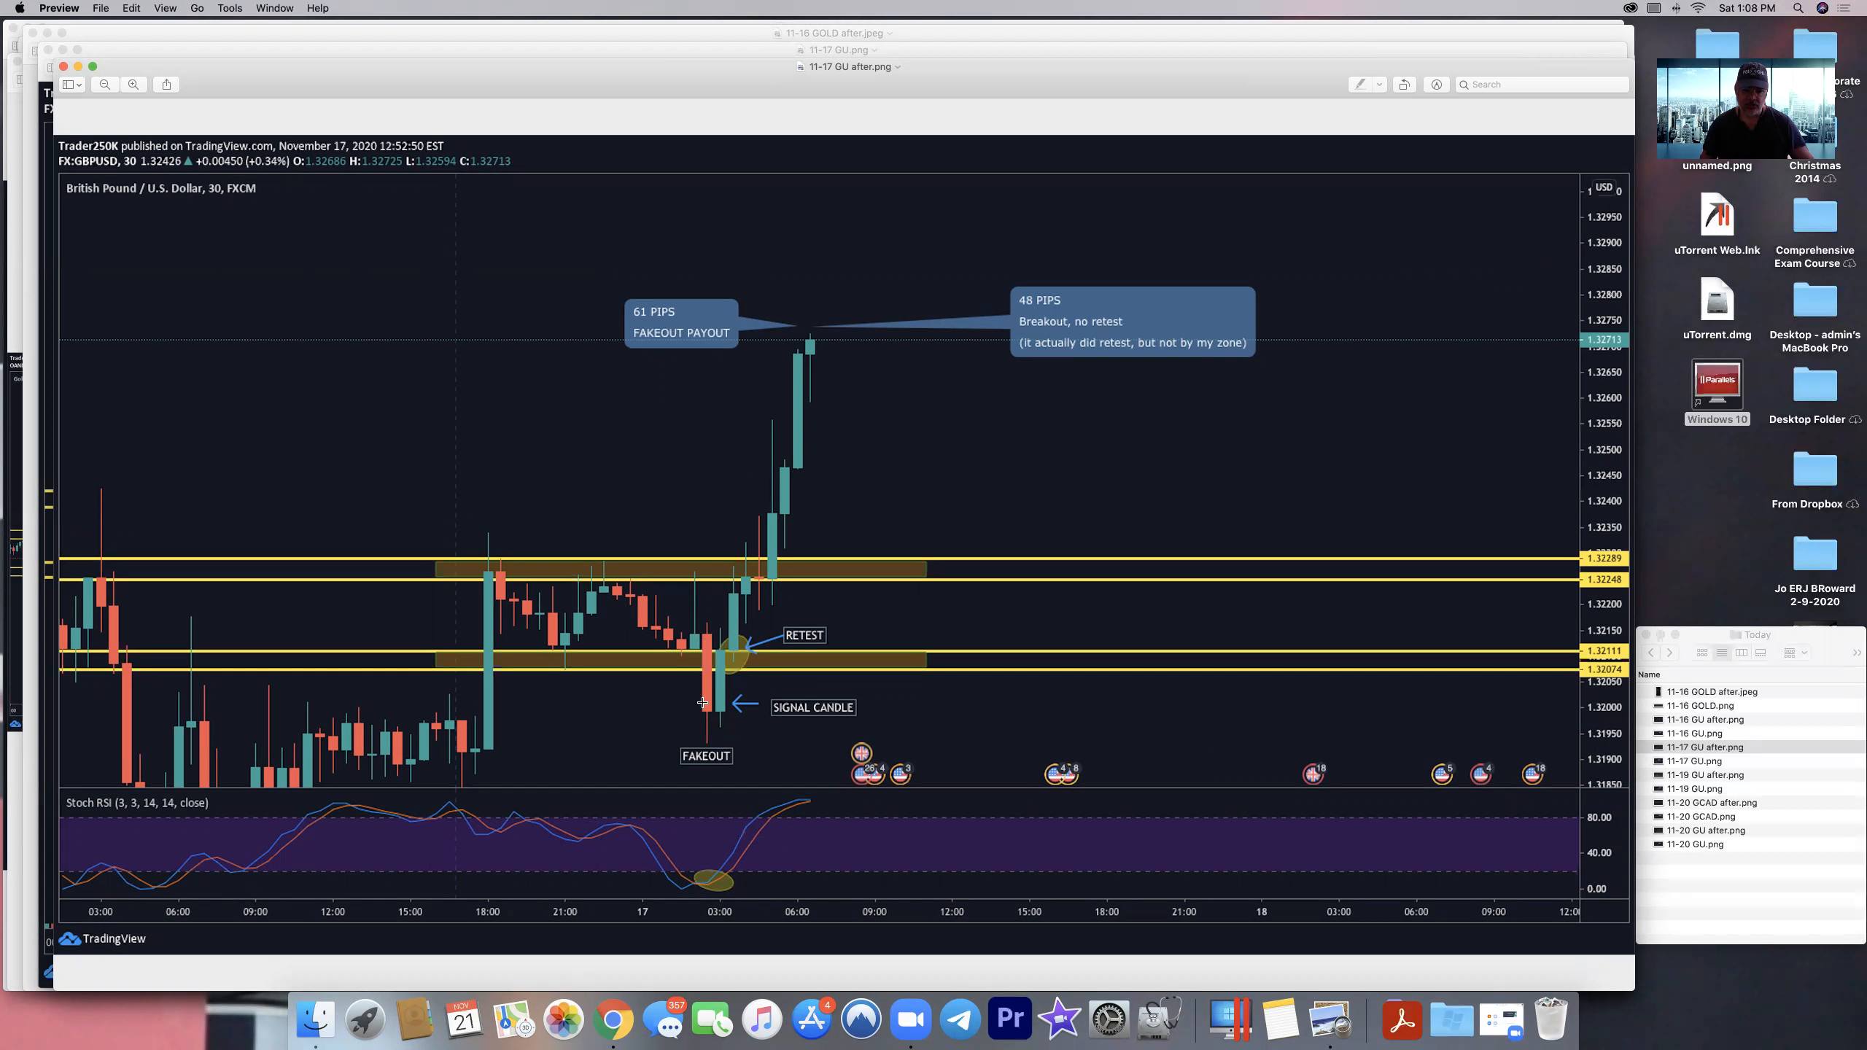
mouse_move(743, 663)
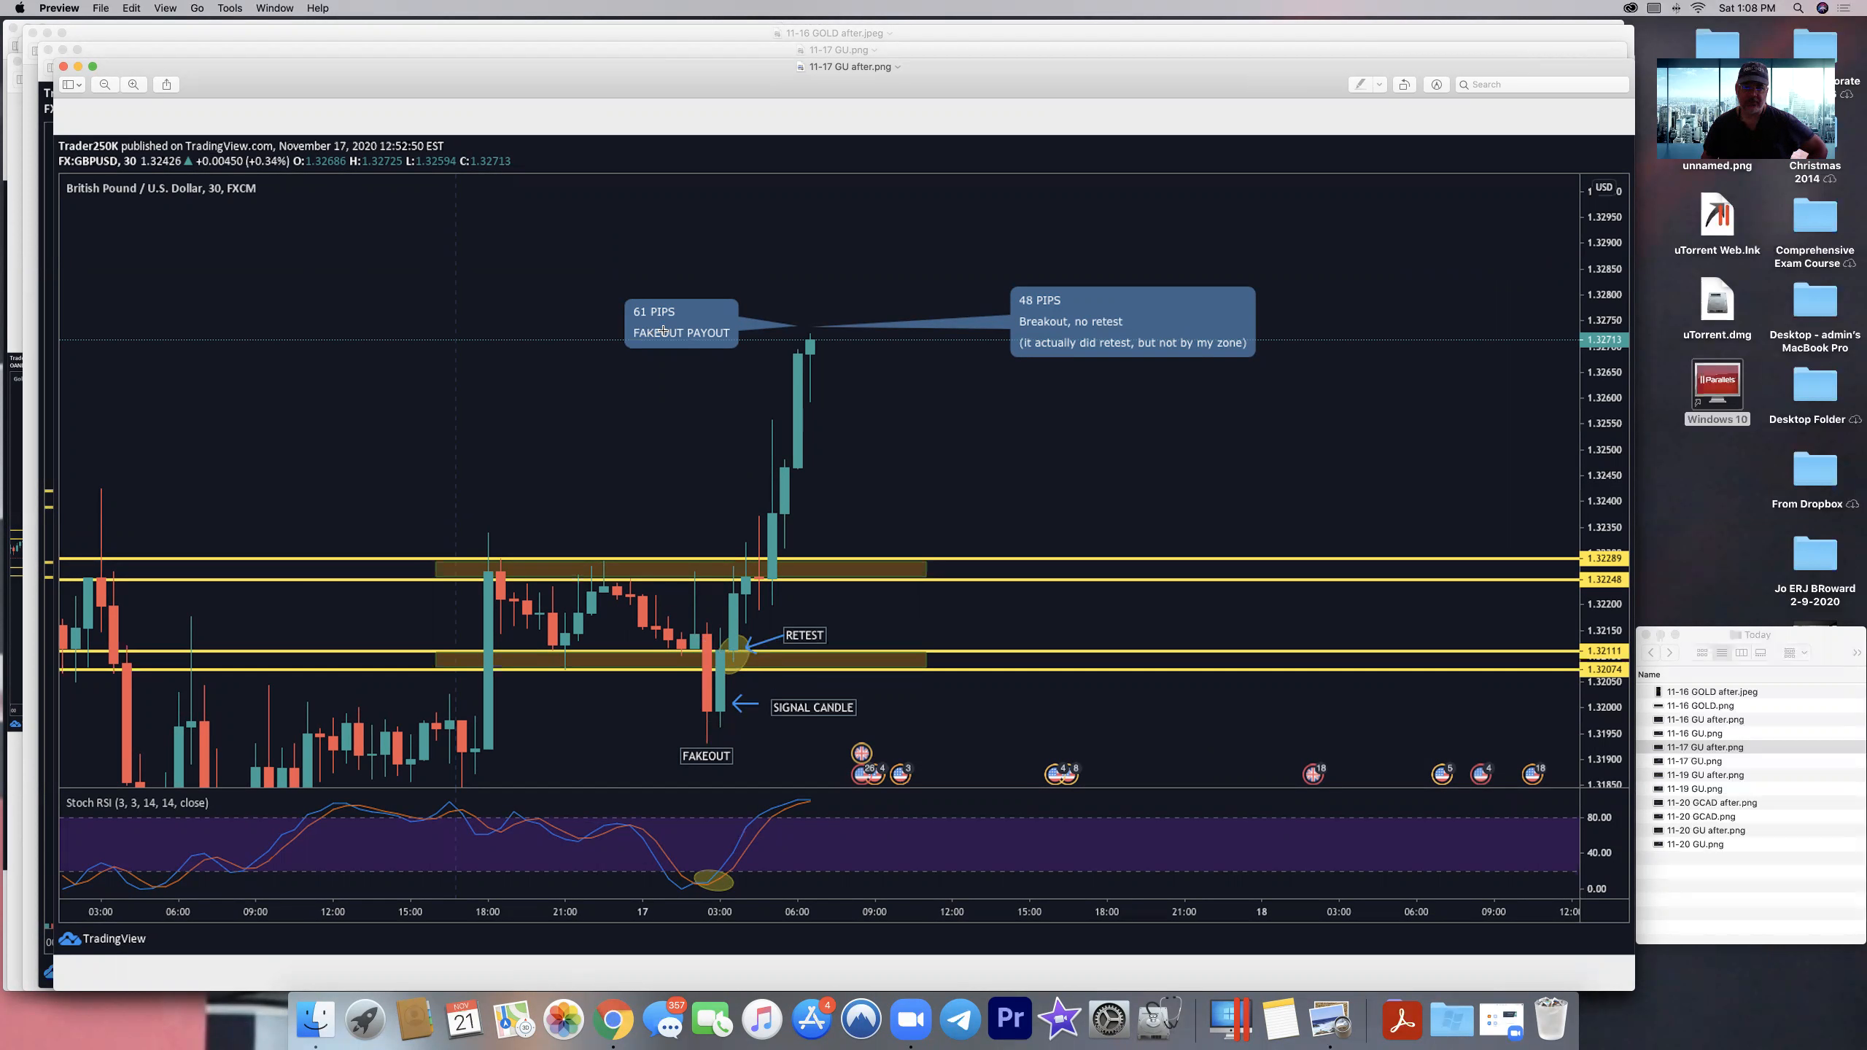
mouse_move(899, 533)
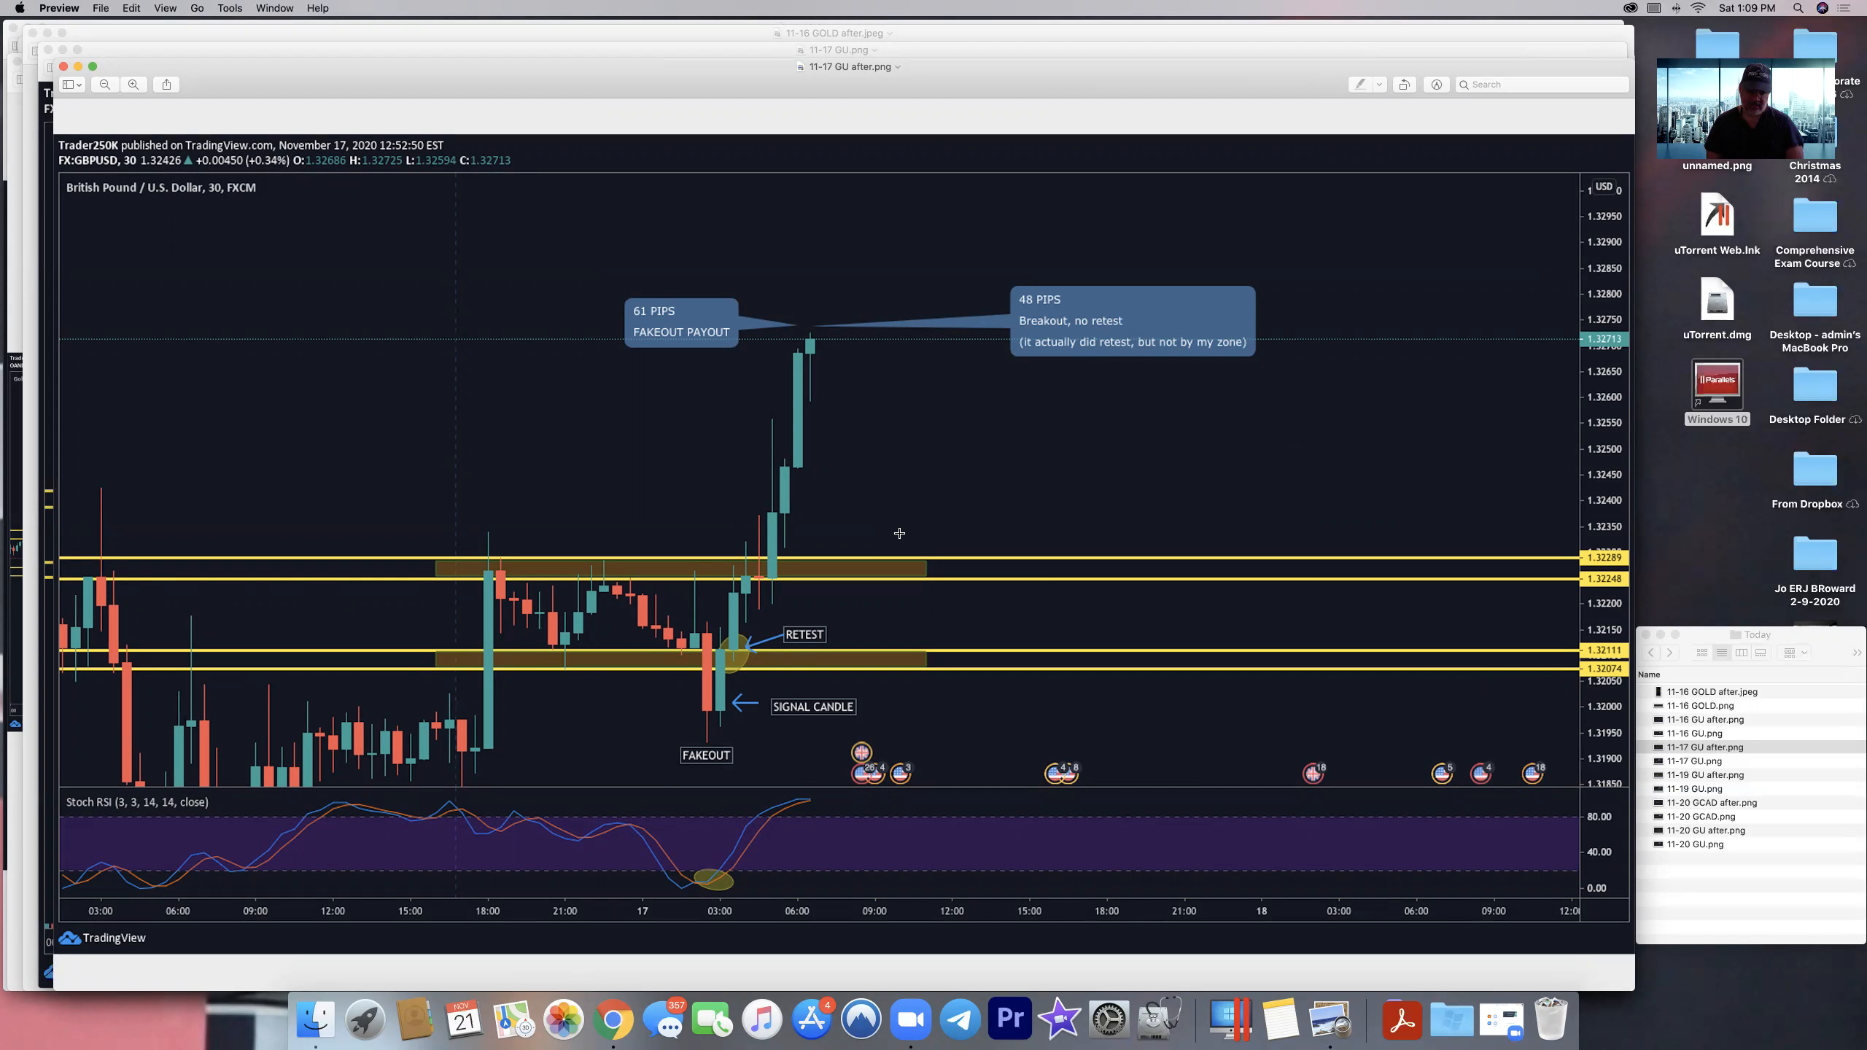
mouse_move(902, 528)
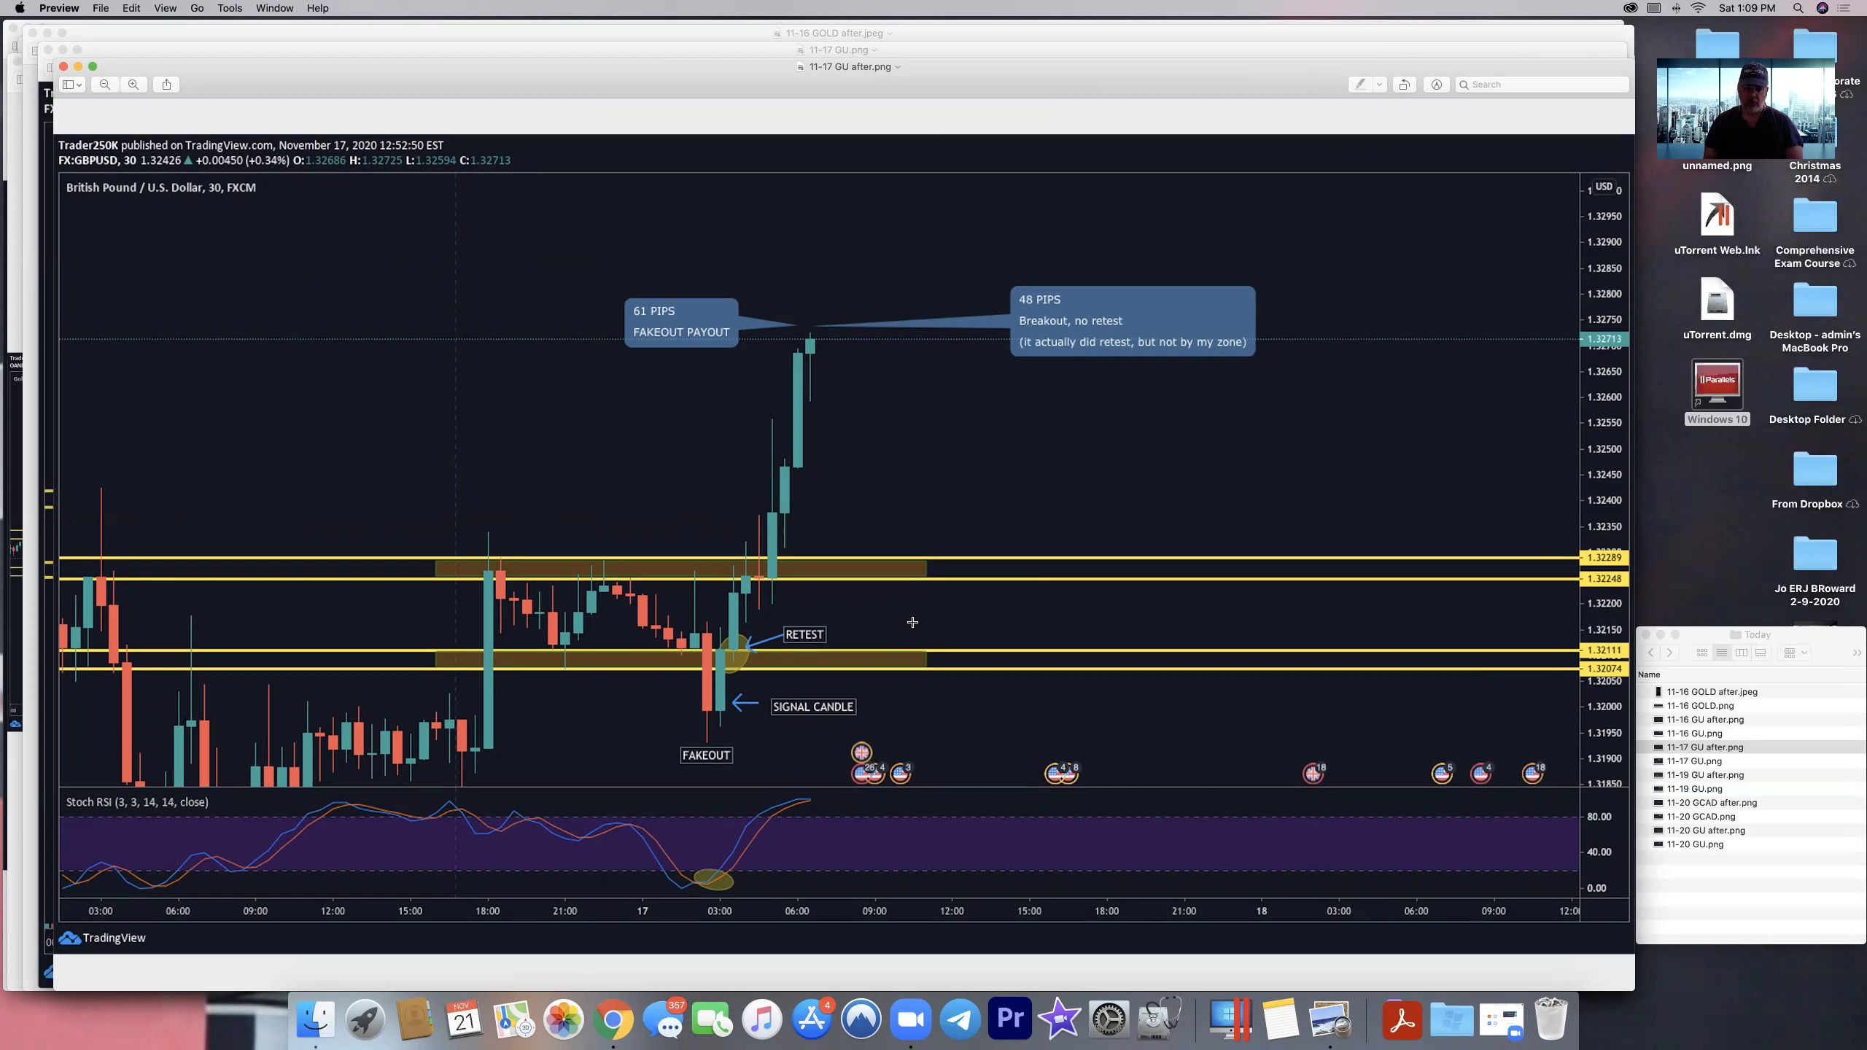
mouse_move(761, 711)
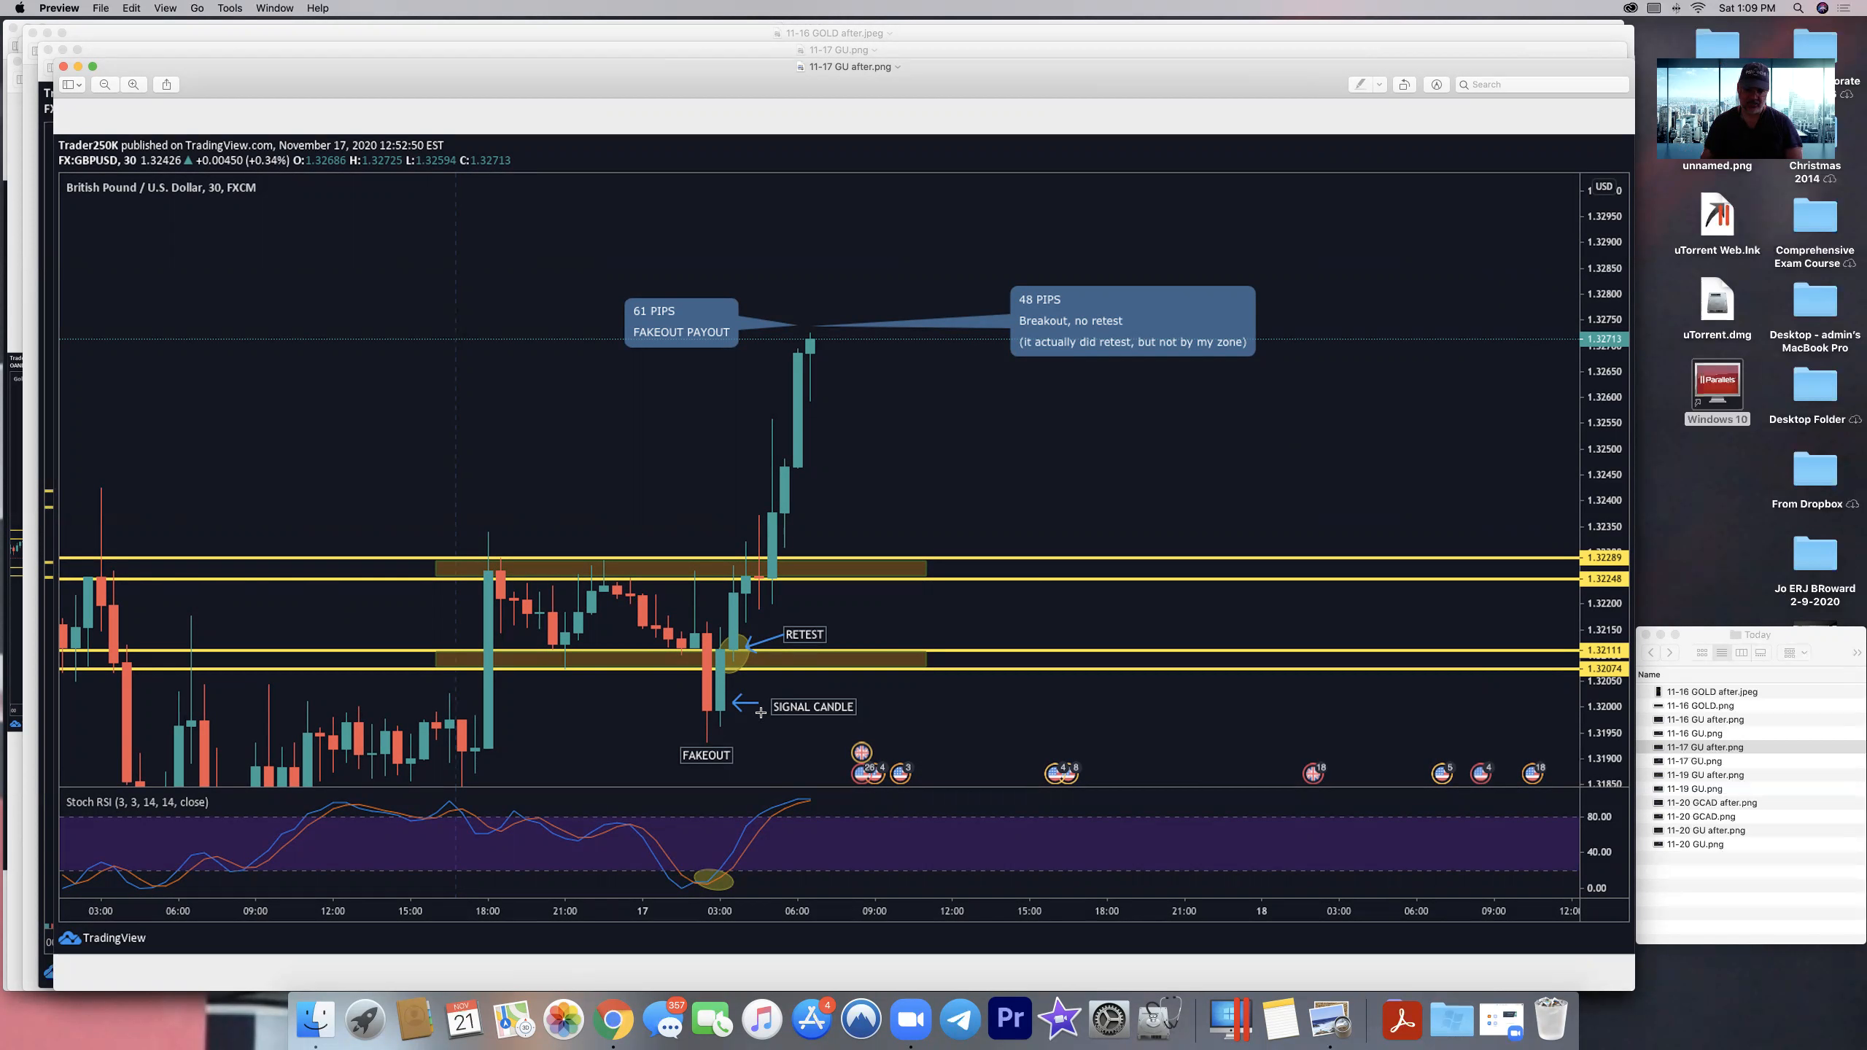
mouse_move(794, 742)
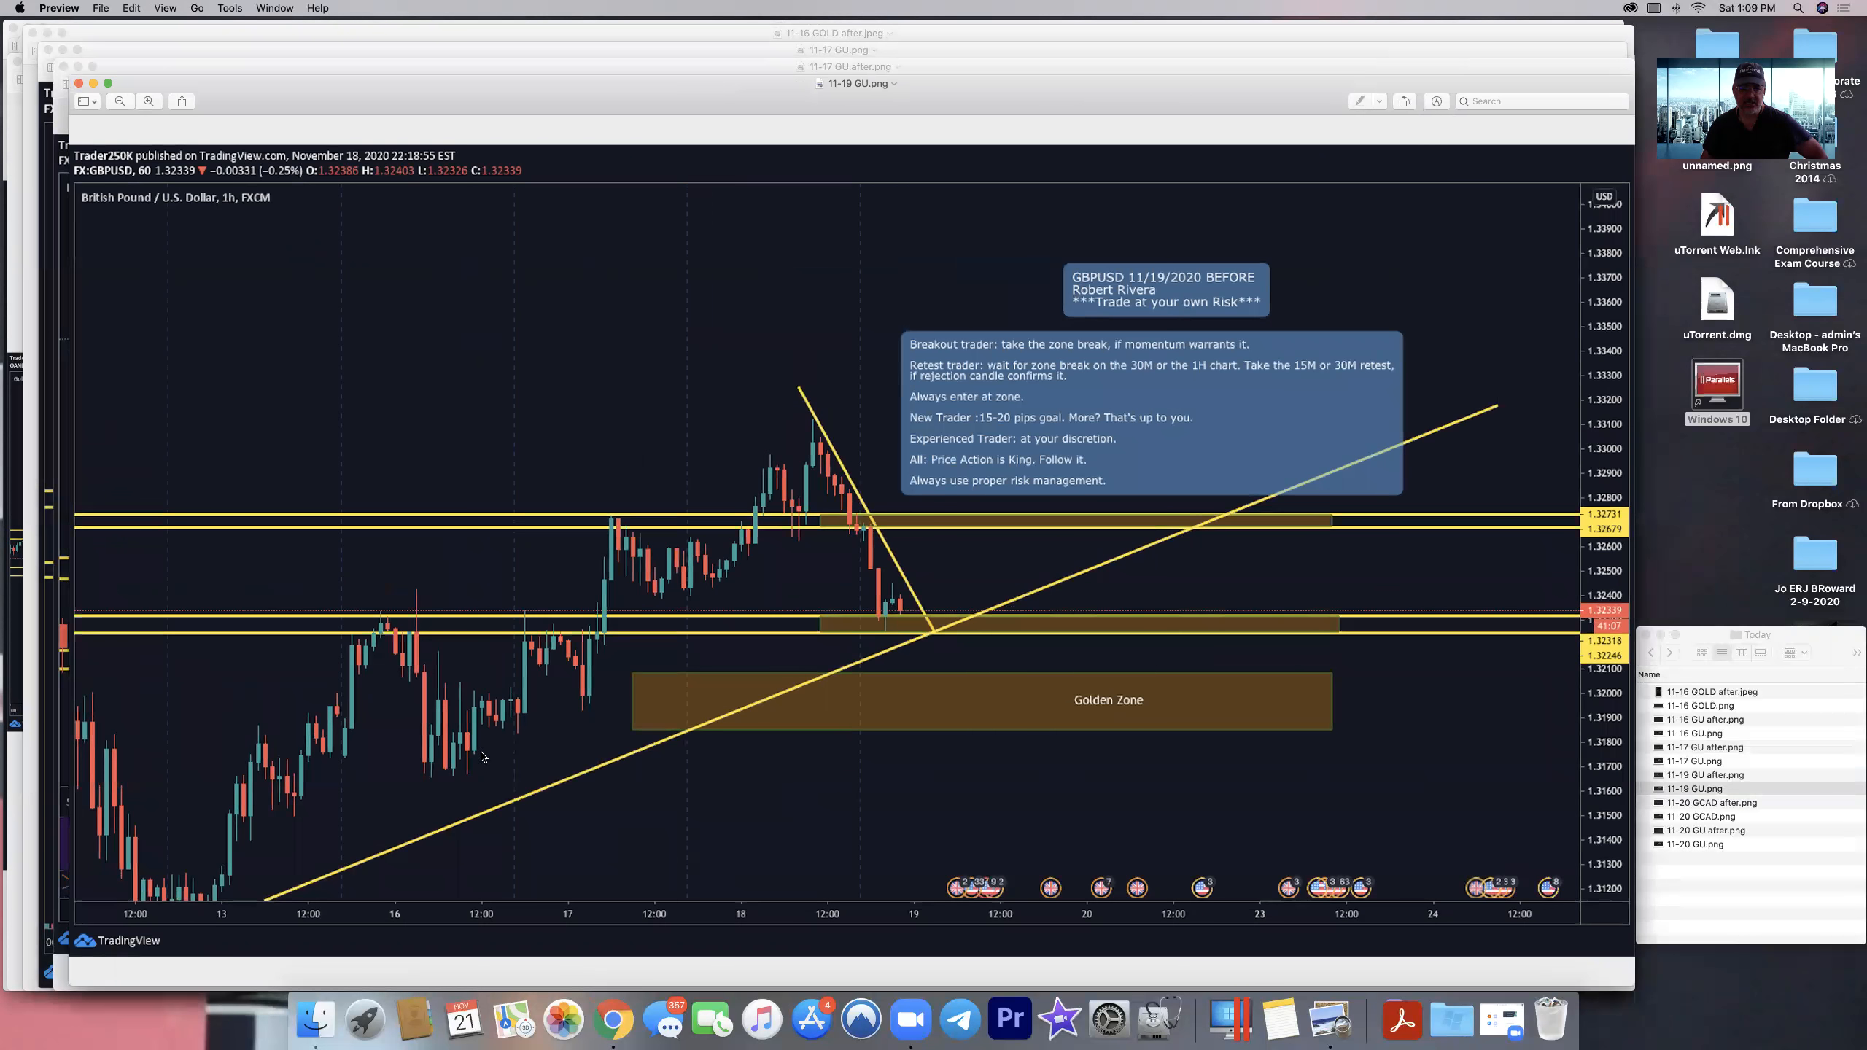
mouse_move(232, 872)
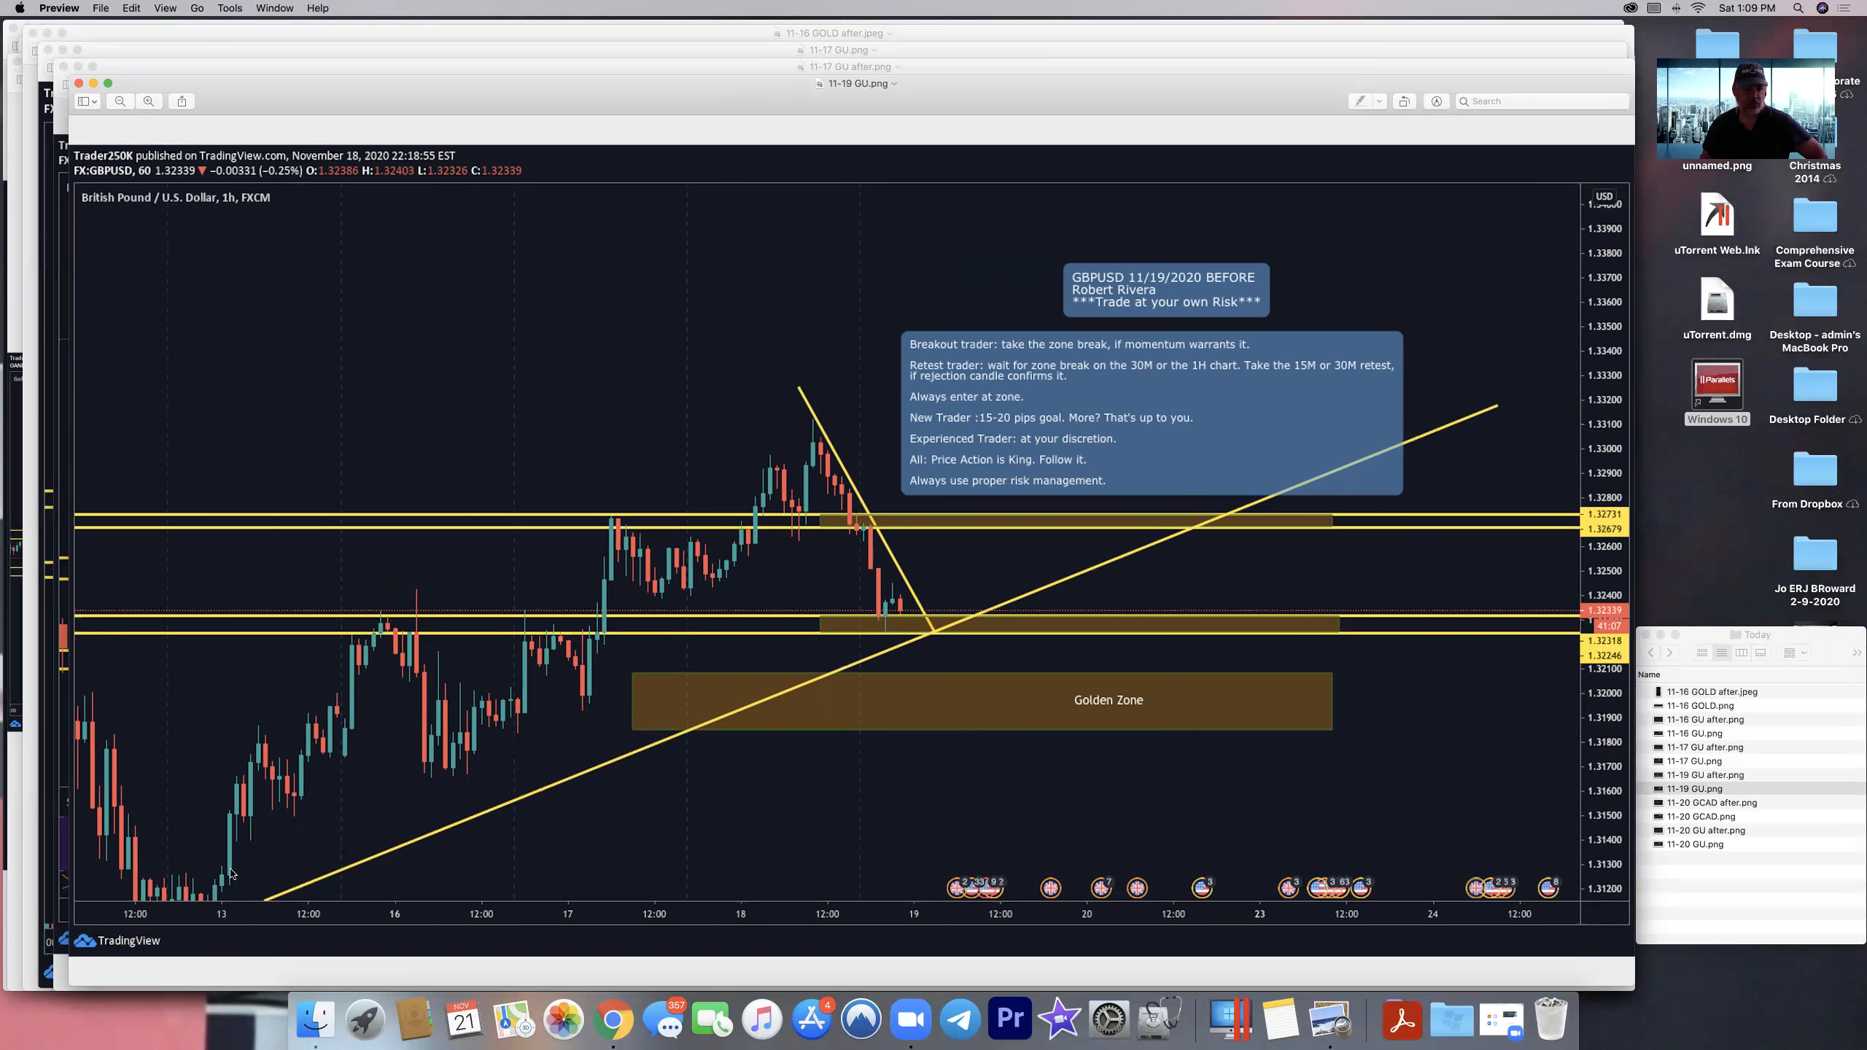
mouse_move(650, 572)
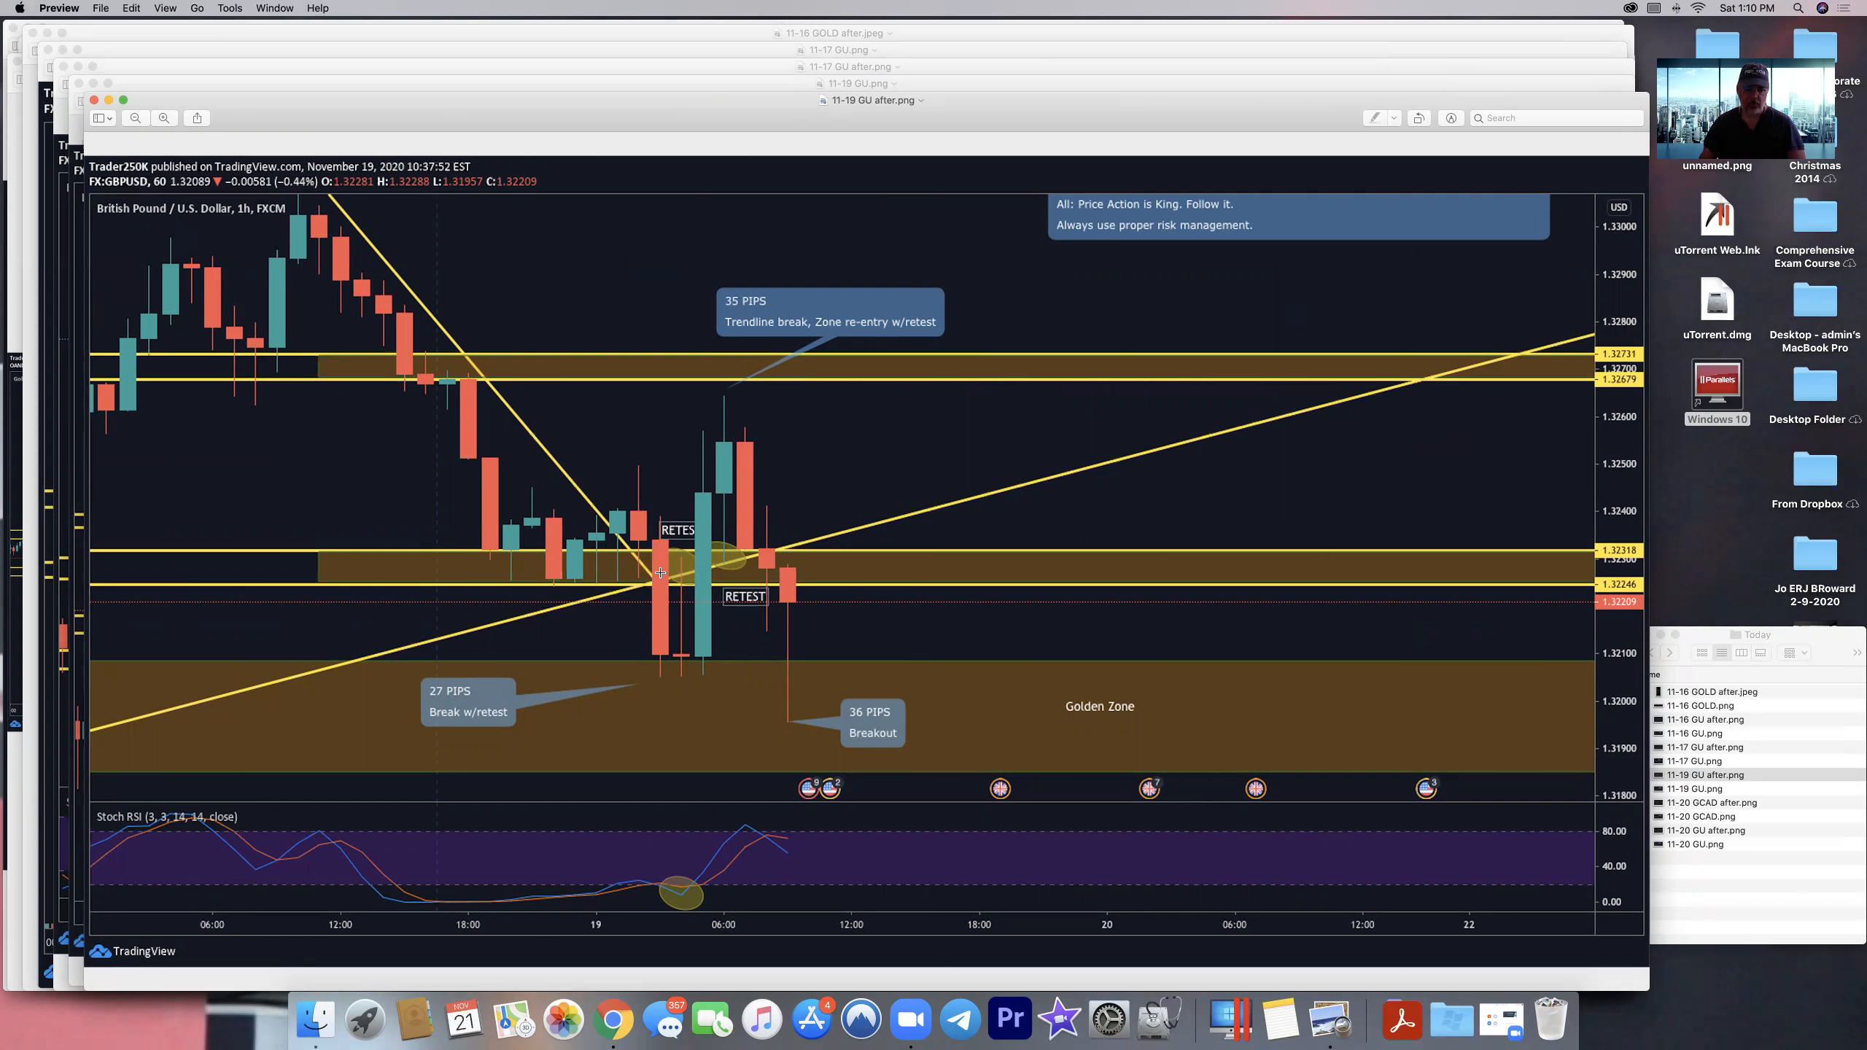
mouse_move(708, 827)
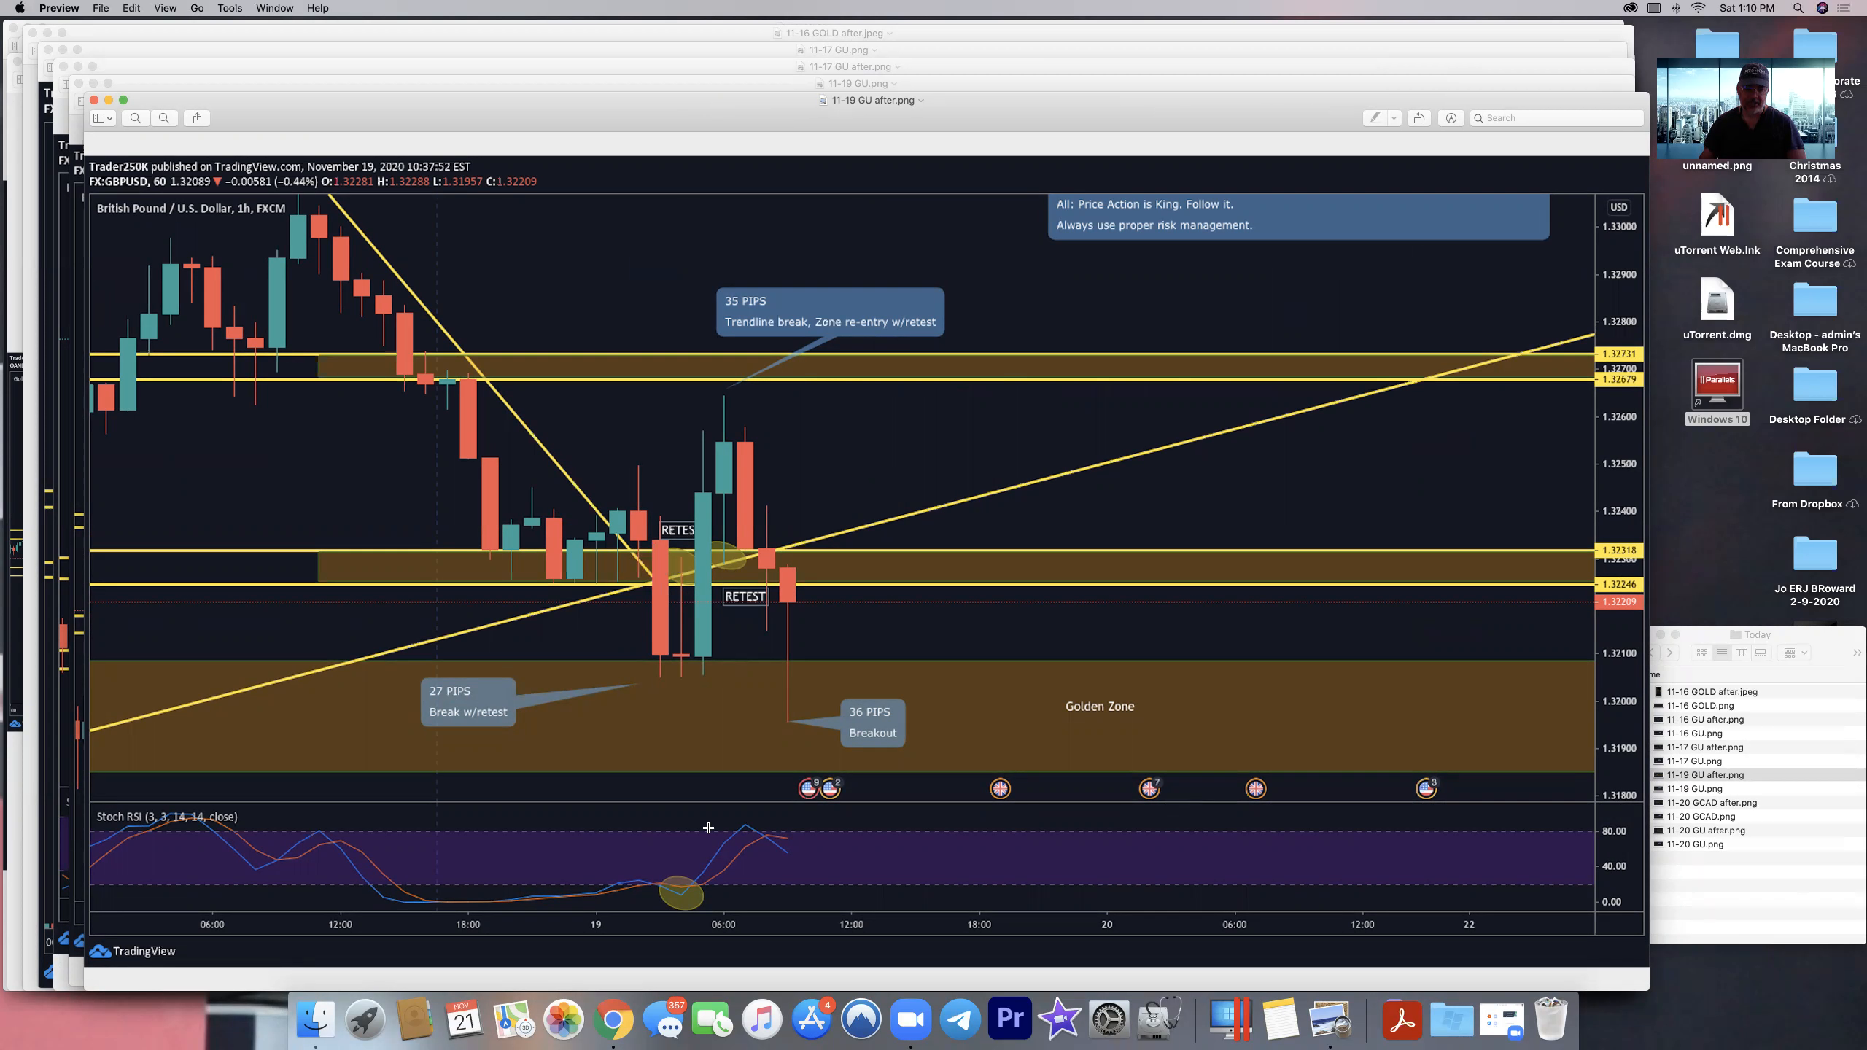
mouse_move(683, 666)
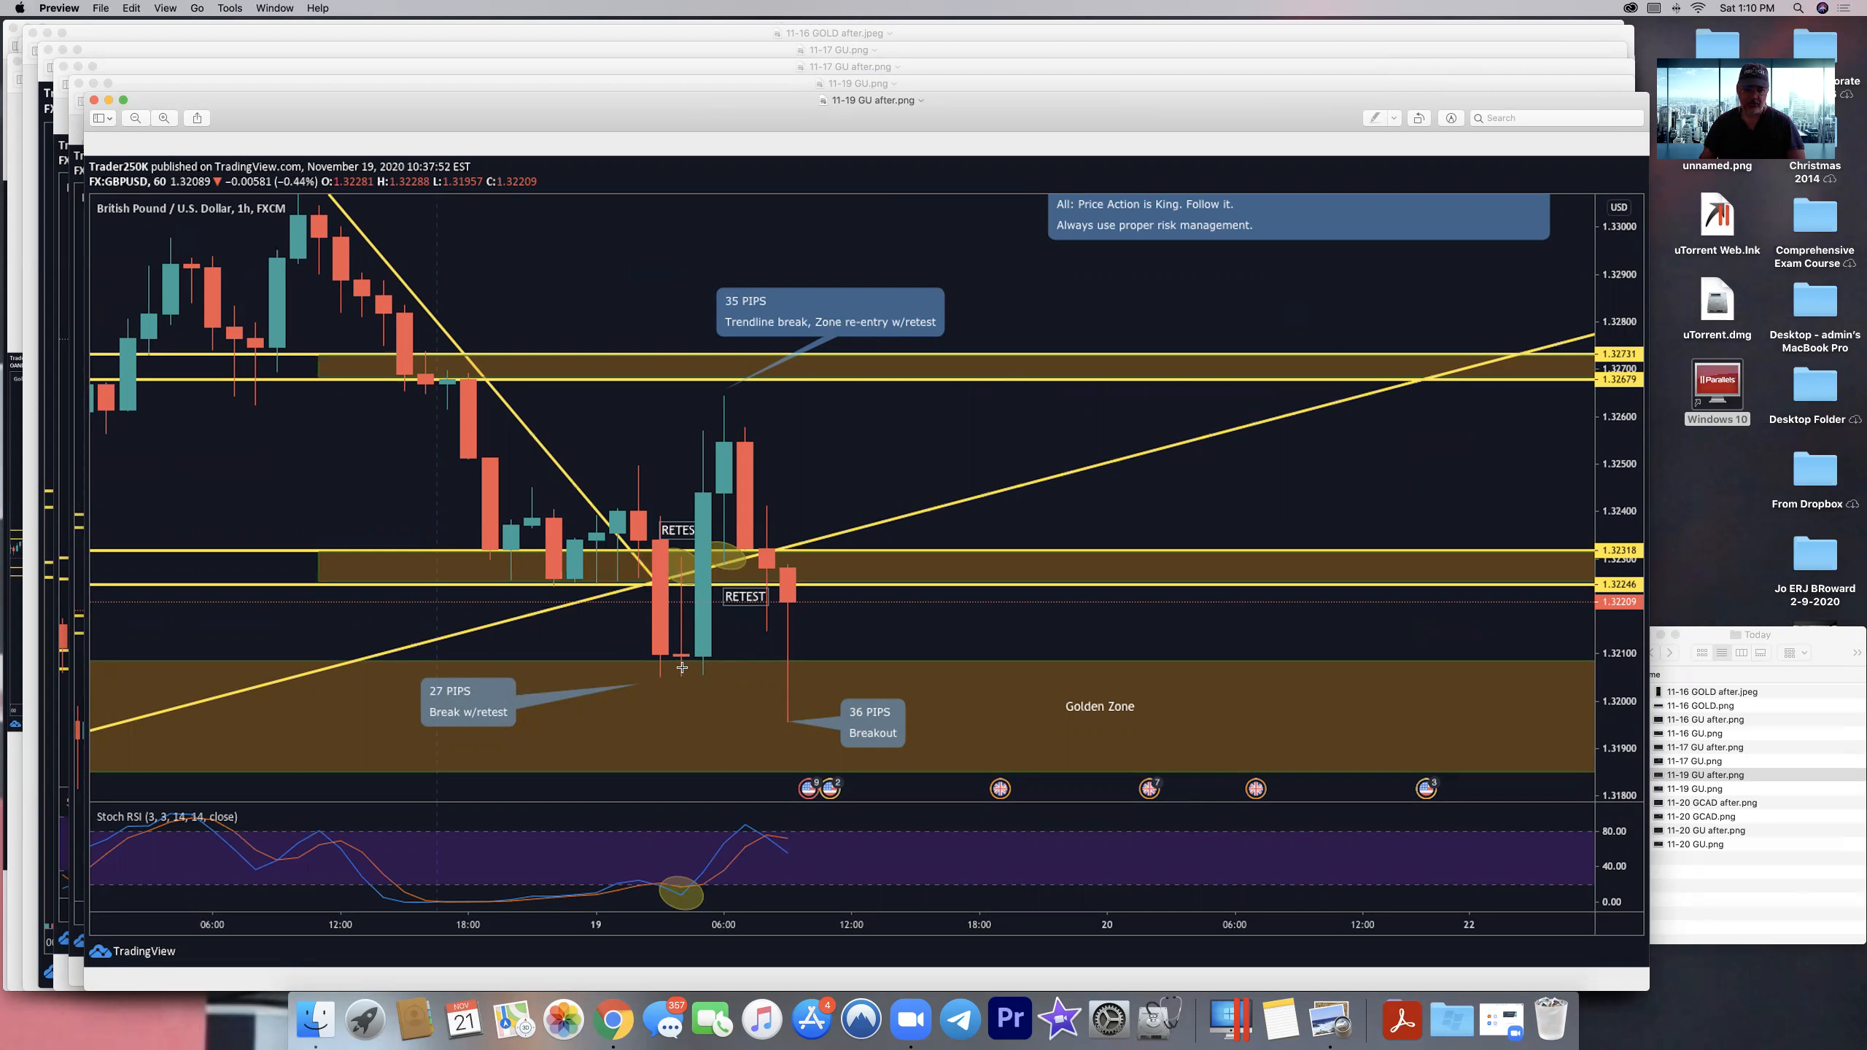
mouse_move(685, 898)
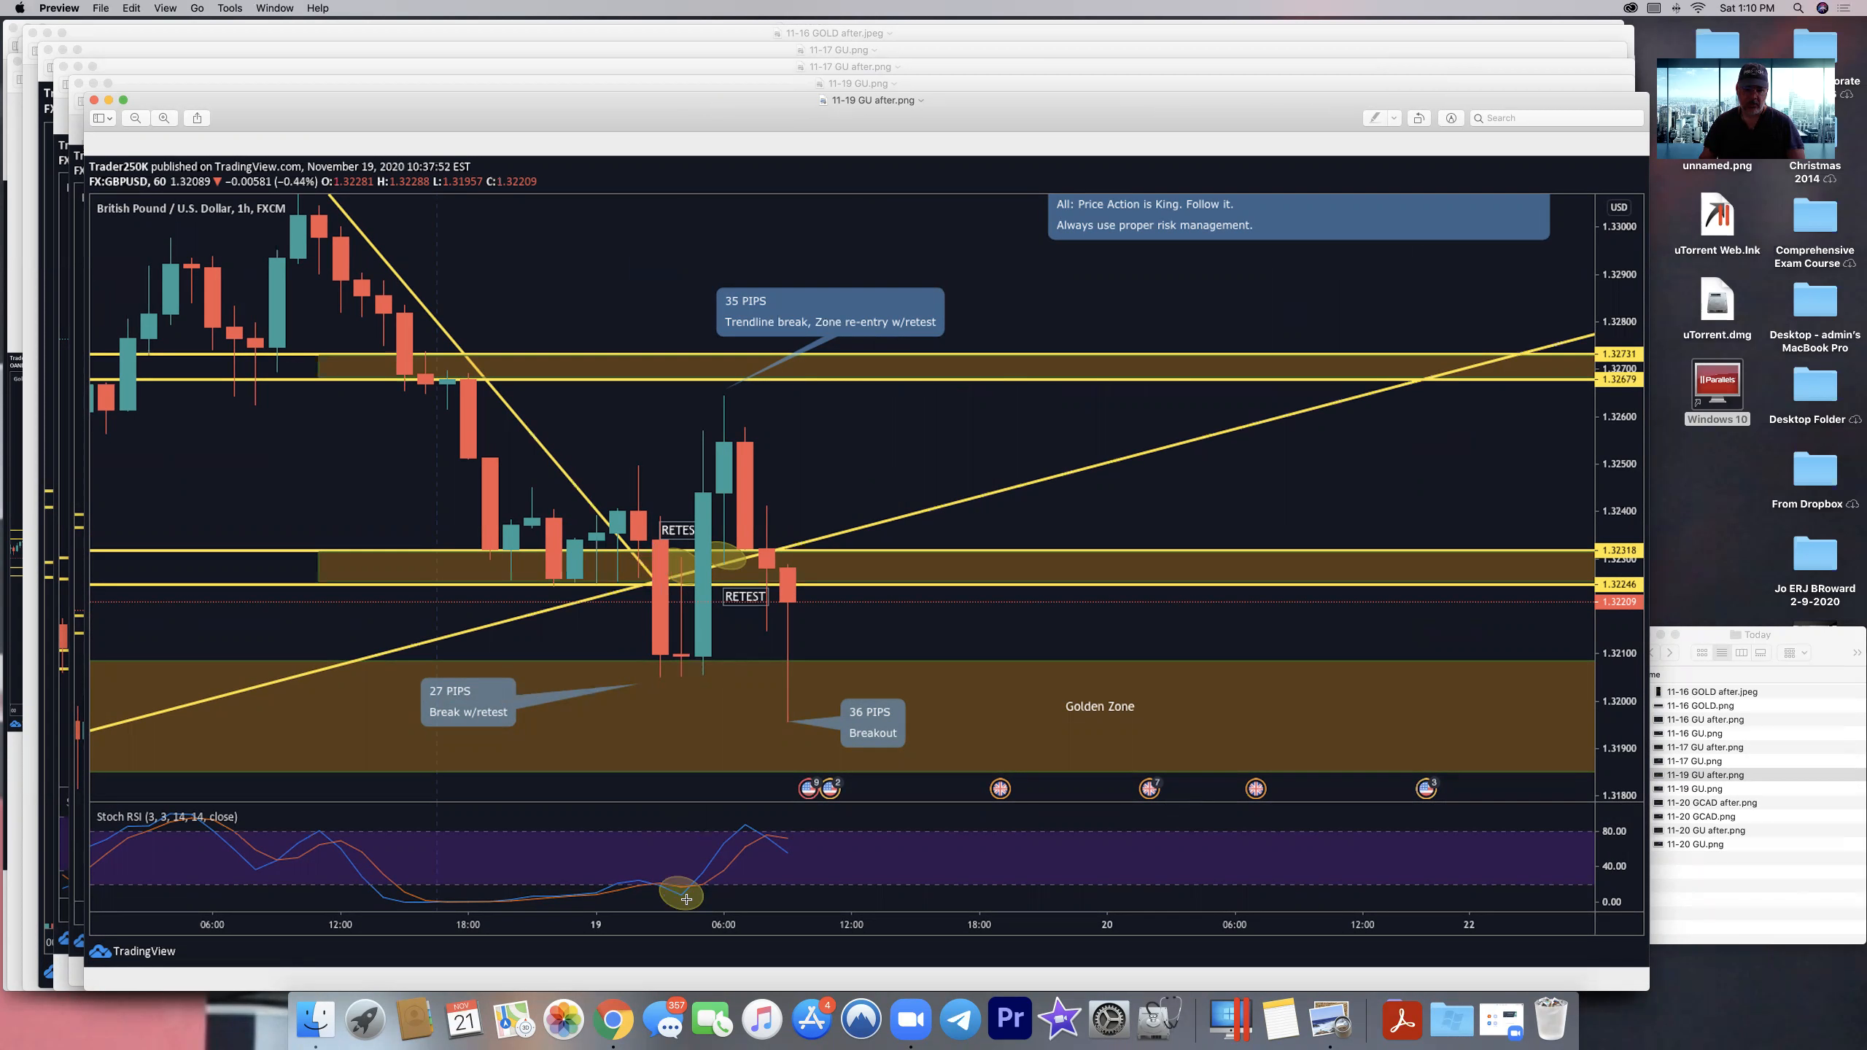
mouse_move(735, 679)
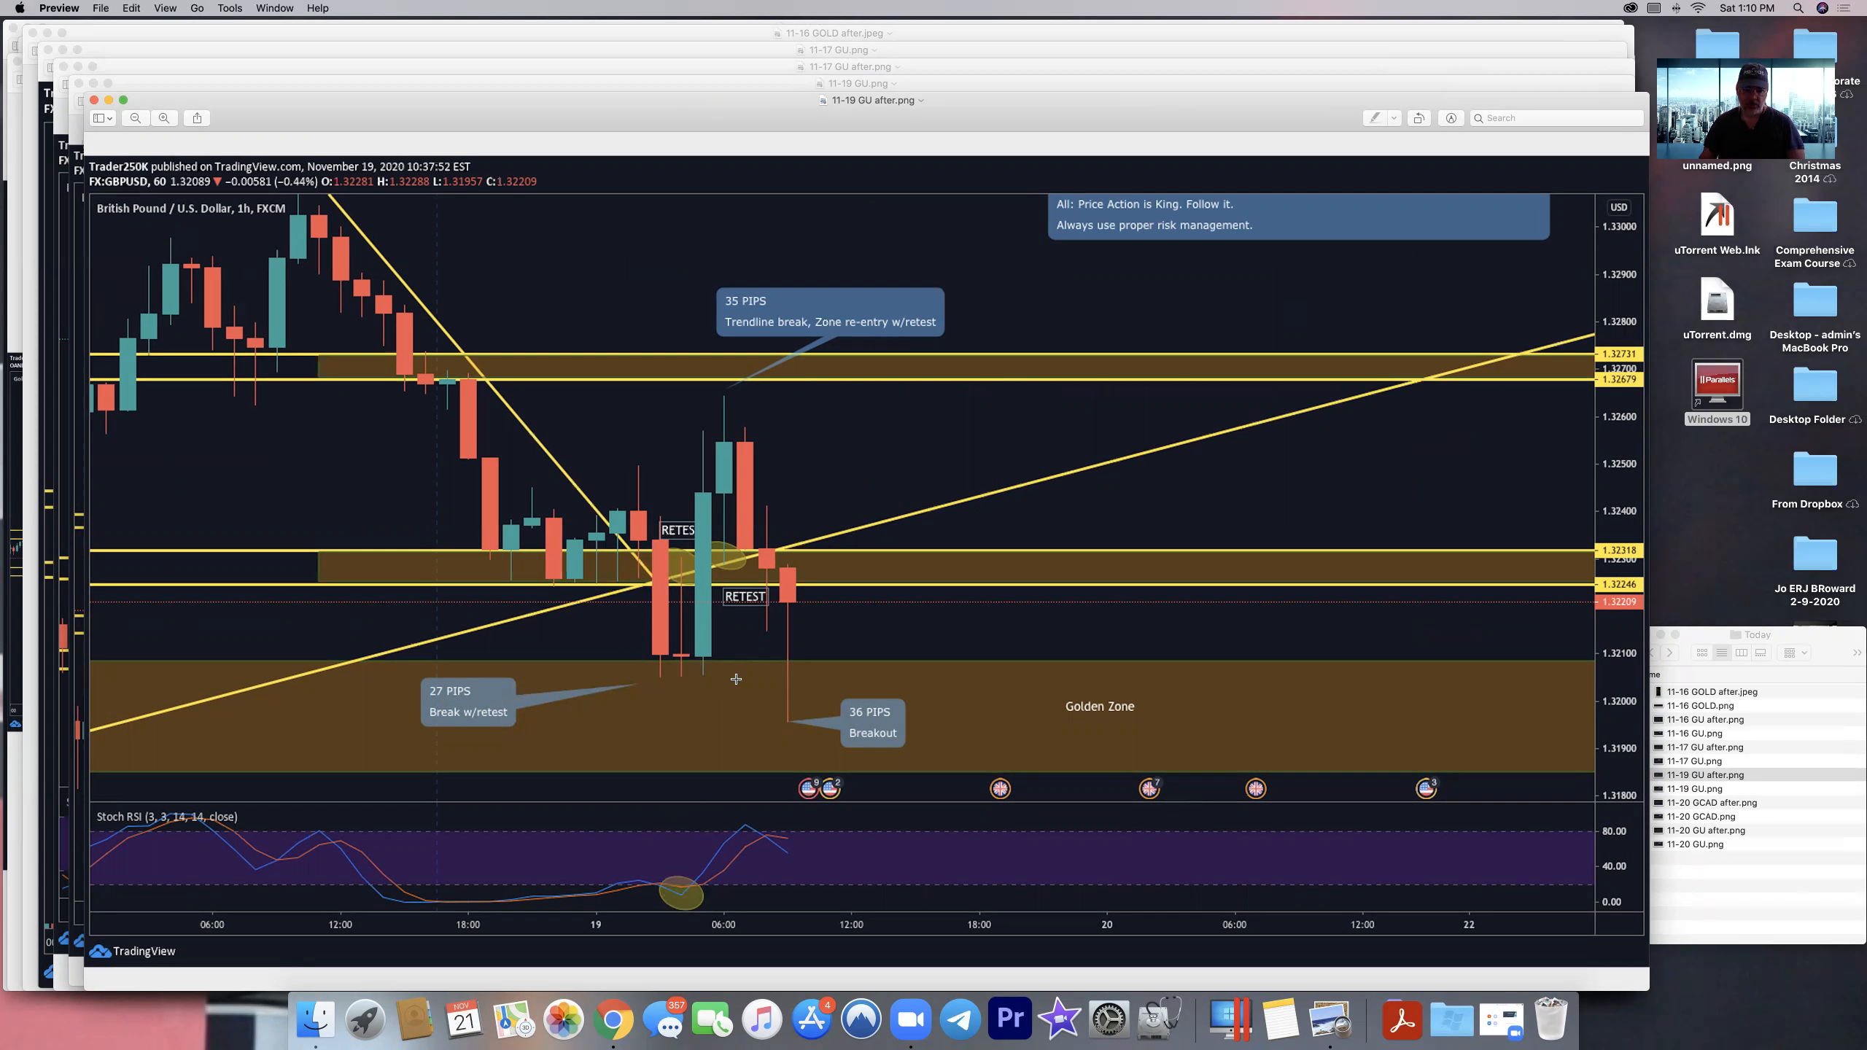
mouse_move(703, 665)
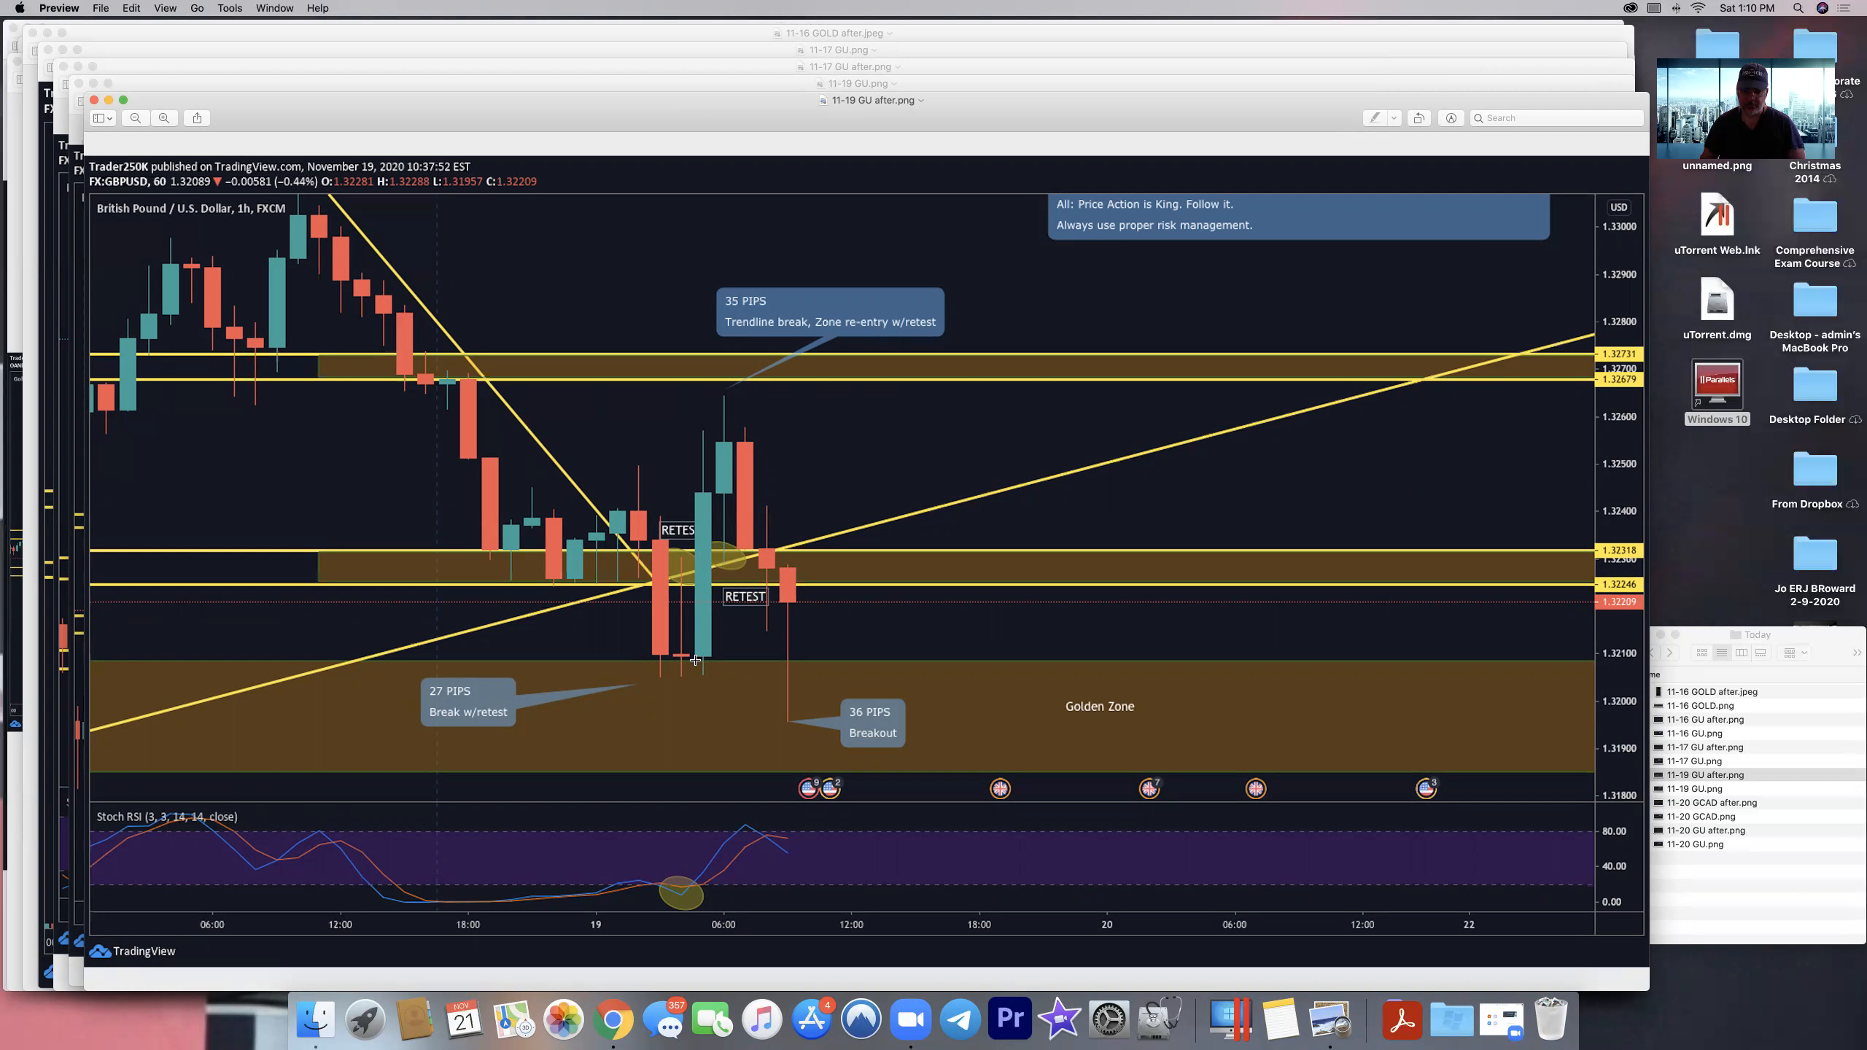
mouse_move(665, 632)
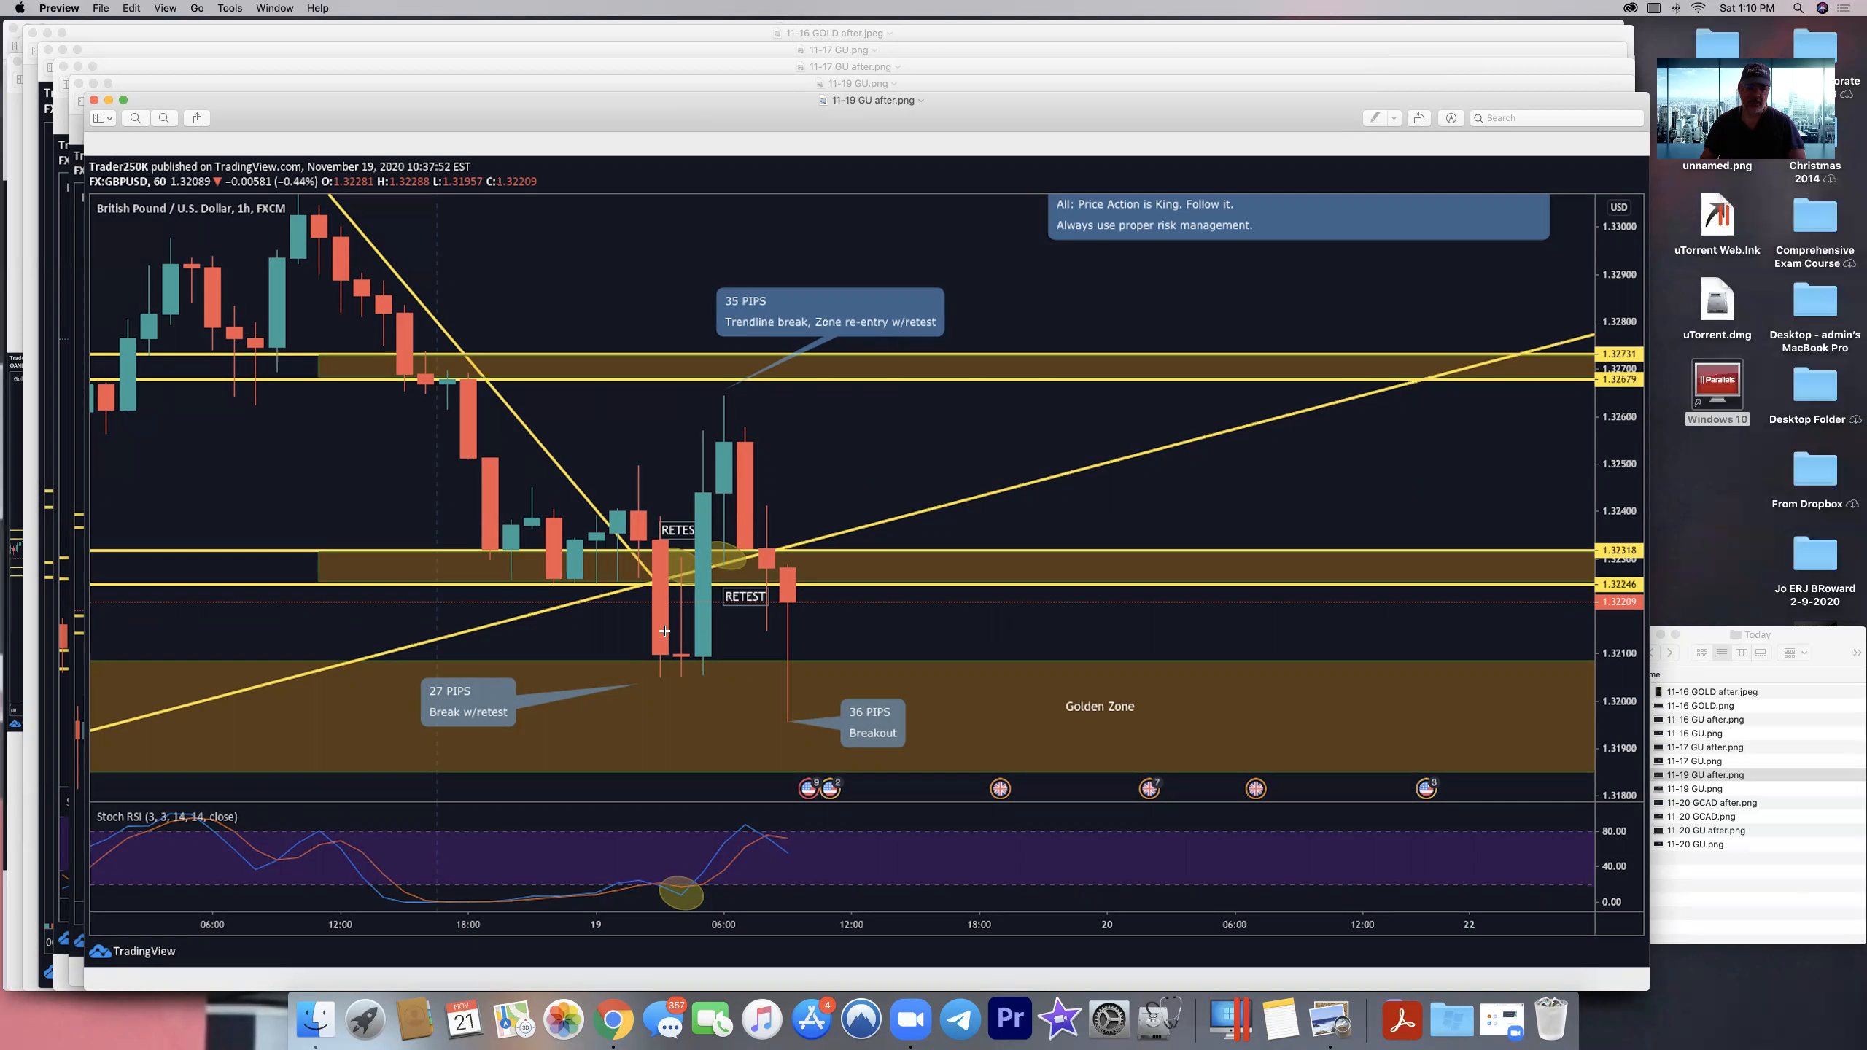
mouse_move(795, 572)
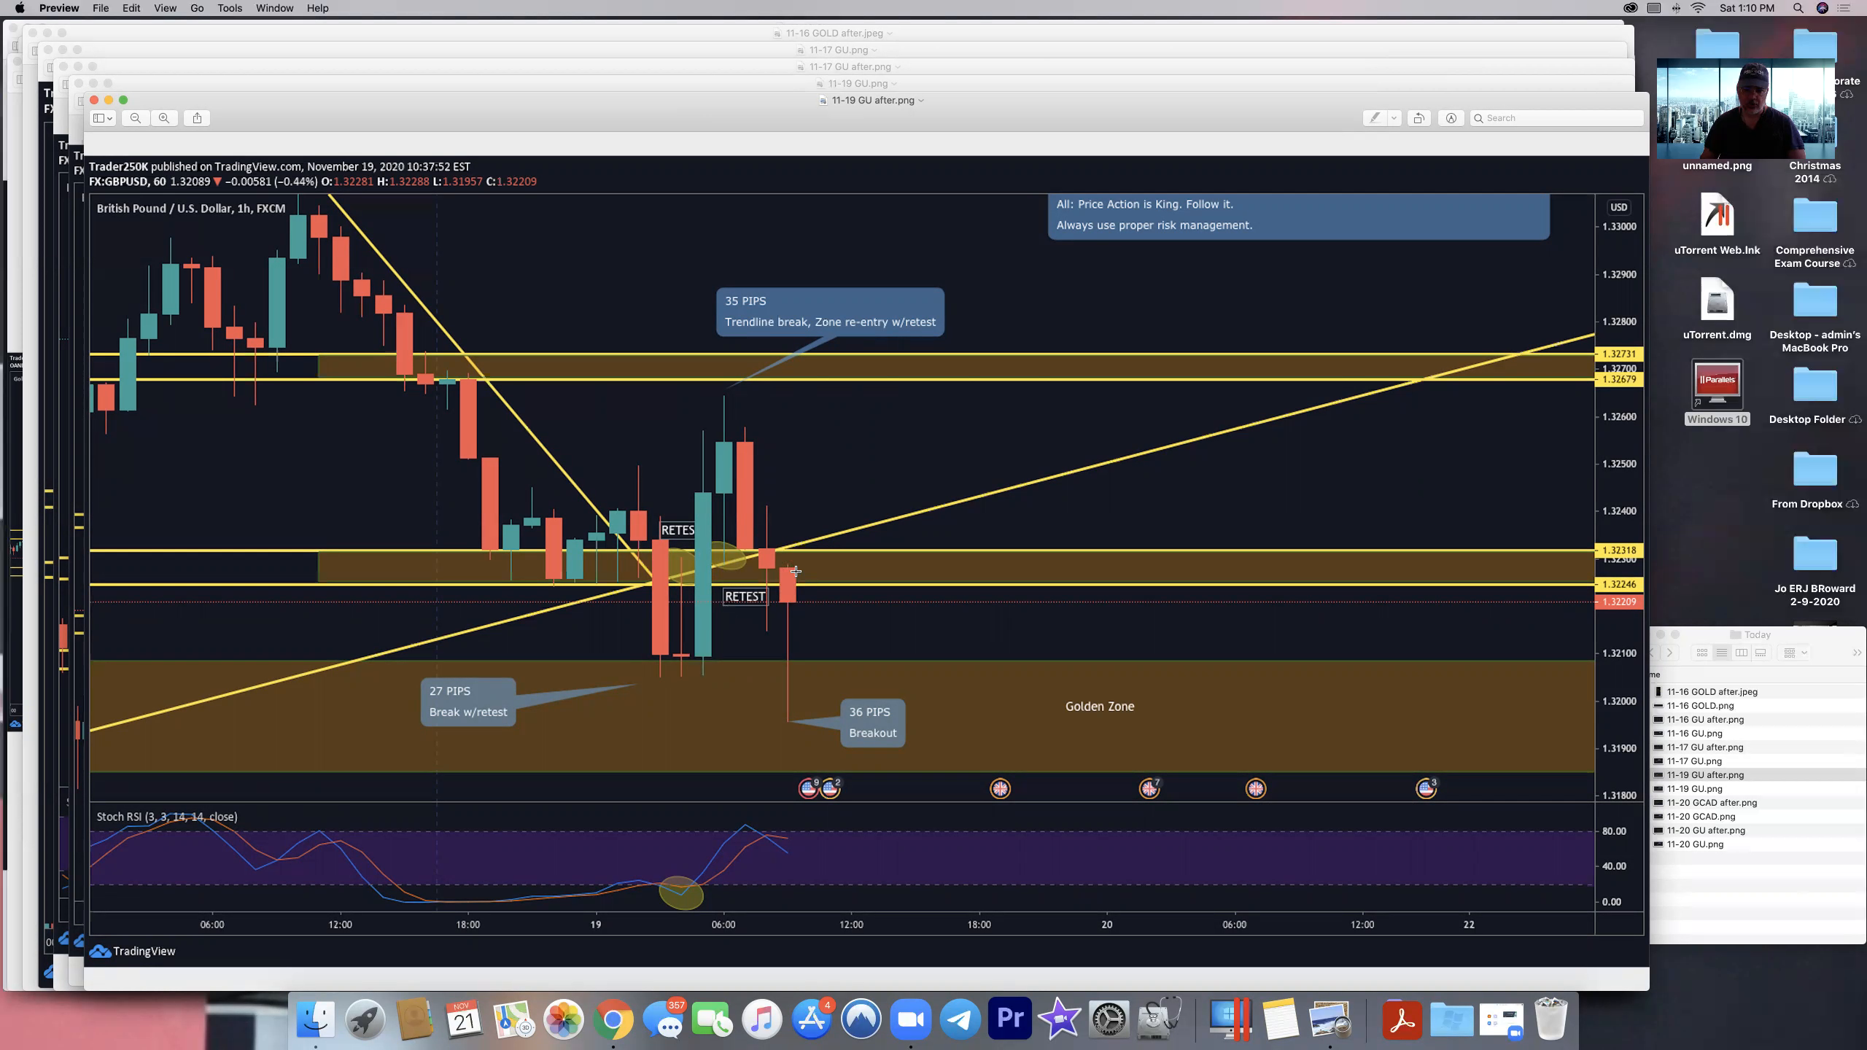
mouse_move(814, 738)
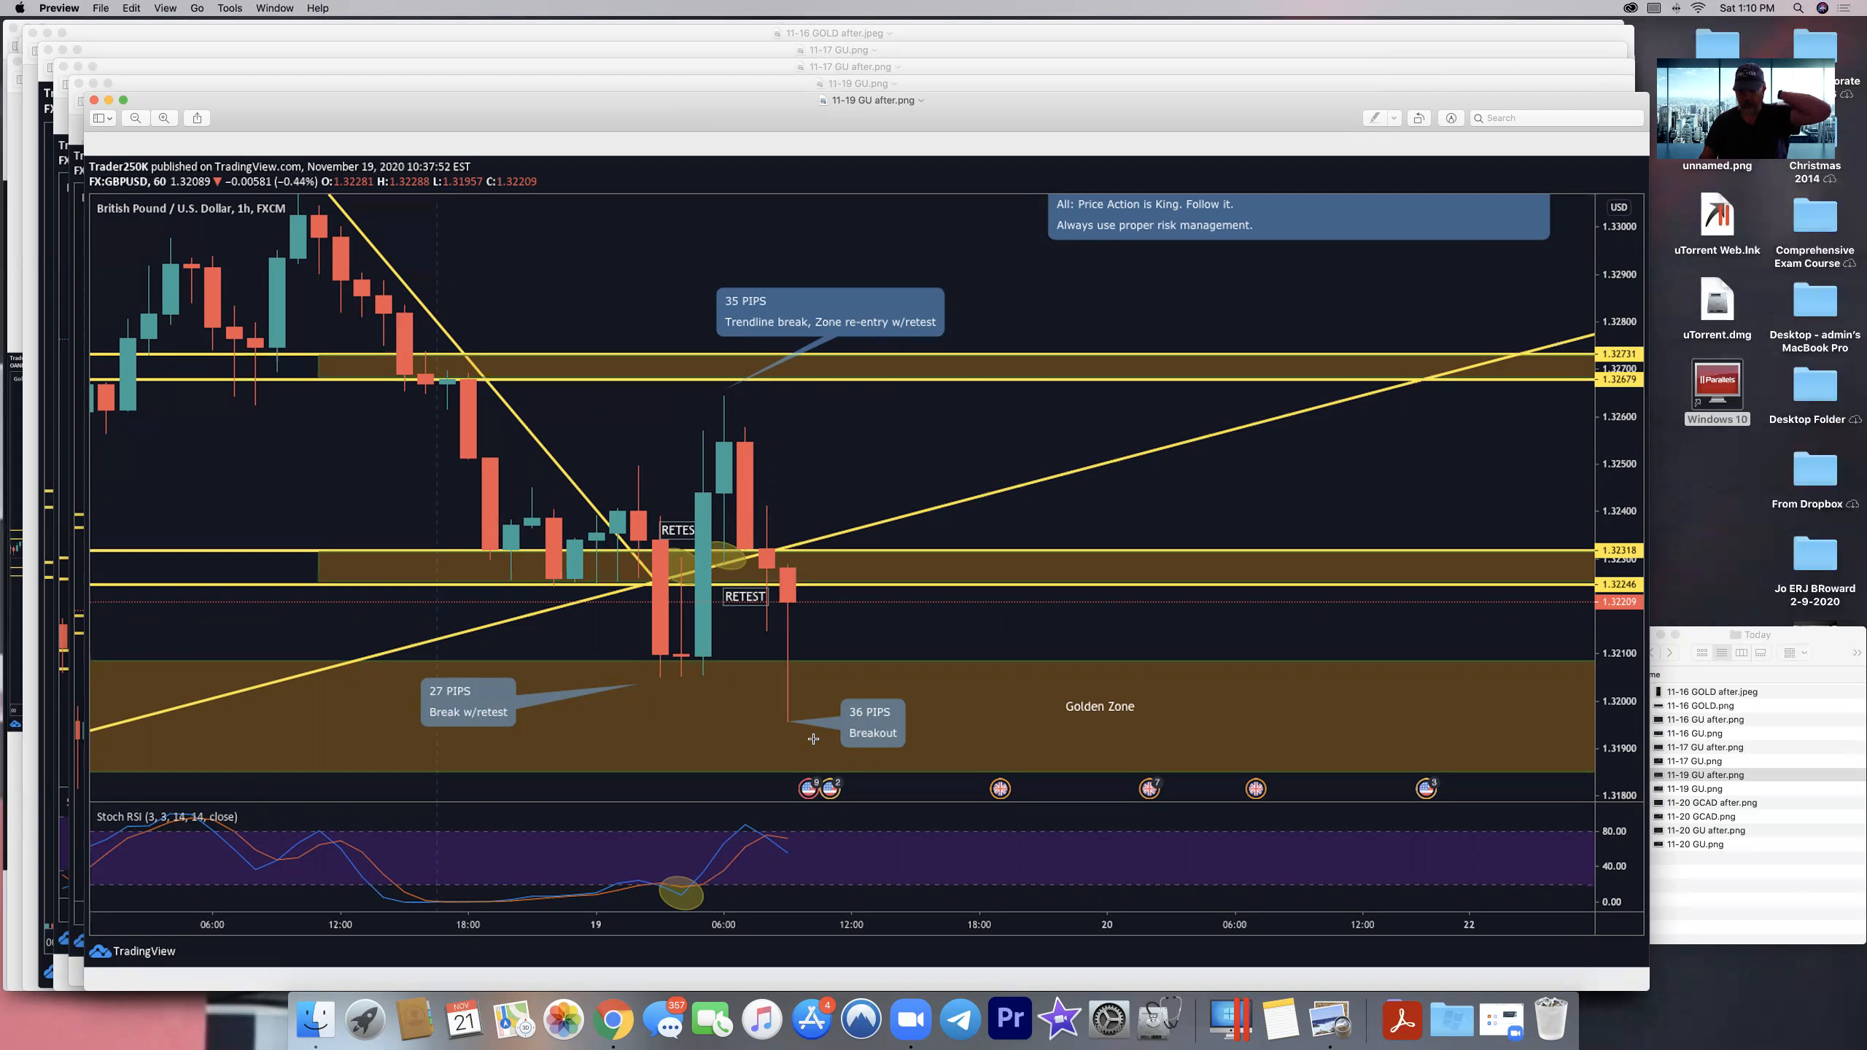
mouse_move(861, 730)
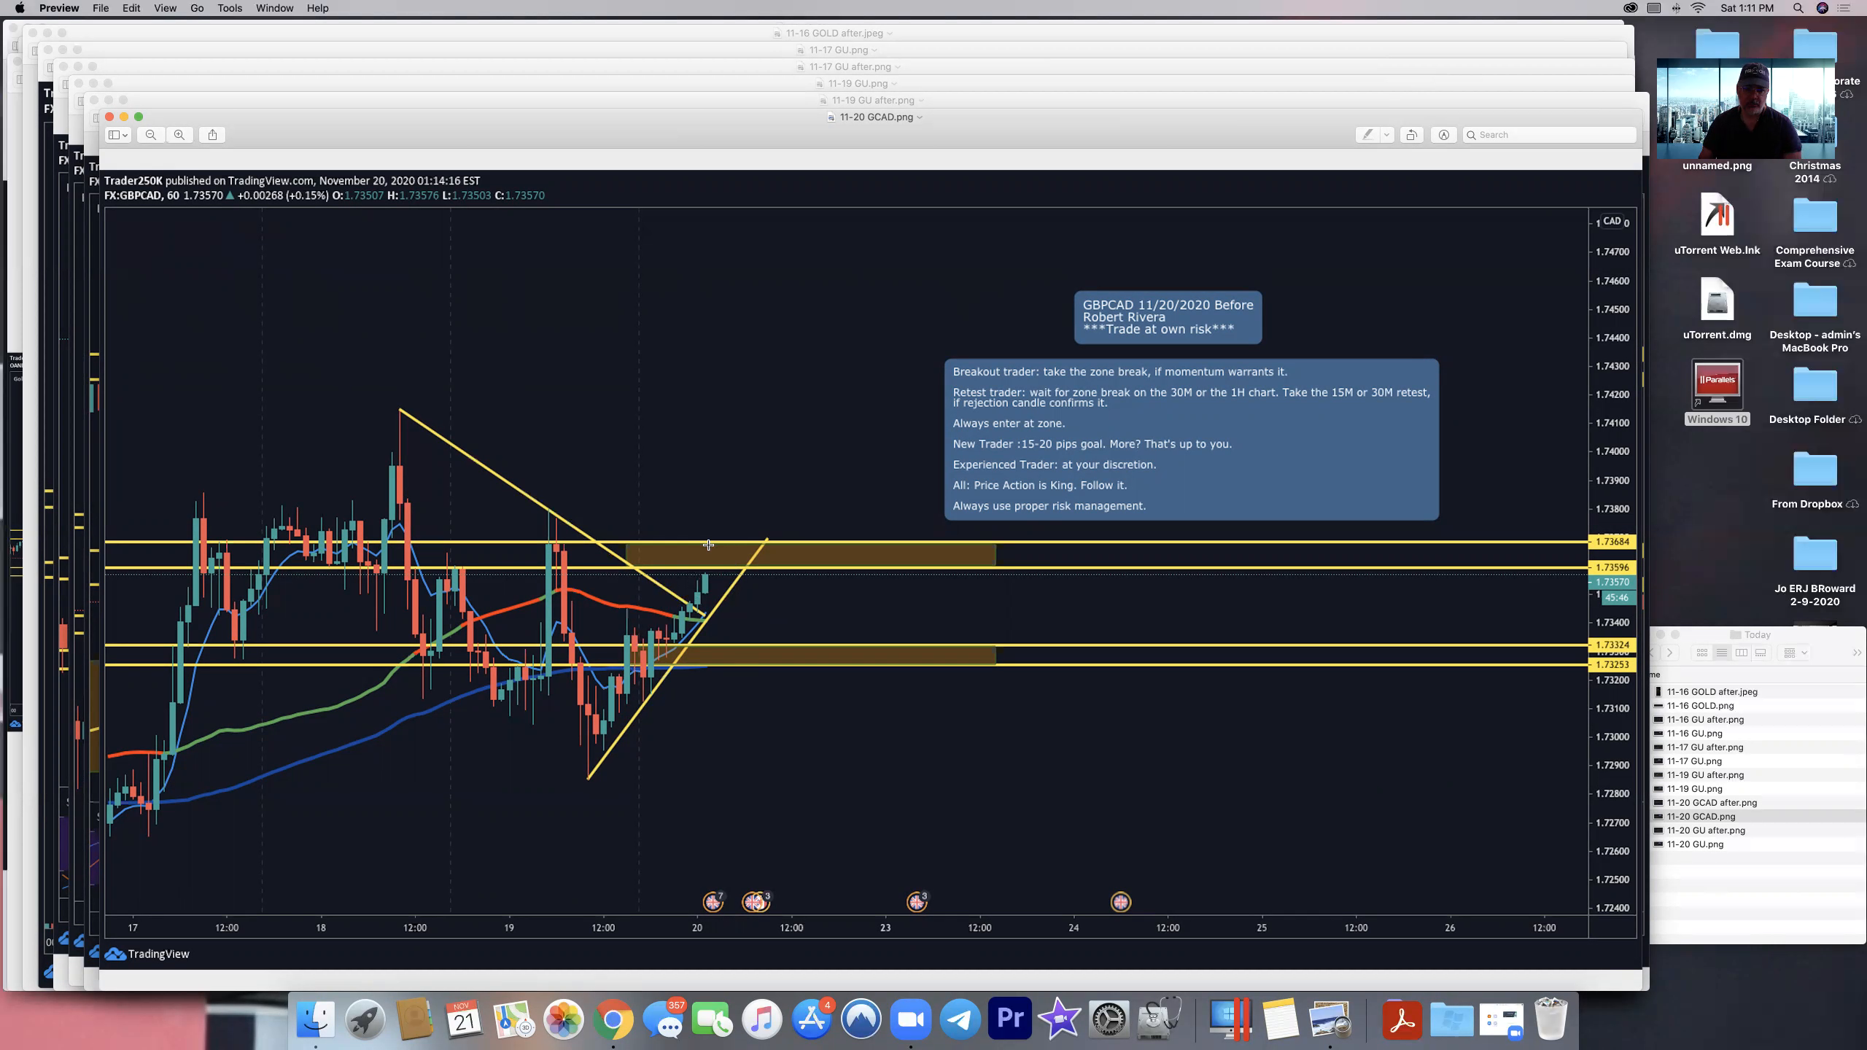
mouse_move(802, 637)
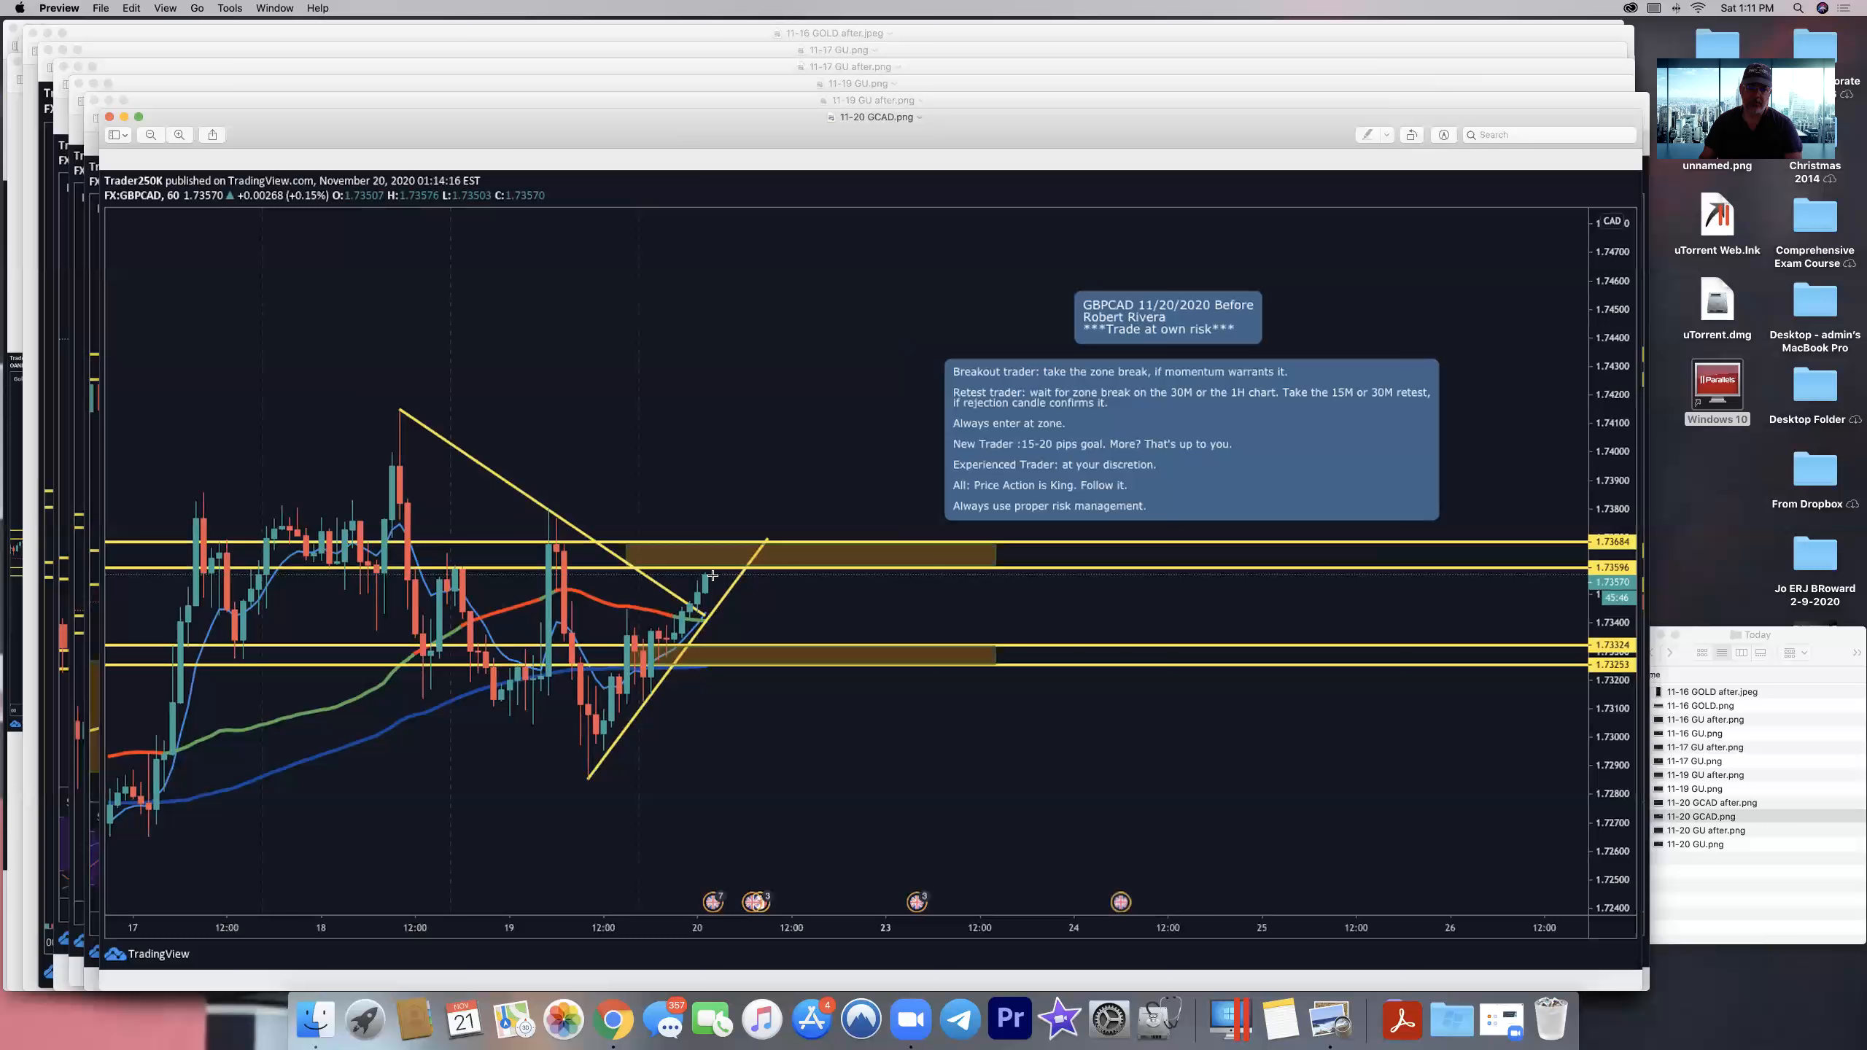
mouse_move(729, 489)
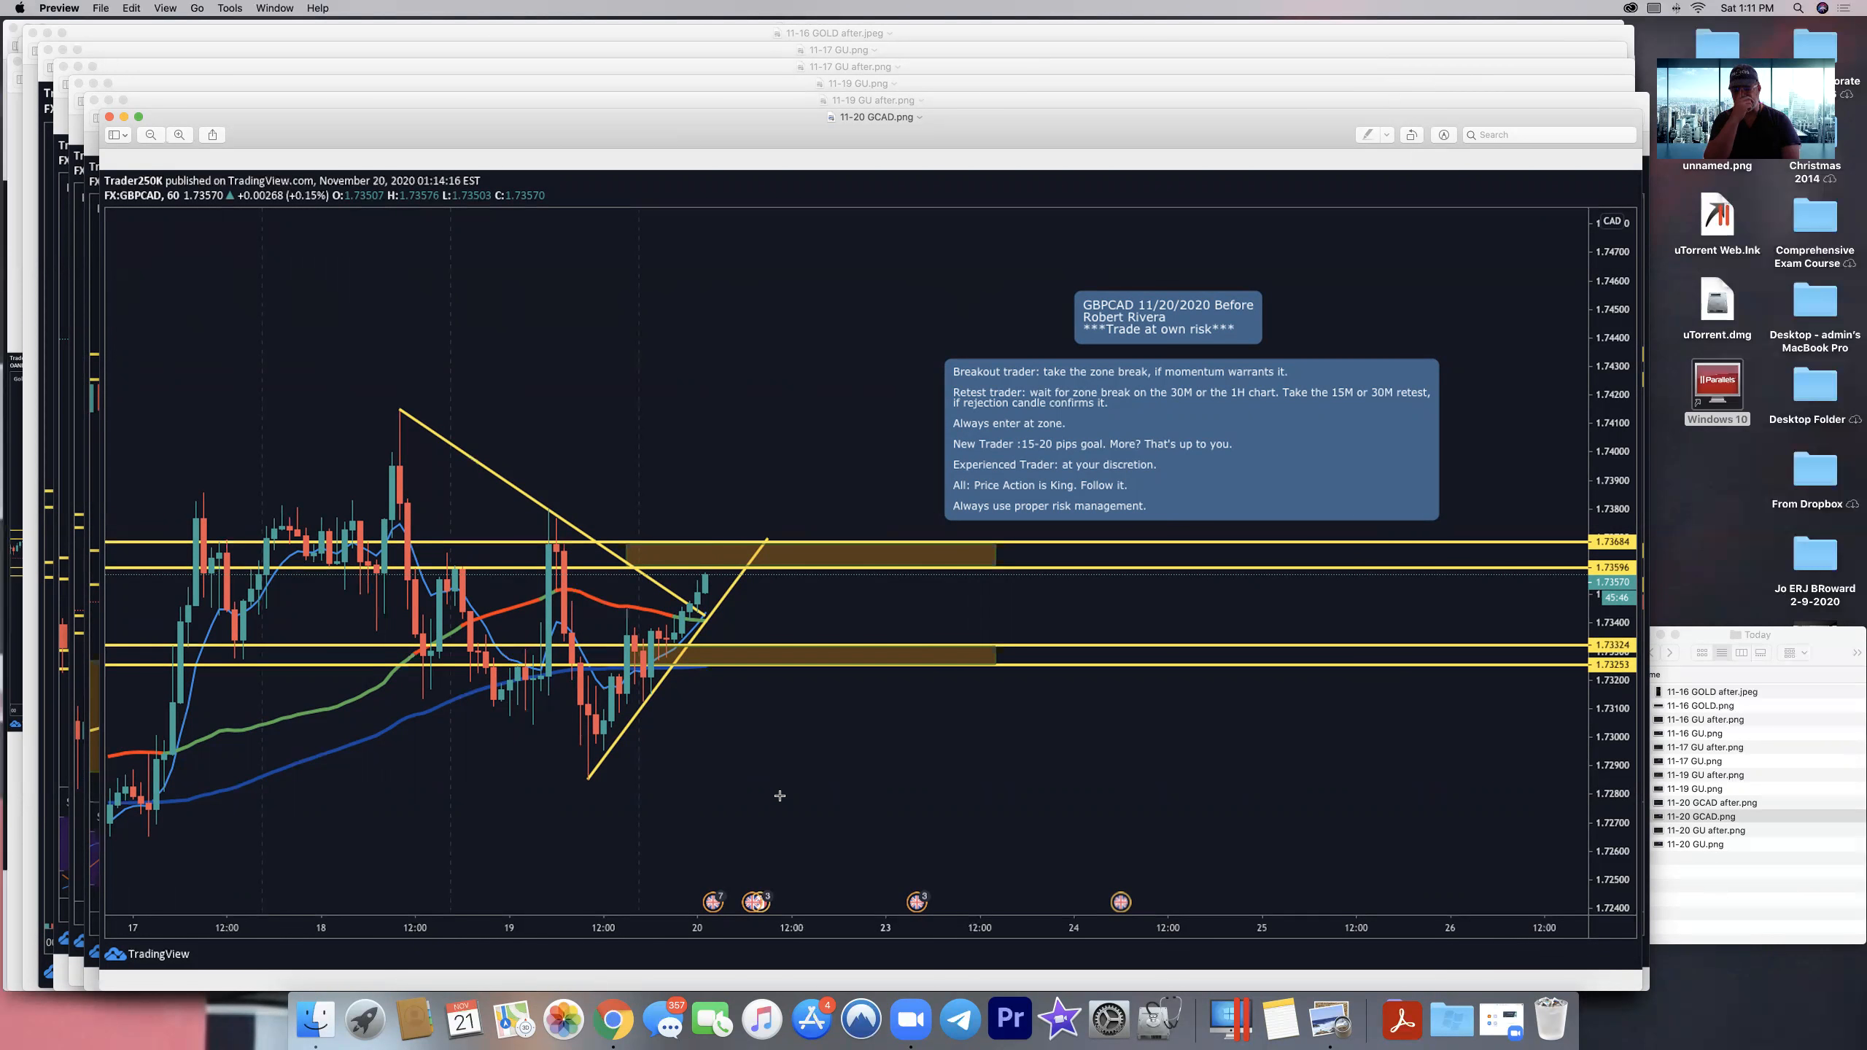
mouse_move(1410, 816)
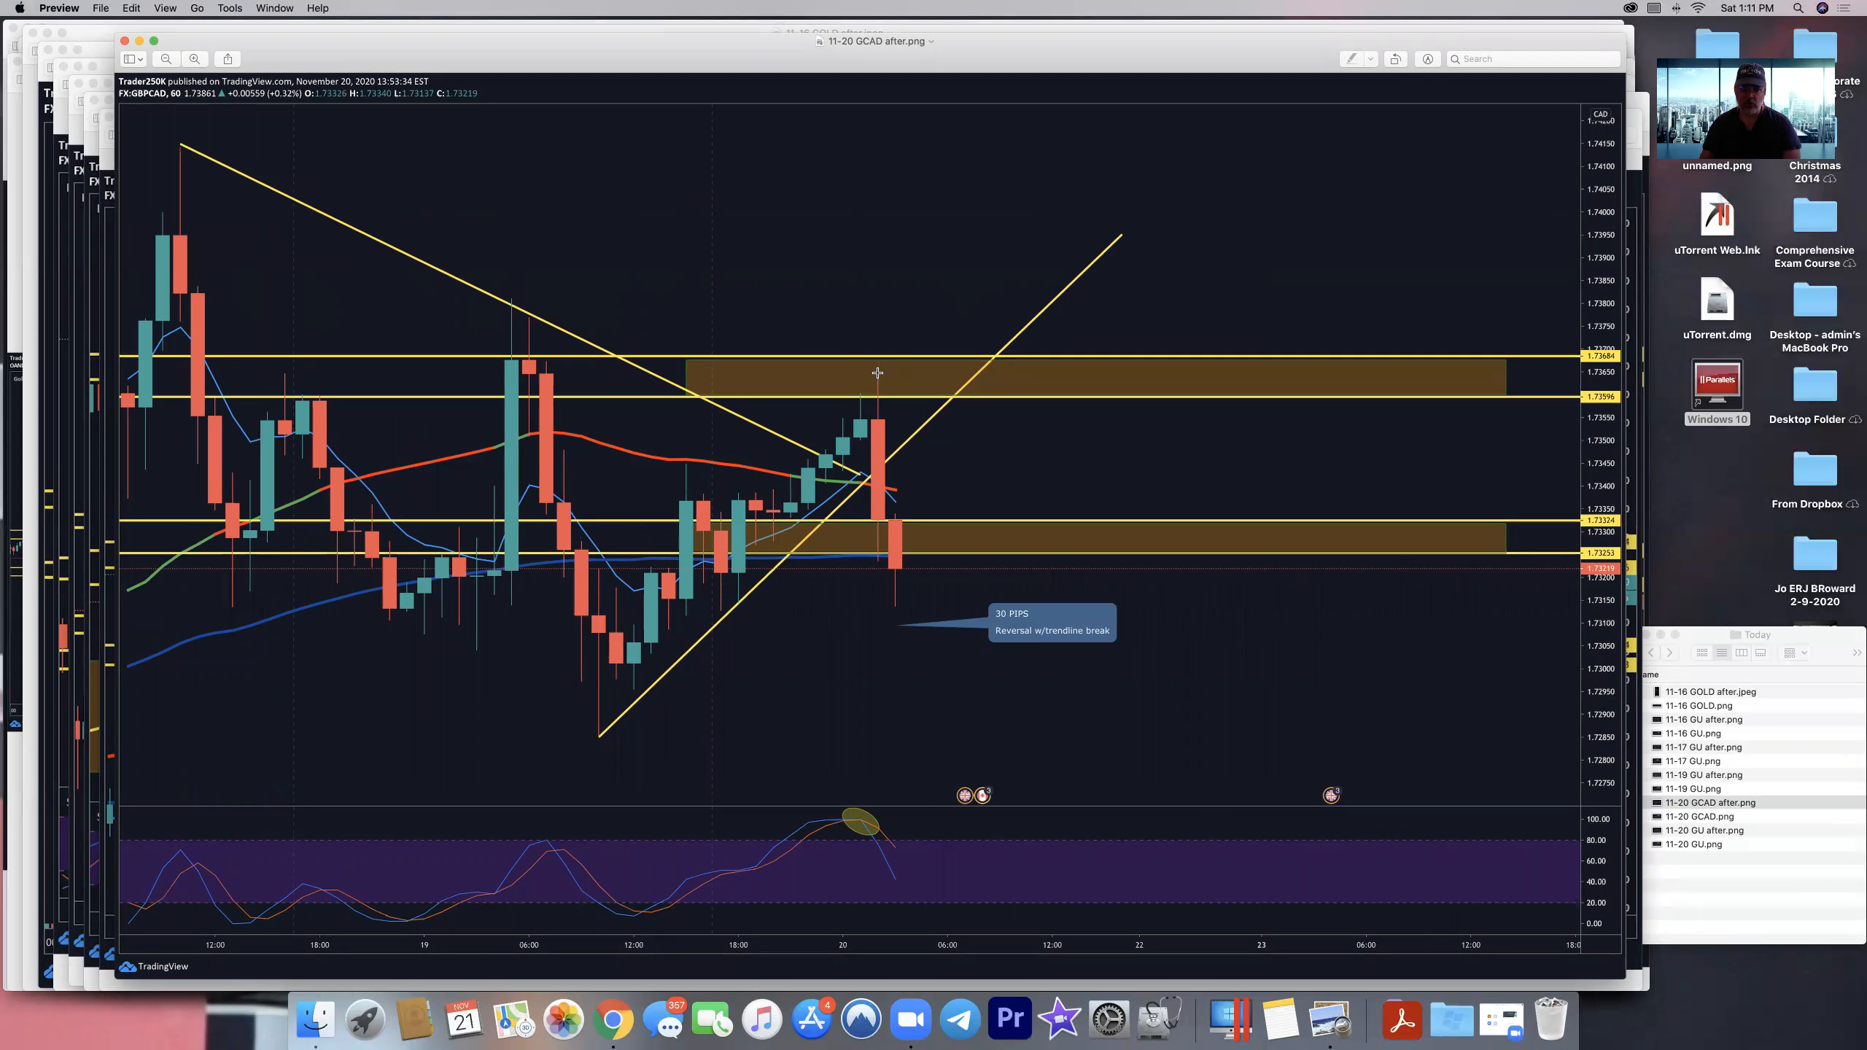
mouse_move(943, 688)
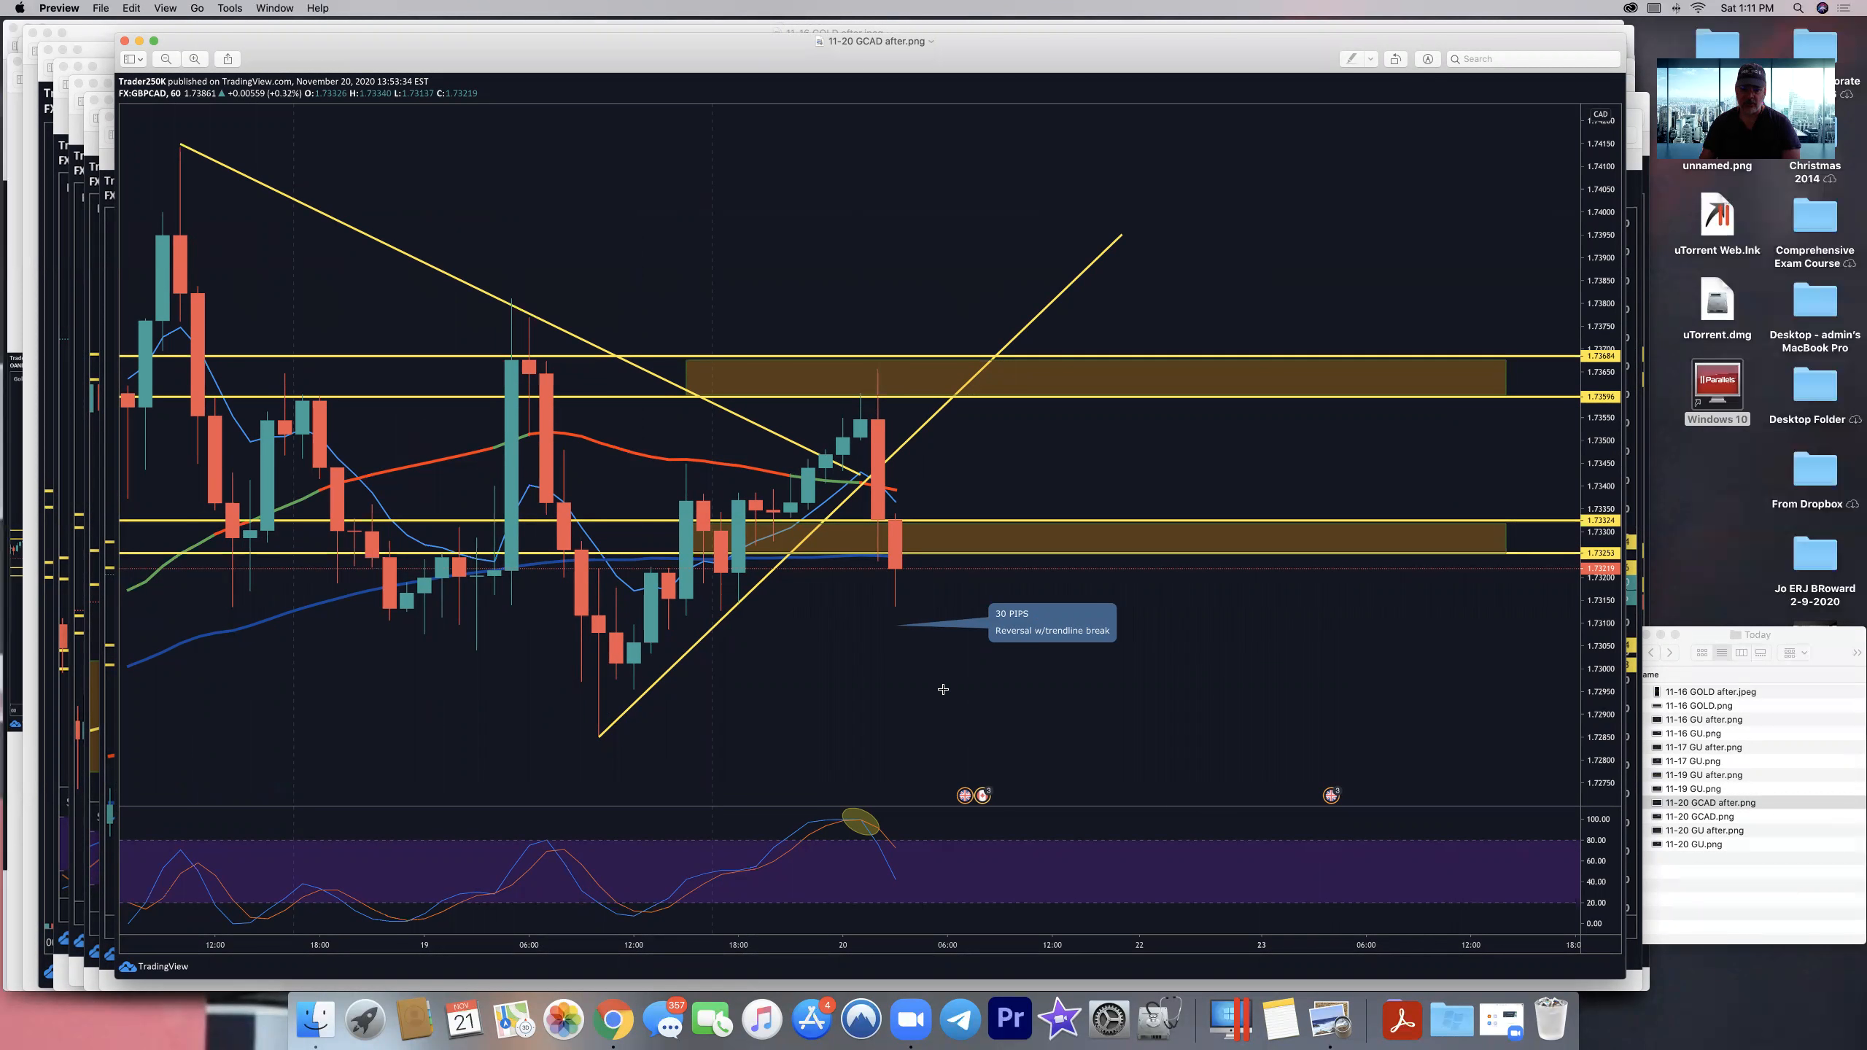
mouse_move(954, 733)
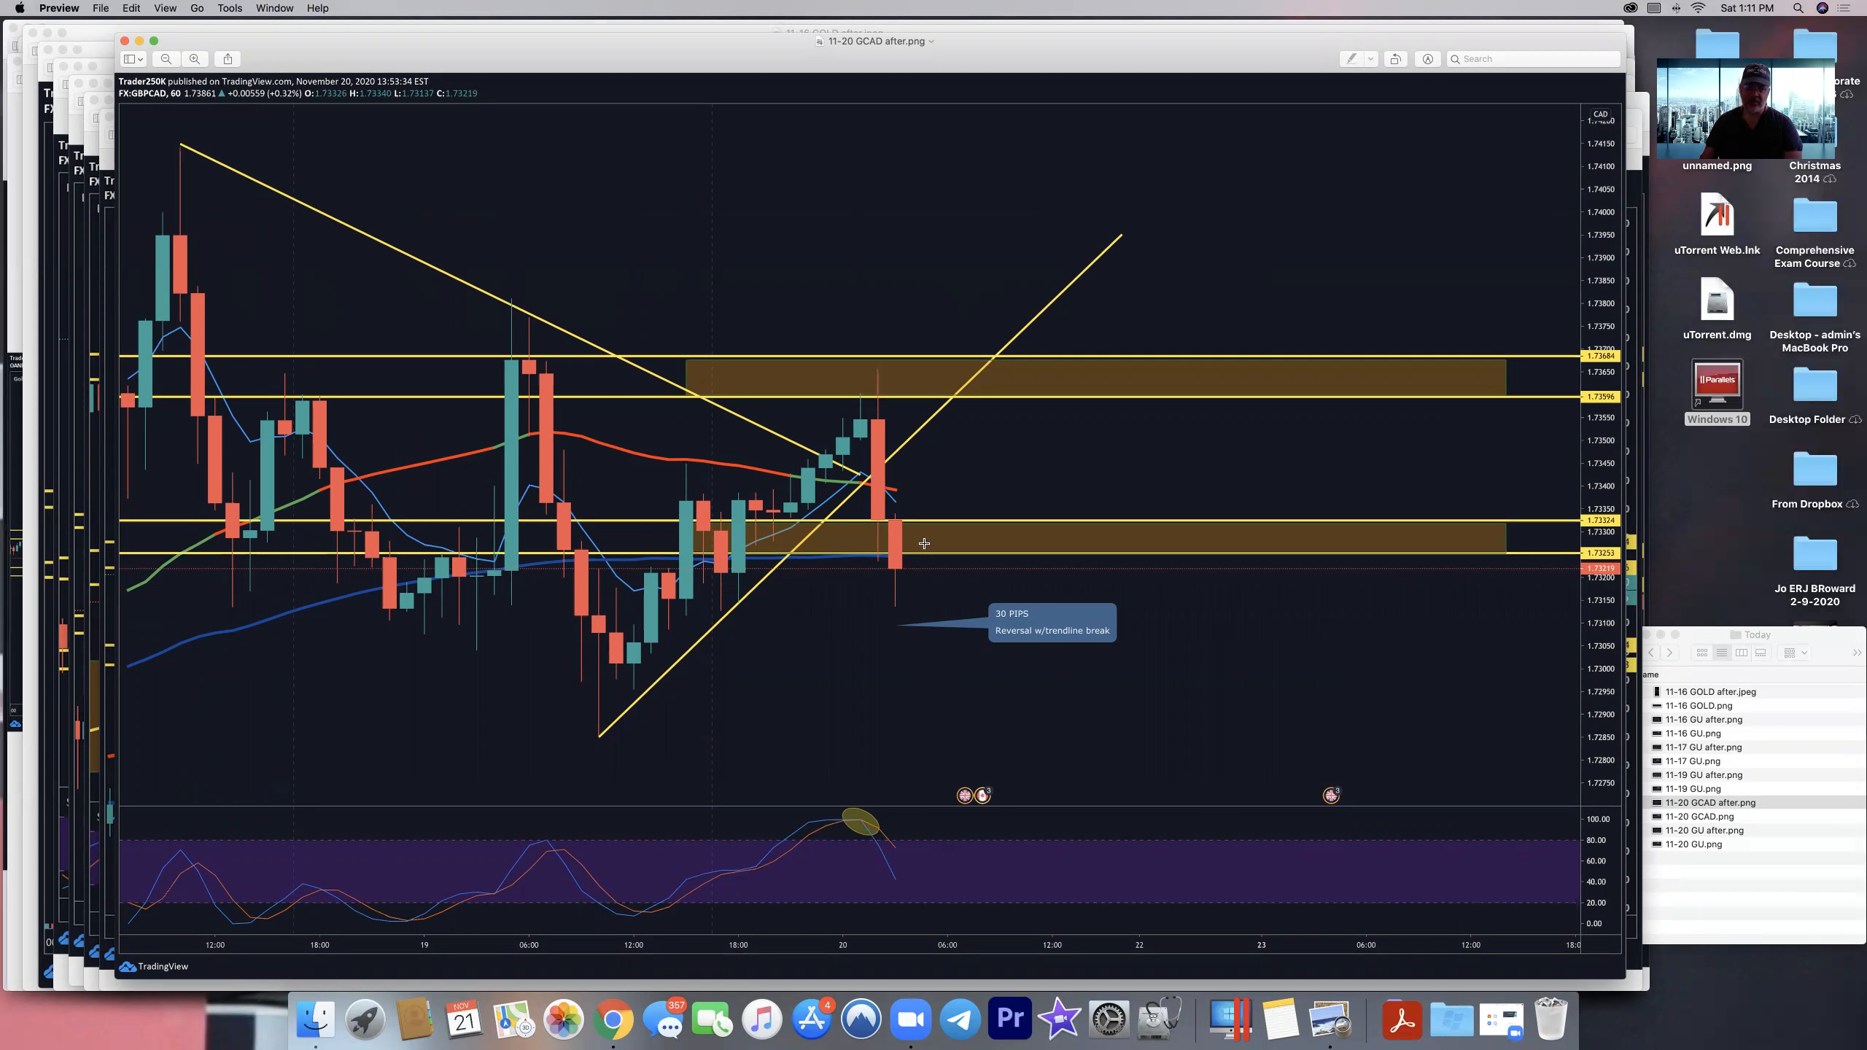
mouse_move(877, 283)
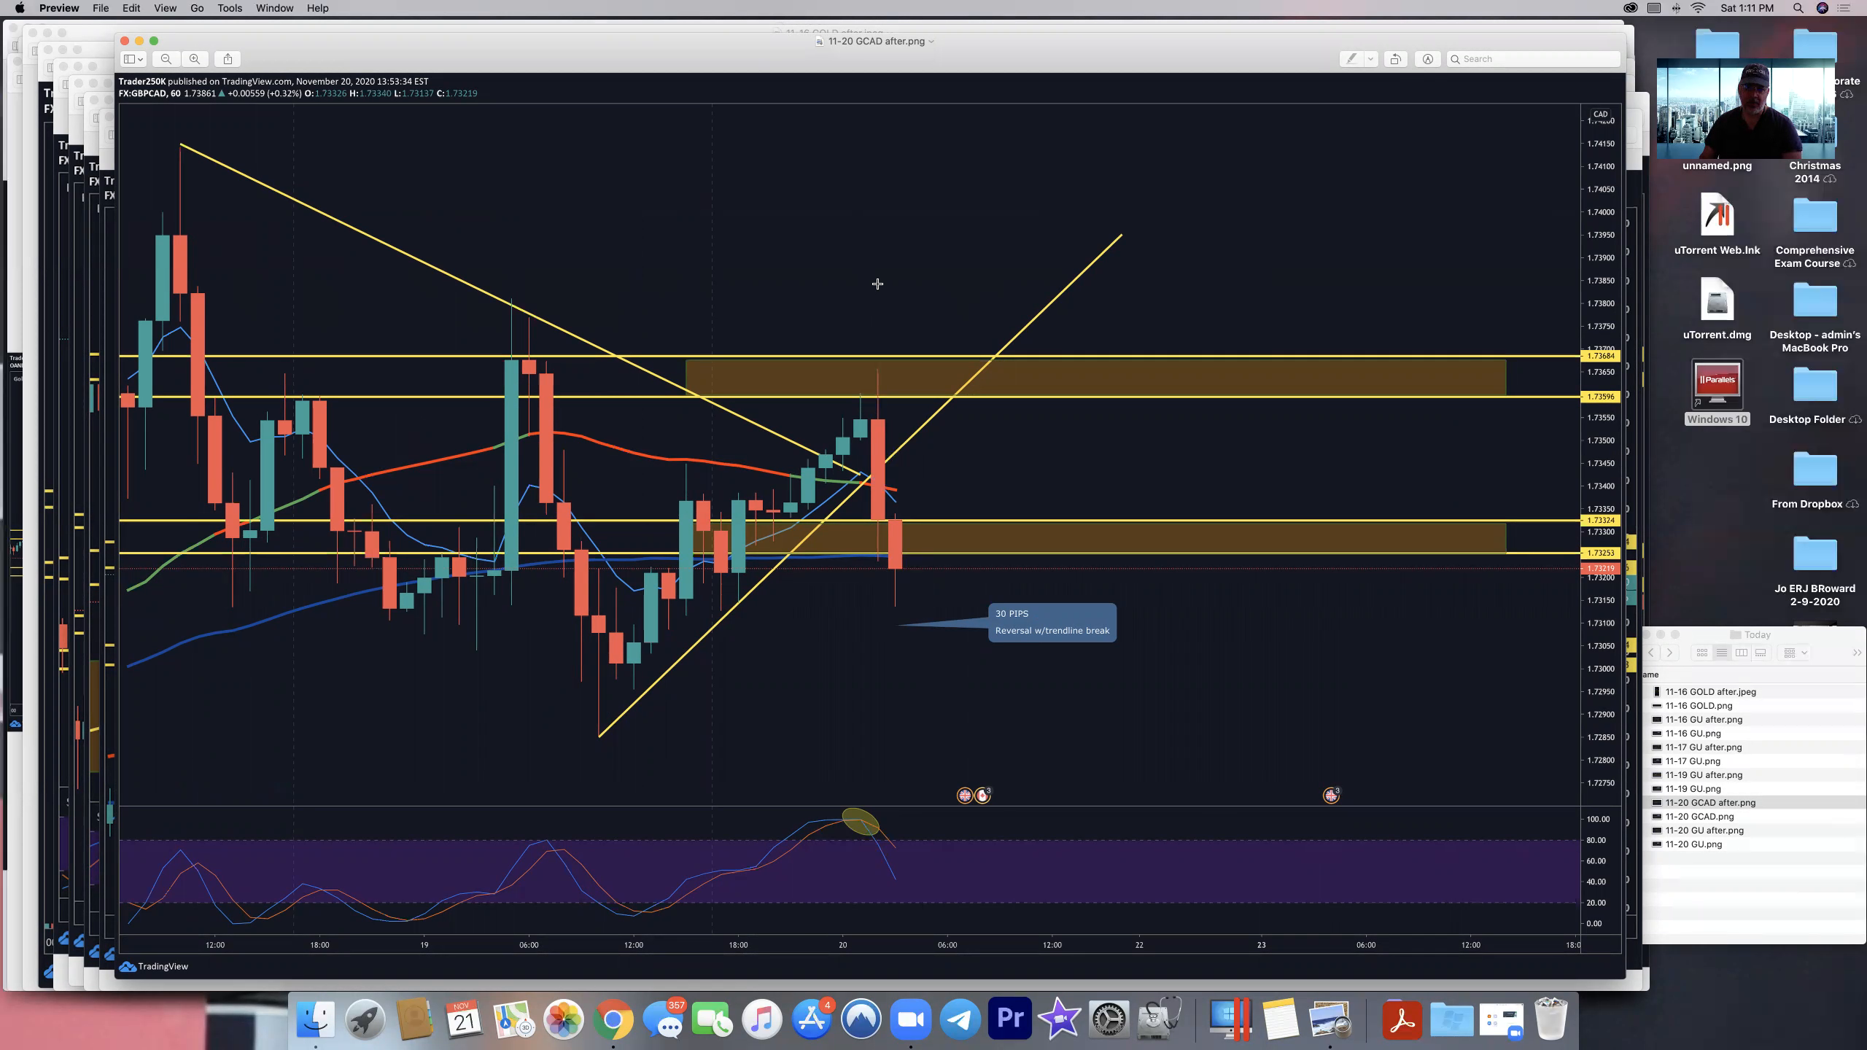
mouse_move(859, 775)
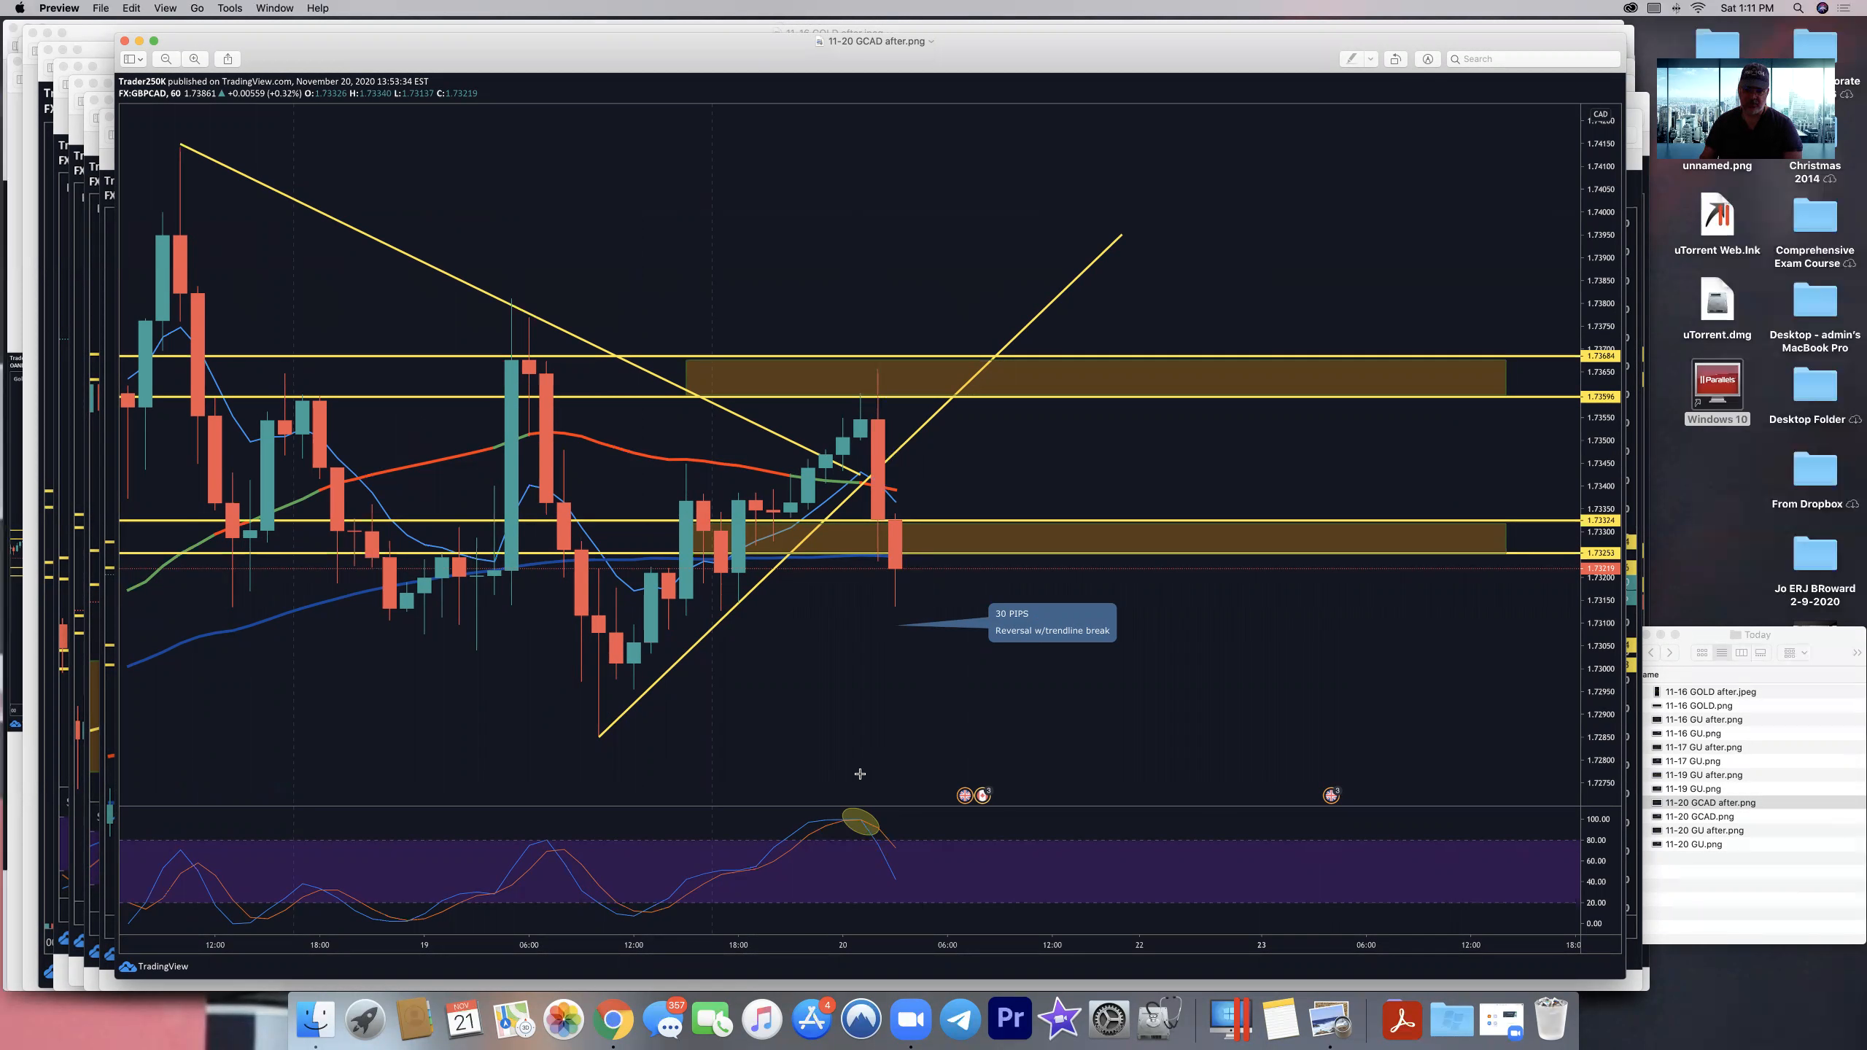
mouse_move(855, 821)
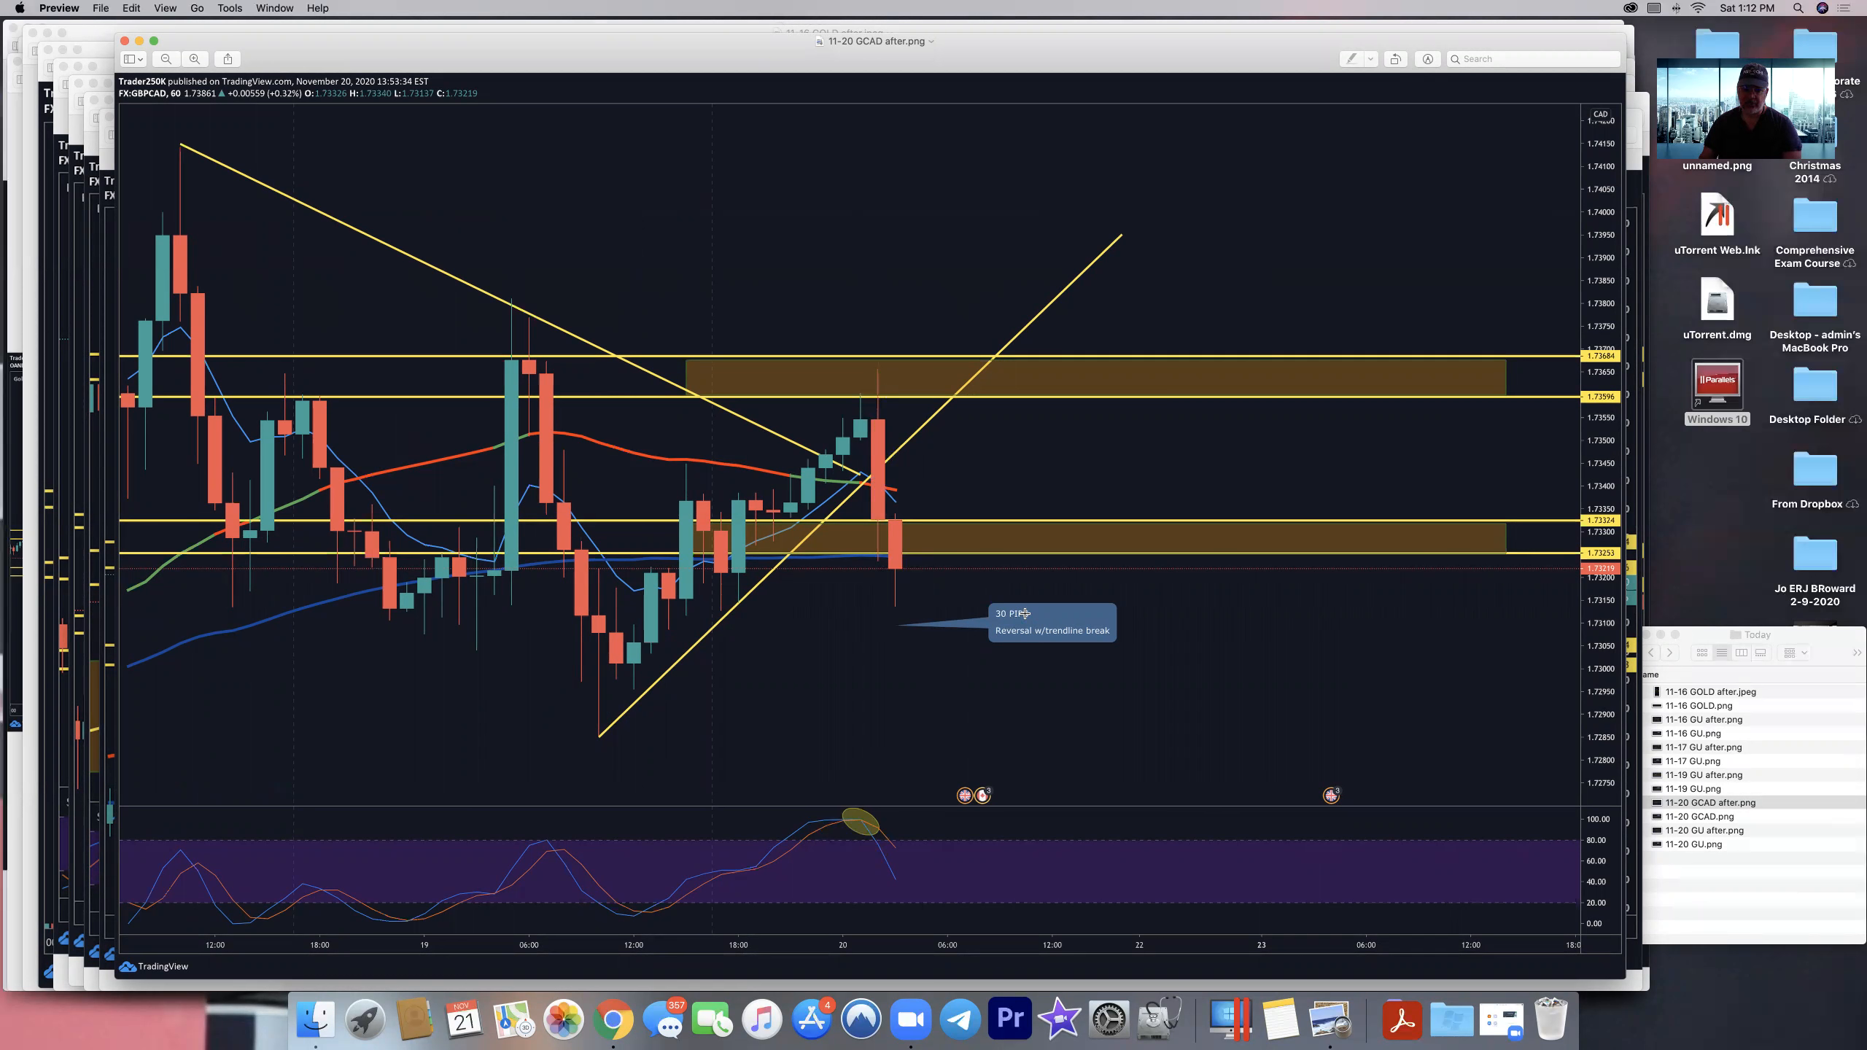
- Select the next 11-20 chart file in the Finder list for Preview
left_click(1711, 802)
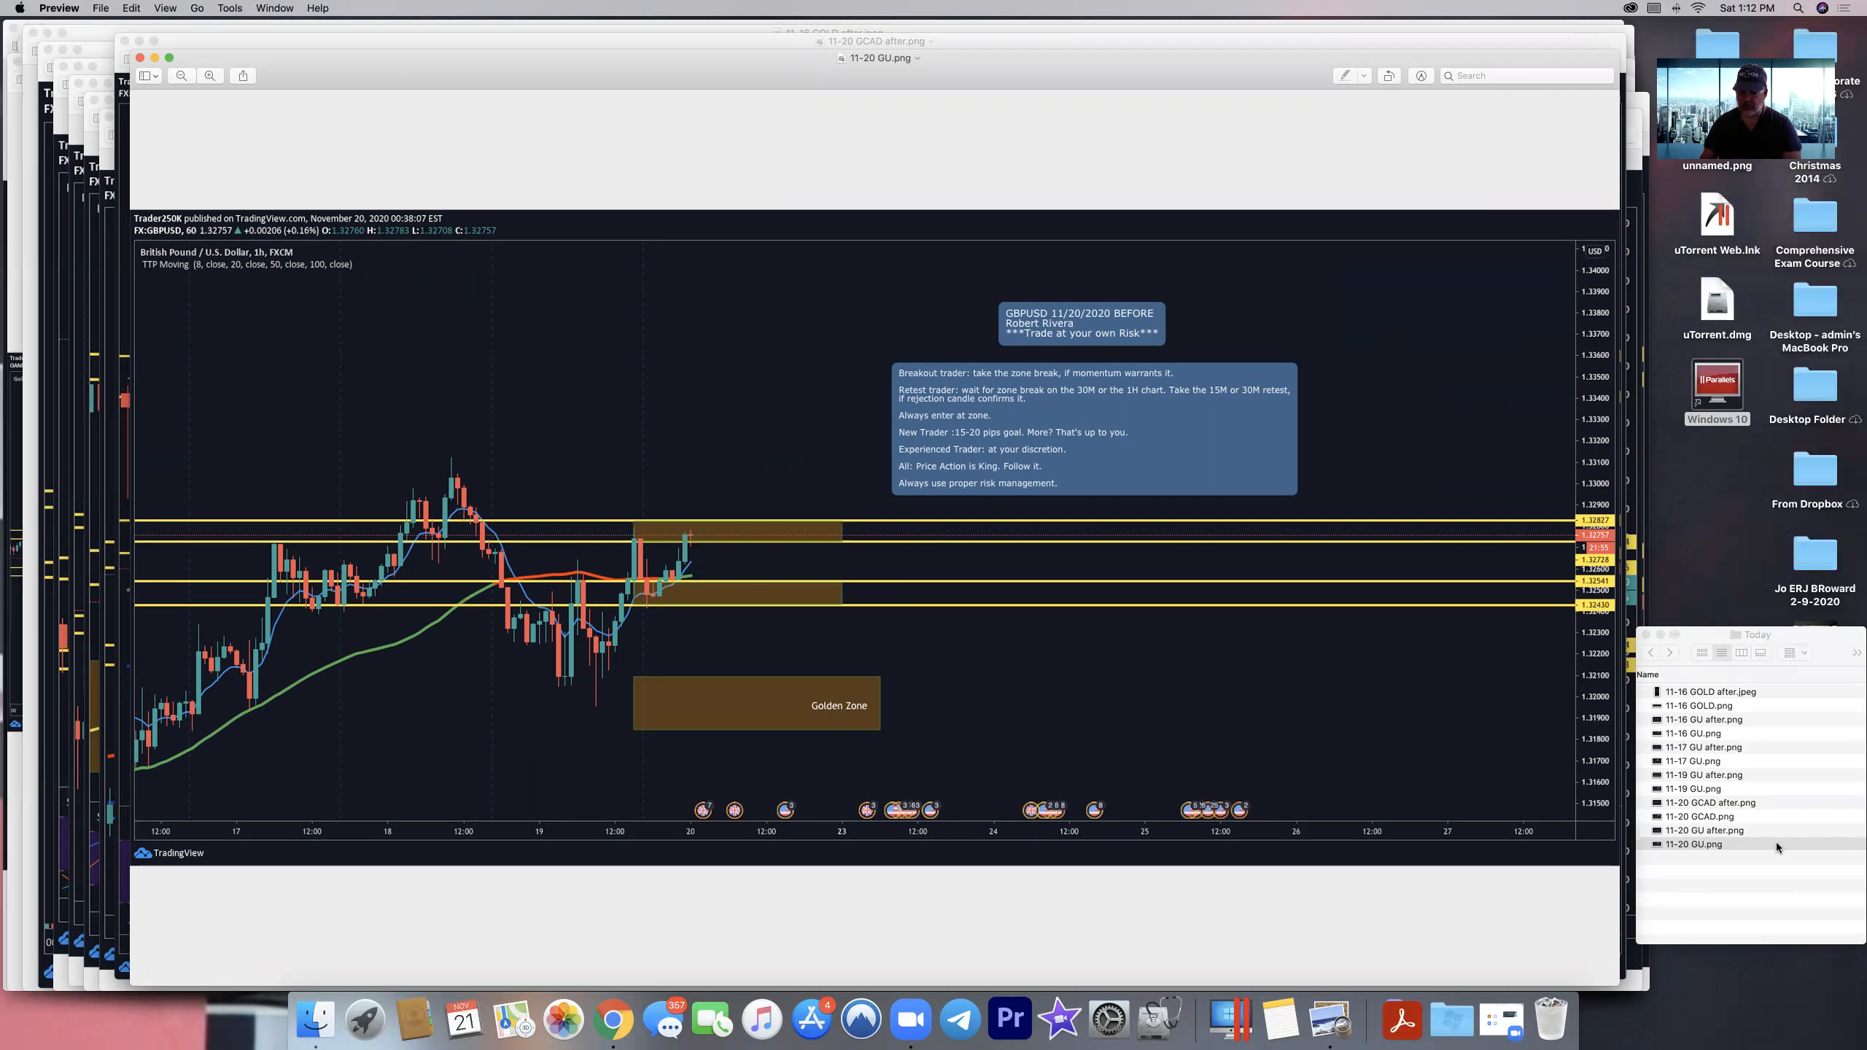
mouse_move(1416, 771)
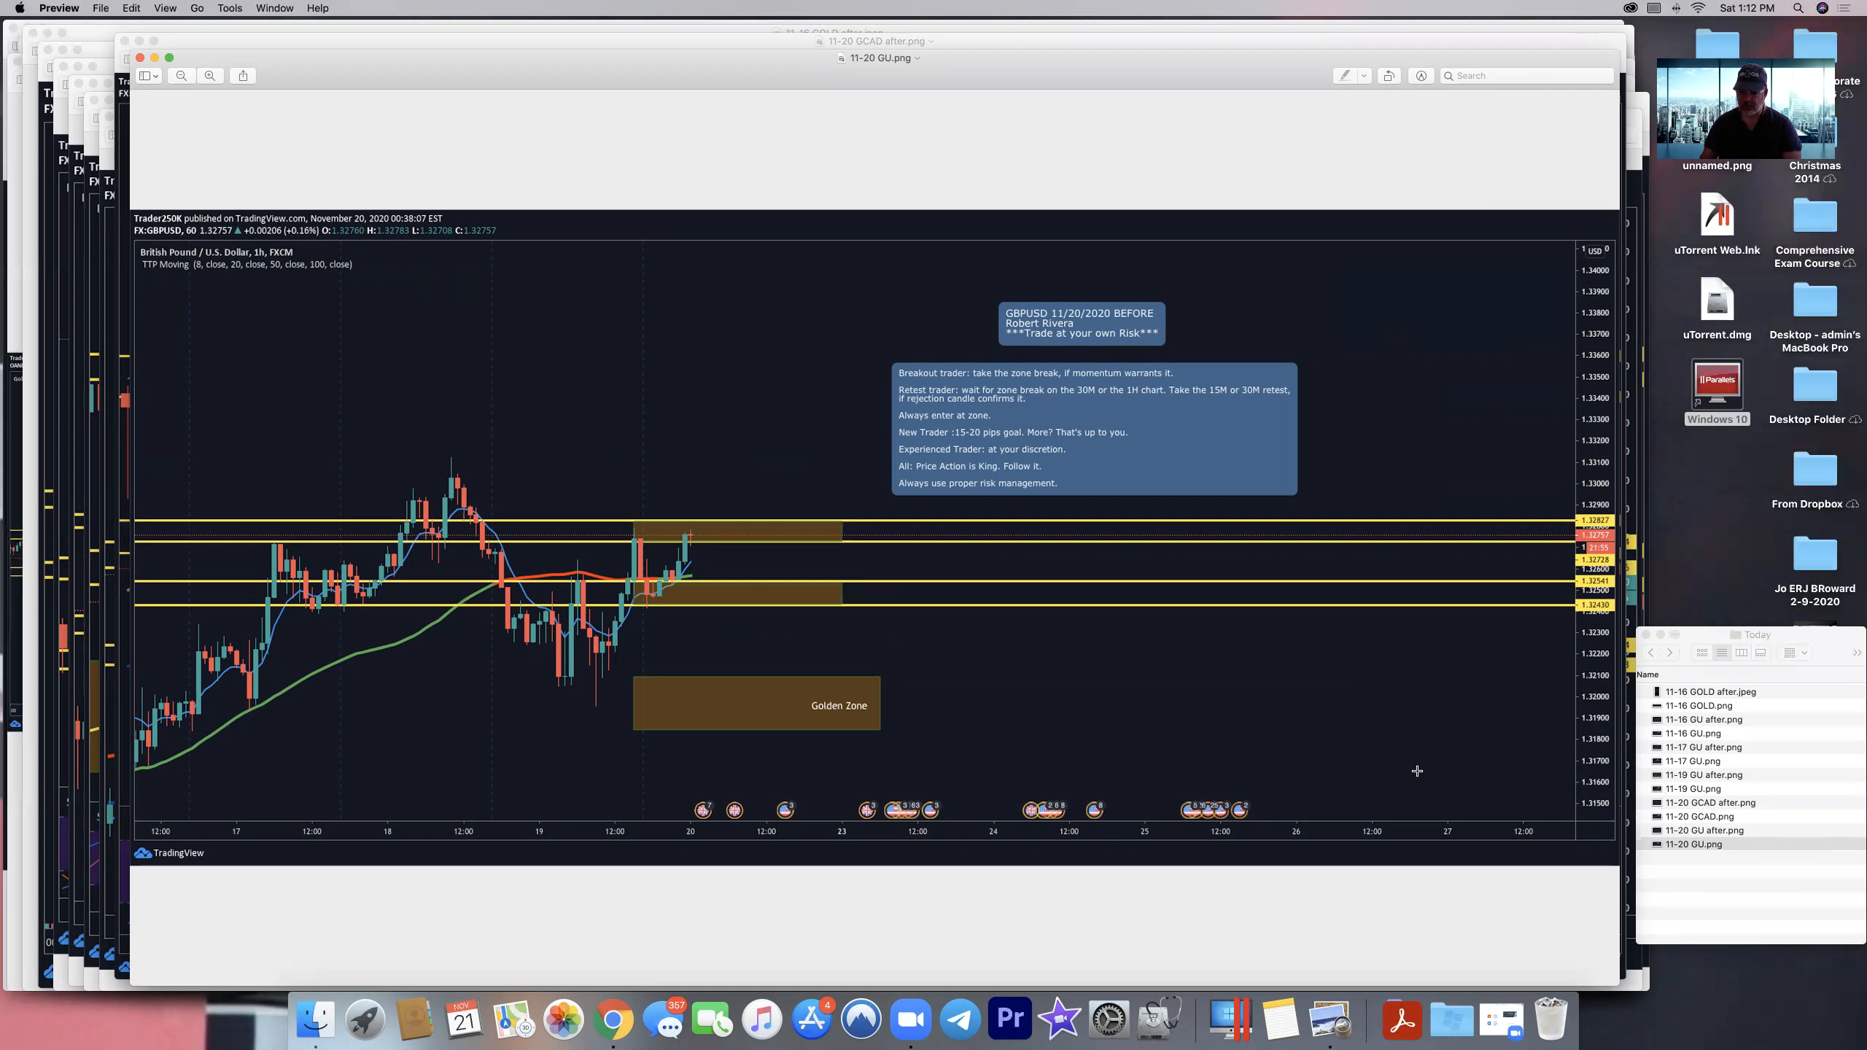
mouse_move(690, 524)
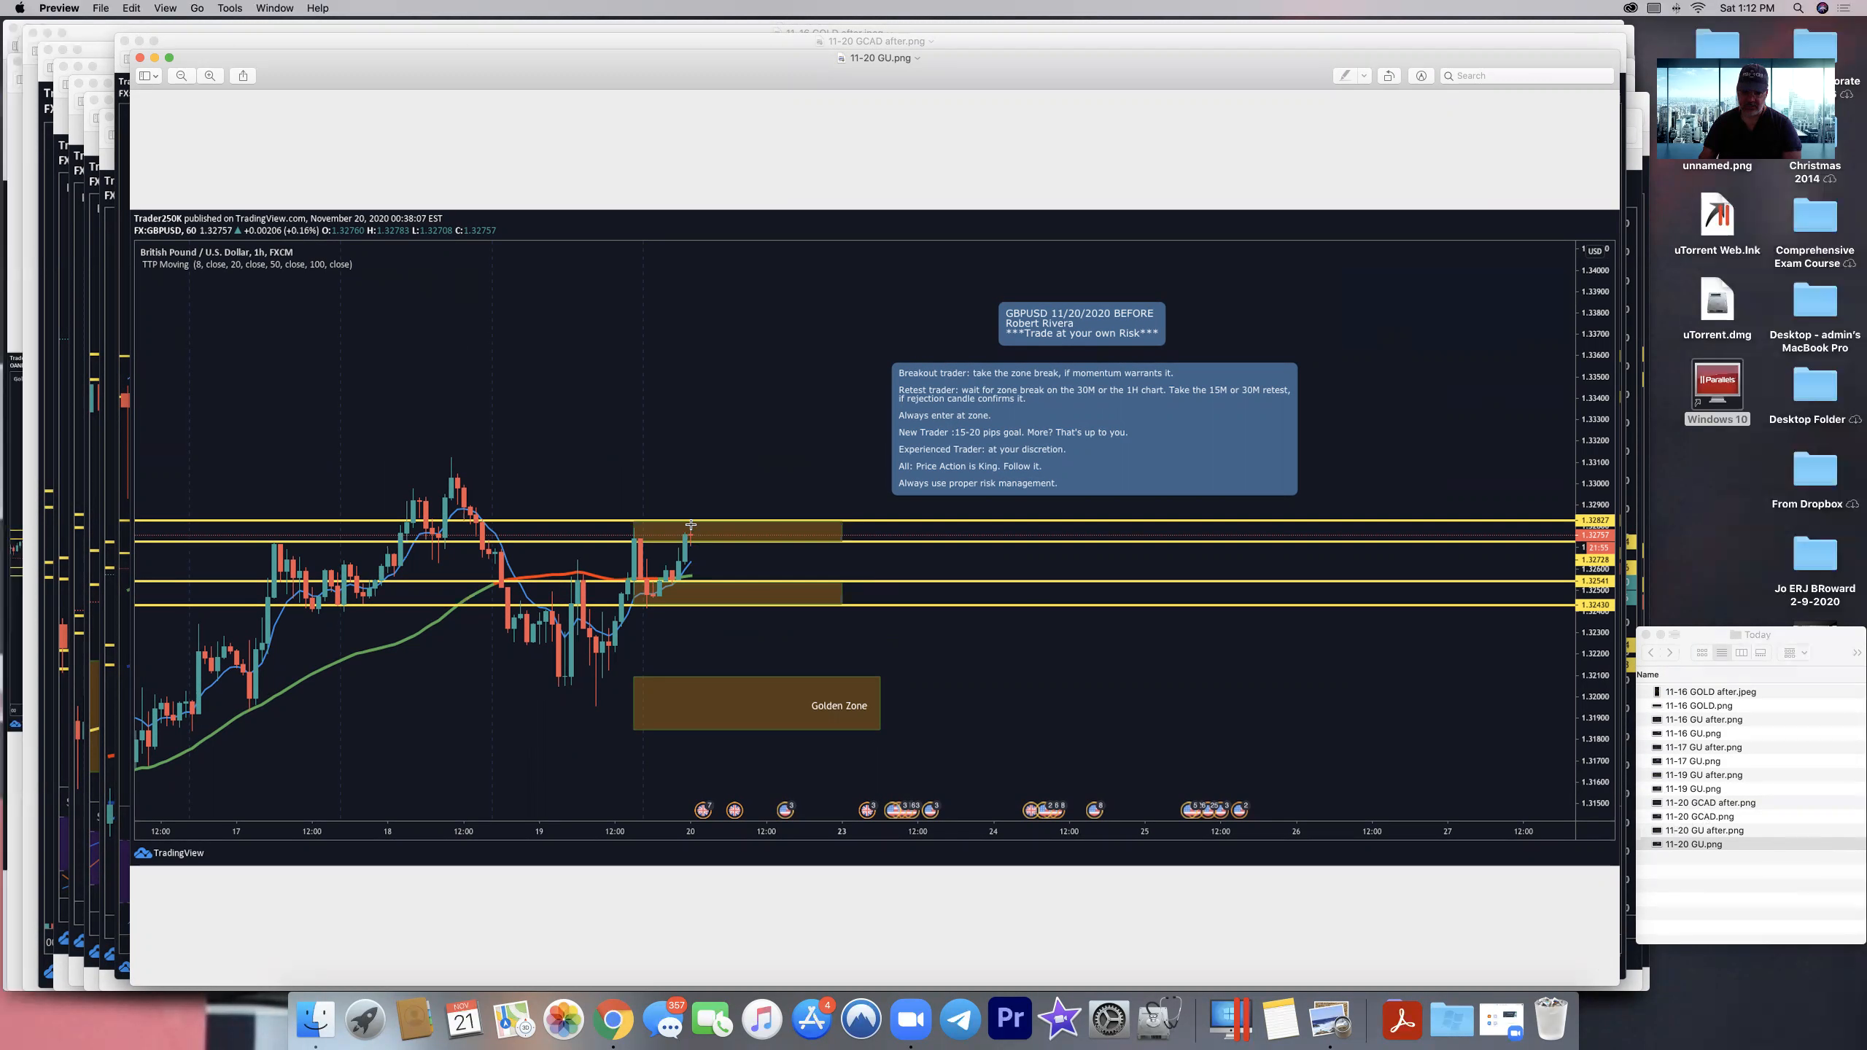
mouse_move(694, 533)
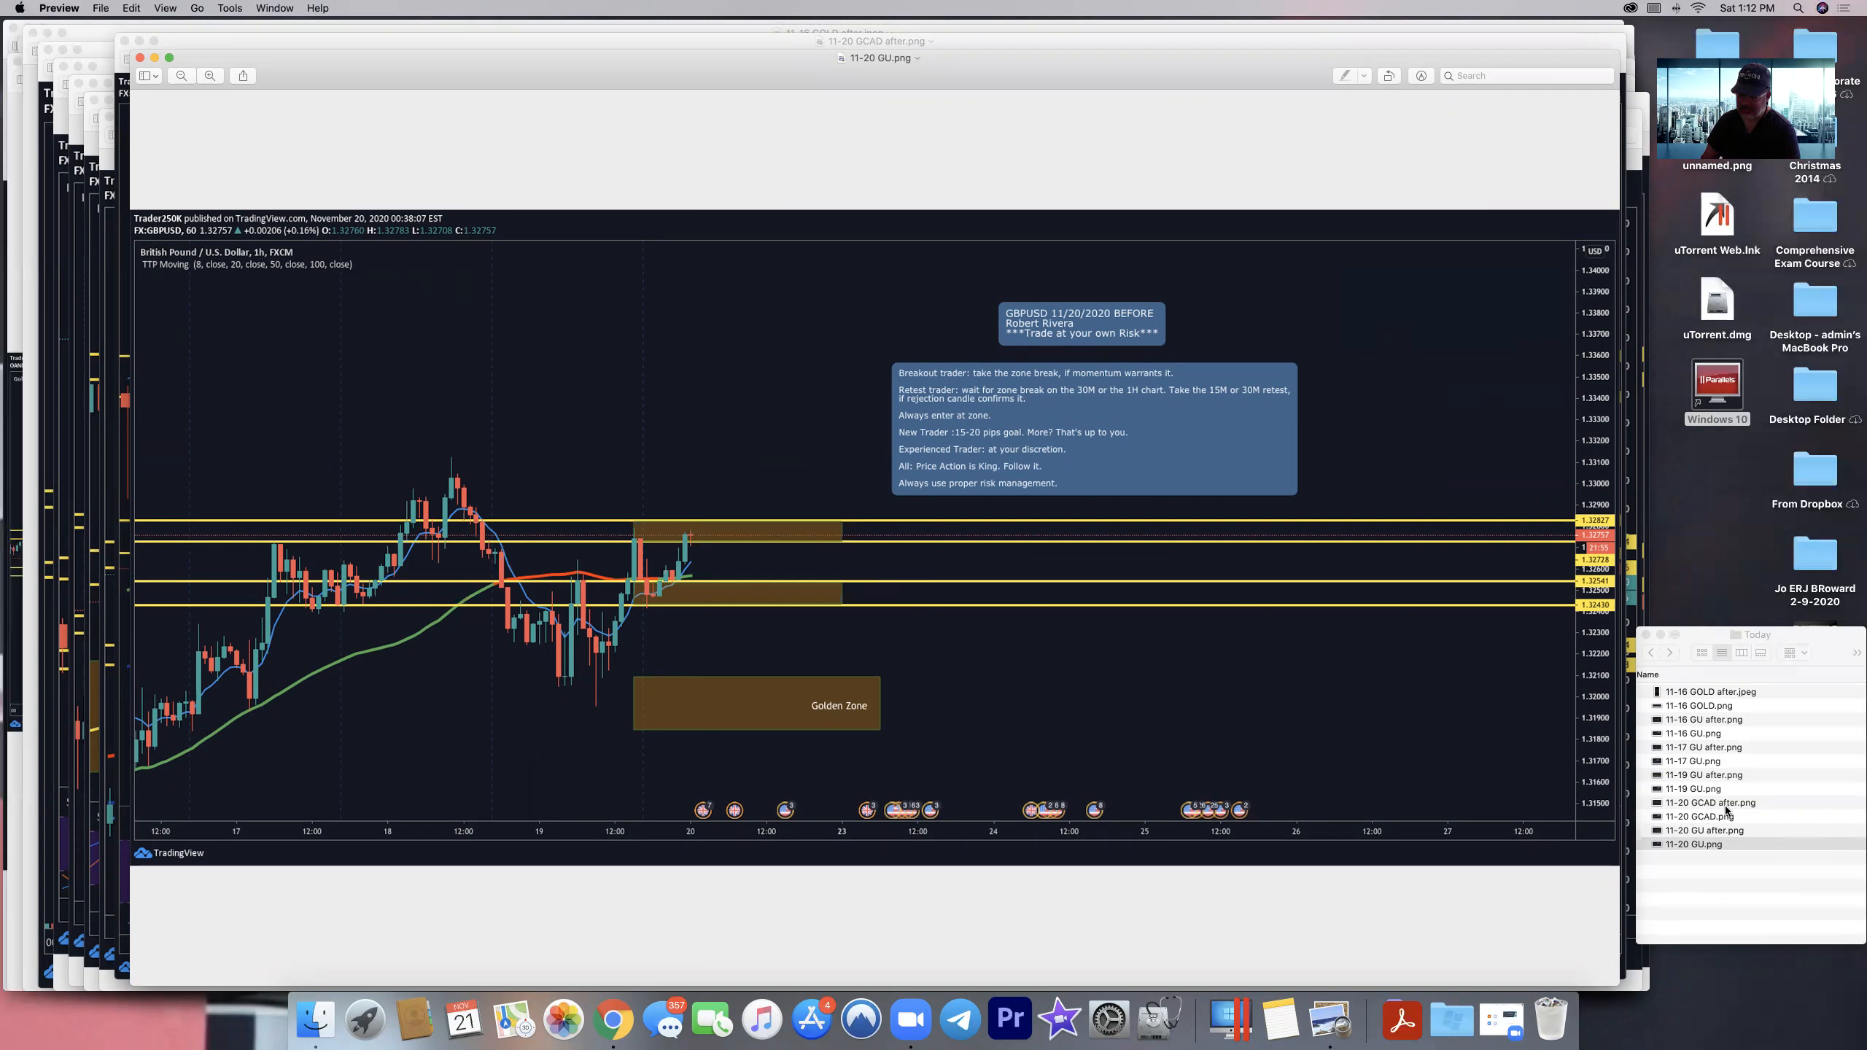
- View the 11-20 GU after chart marking the 28-pip reversal with trendline break
left_click(1703, 830)
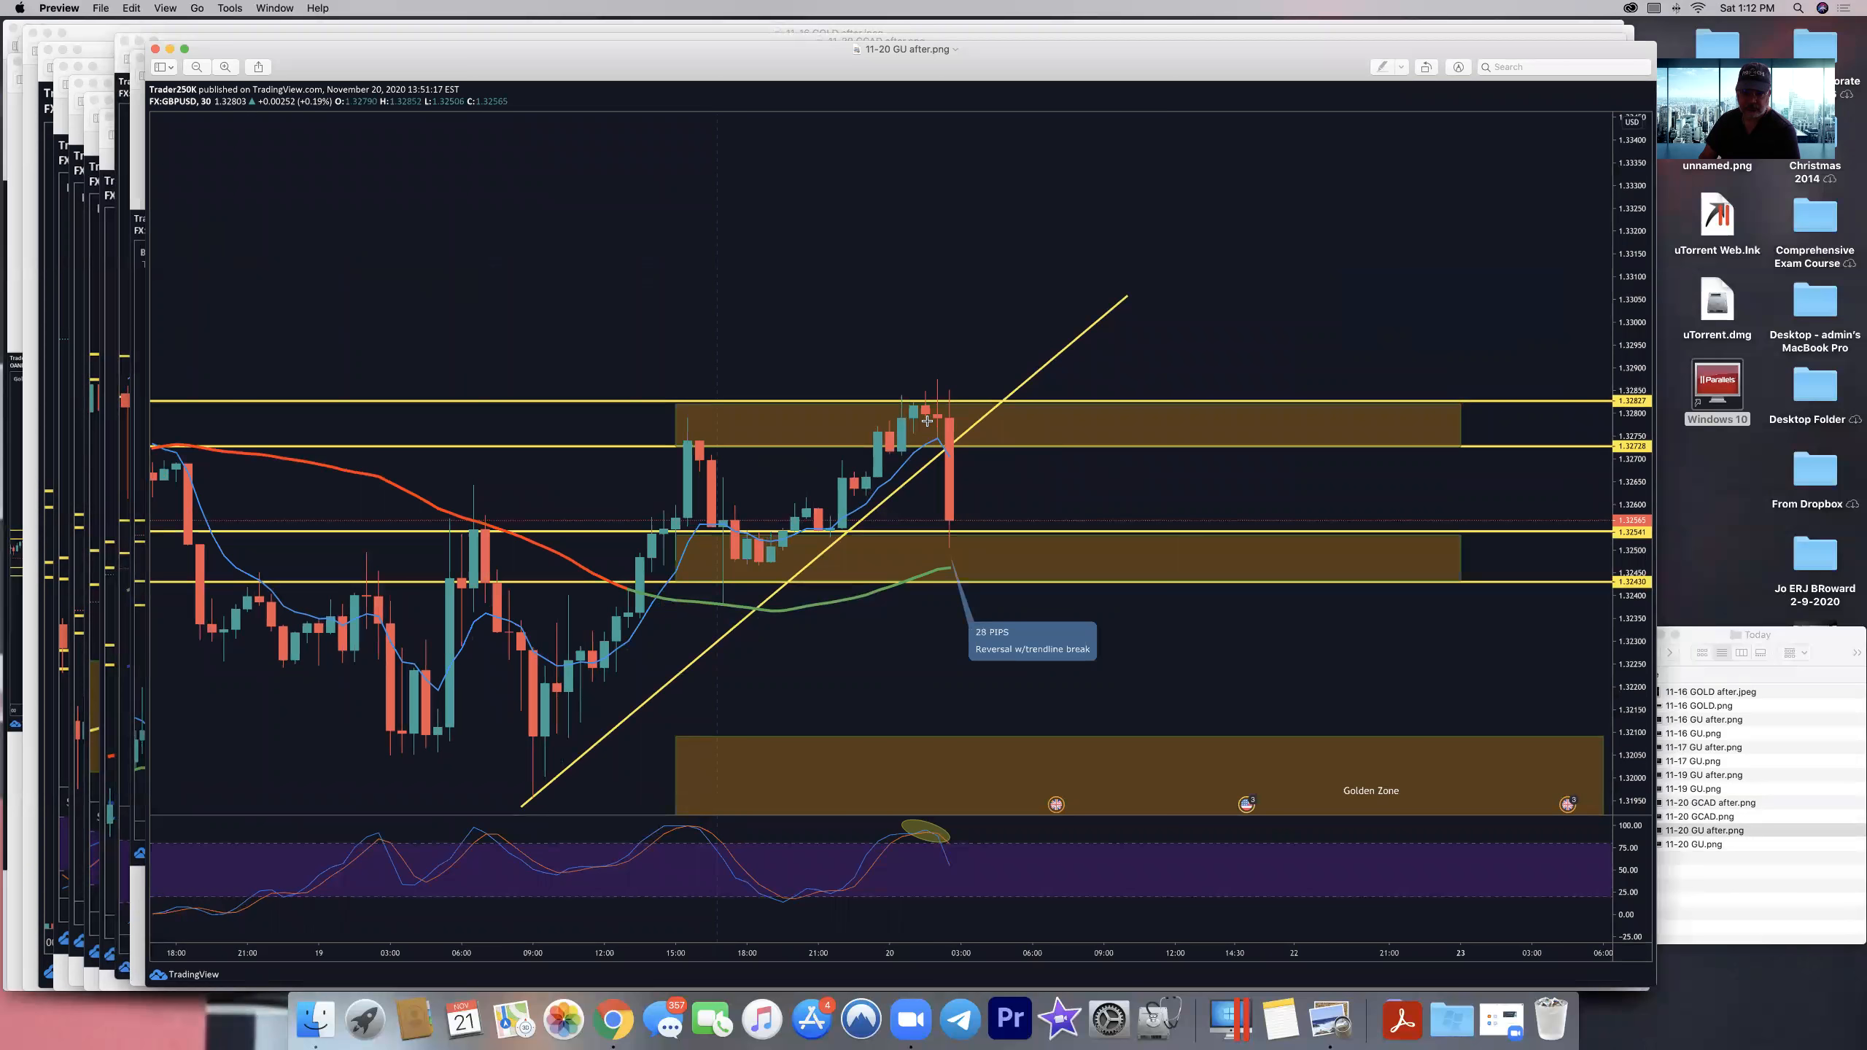
mouse_move(950, 395)
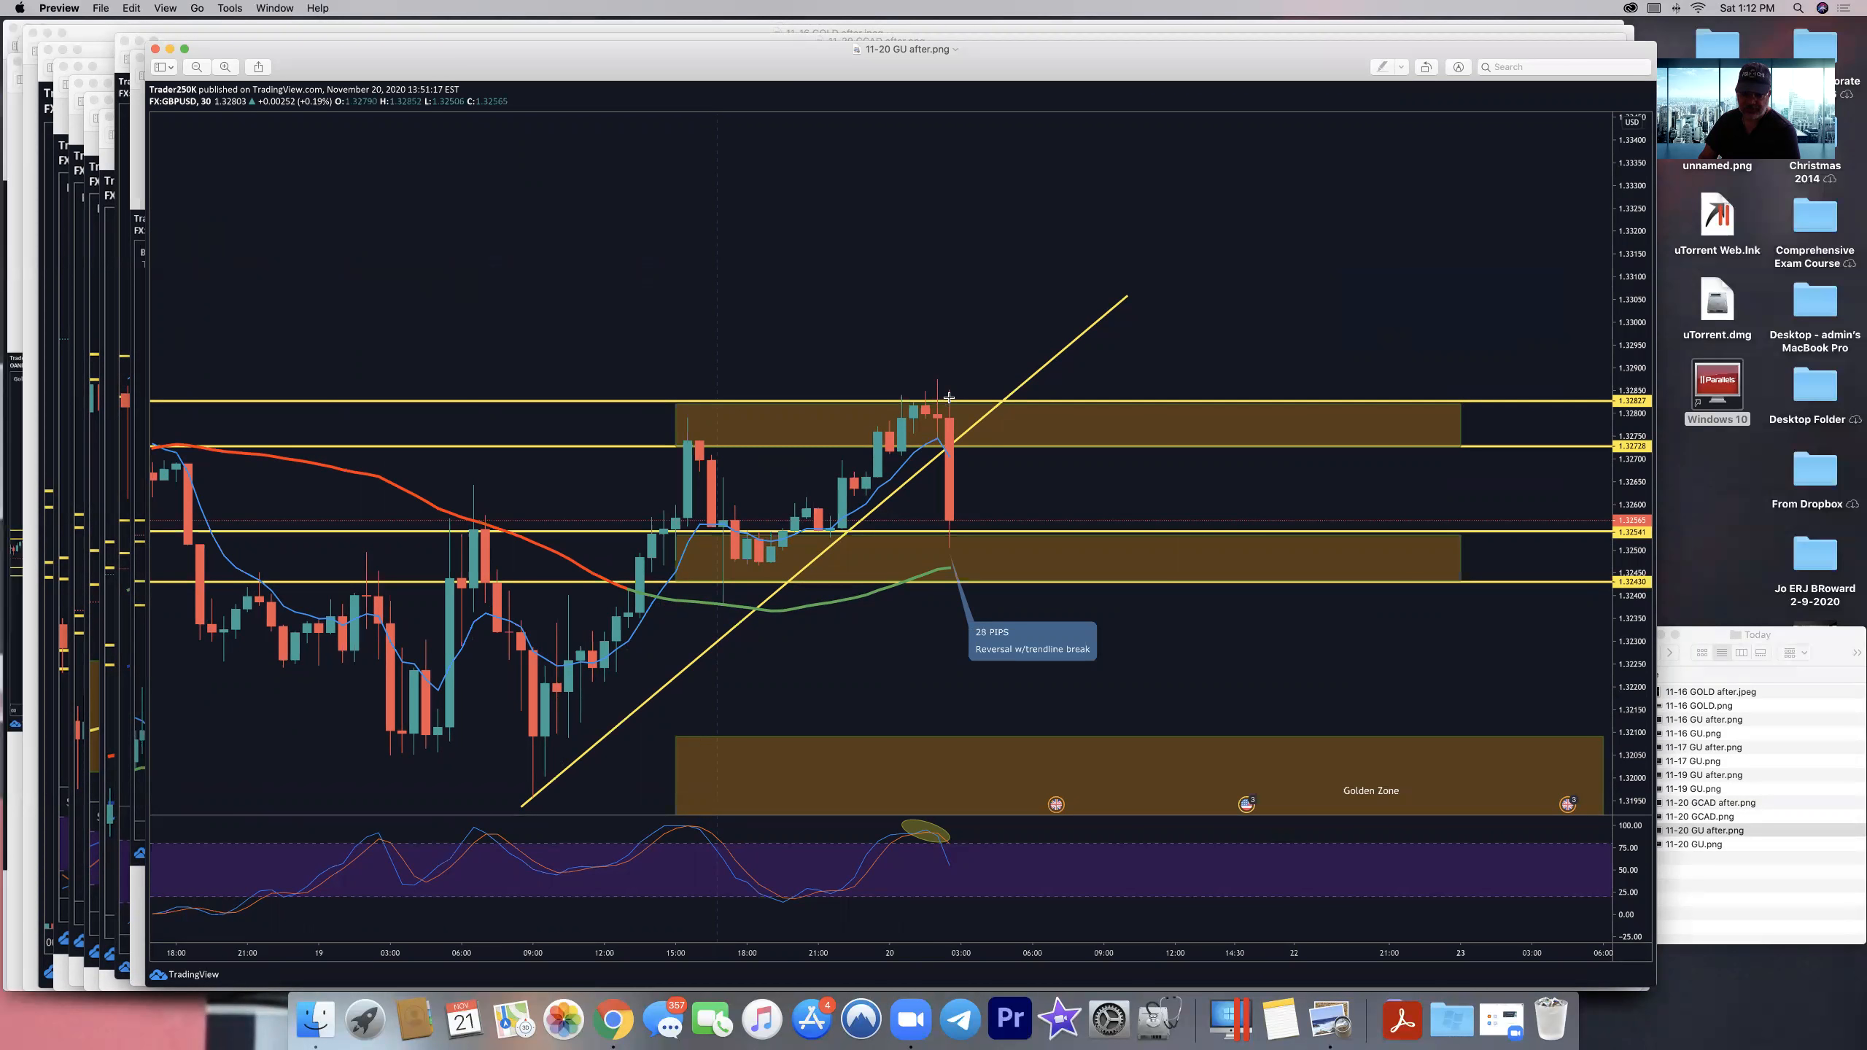
mouse_move(990, 671)
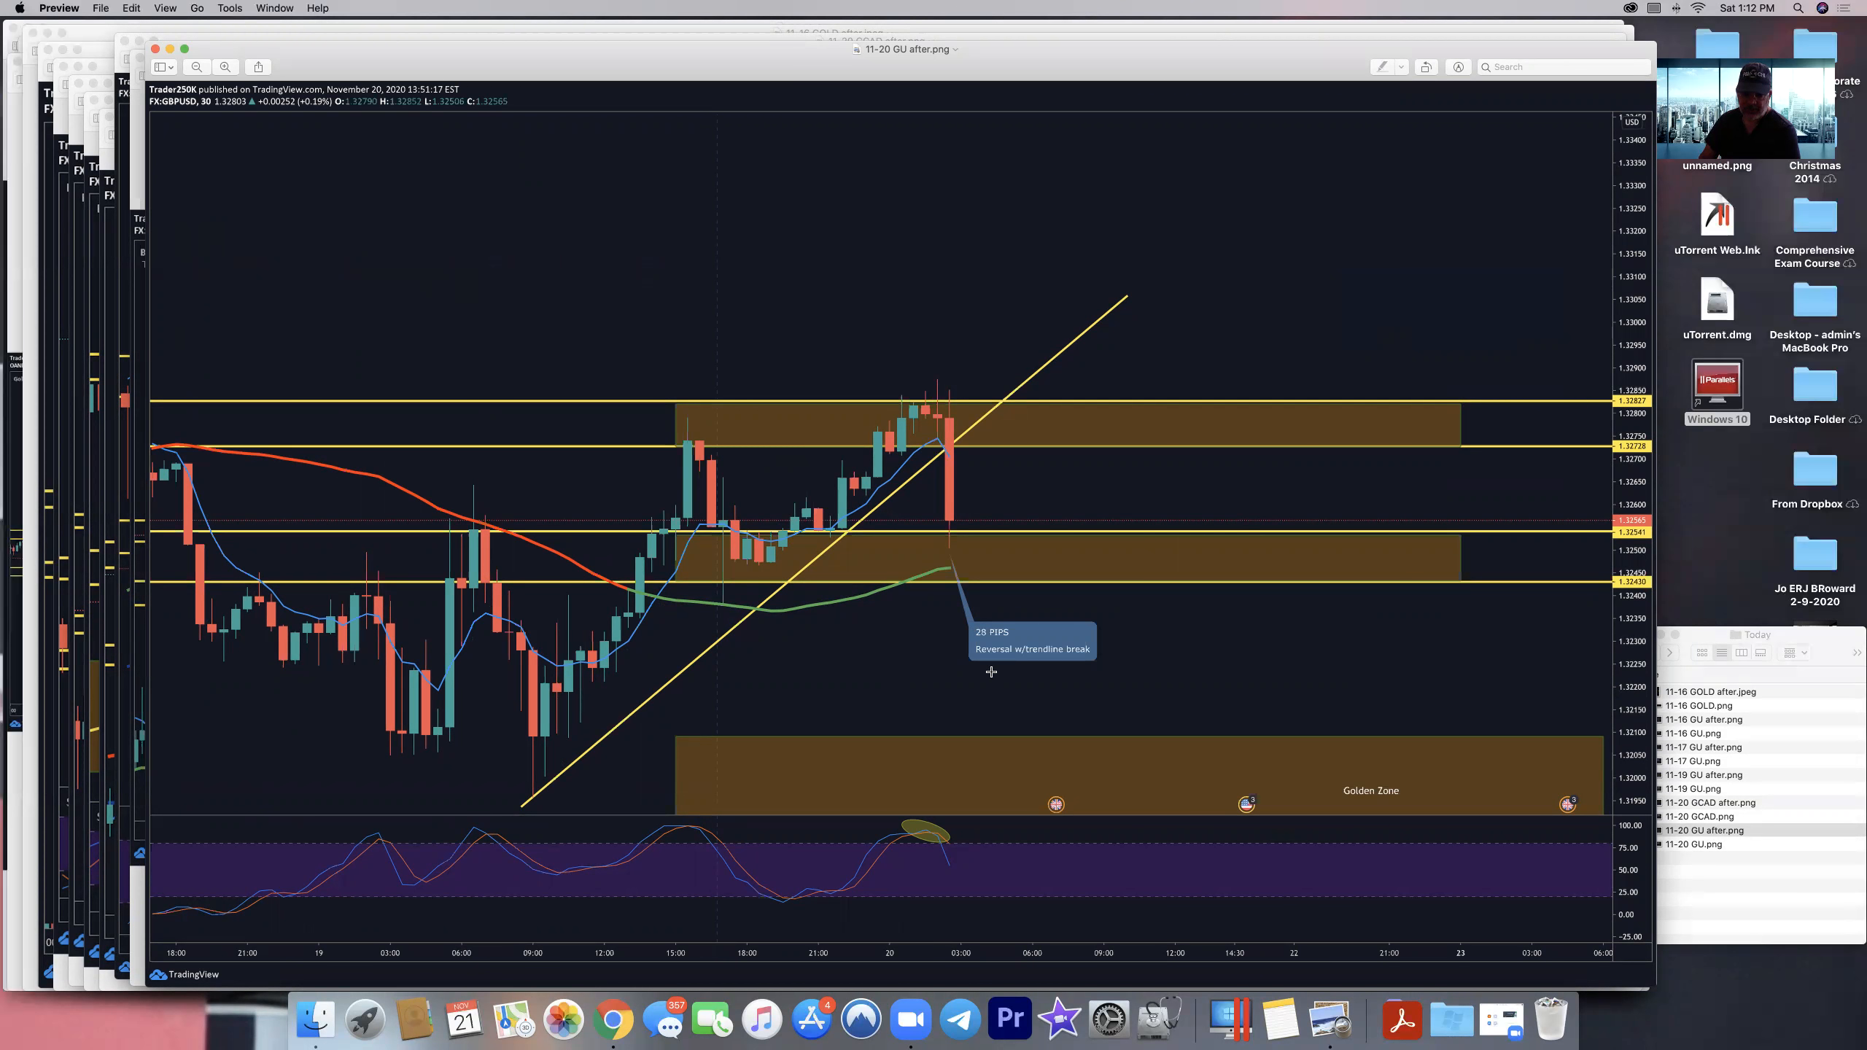
mouse_move(989, 692)
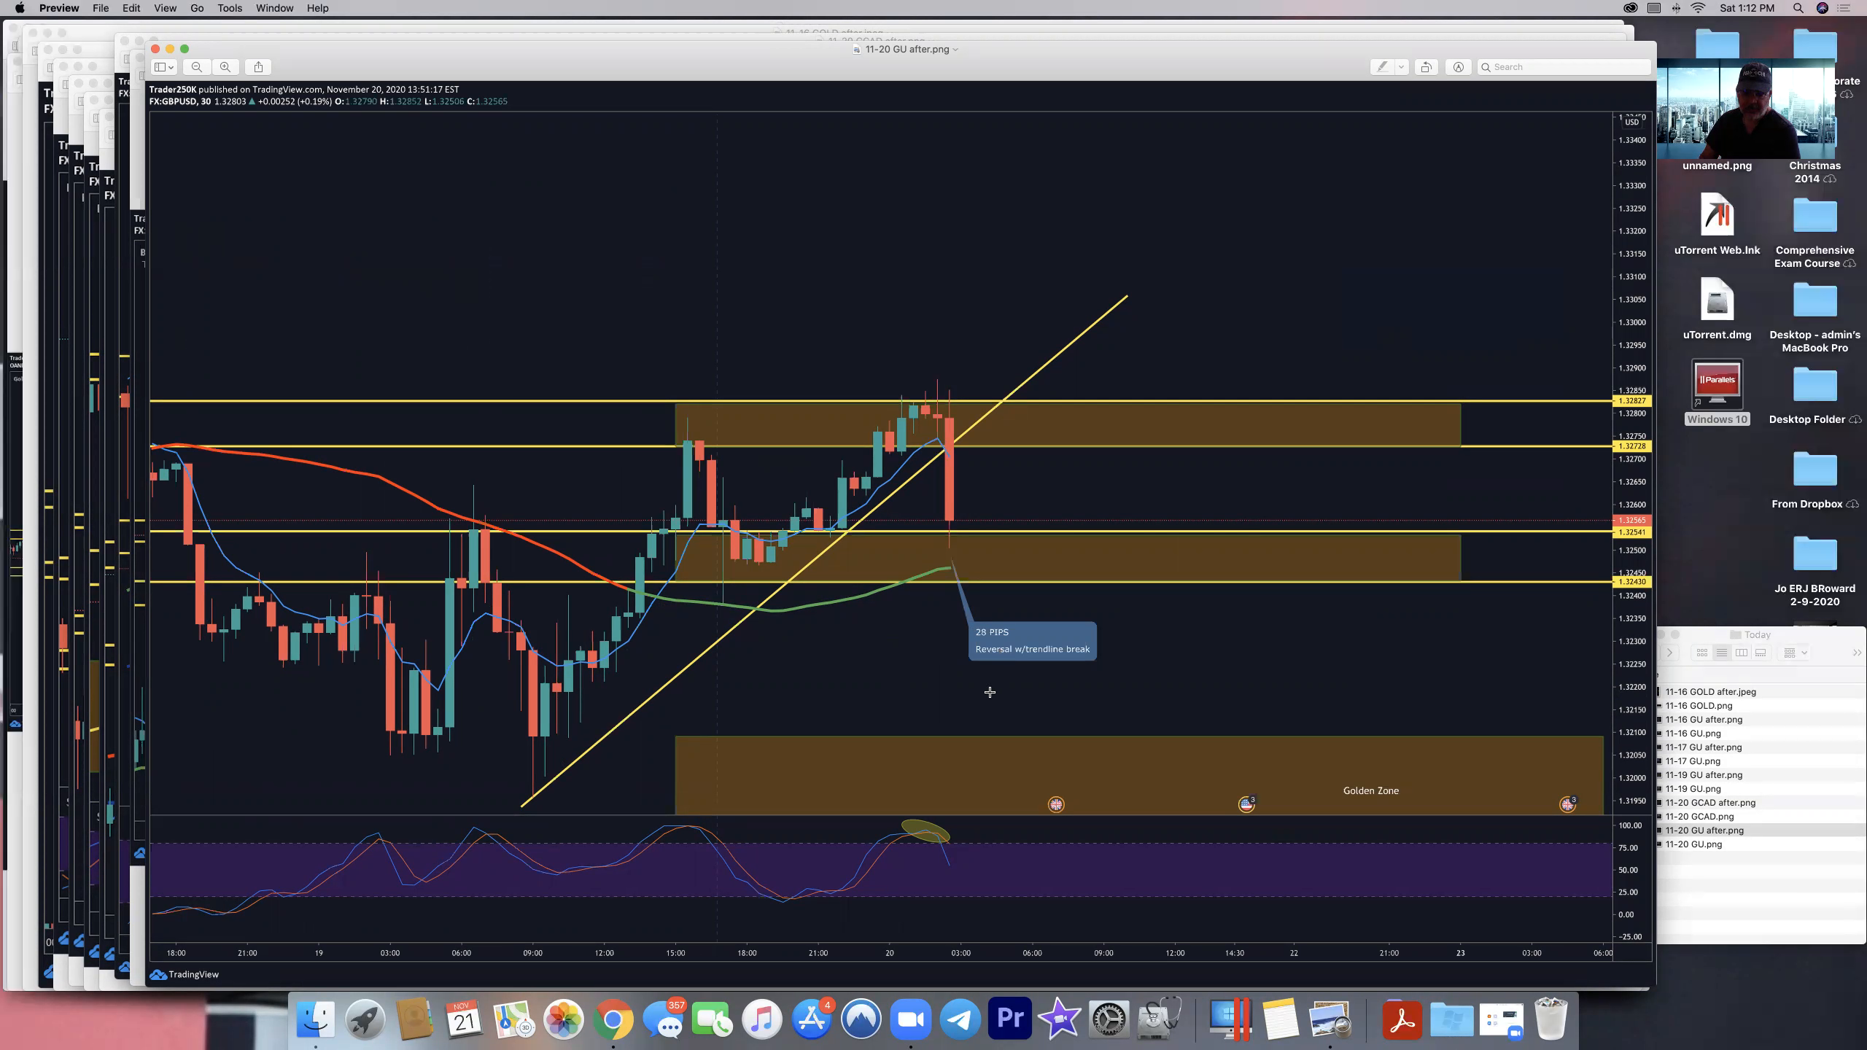
mouse_move(1058, 609)
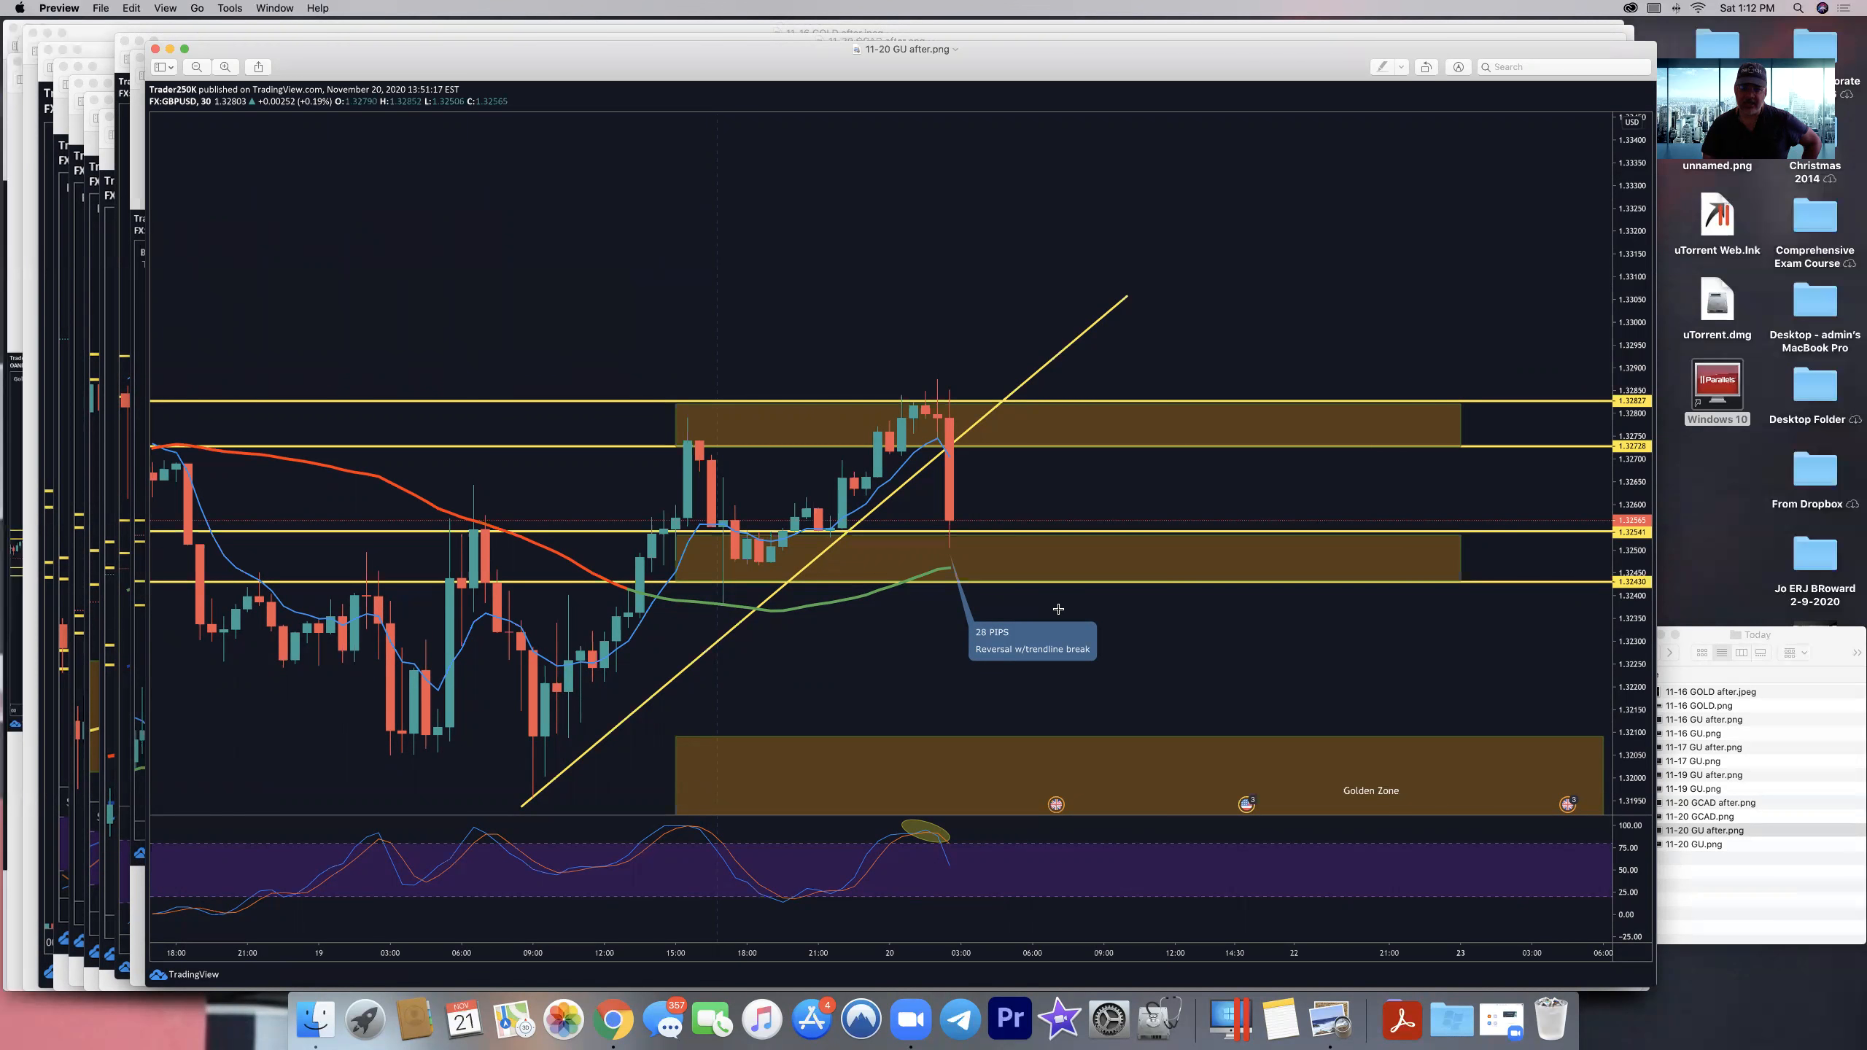
mouse_move(989, 471)
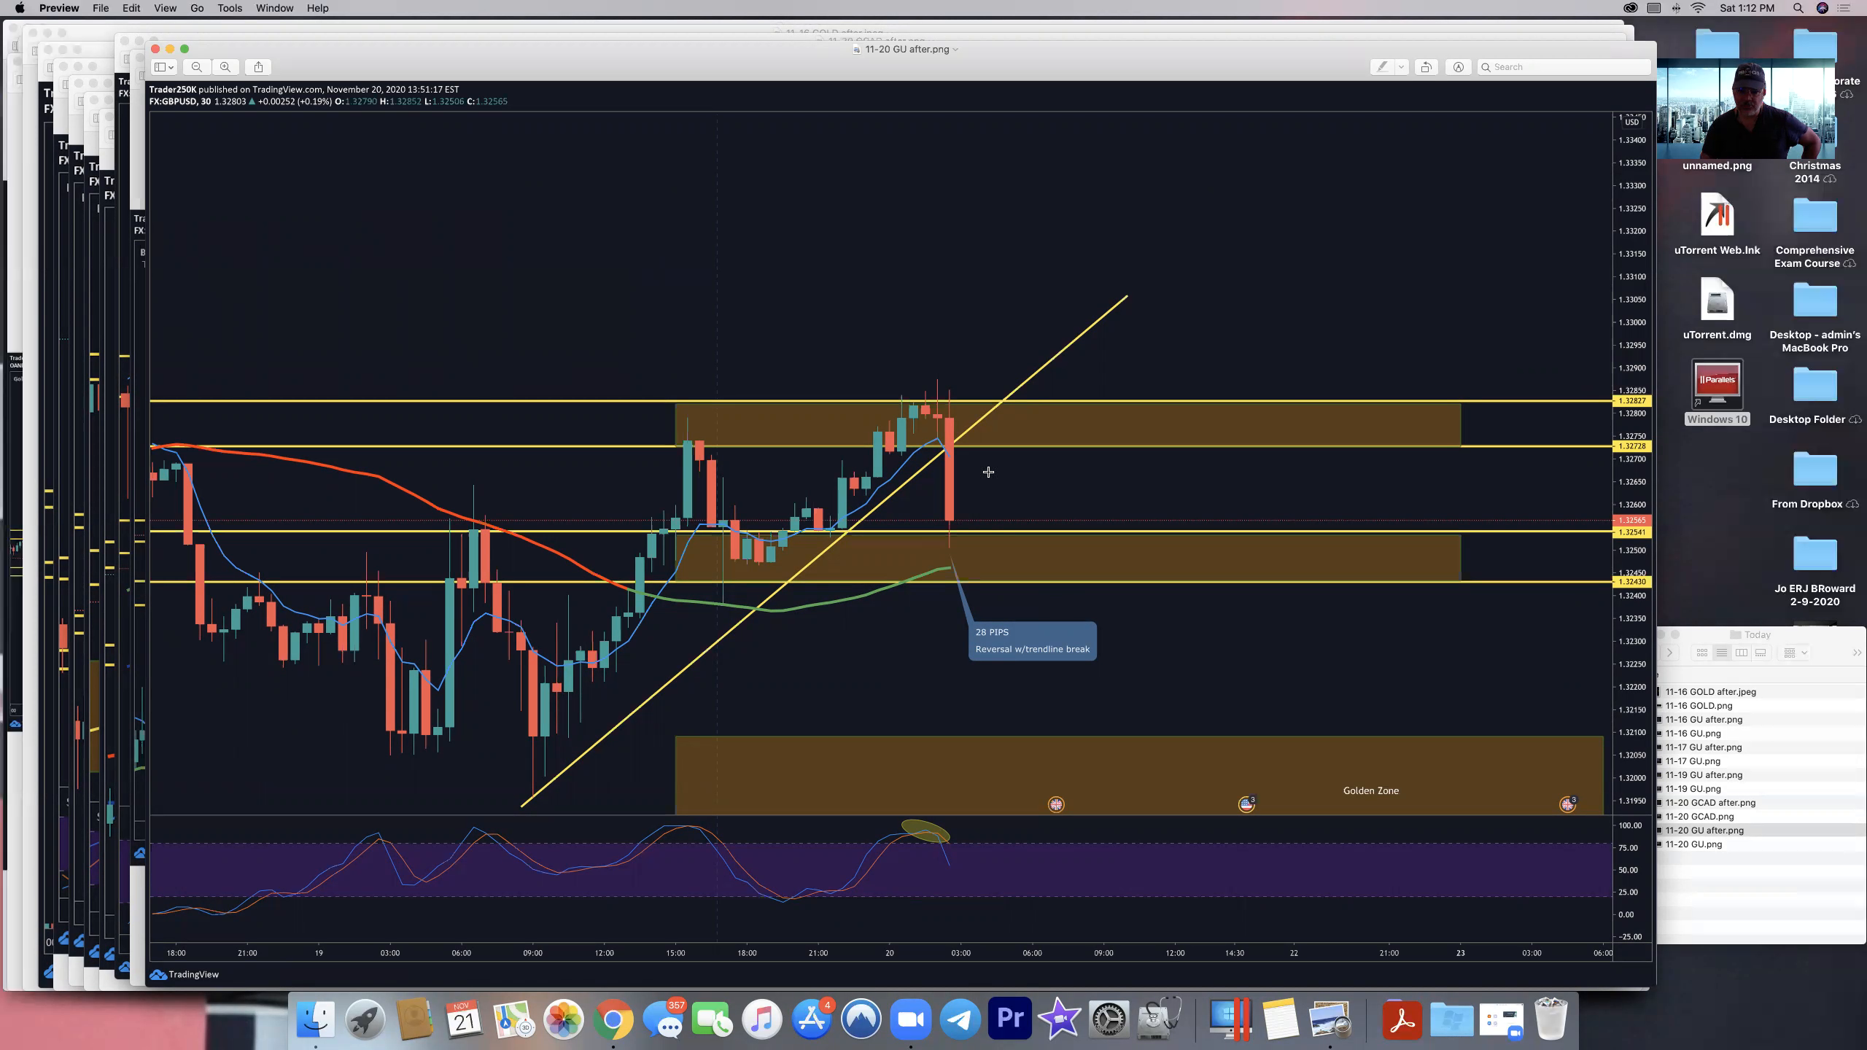
mouse_move(1051, 523)
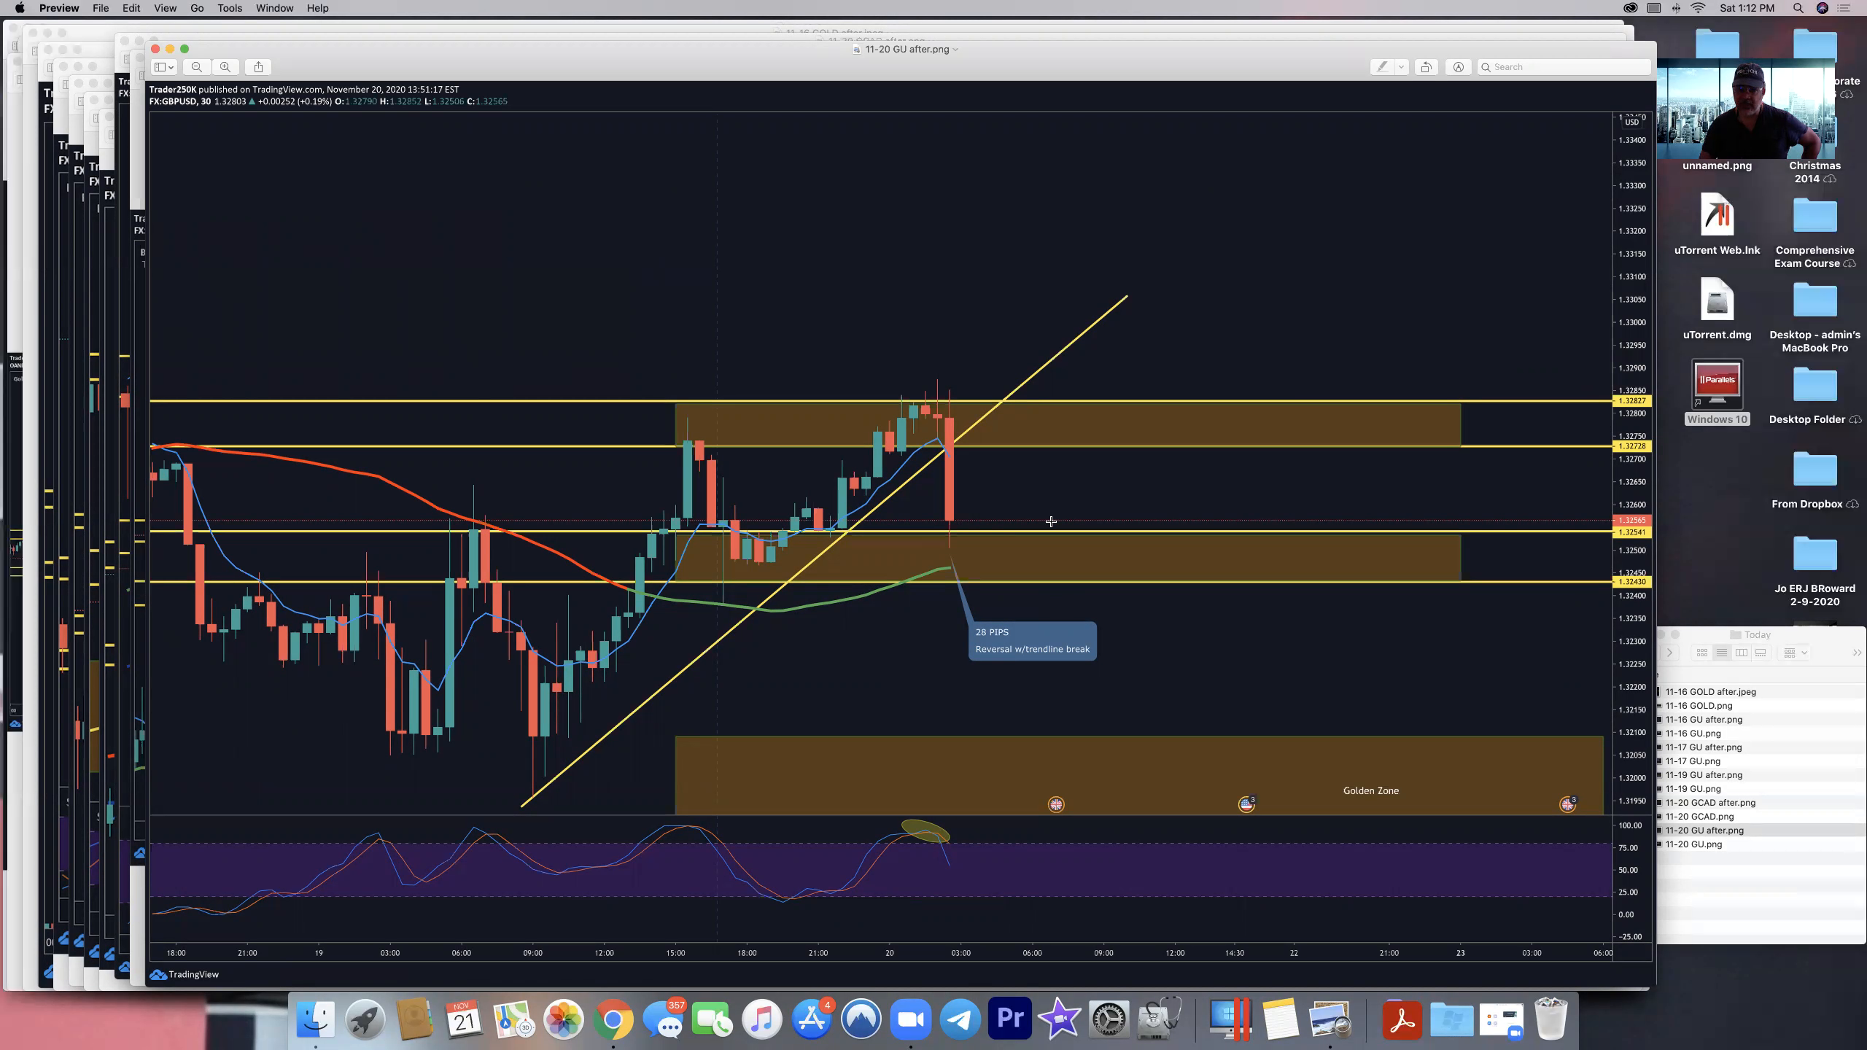
mouse_move(1143, 500)
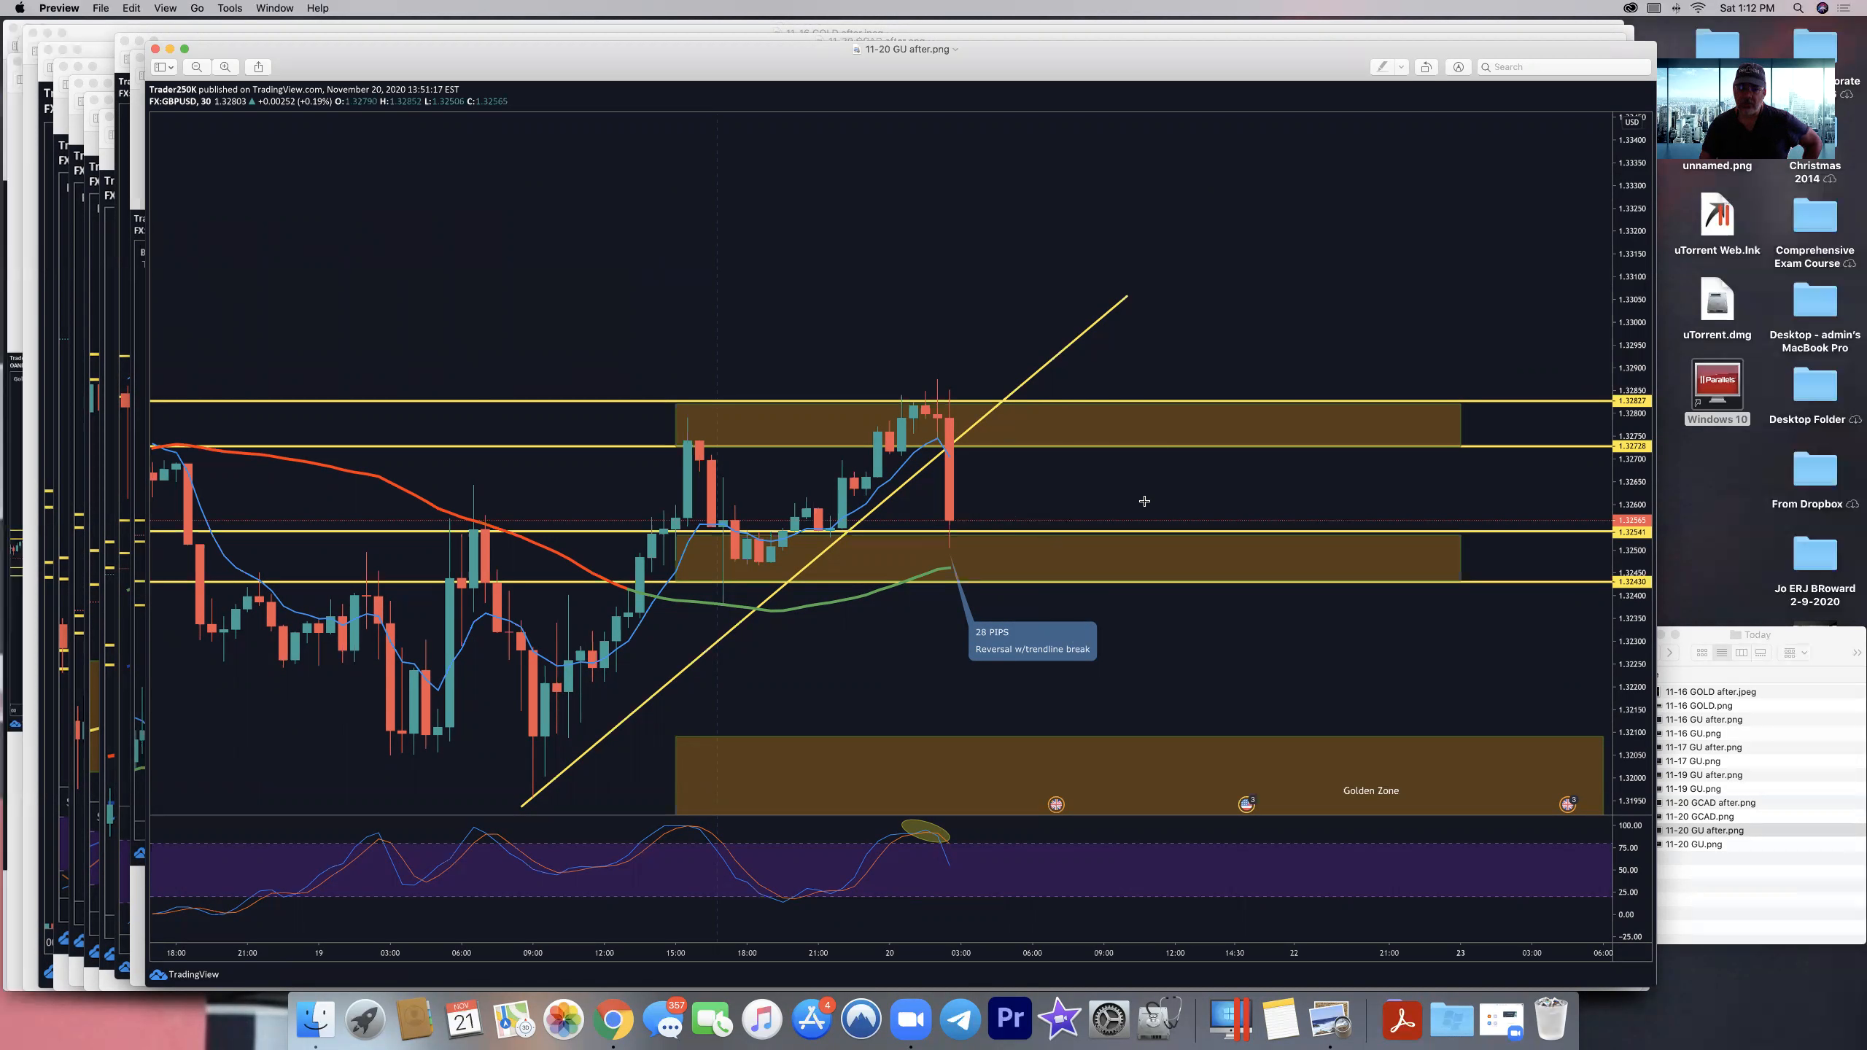
mouse_move(1027, 470)
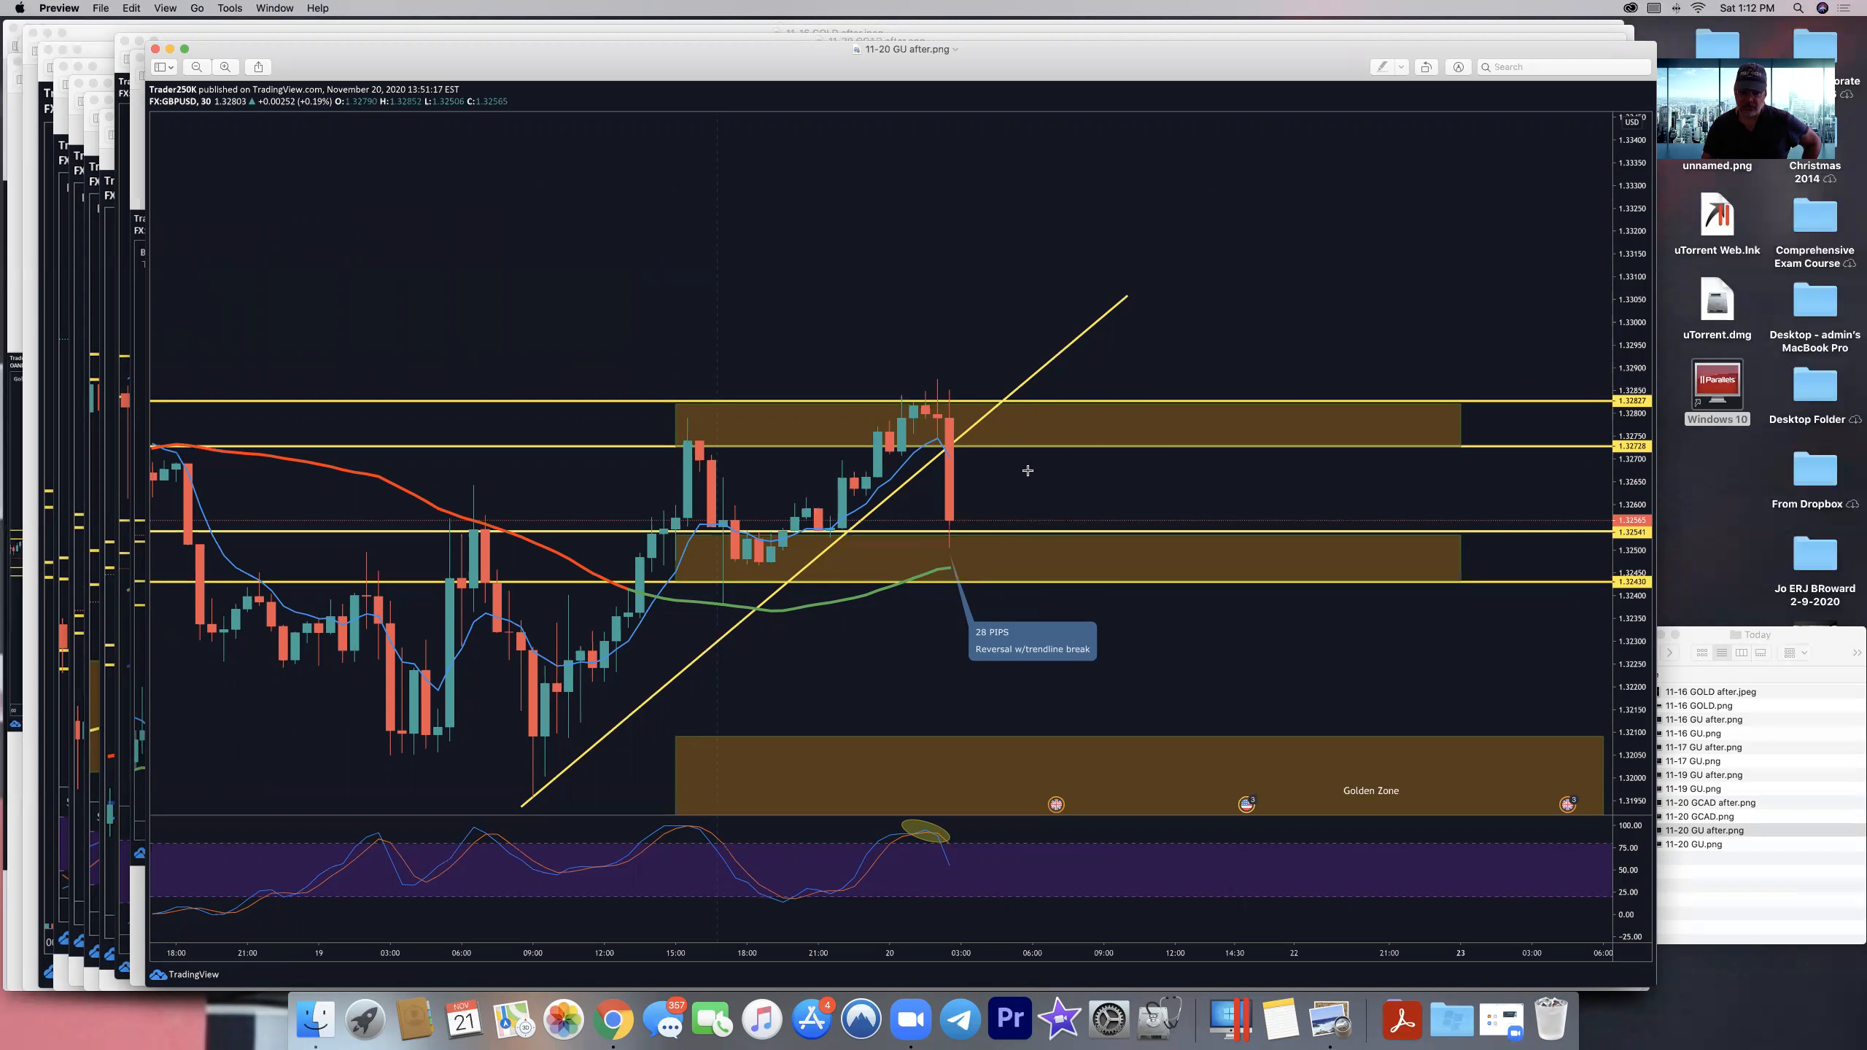
mouse_move(953, 455)
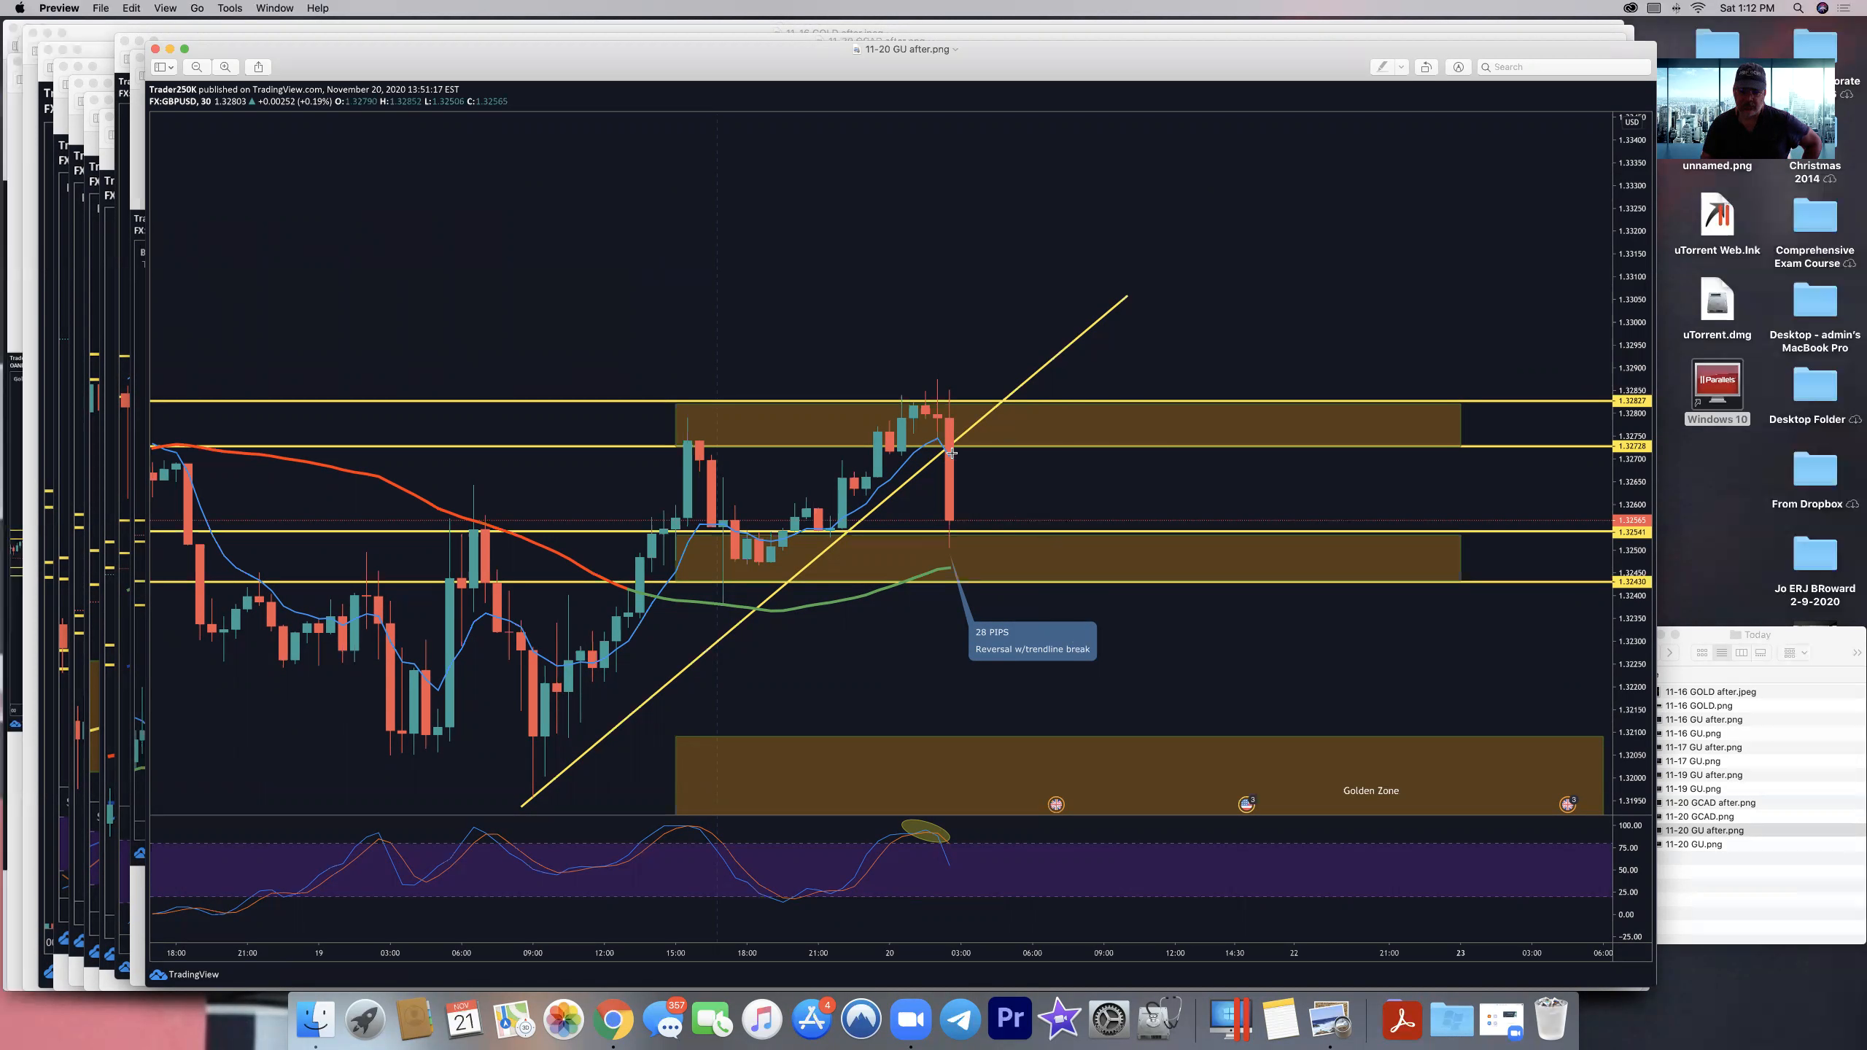
mouse_move(1081, 634)
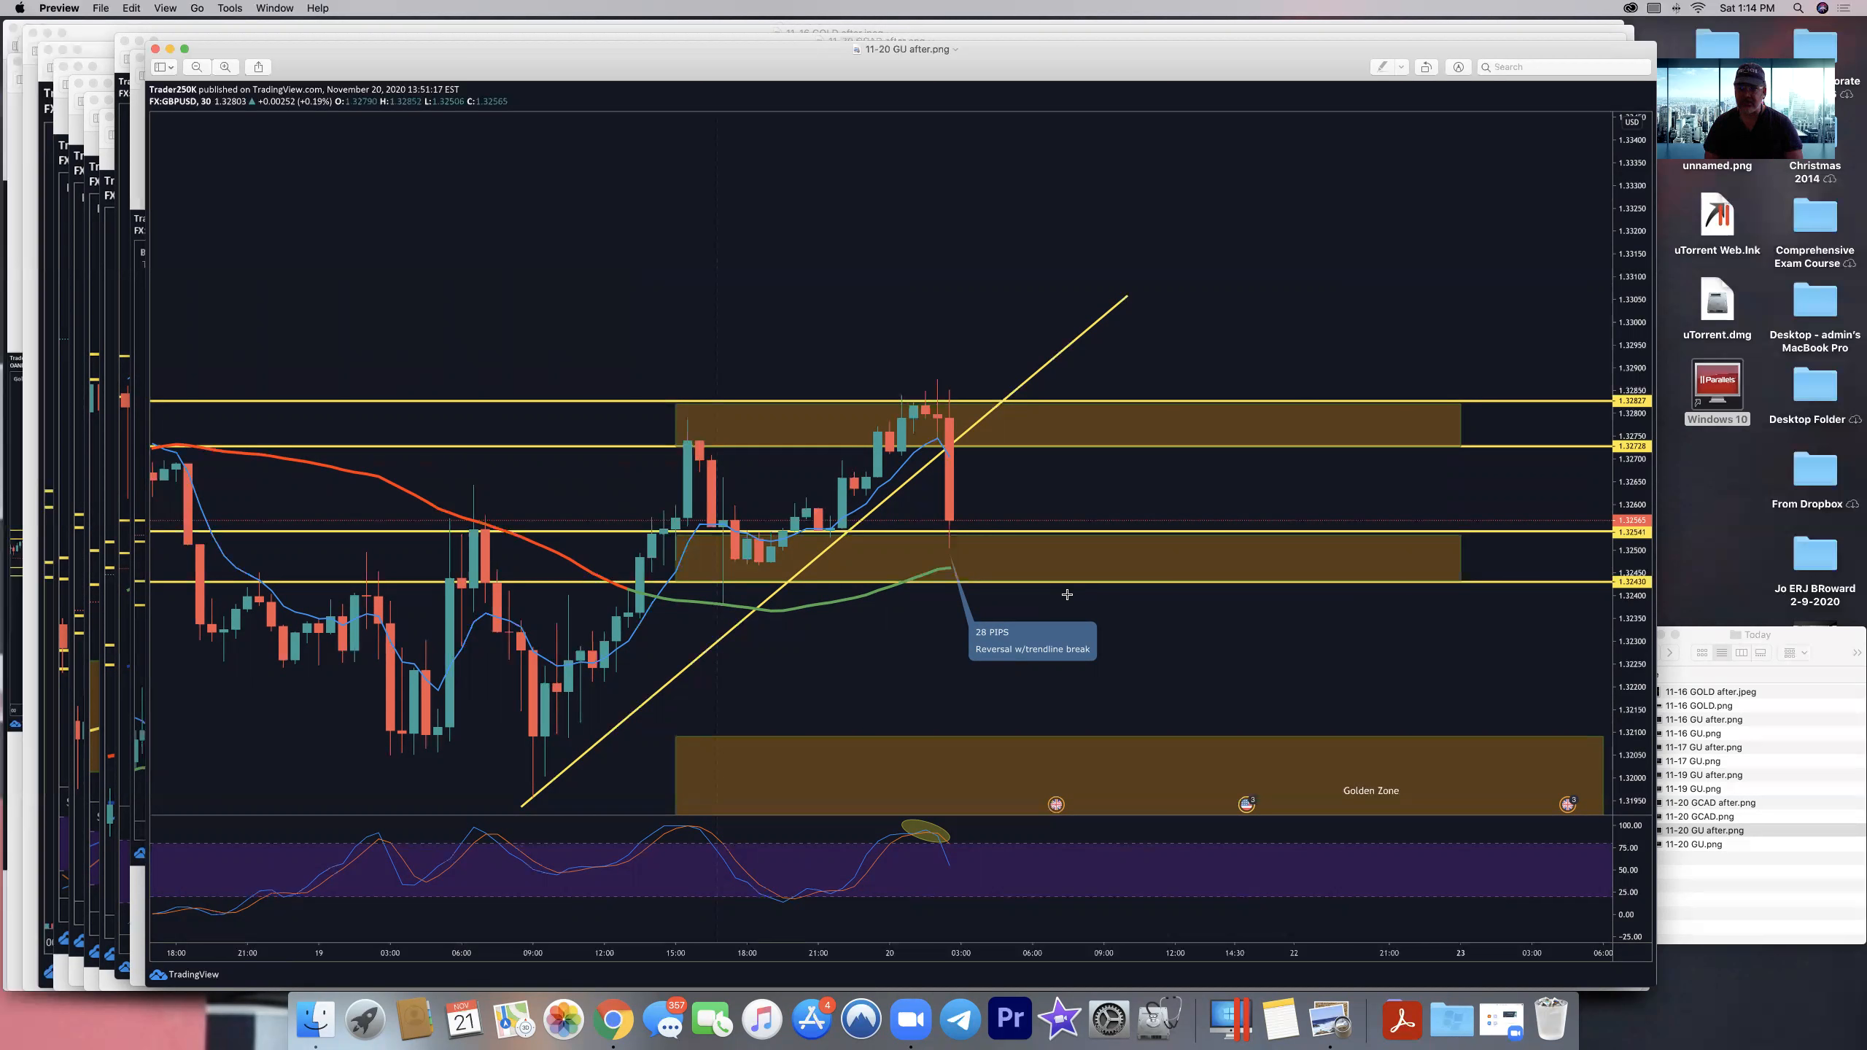
mouse_move(748, 997)
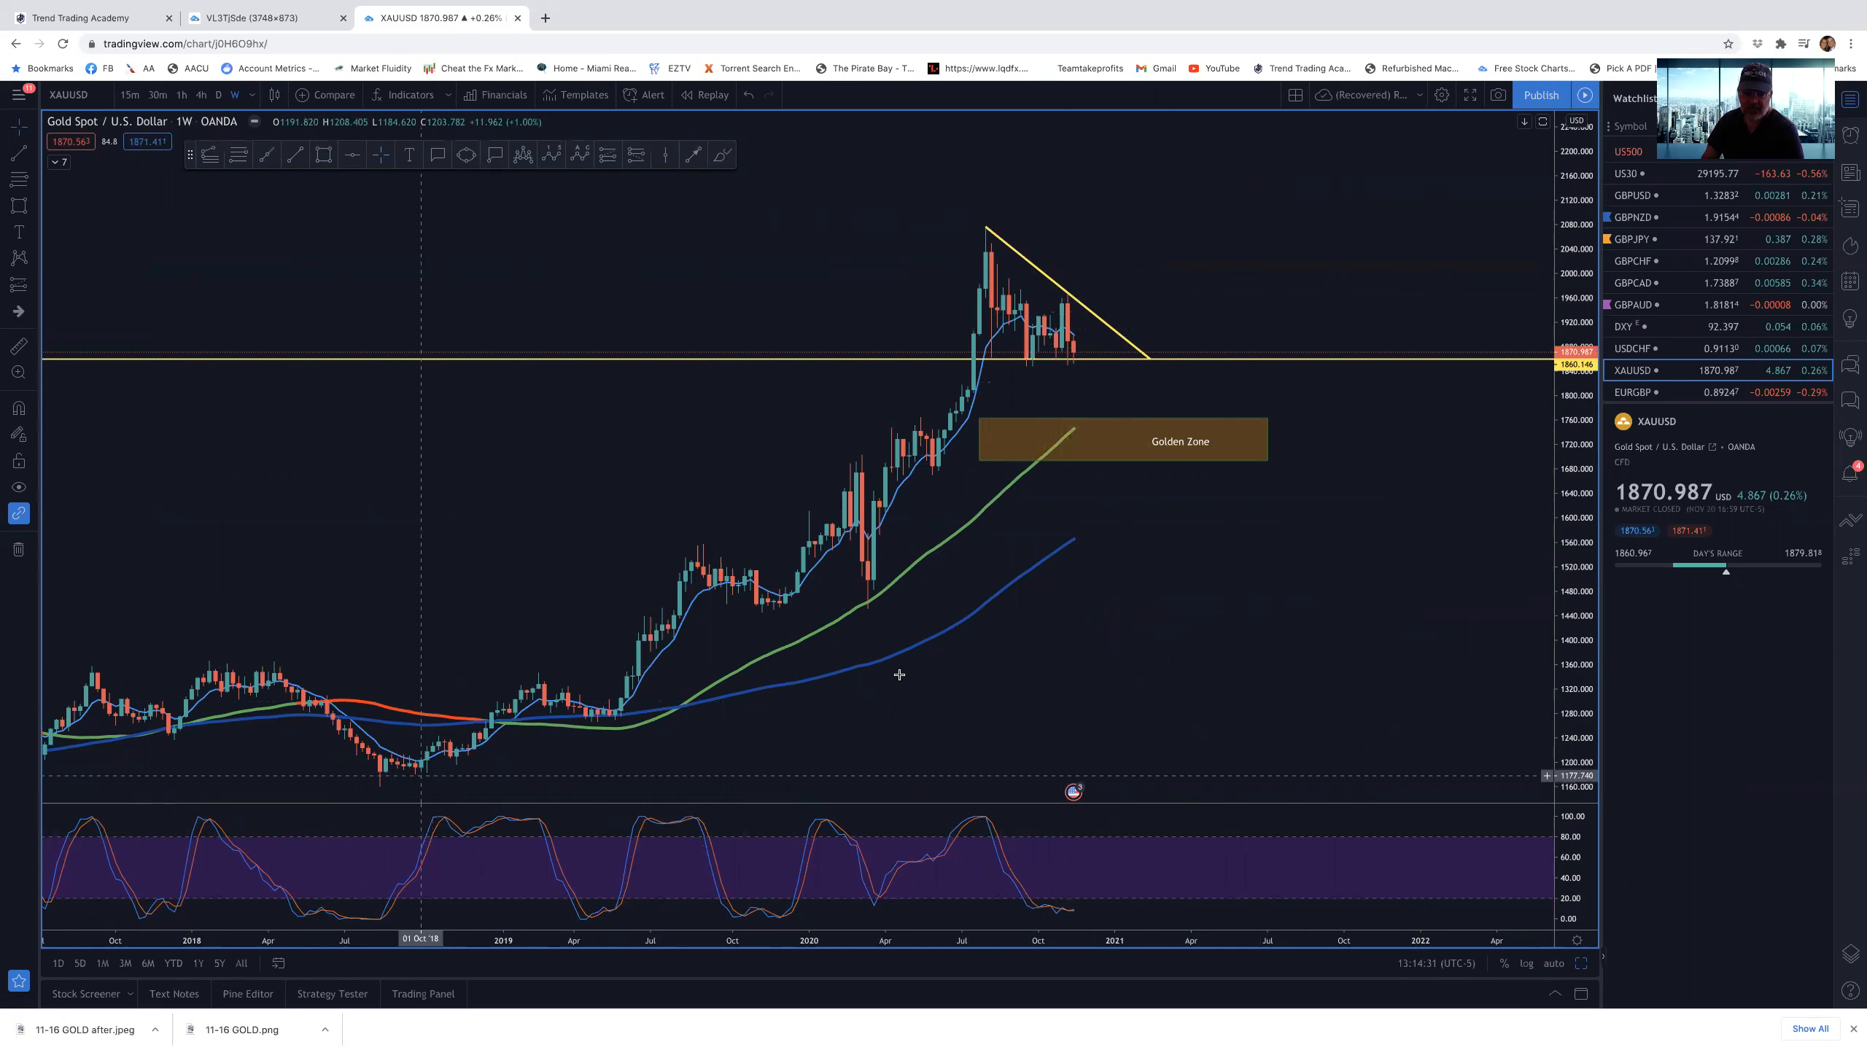
mouse_move(1168, 432)
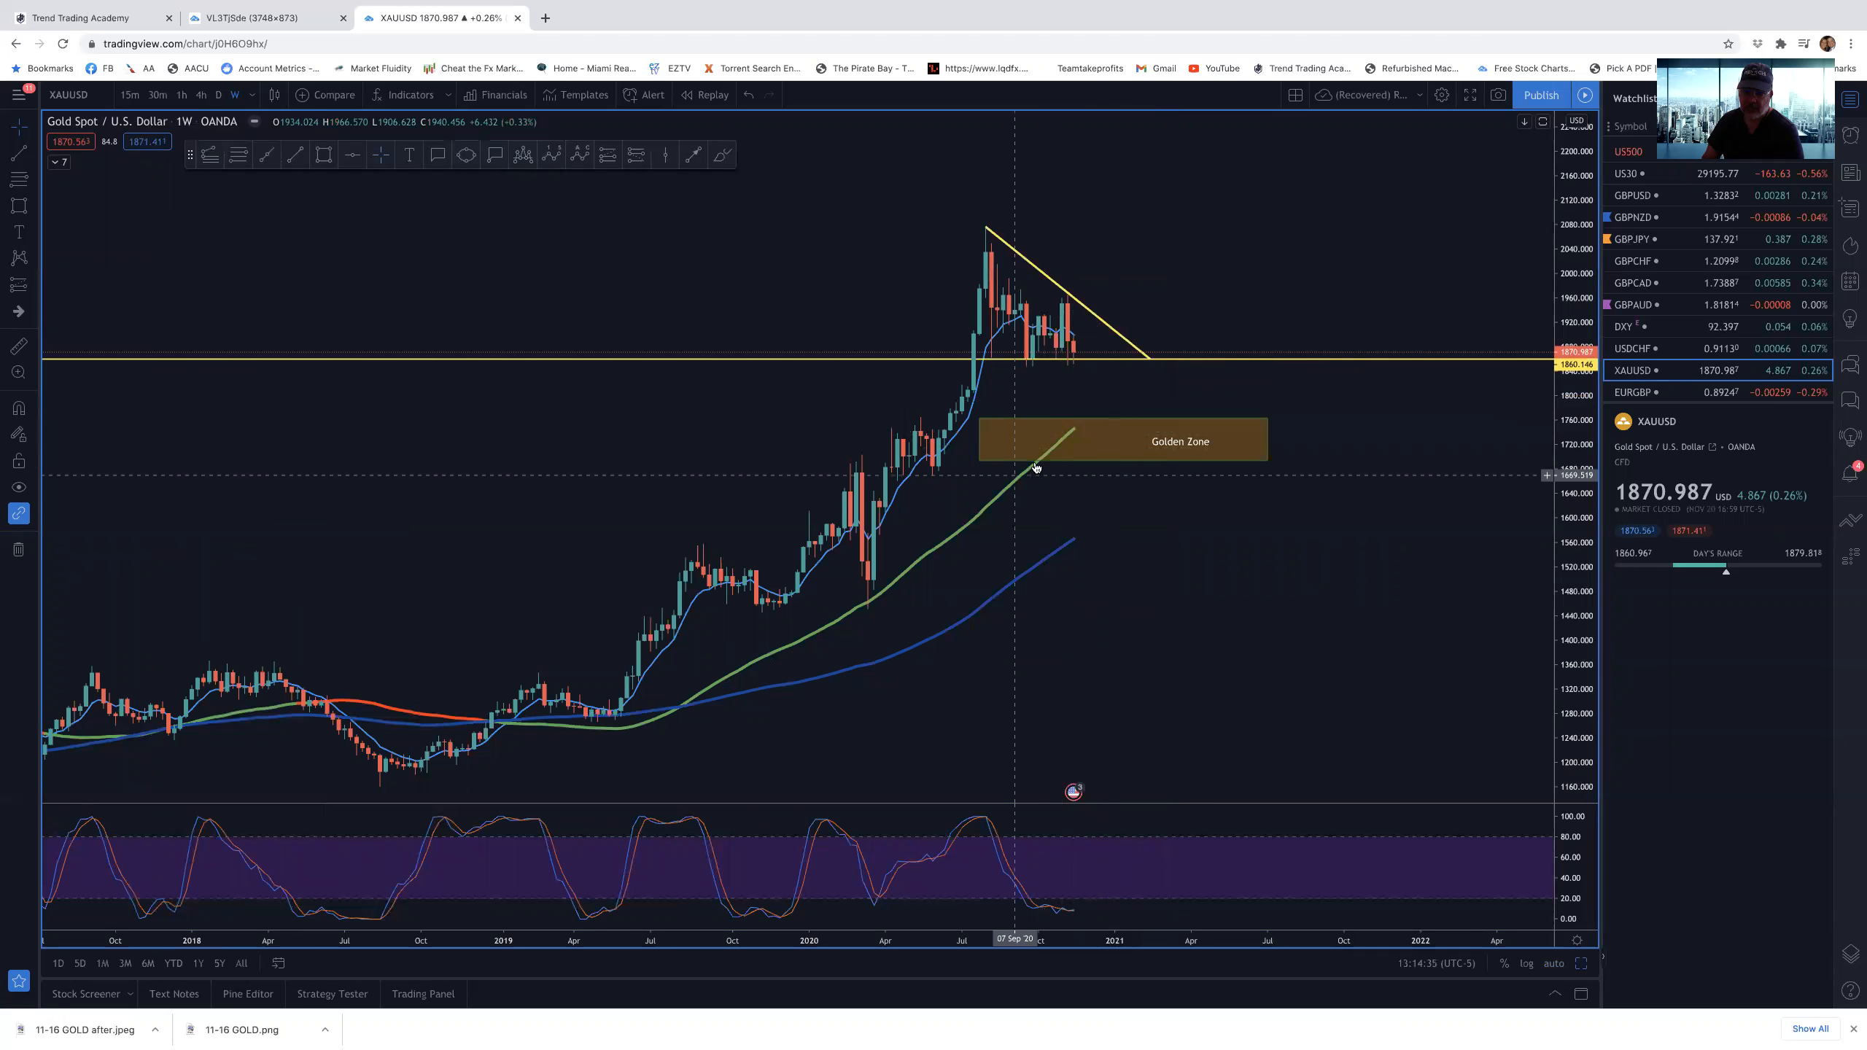
mouse_move(1137, 675)
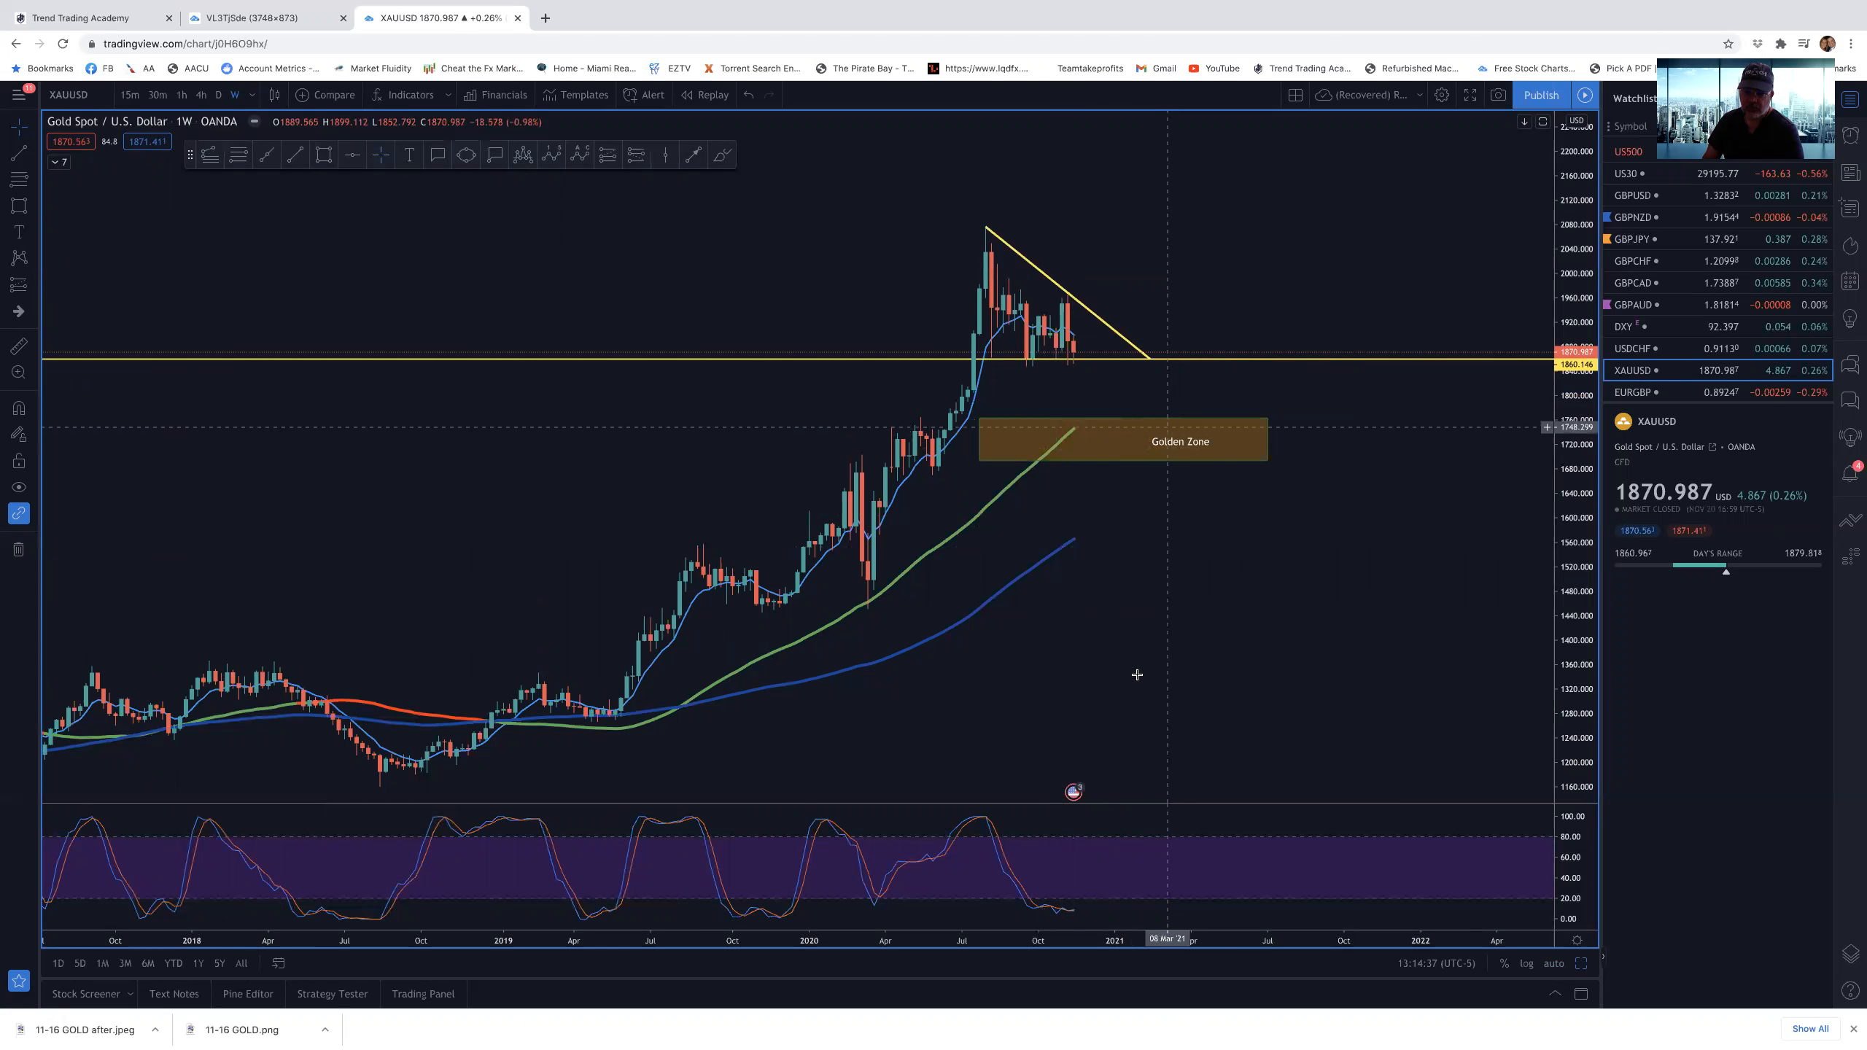
mouse_move(1167, 724)
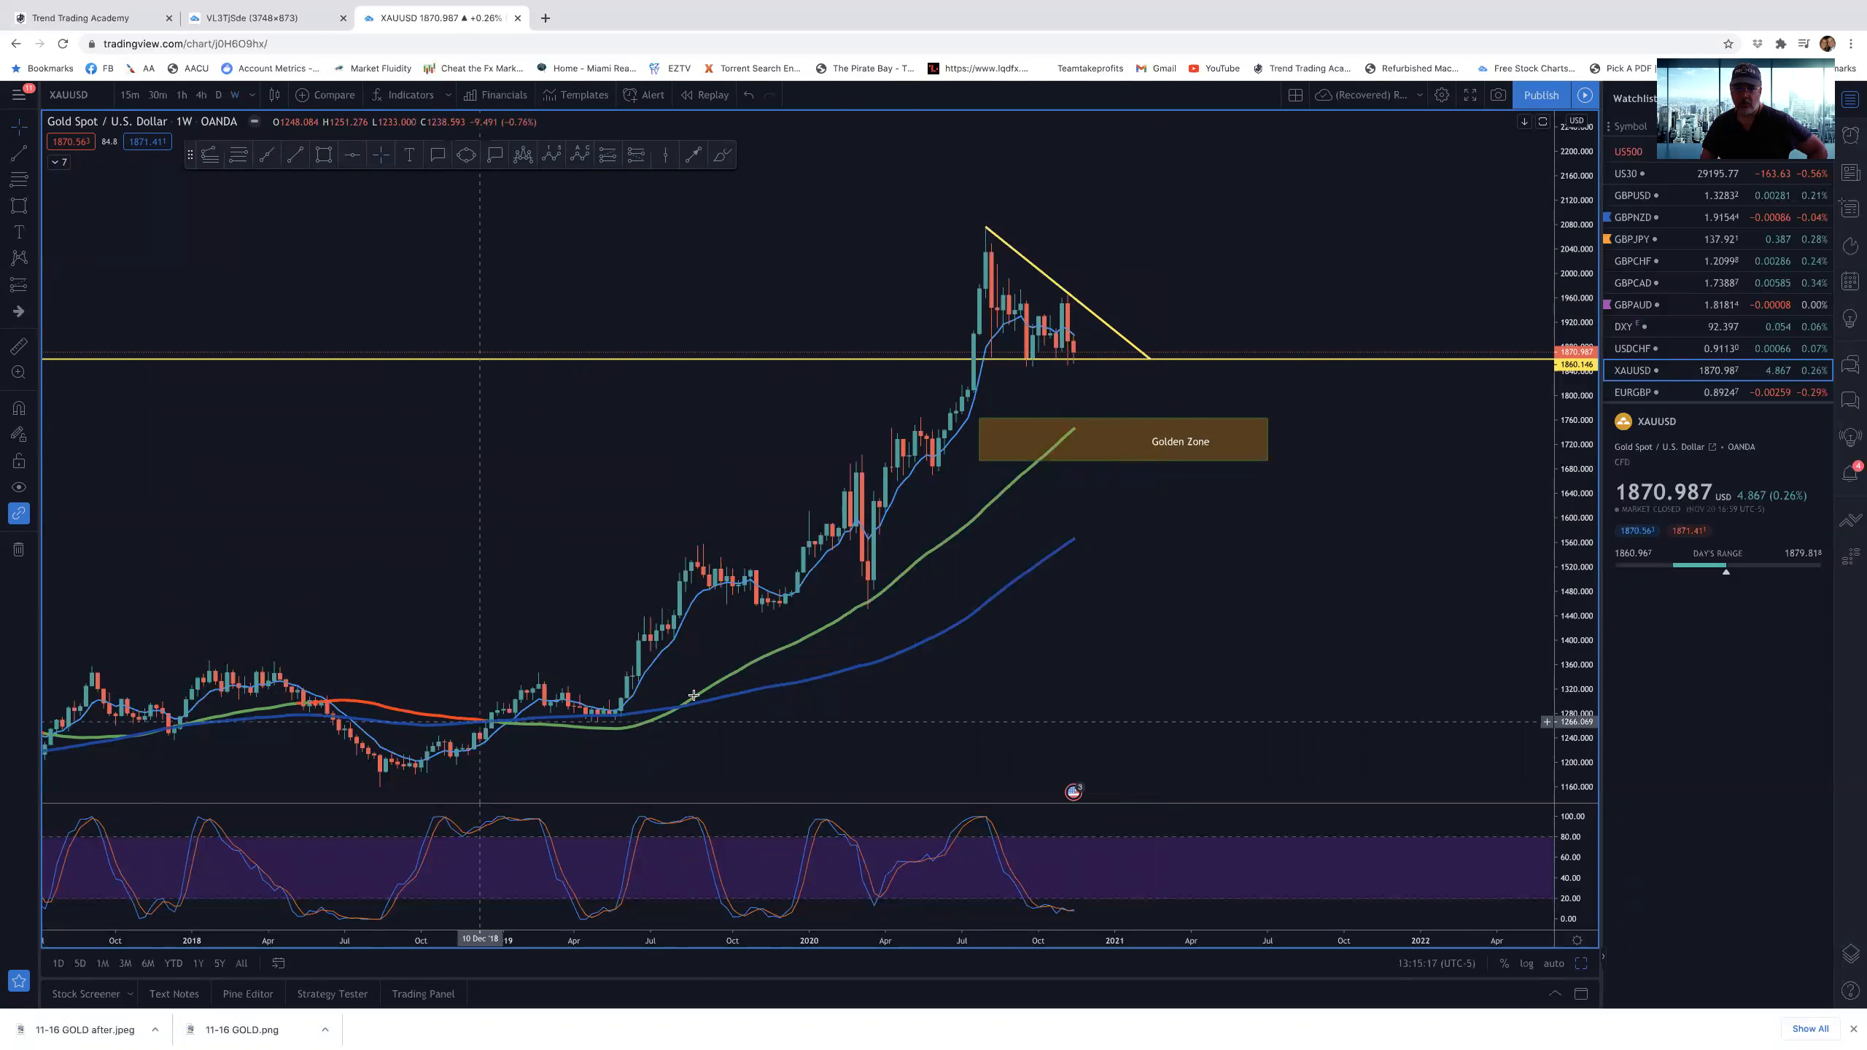
mouse_move(1144, 477)
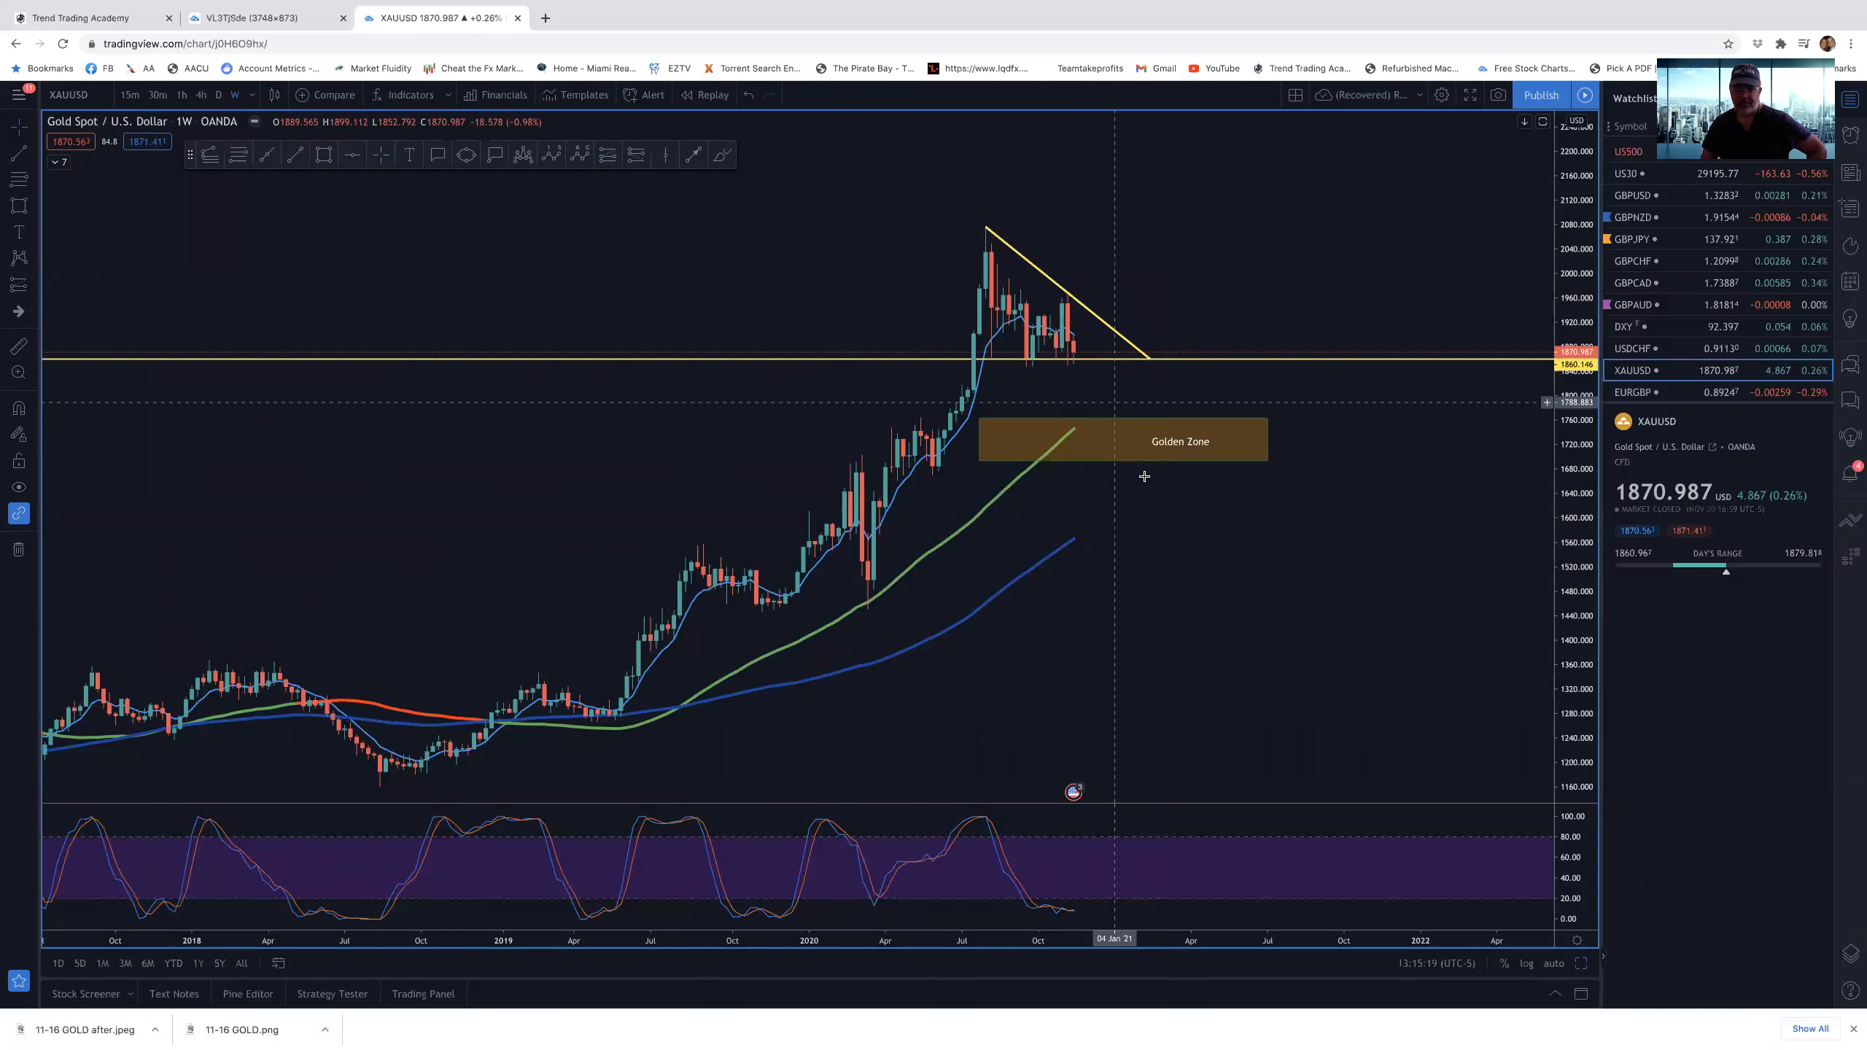
mouse_move(1157, 418)
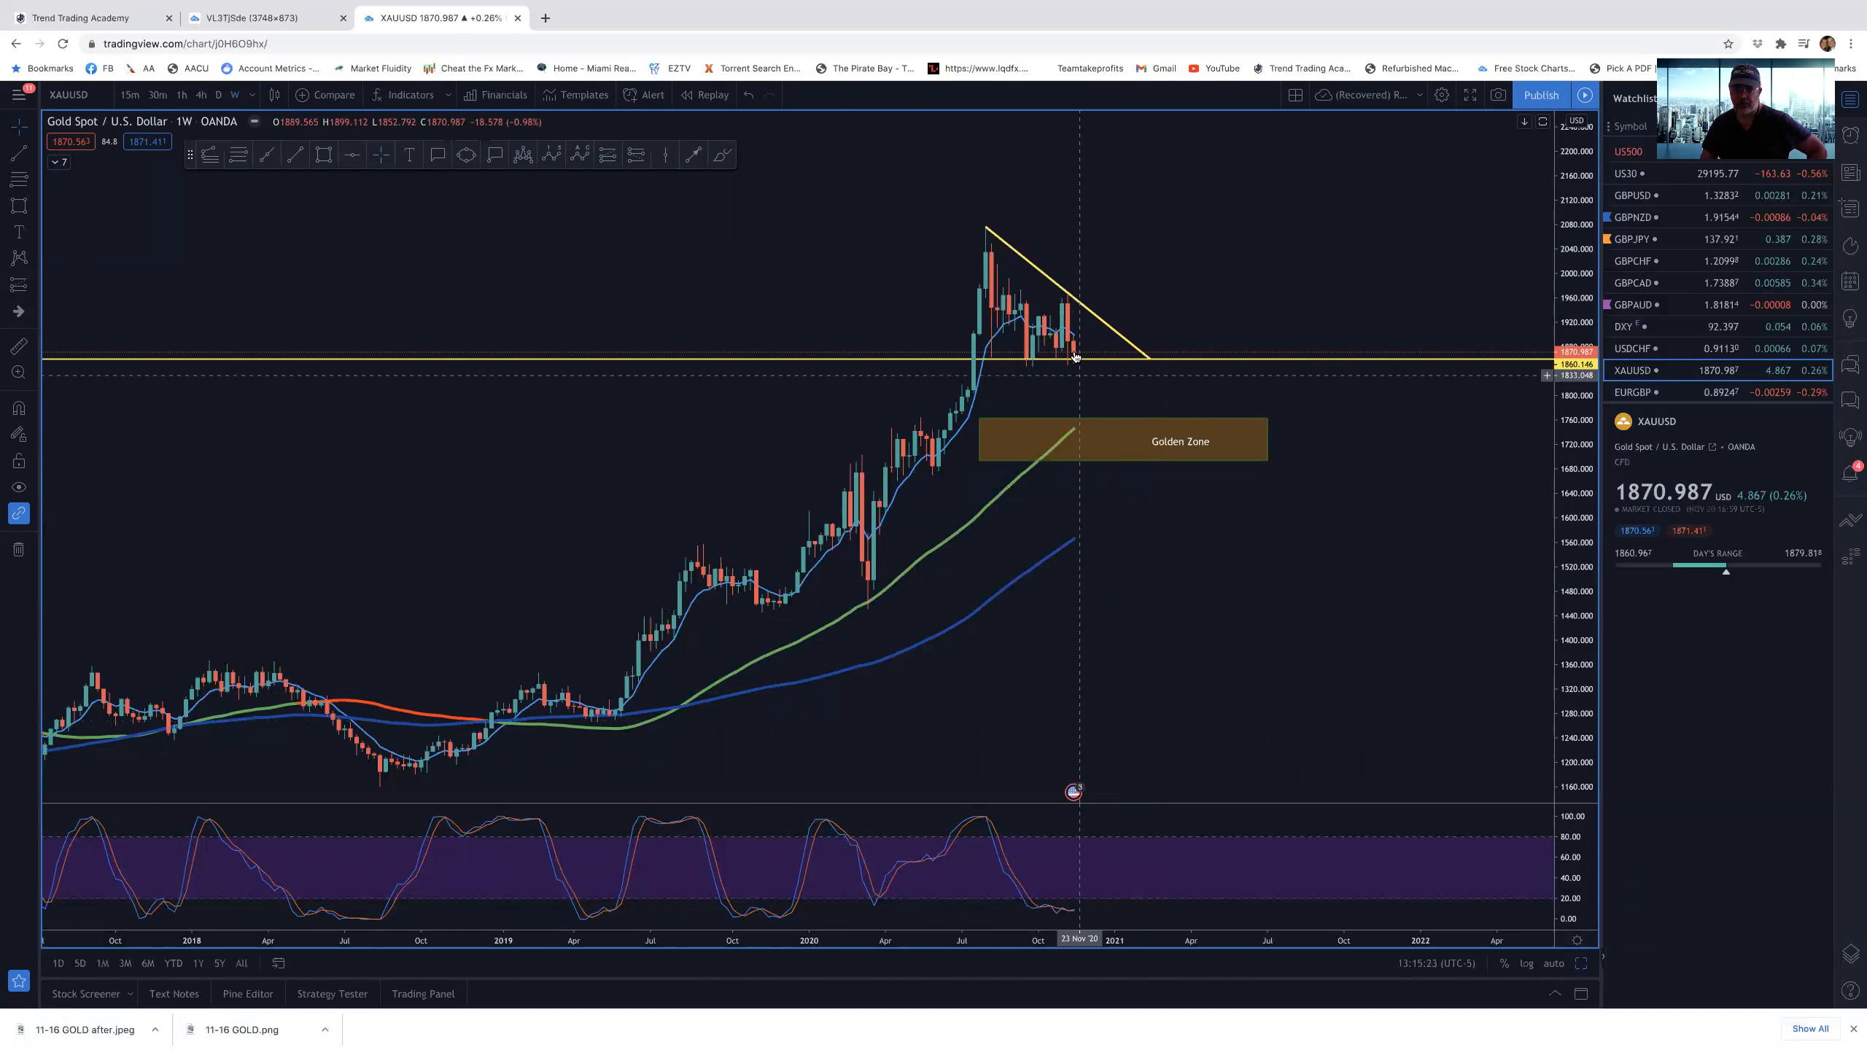
mouse_move(1197, 458)
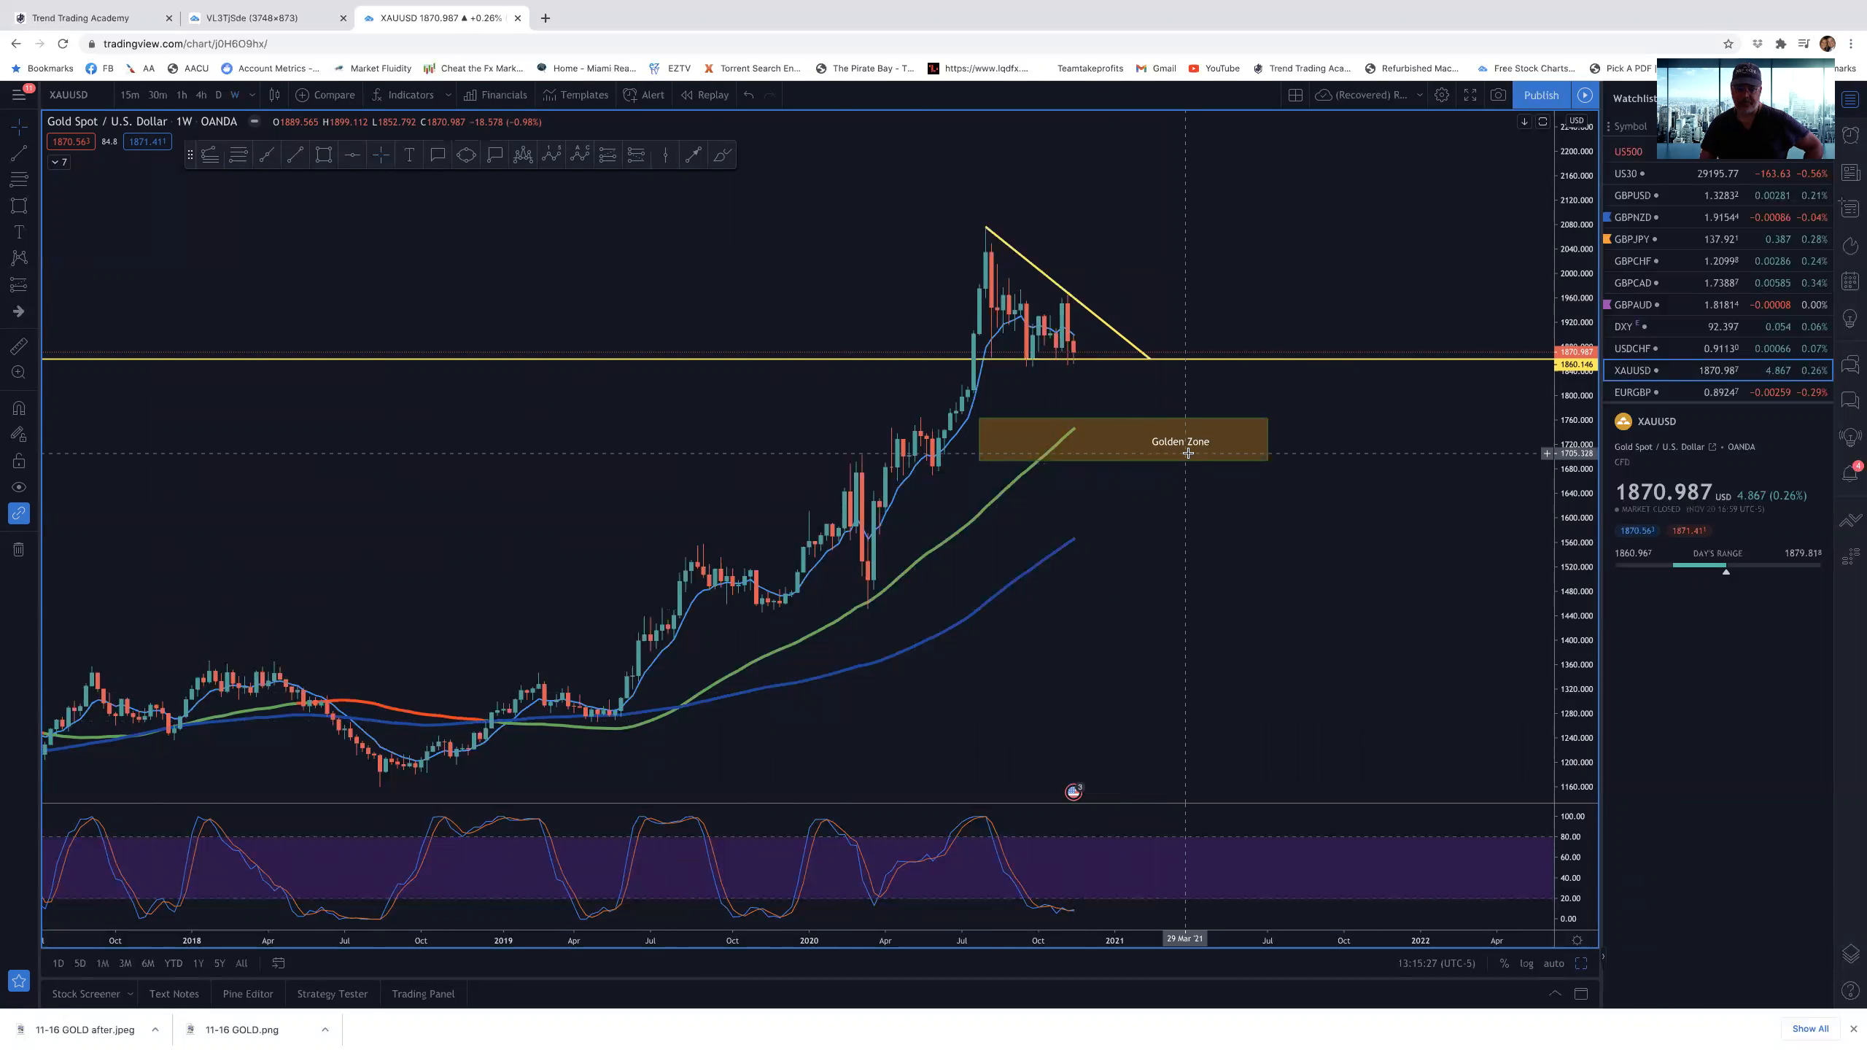
mouse_move(1084, 343)
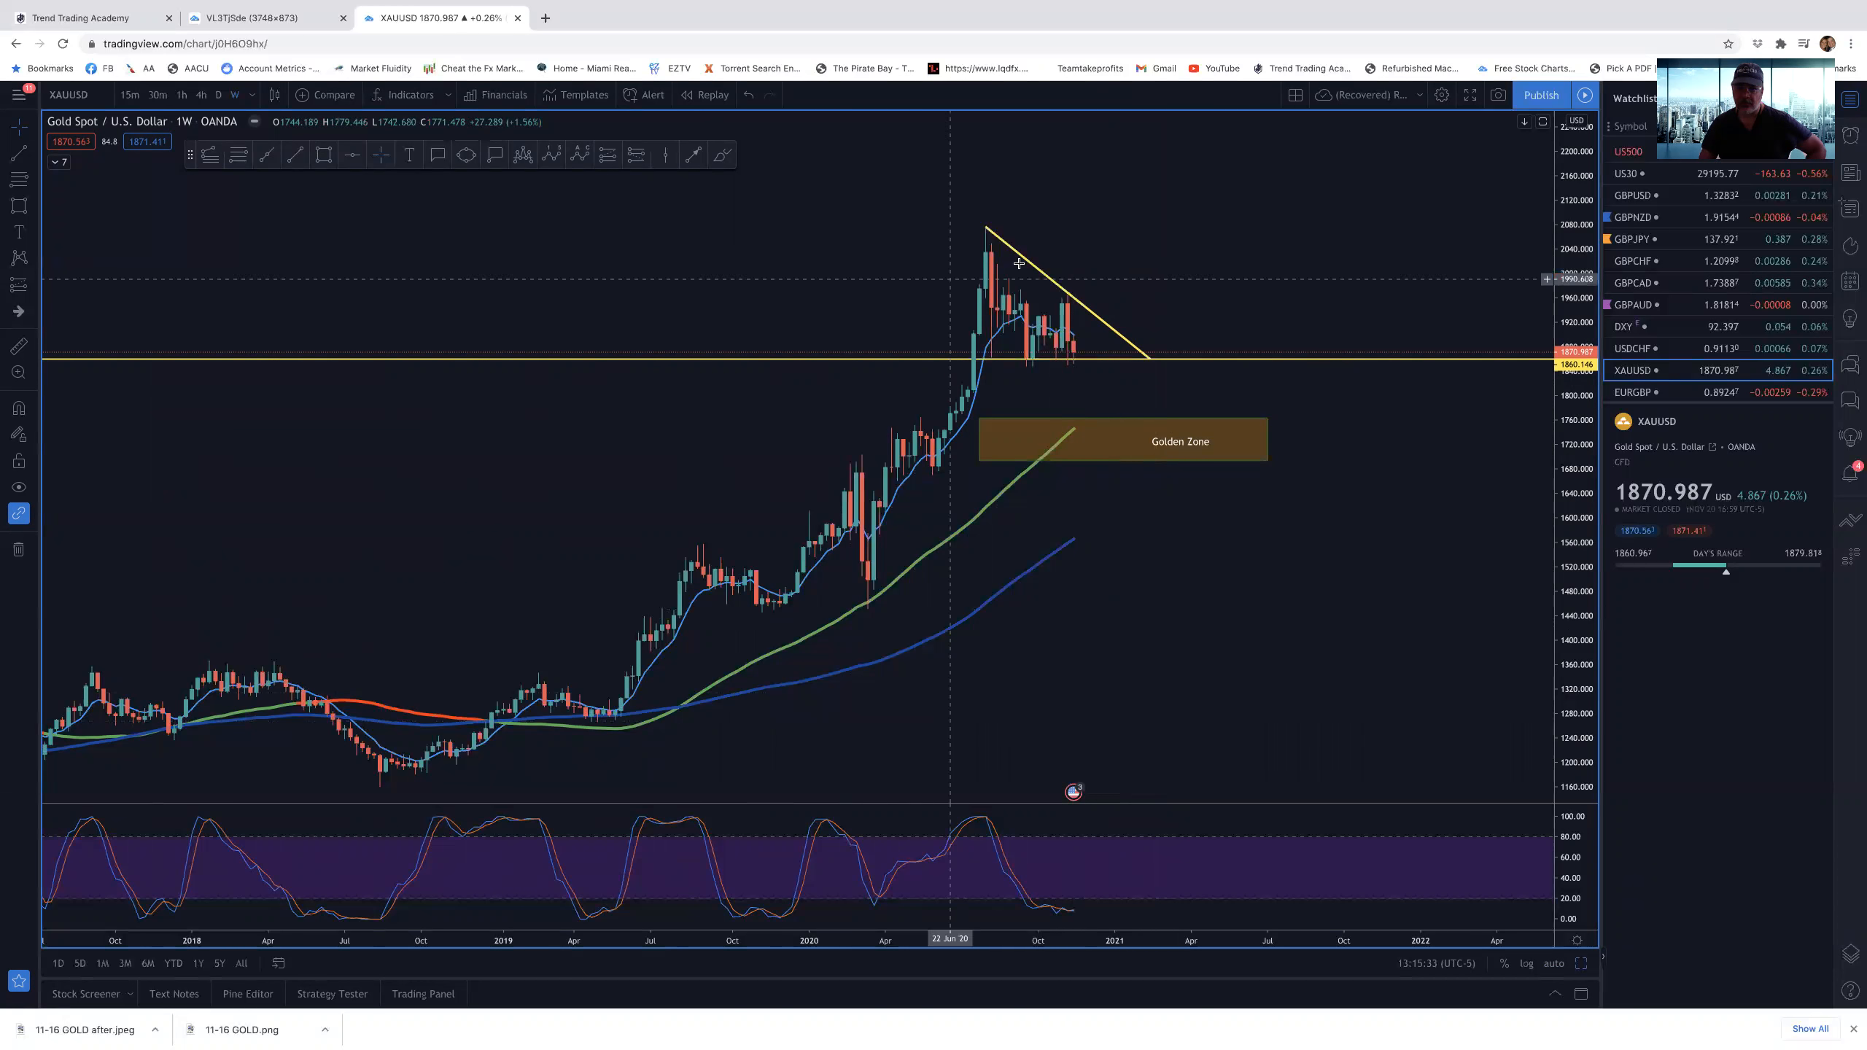
mouse_move(1217, 484)
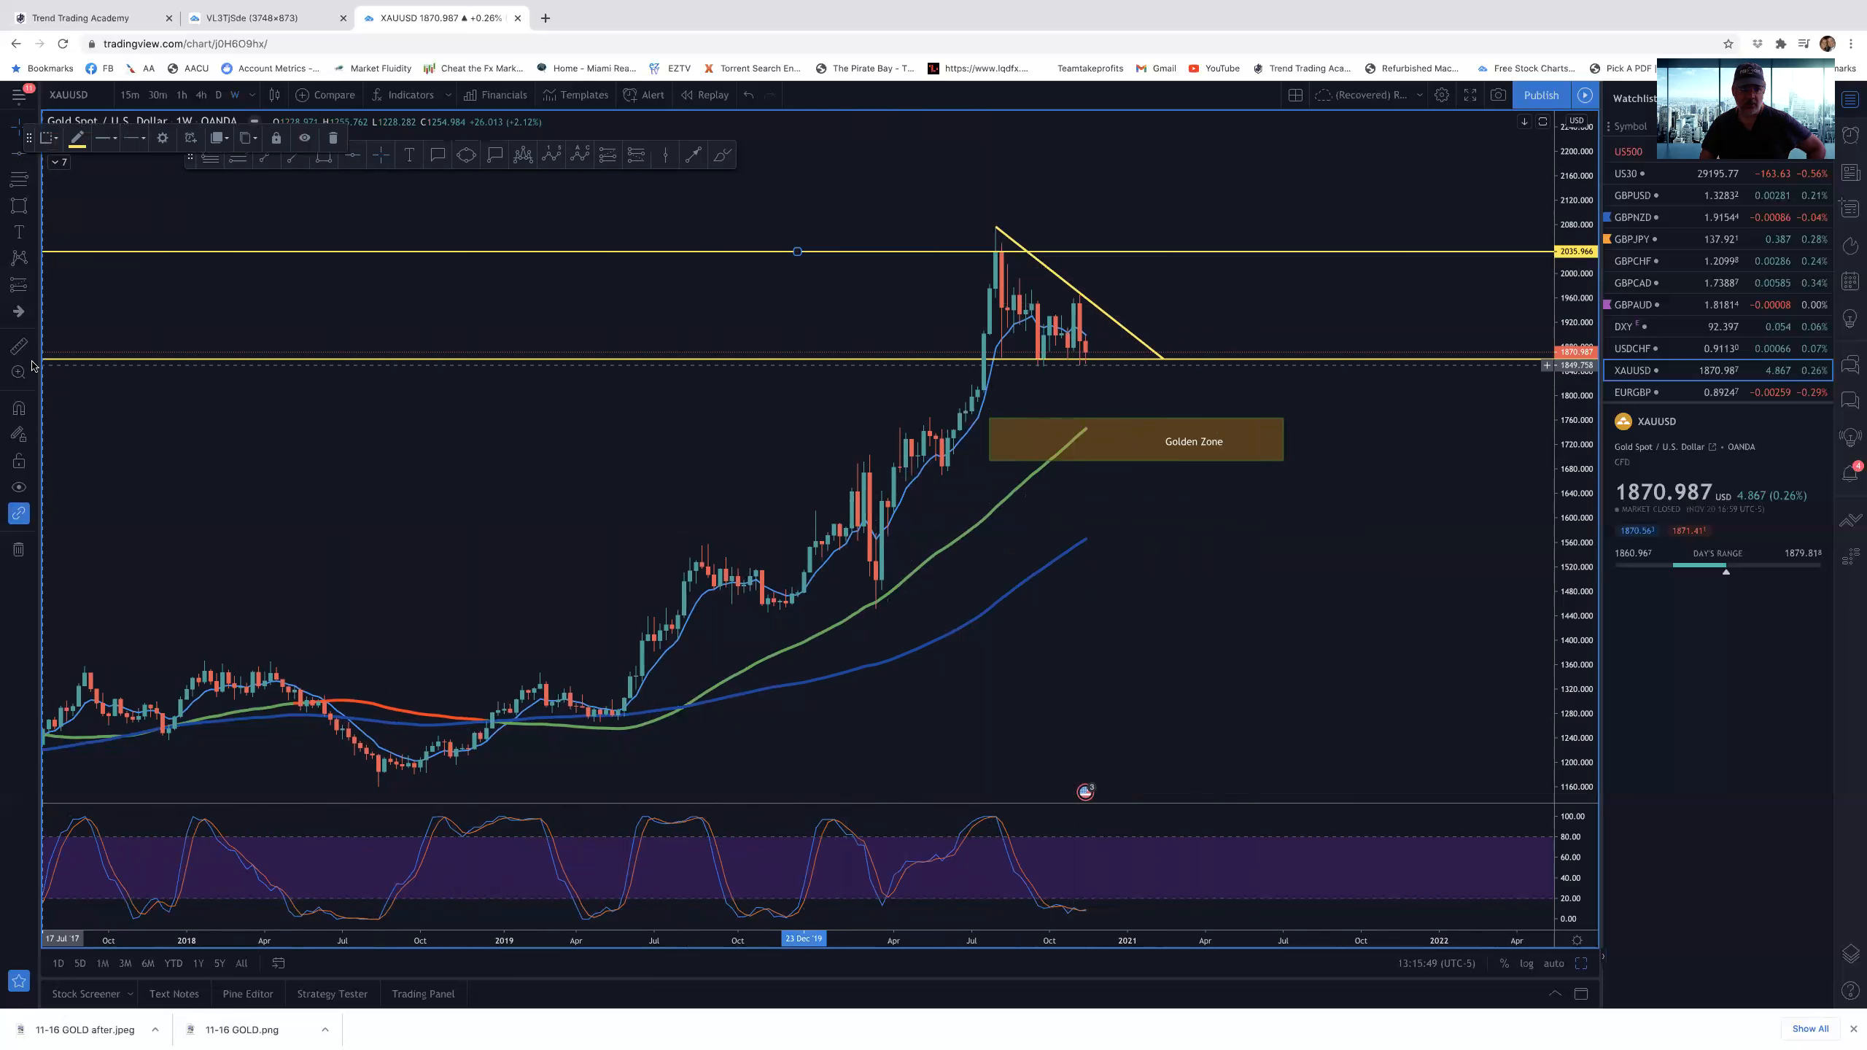
mouse_move(1132, 361)
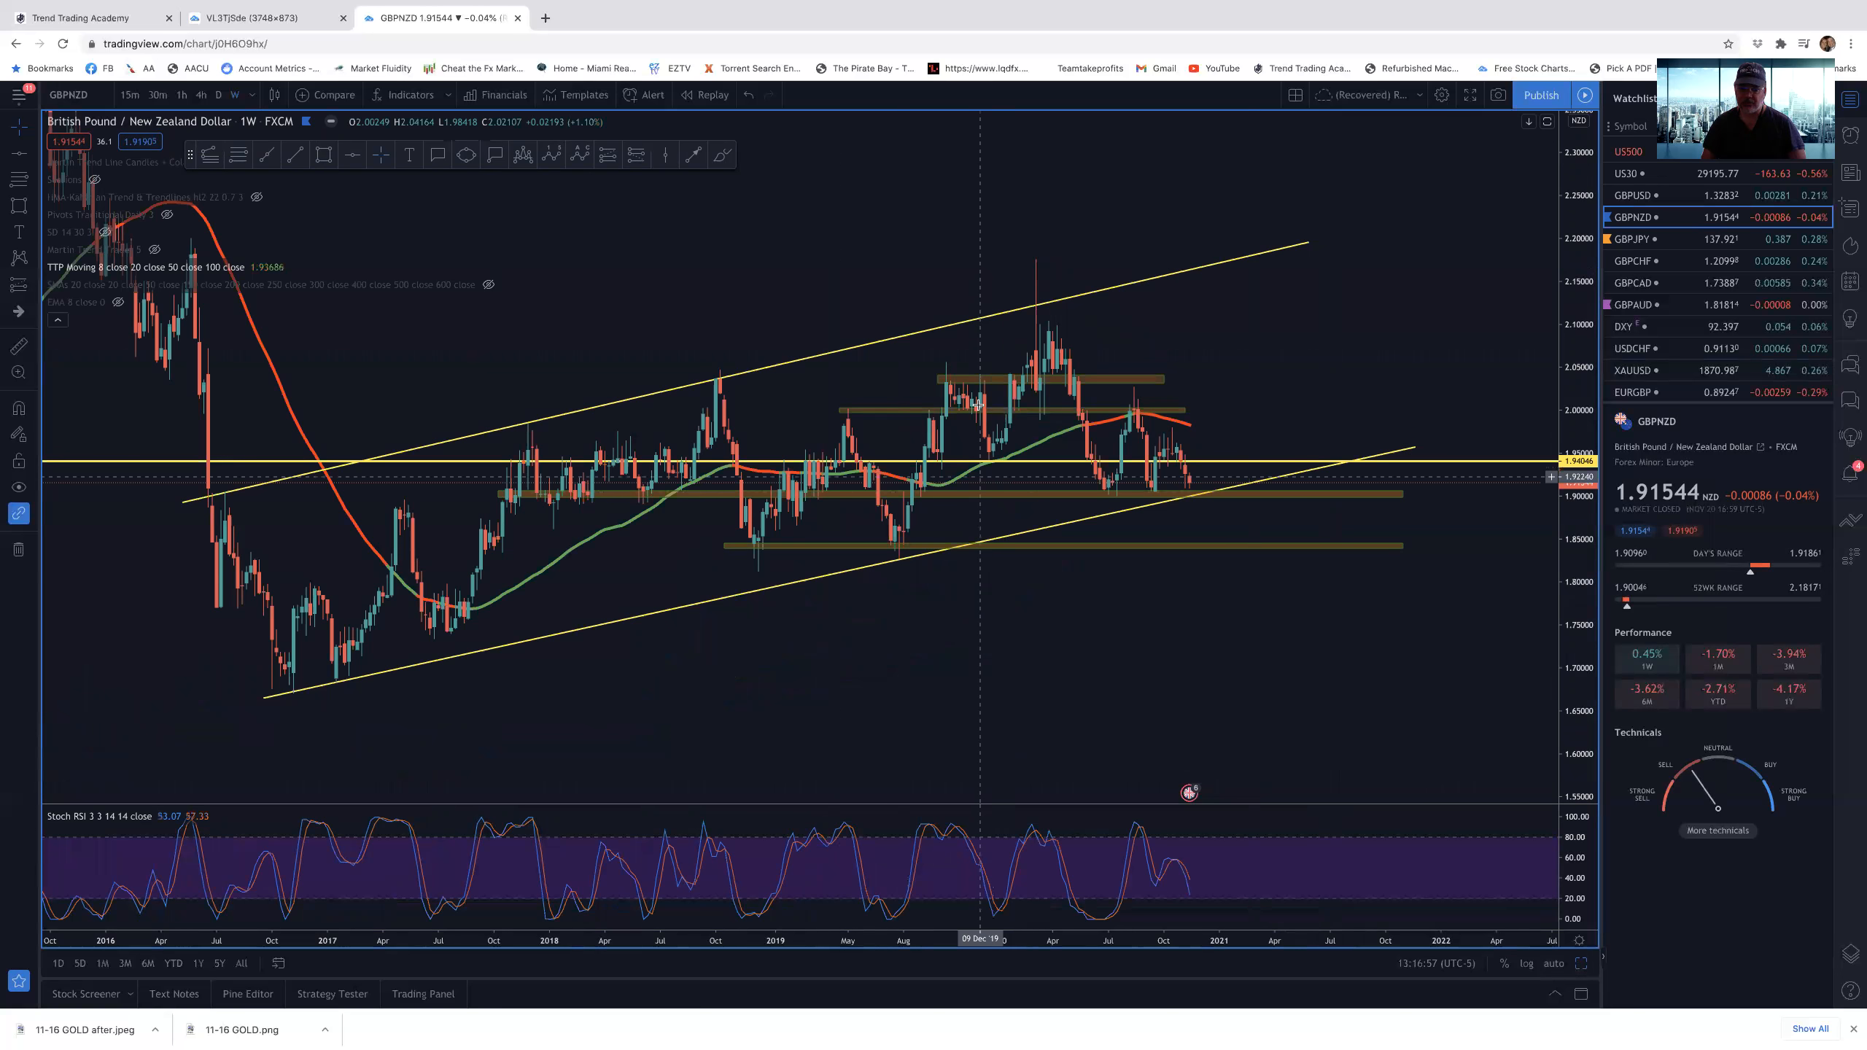
mouse_move(1220, 635)
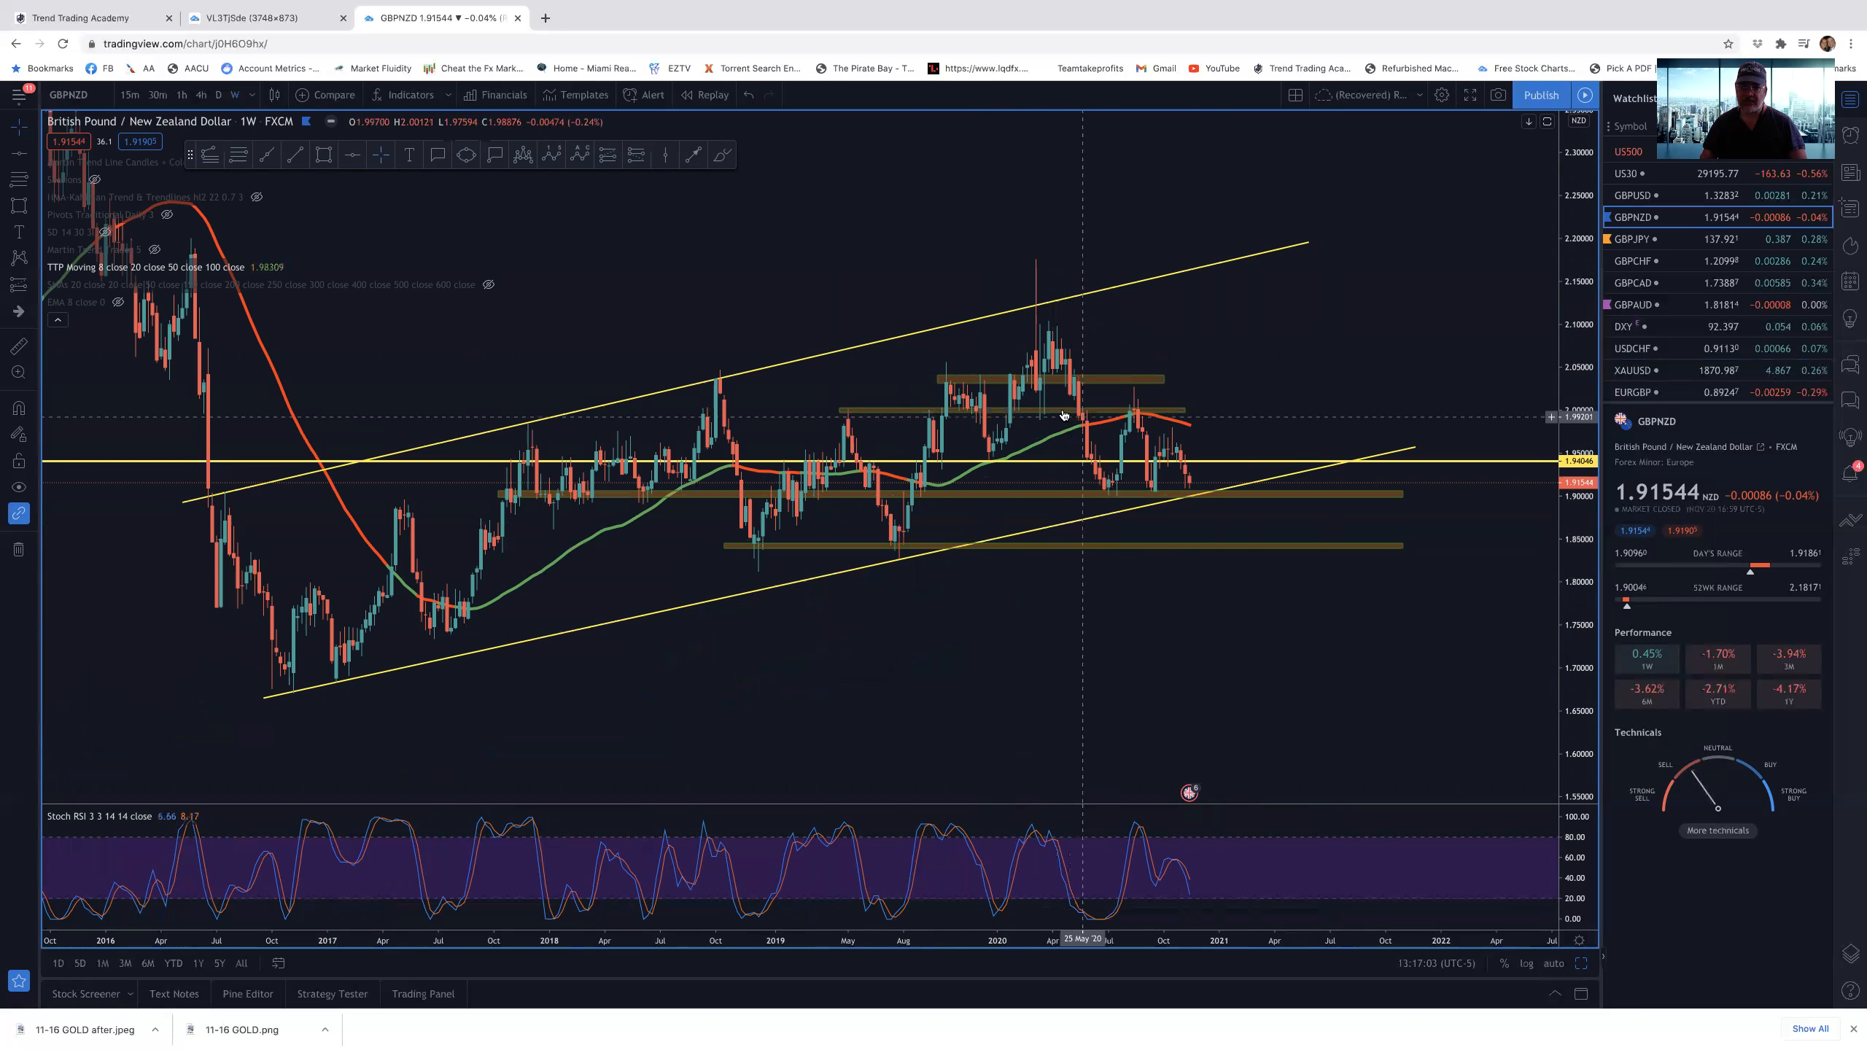
mouse_move(1187, 607)
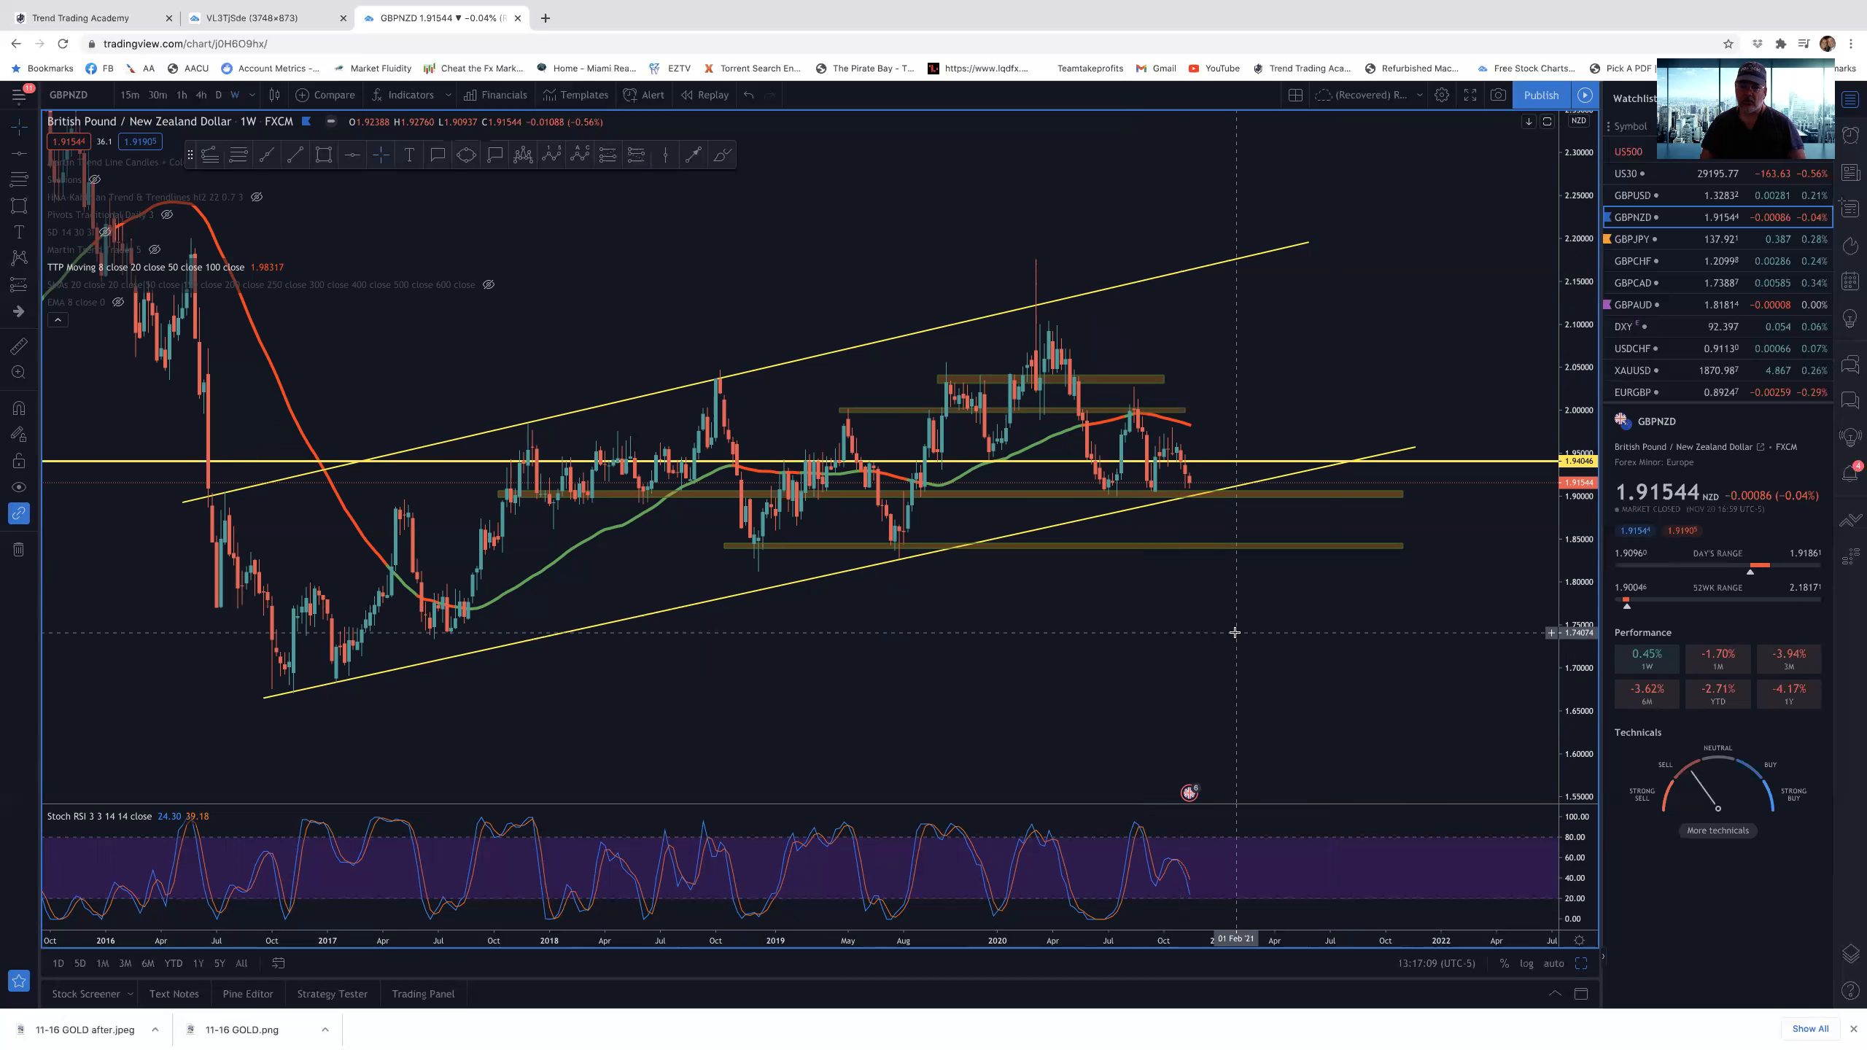
mouse_move(282, 672)
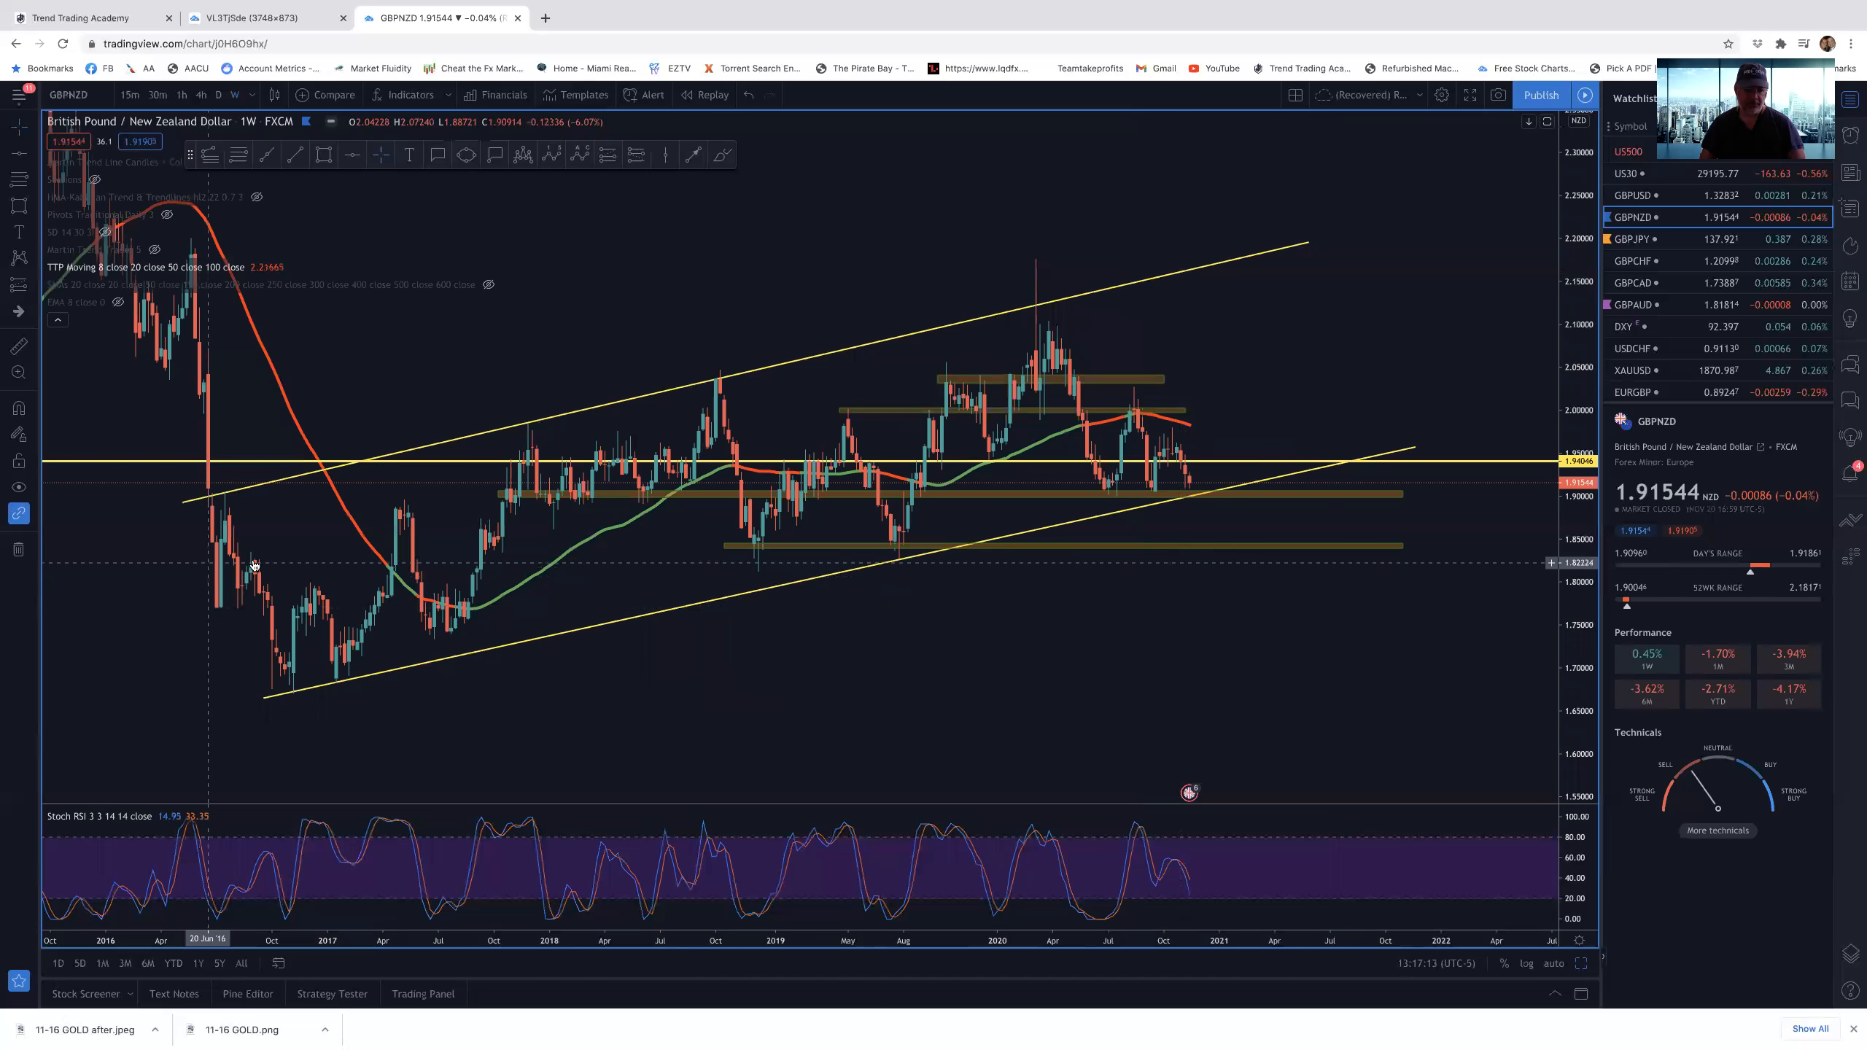
mouse_move(913, 568)
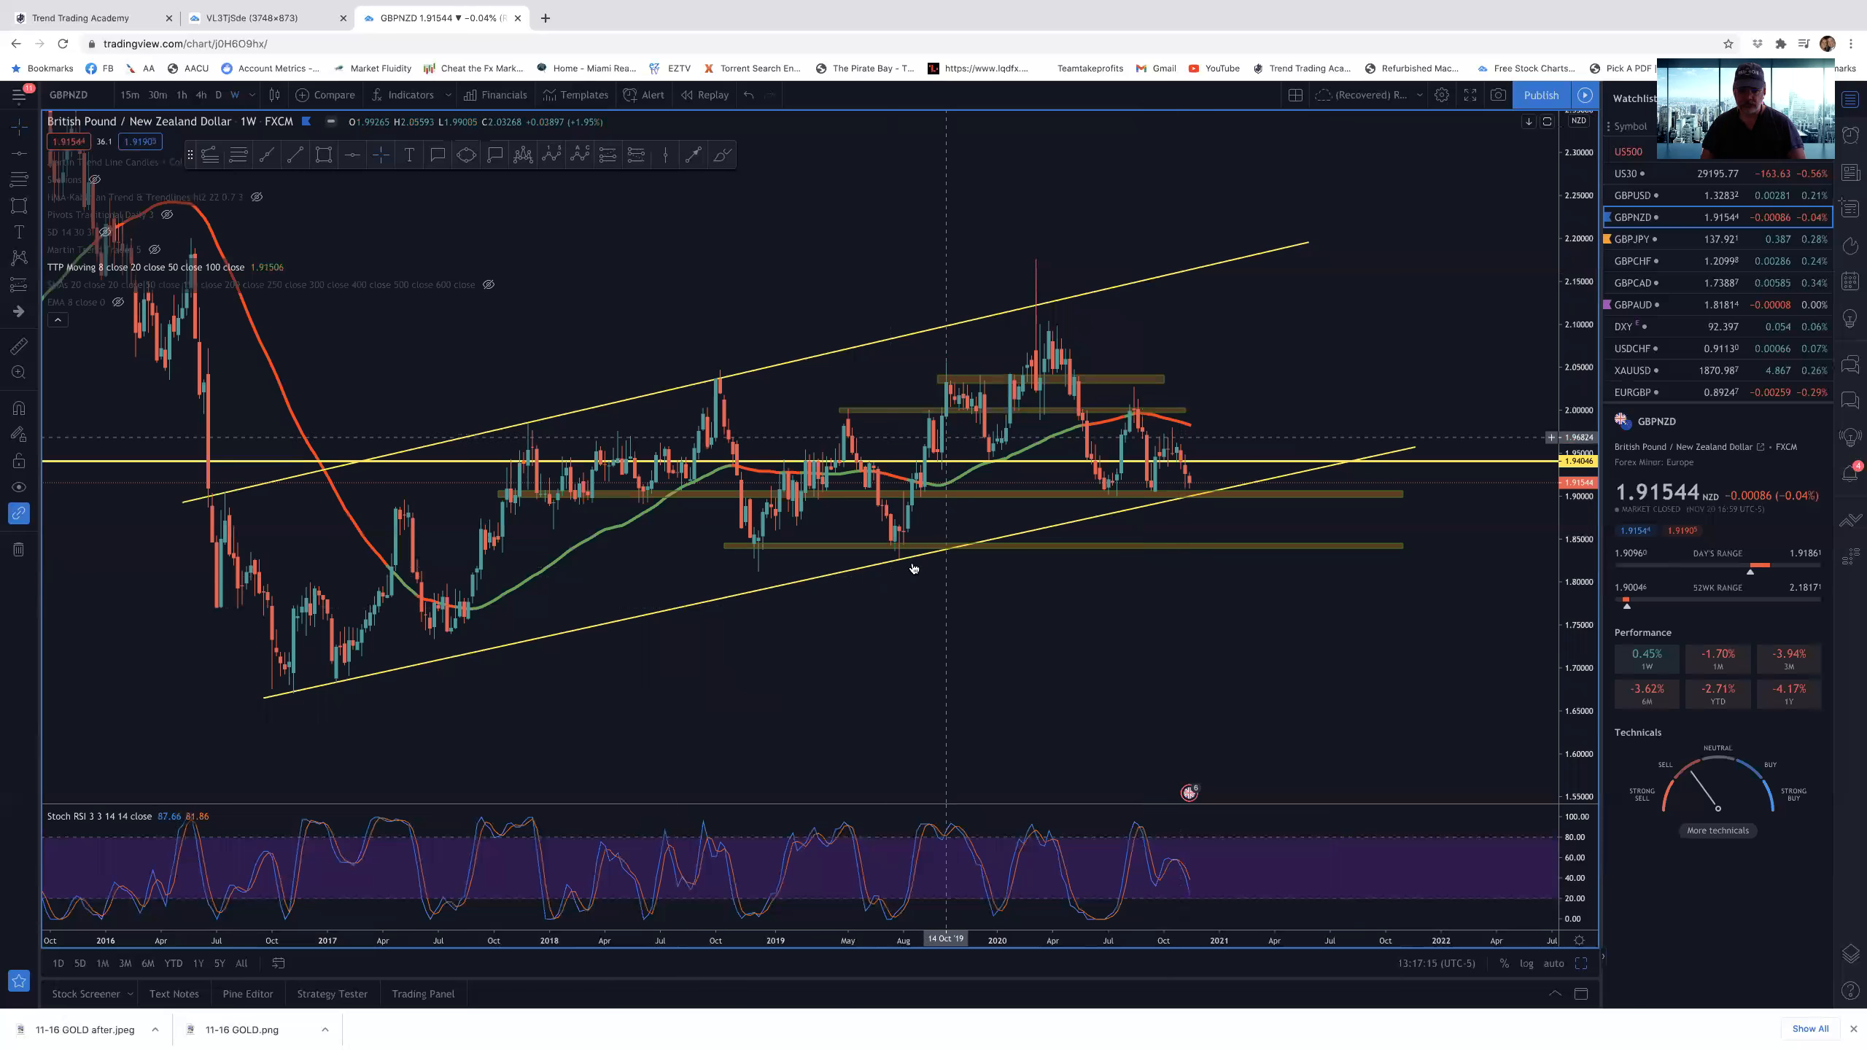
mouse_move(294, 594)
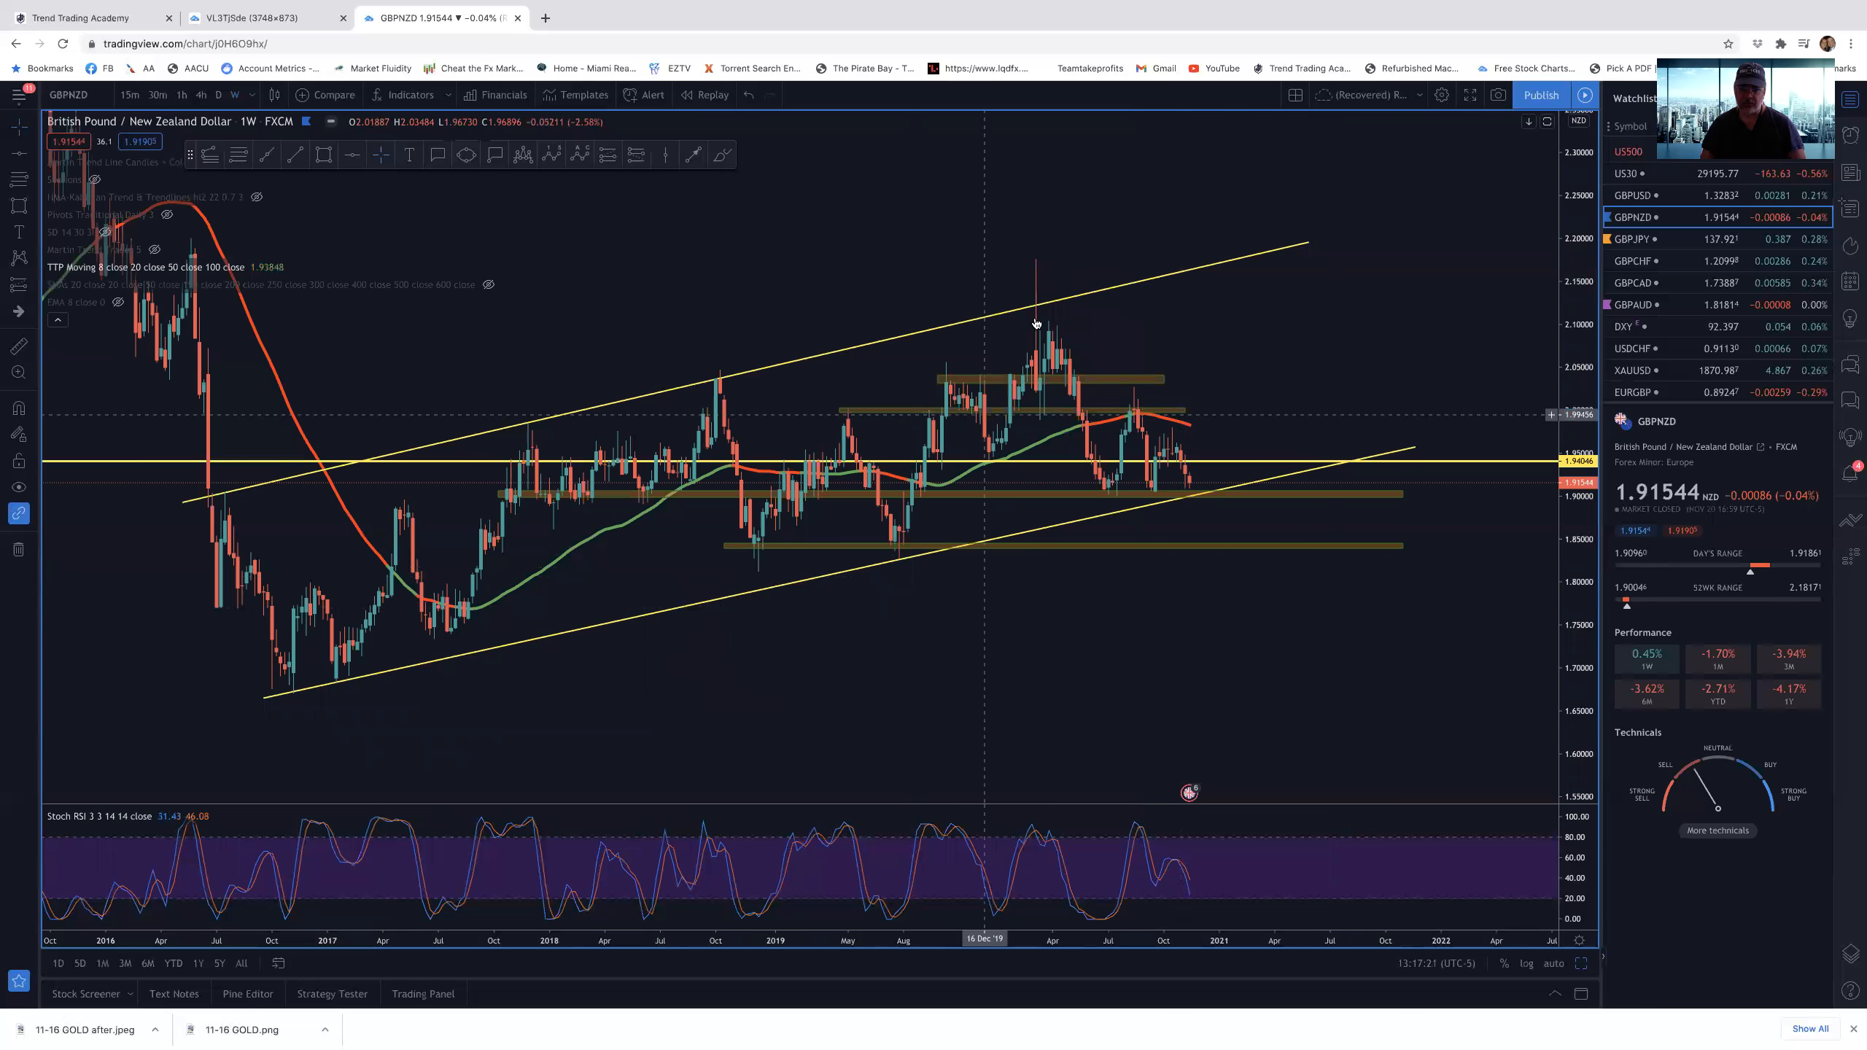
mouse_move(1191, 486)
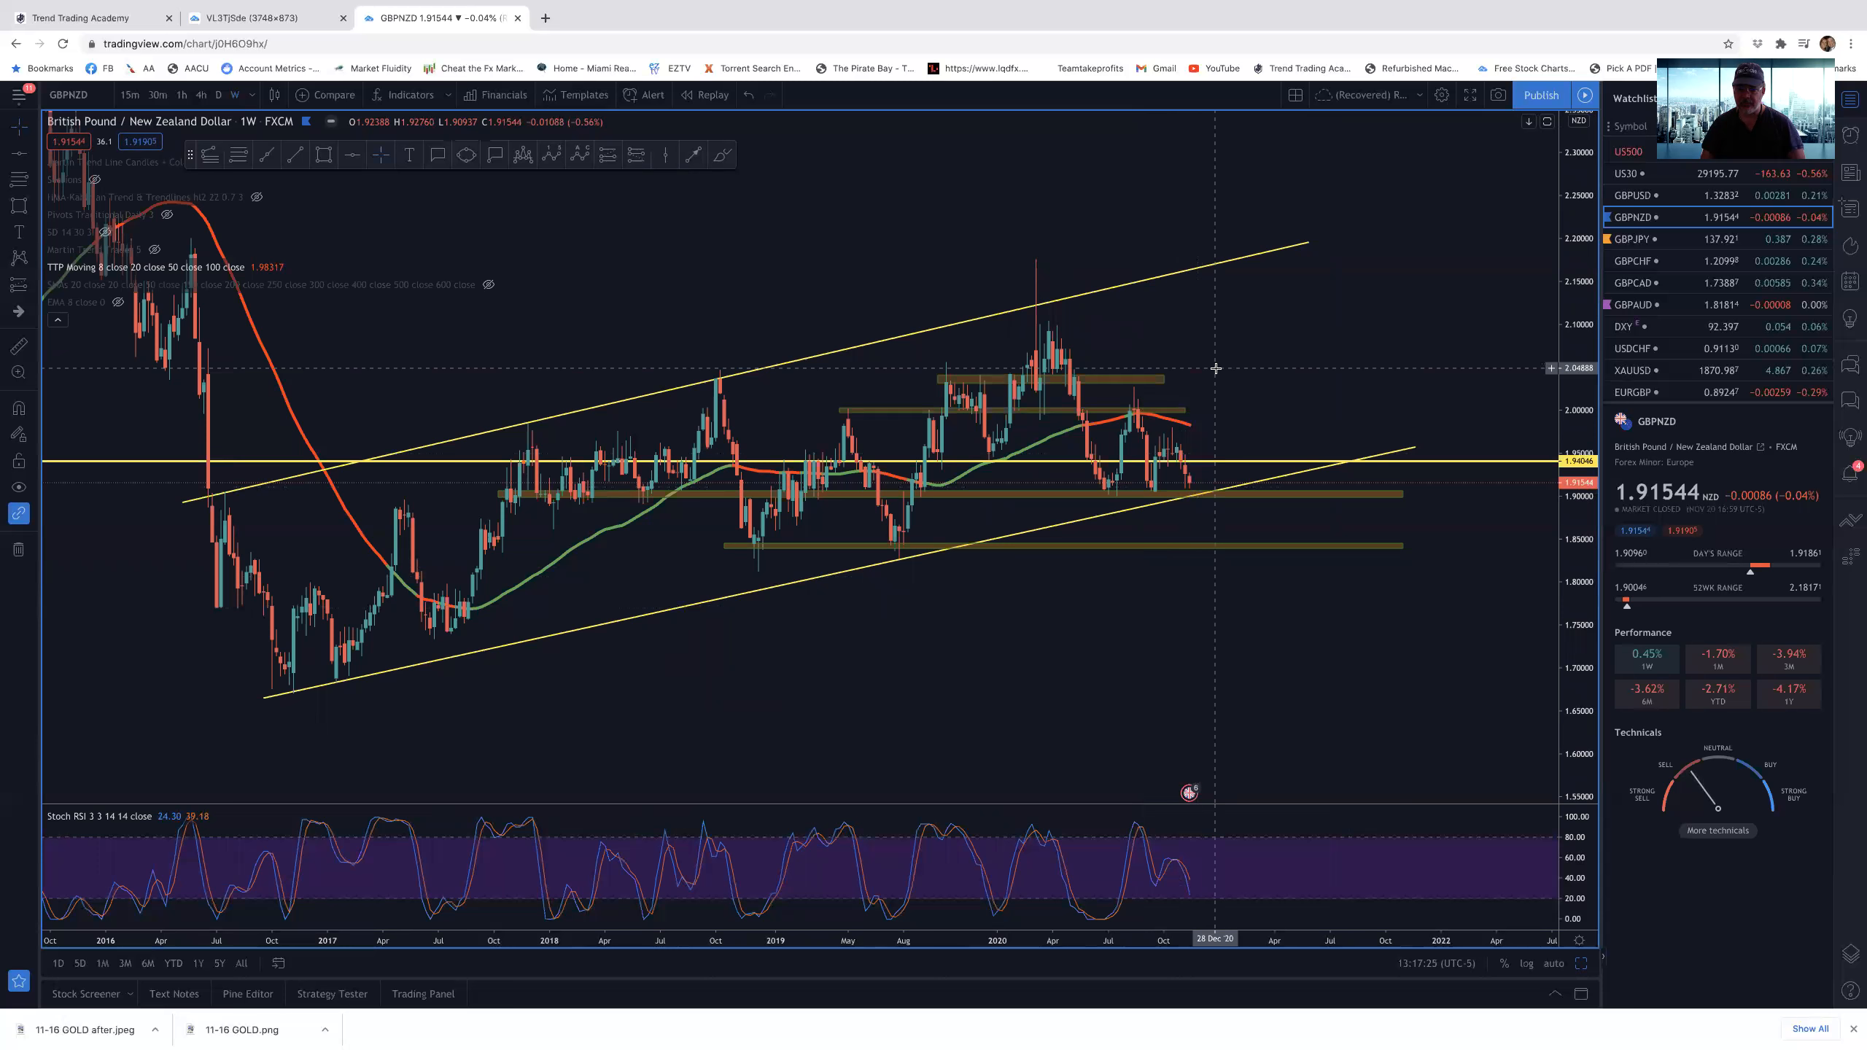
mouse_move(1243, 380)
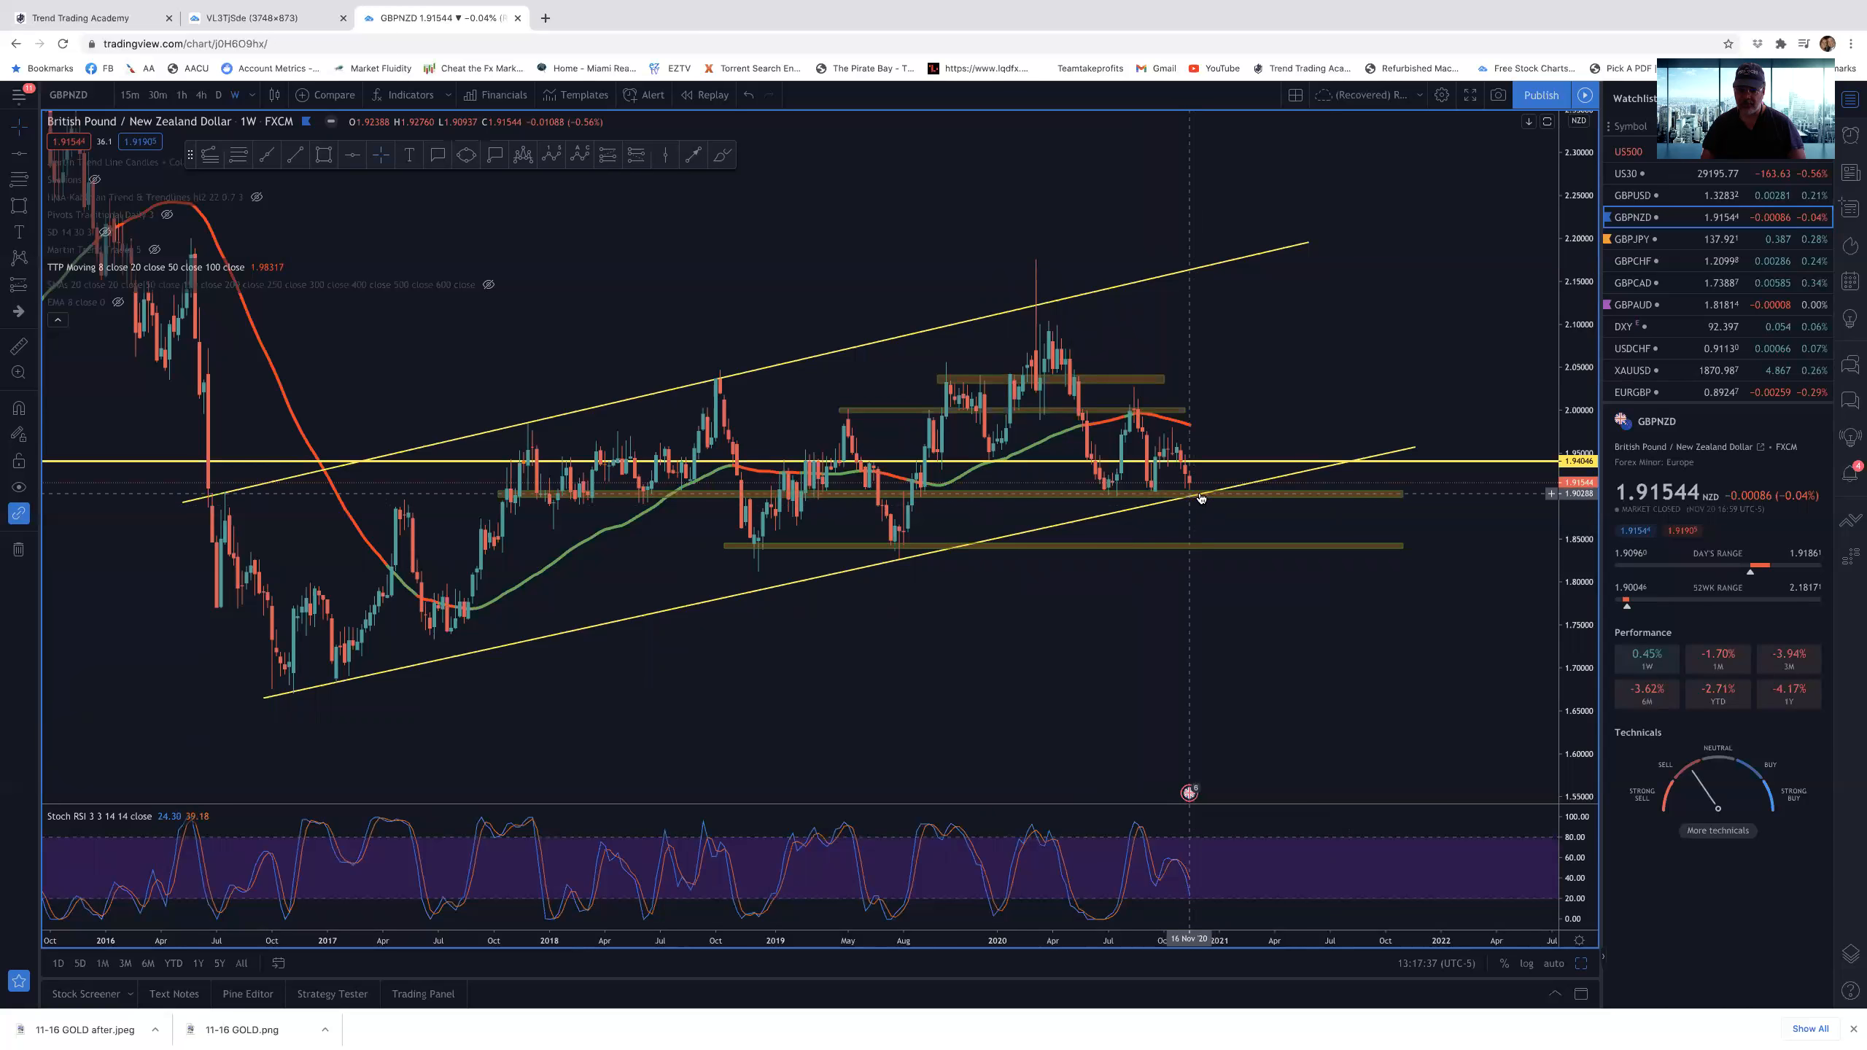
left_click(1197, 495)
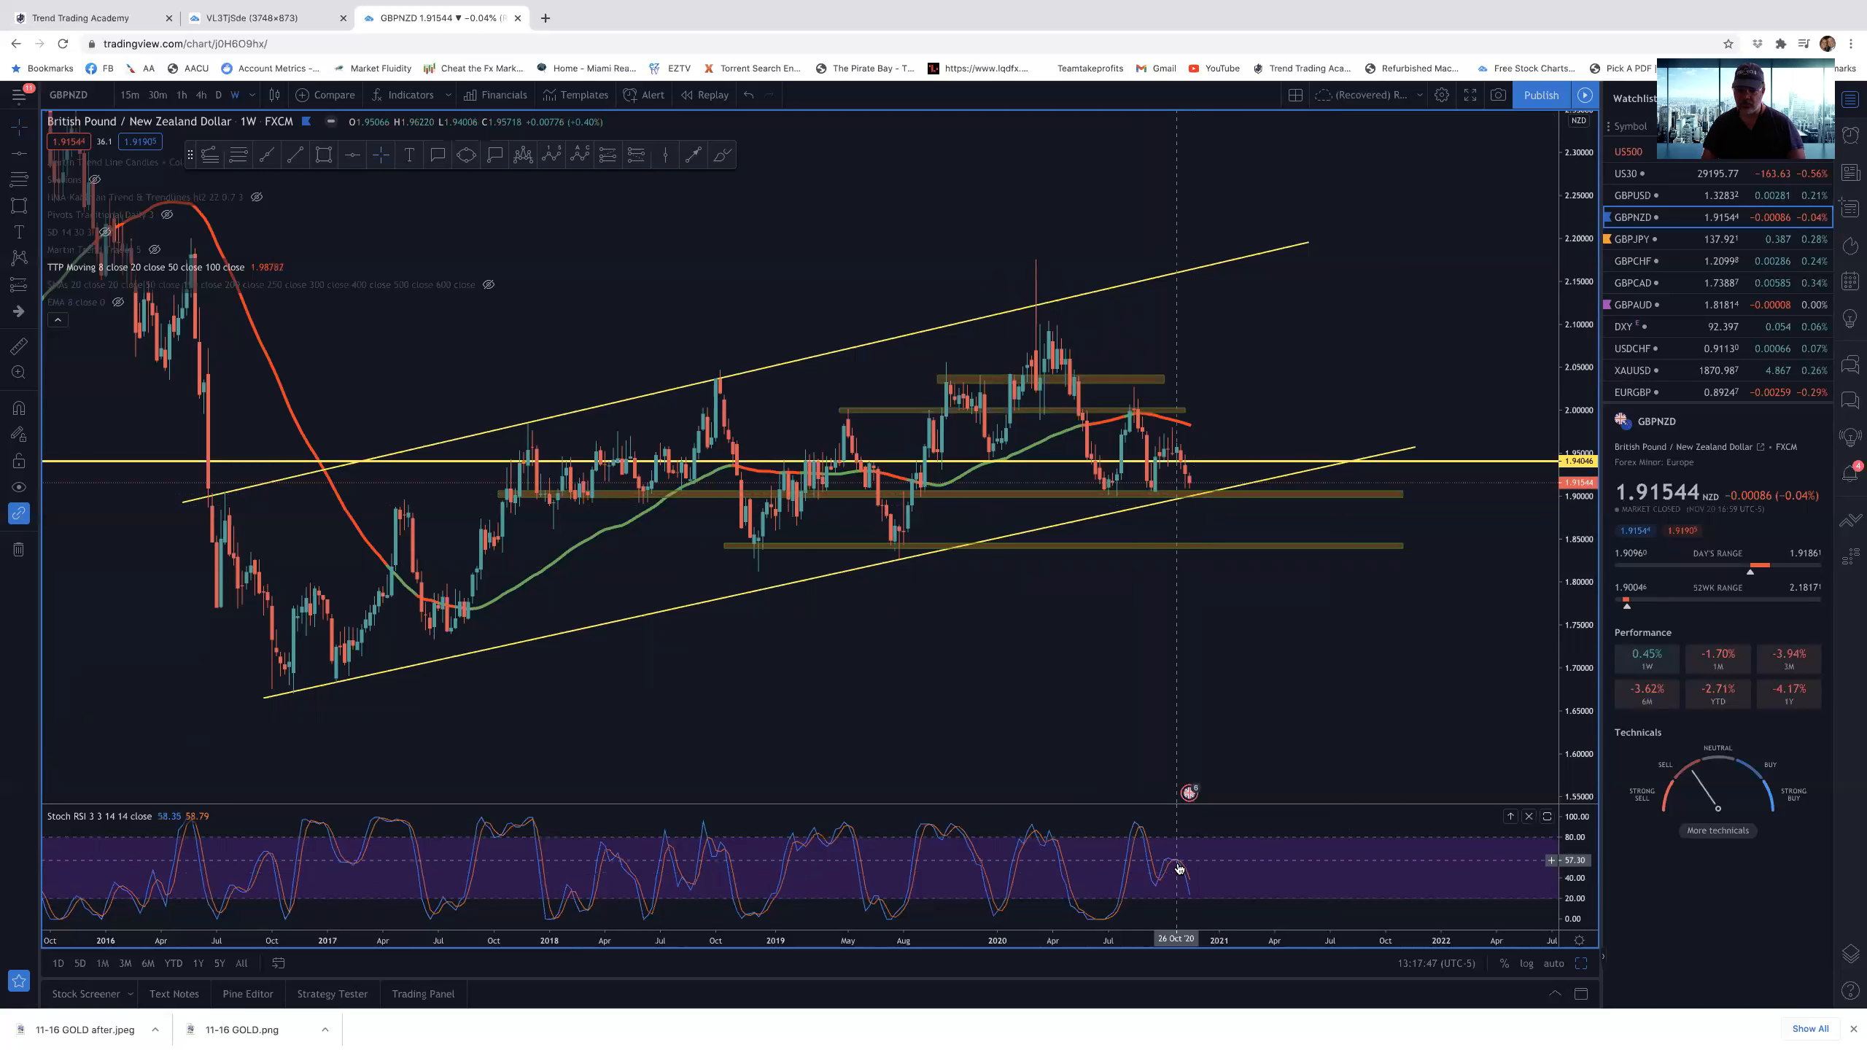
mouse_move(1189, 889)
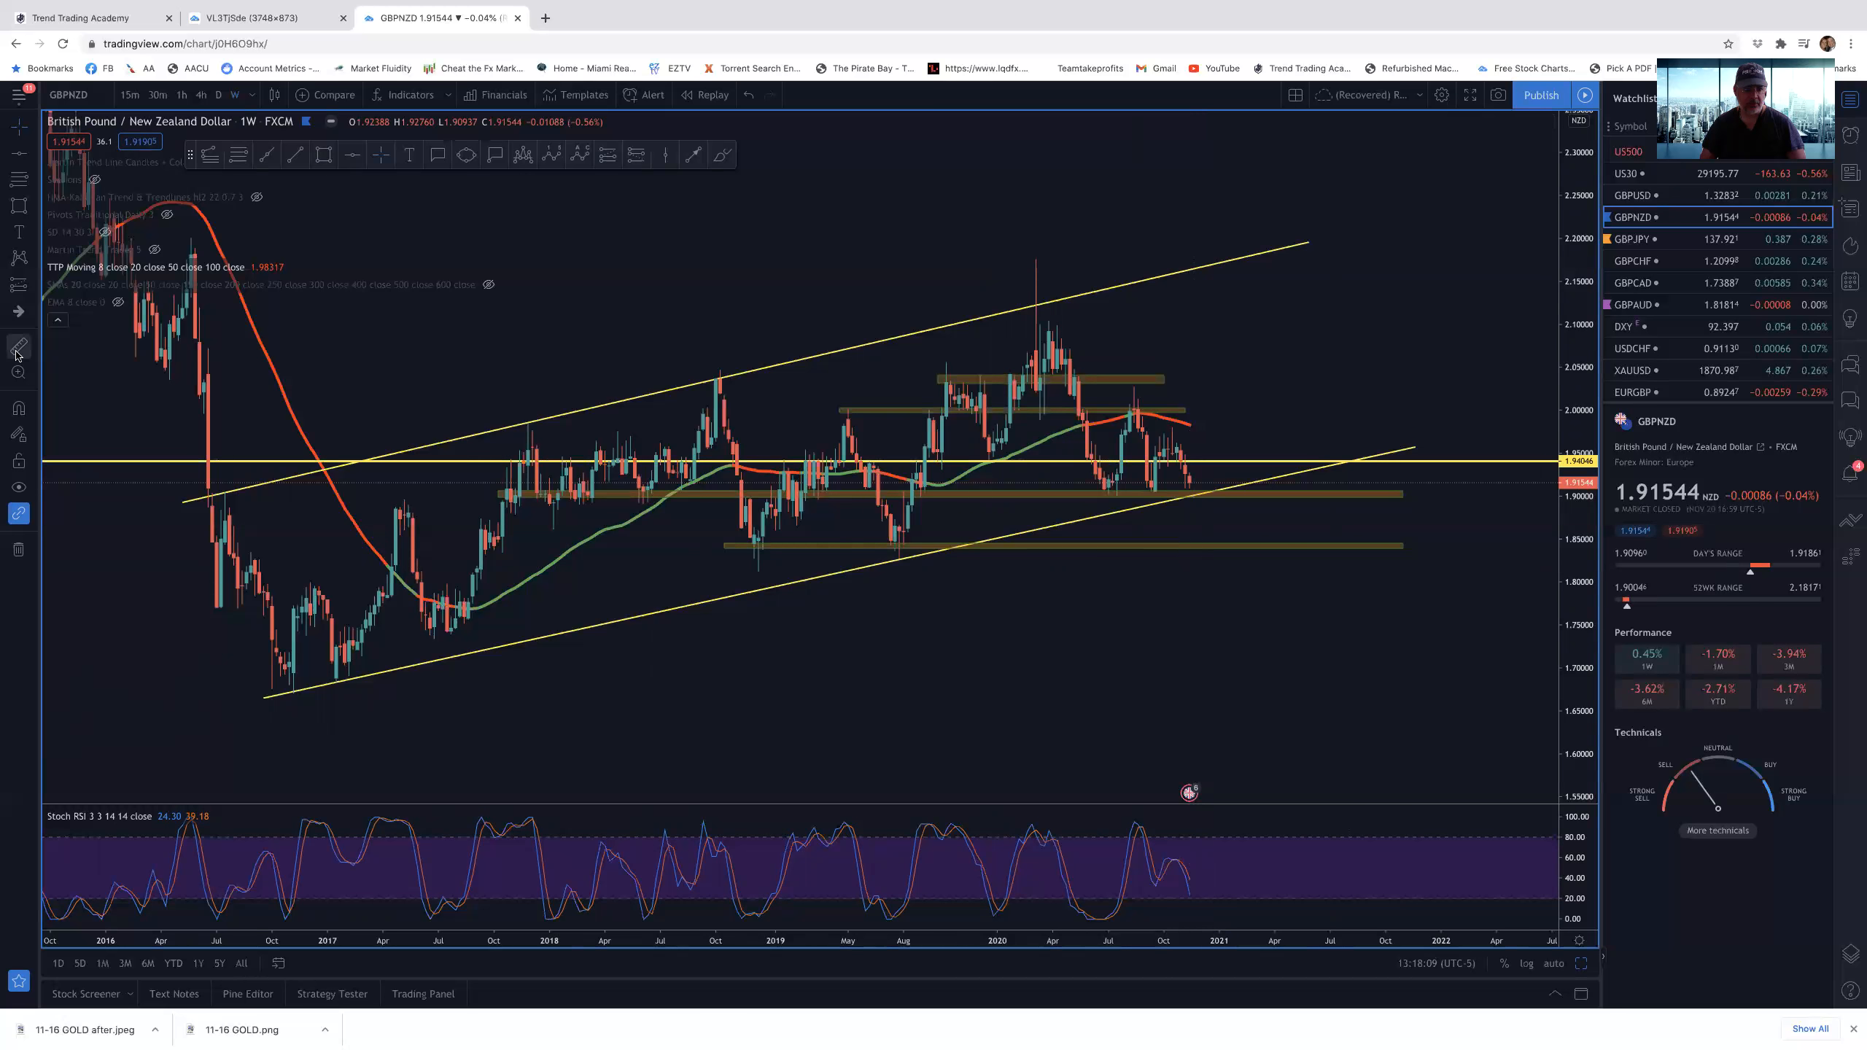
mouse_move(1199, 486)
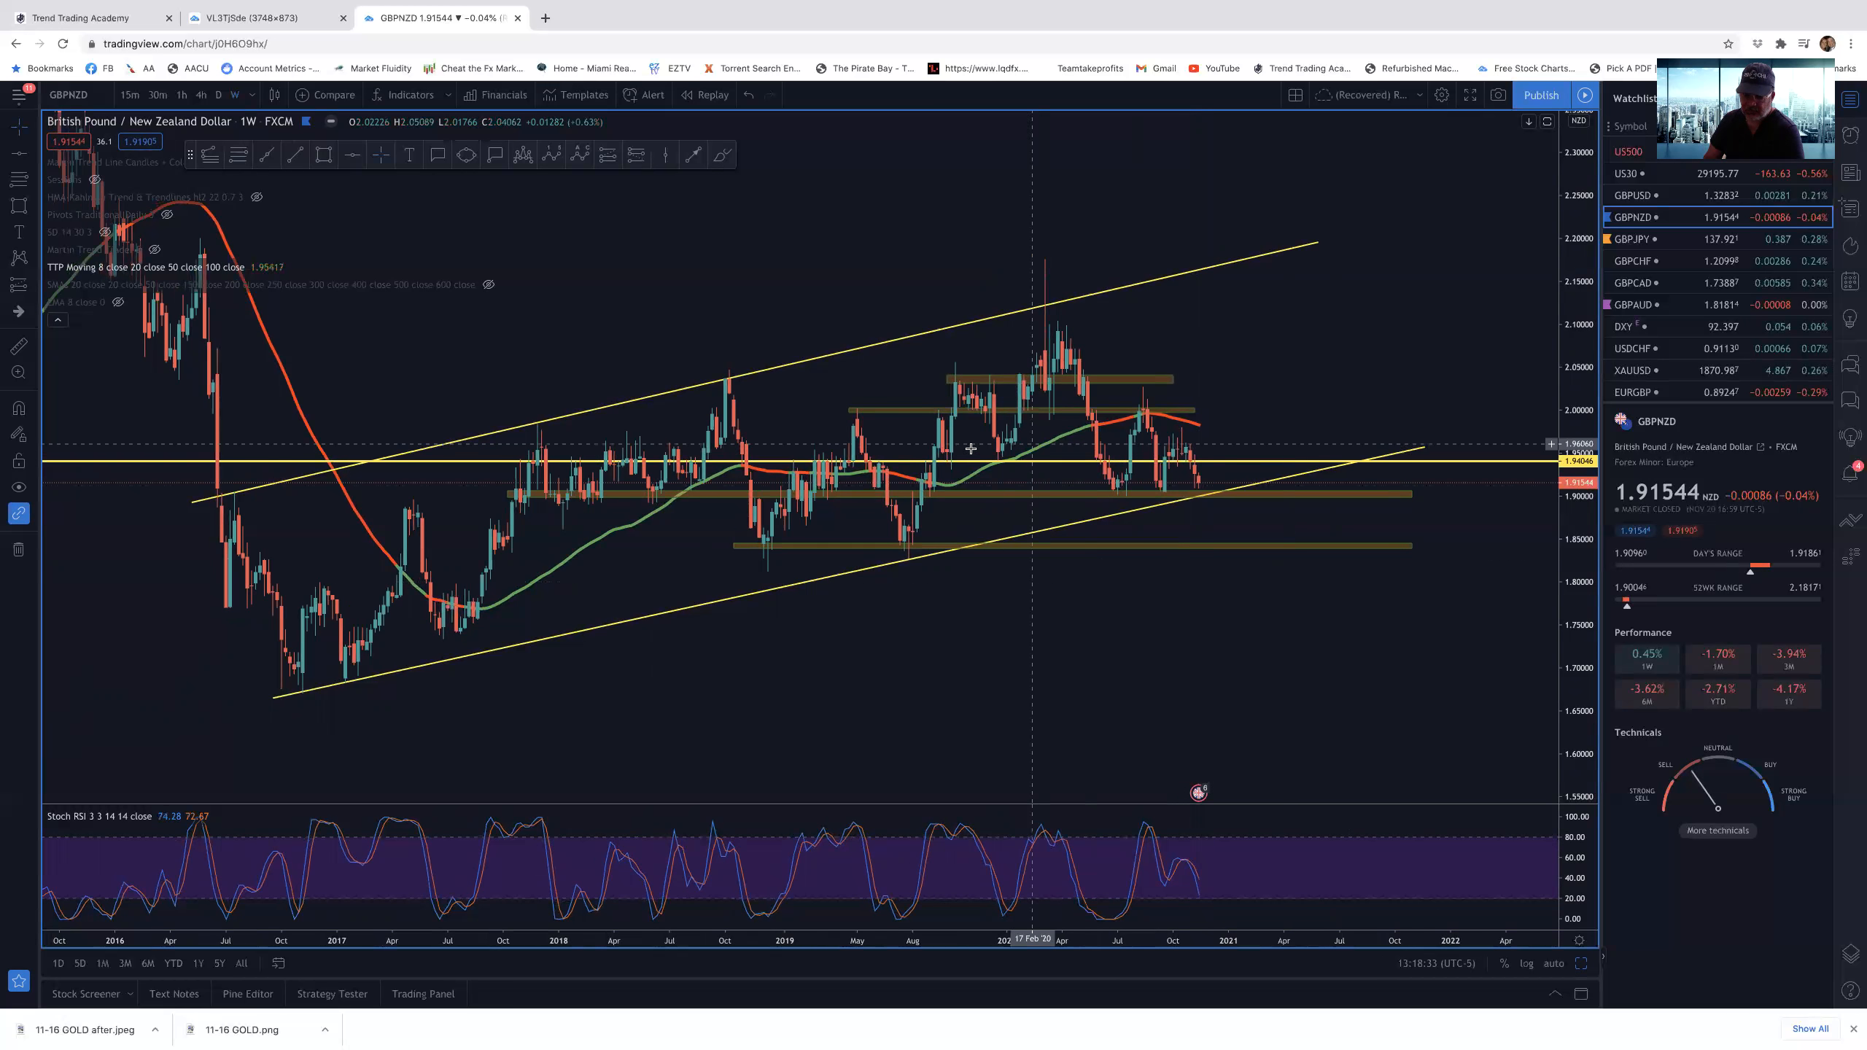
mouse_move(1183, 443)
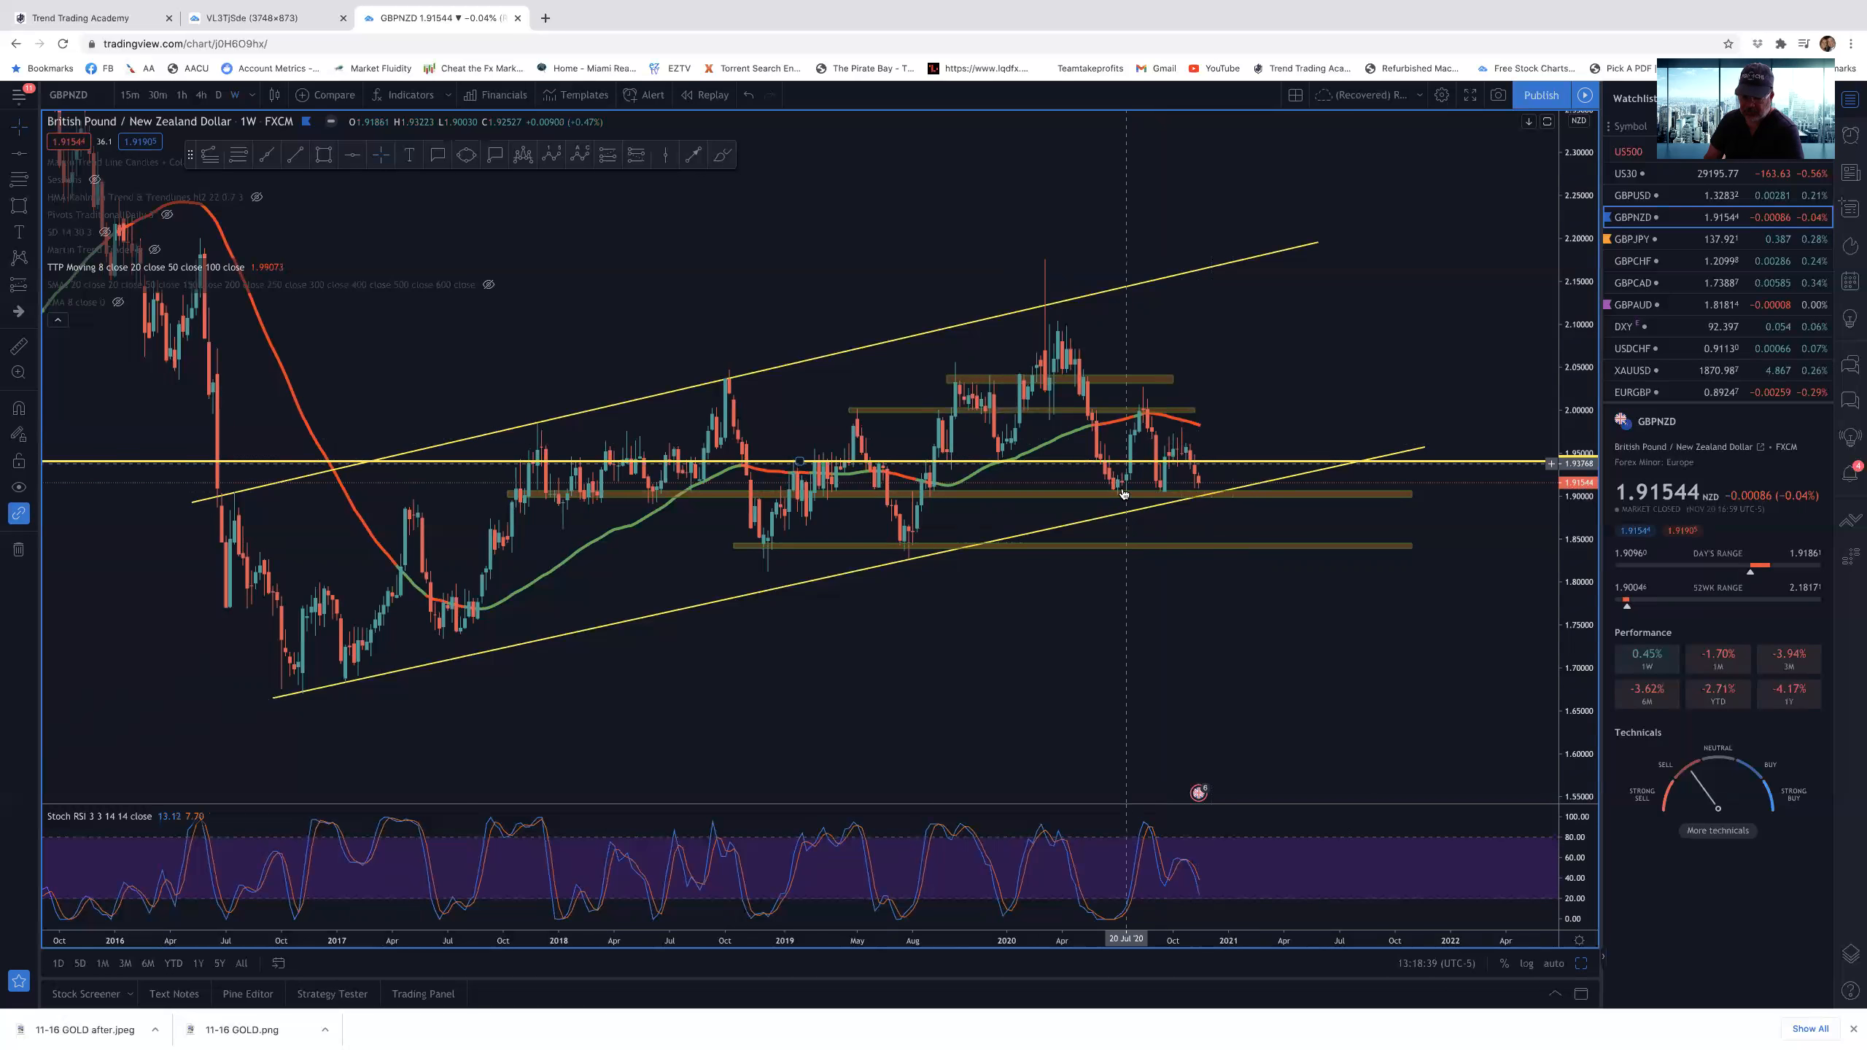
mouse_move(1170, 451)
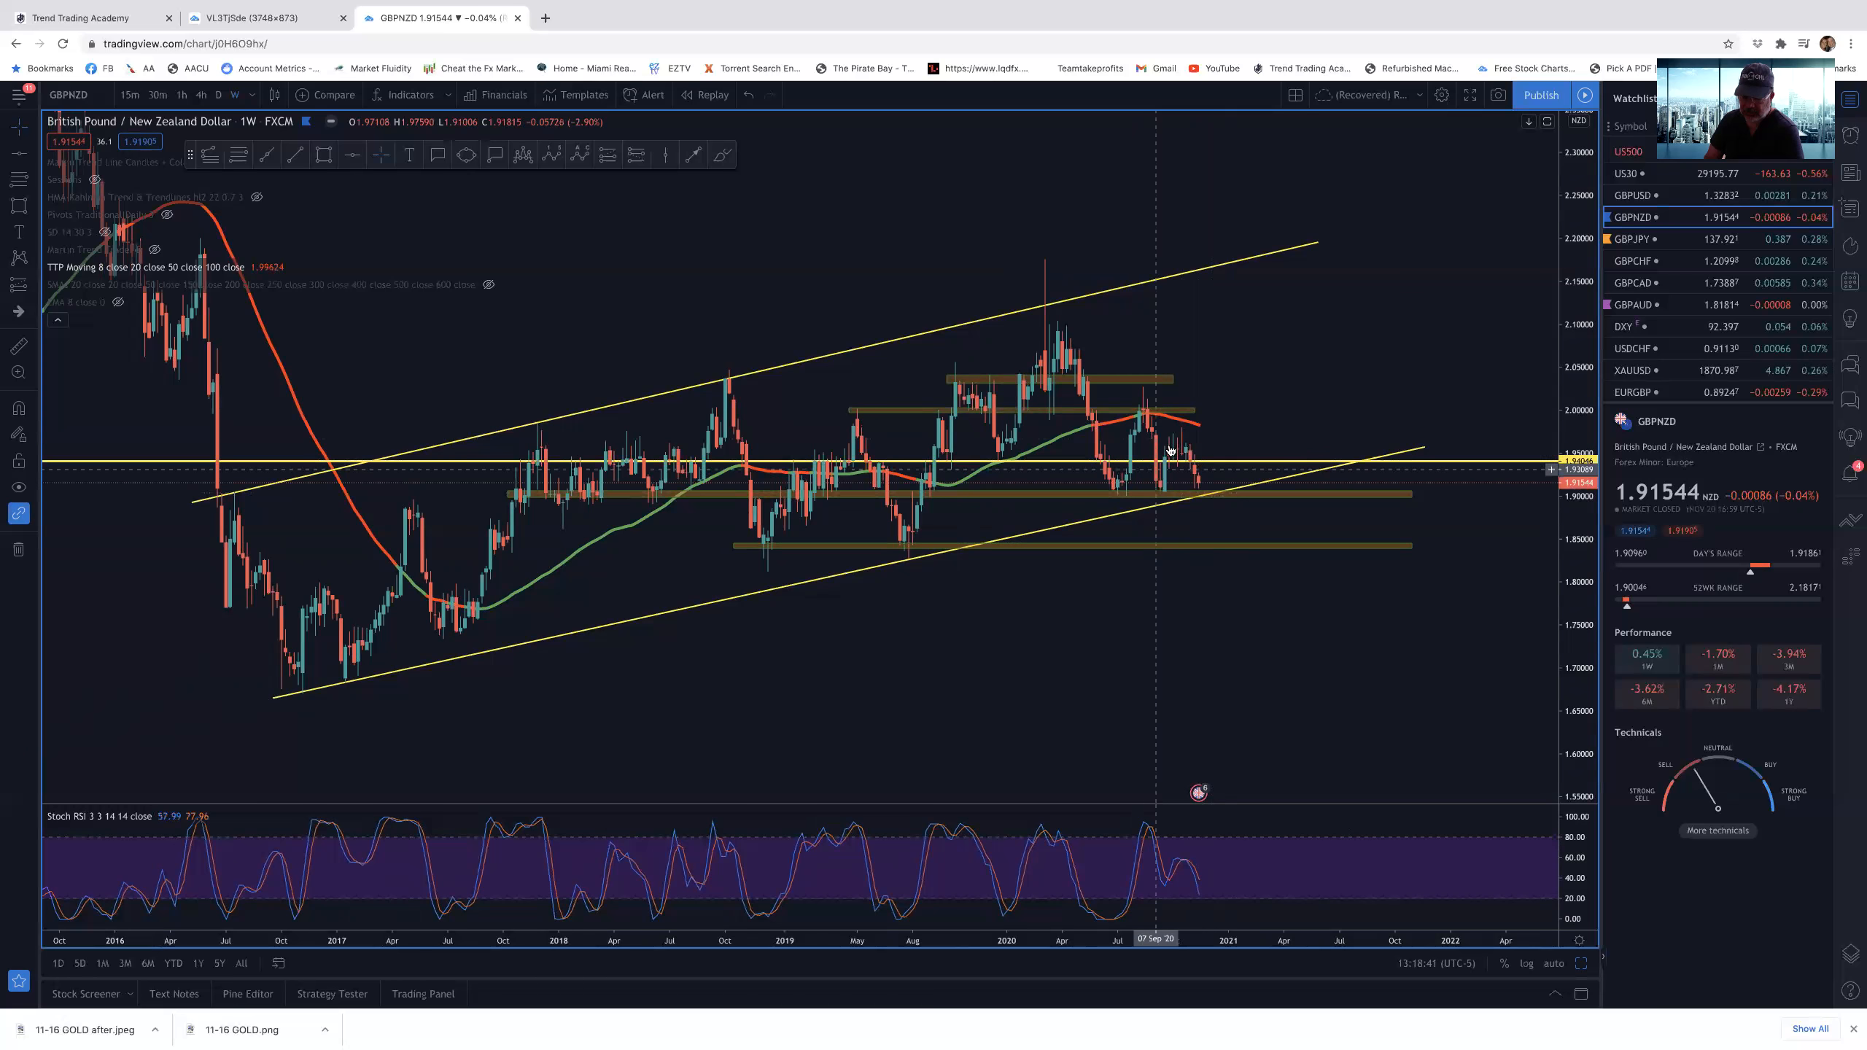
mouse_move(1227, 435)
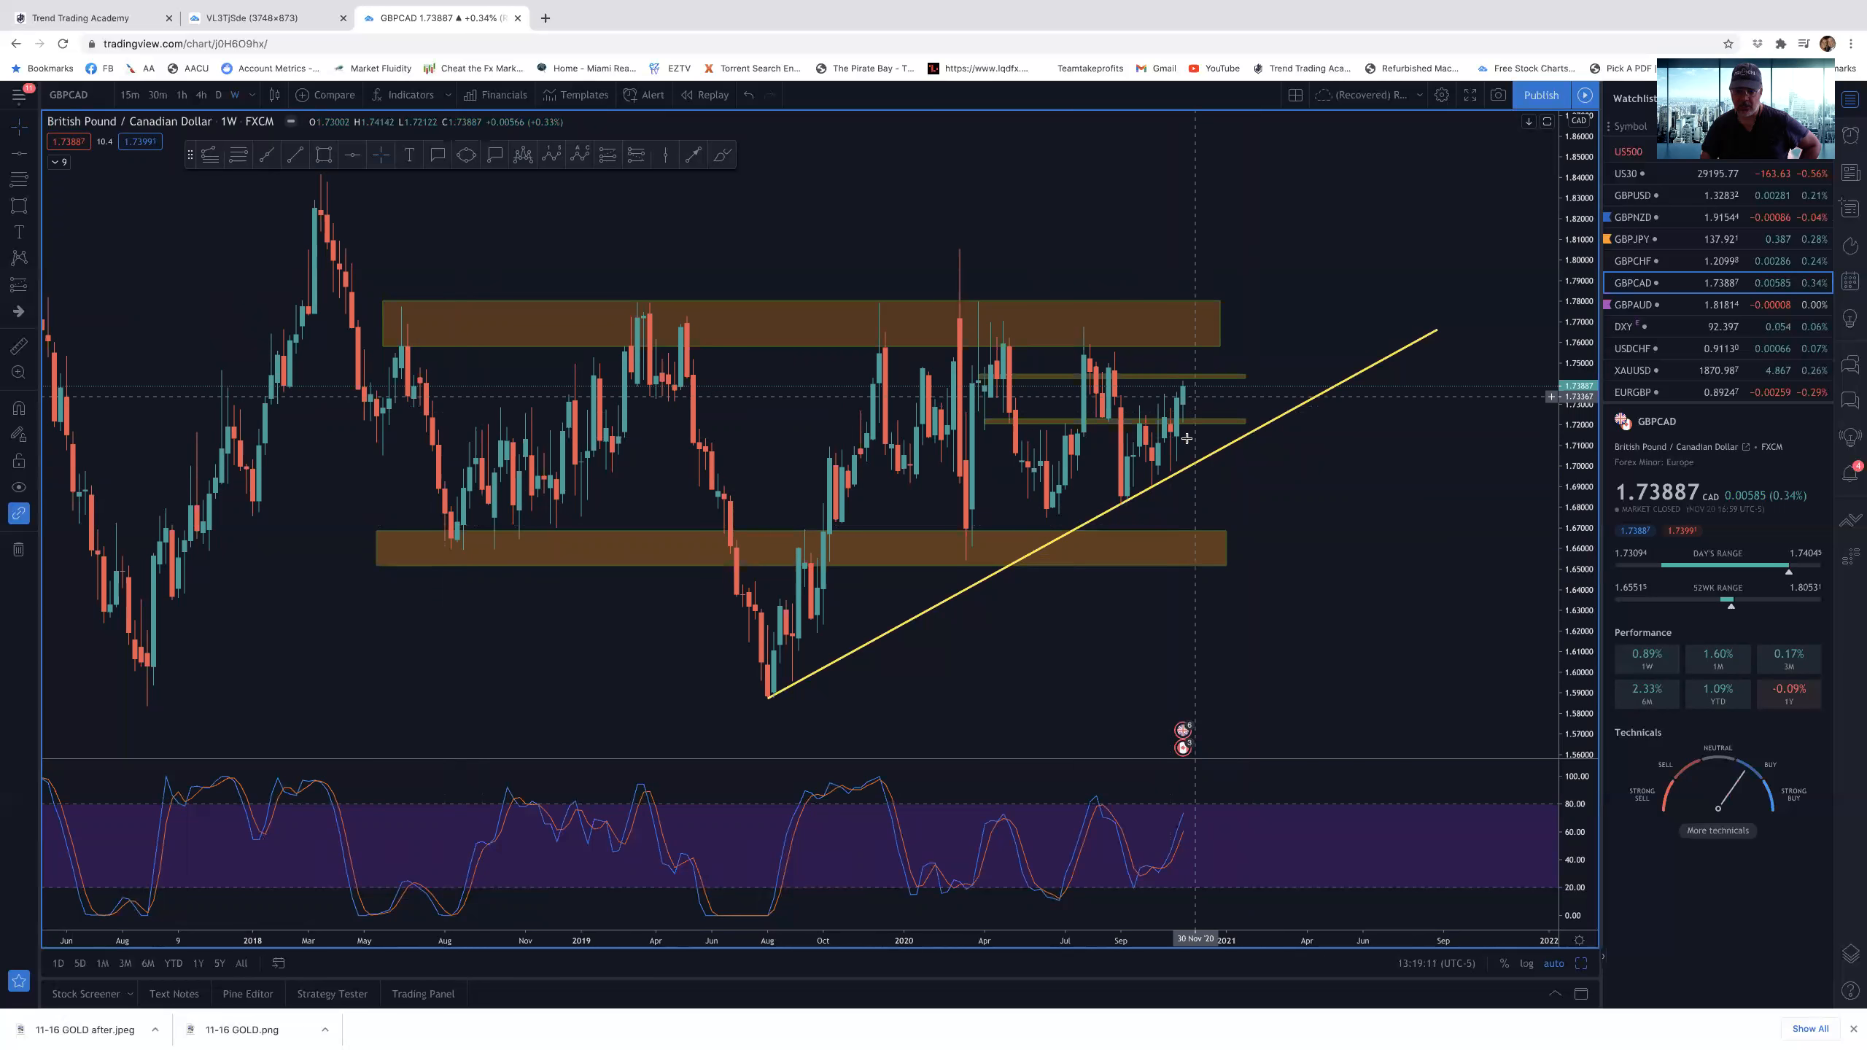
- Show GBP/CAD on the 1D timeframe and inspect its rising trendline and orange zones
left_click(226, 95)
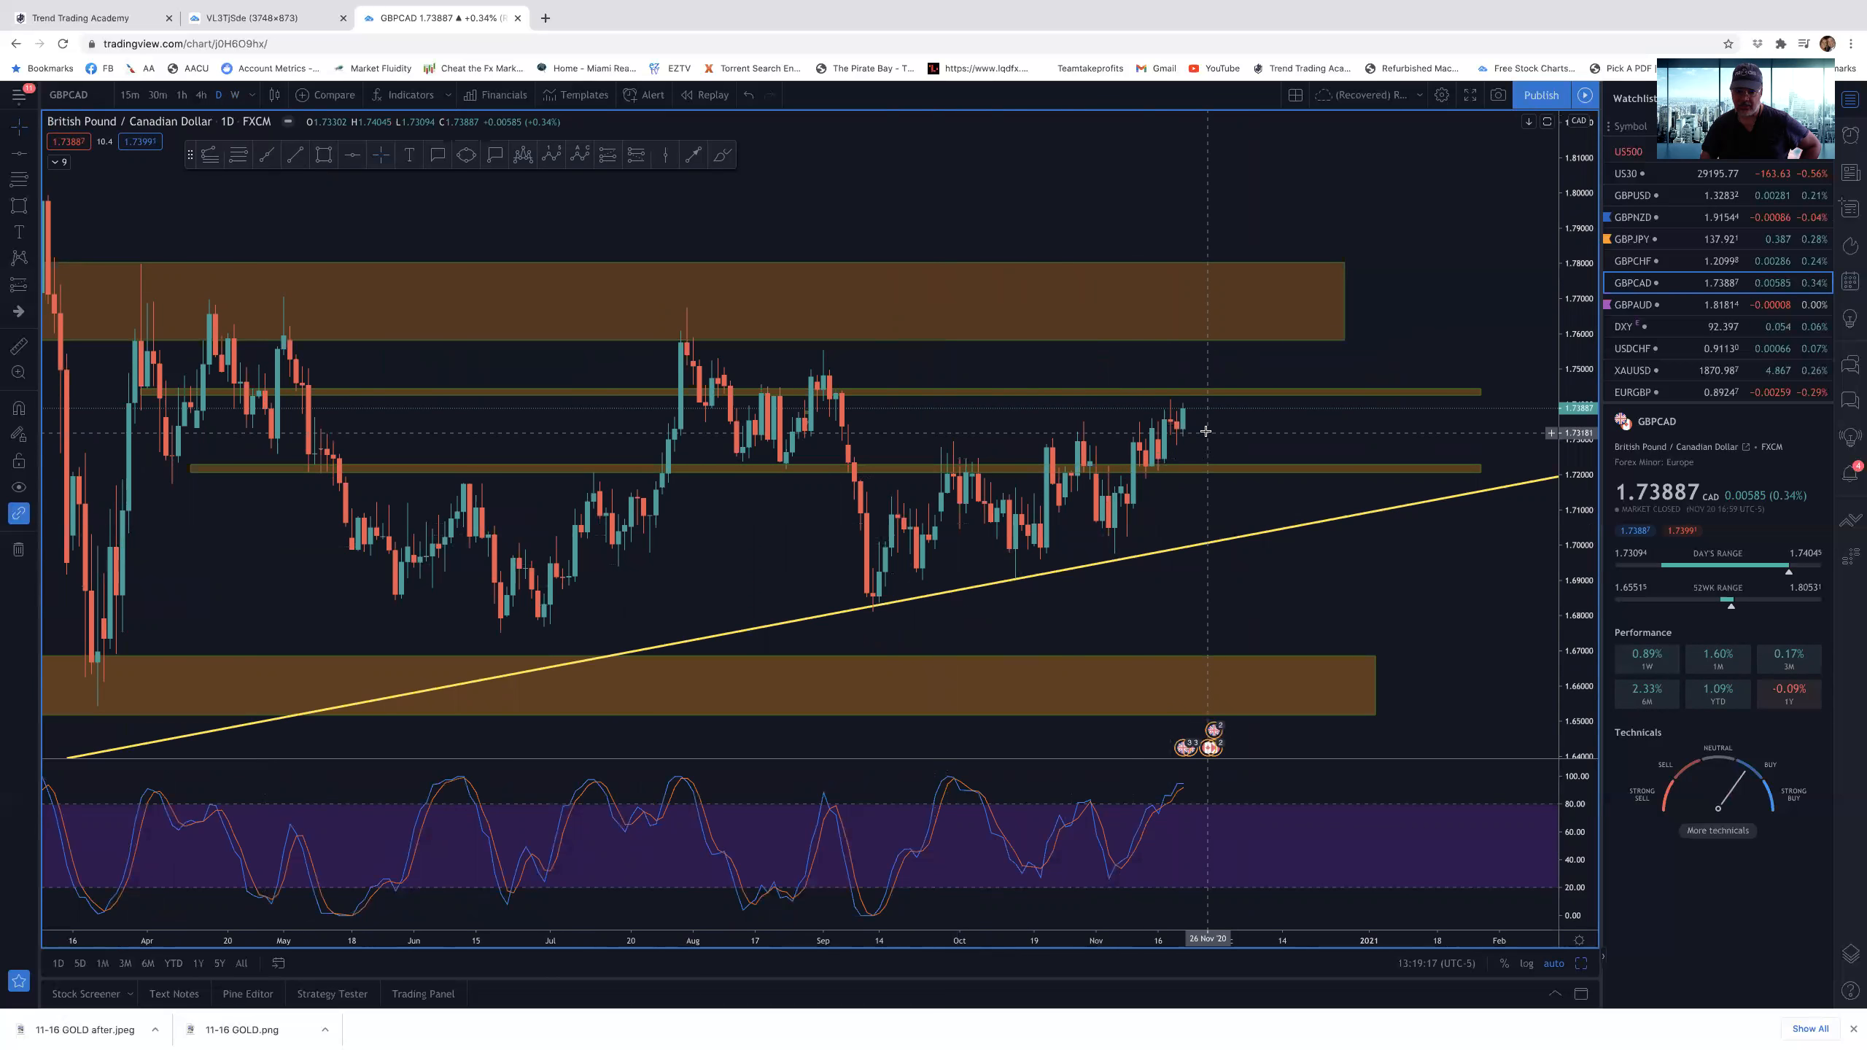
mouse_move(1179, 392)
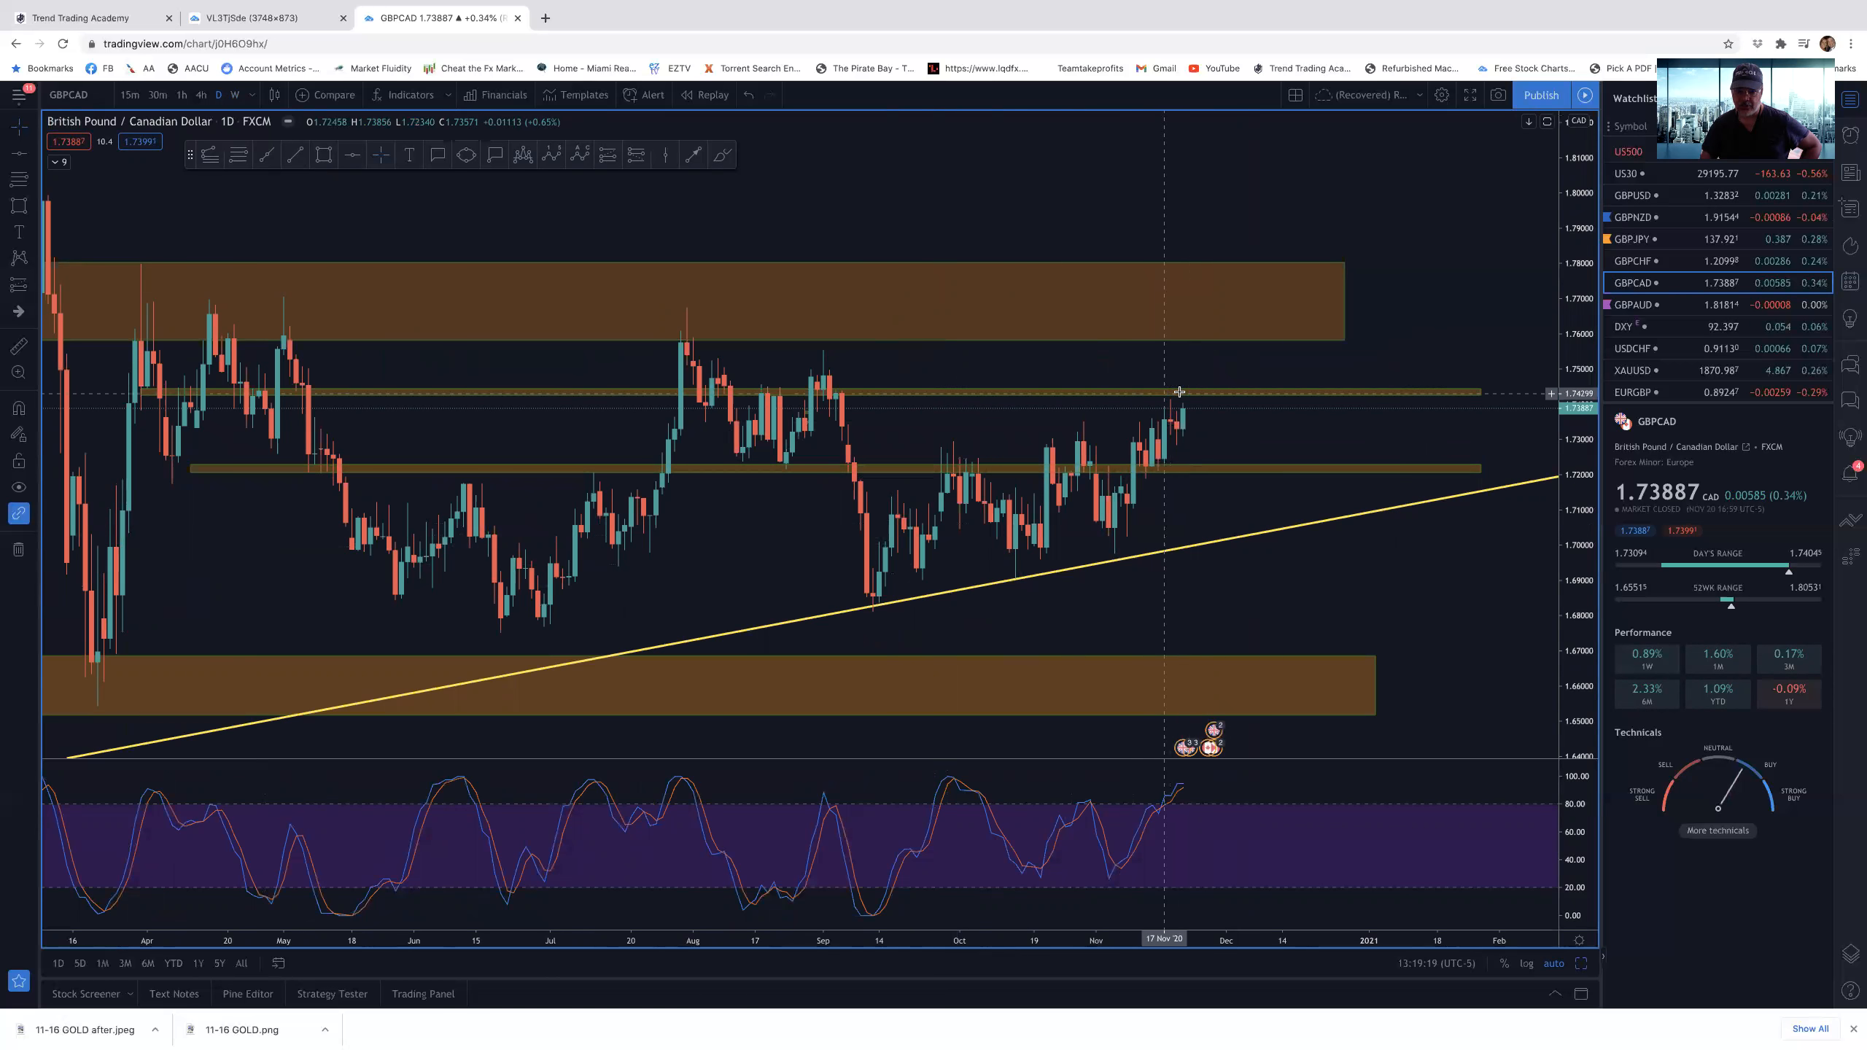
mouse_move(769, 392)
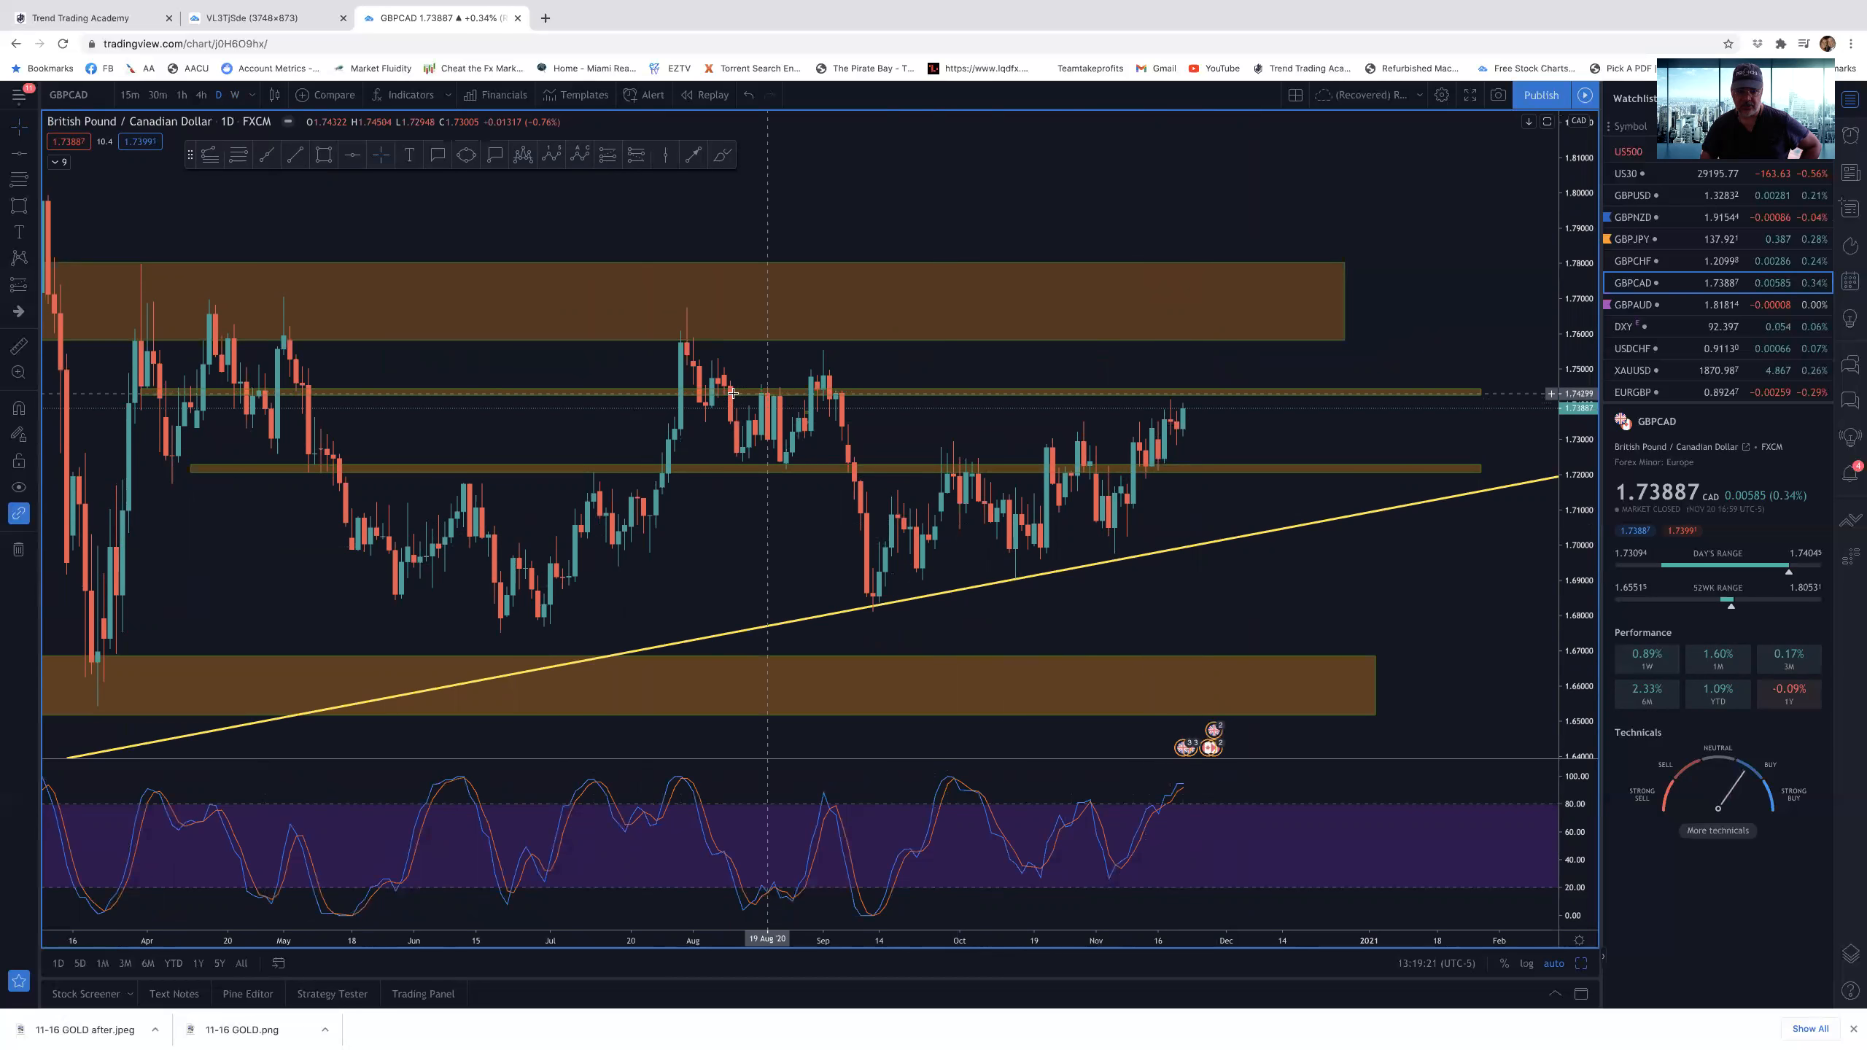
mouse_move(1249, 412)
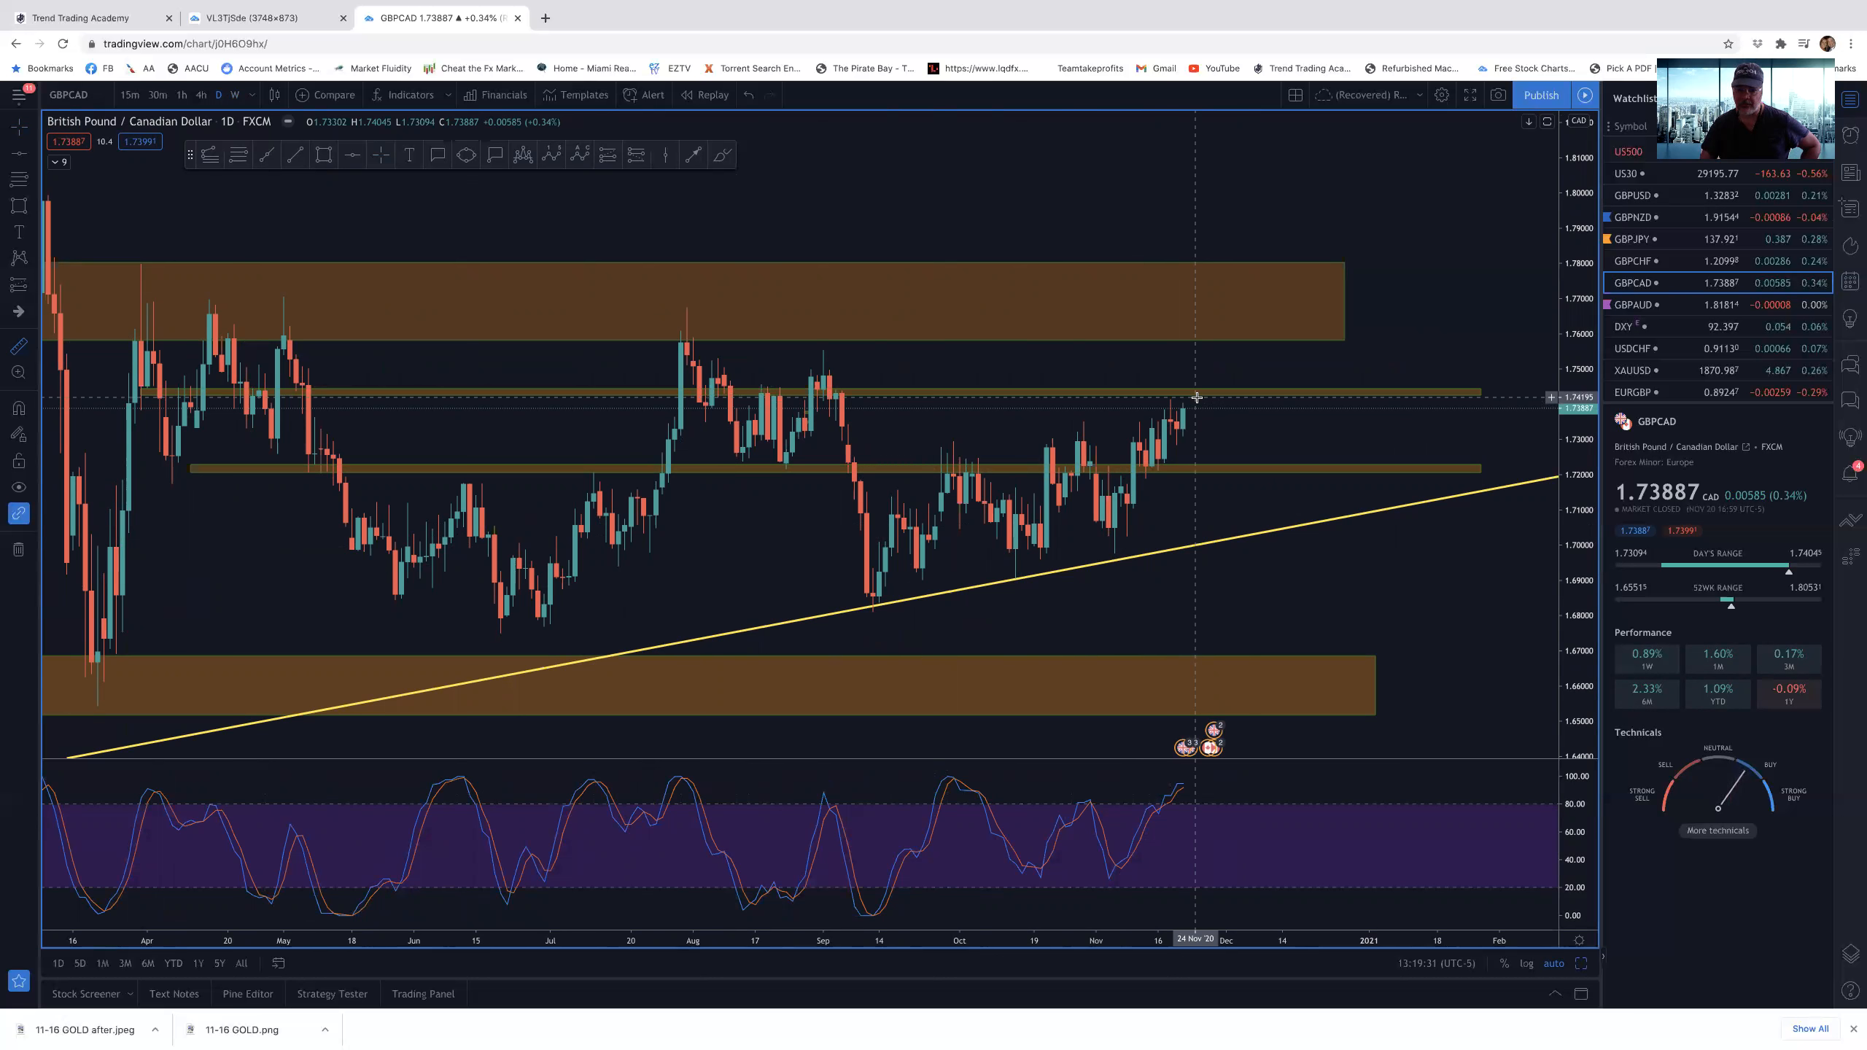
left_click_drag(1196, 397, 1217, 464)
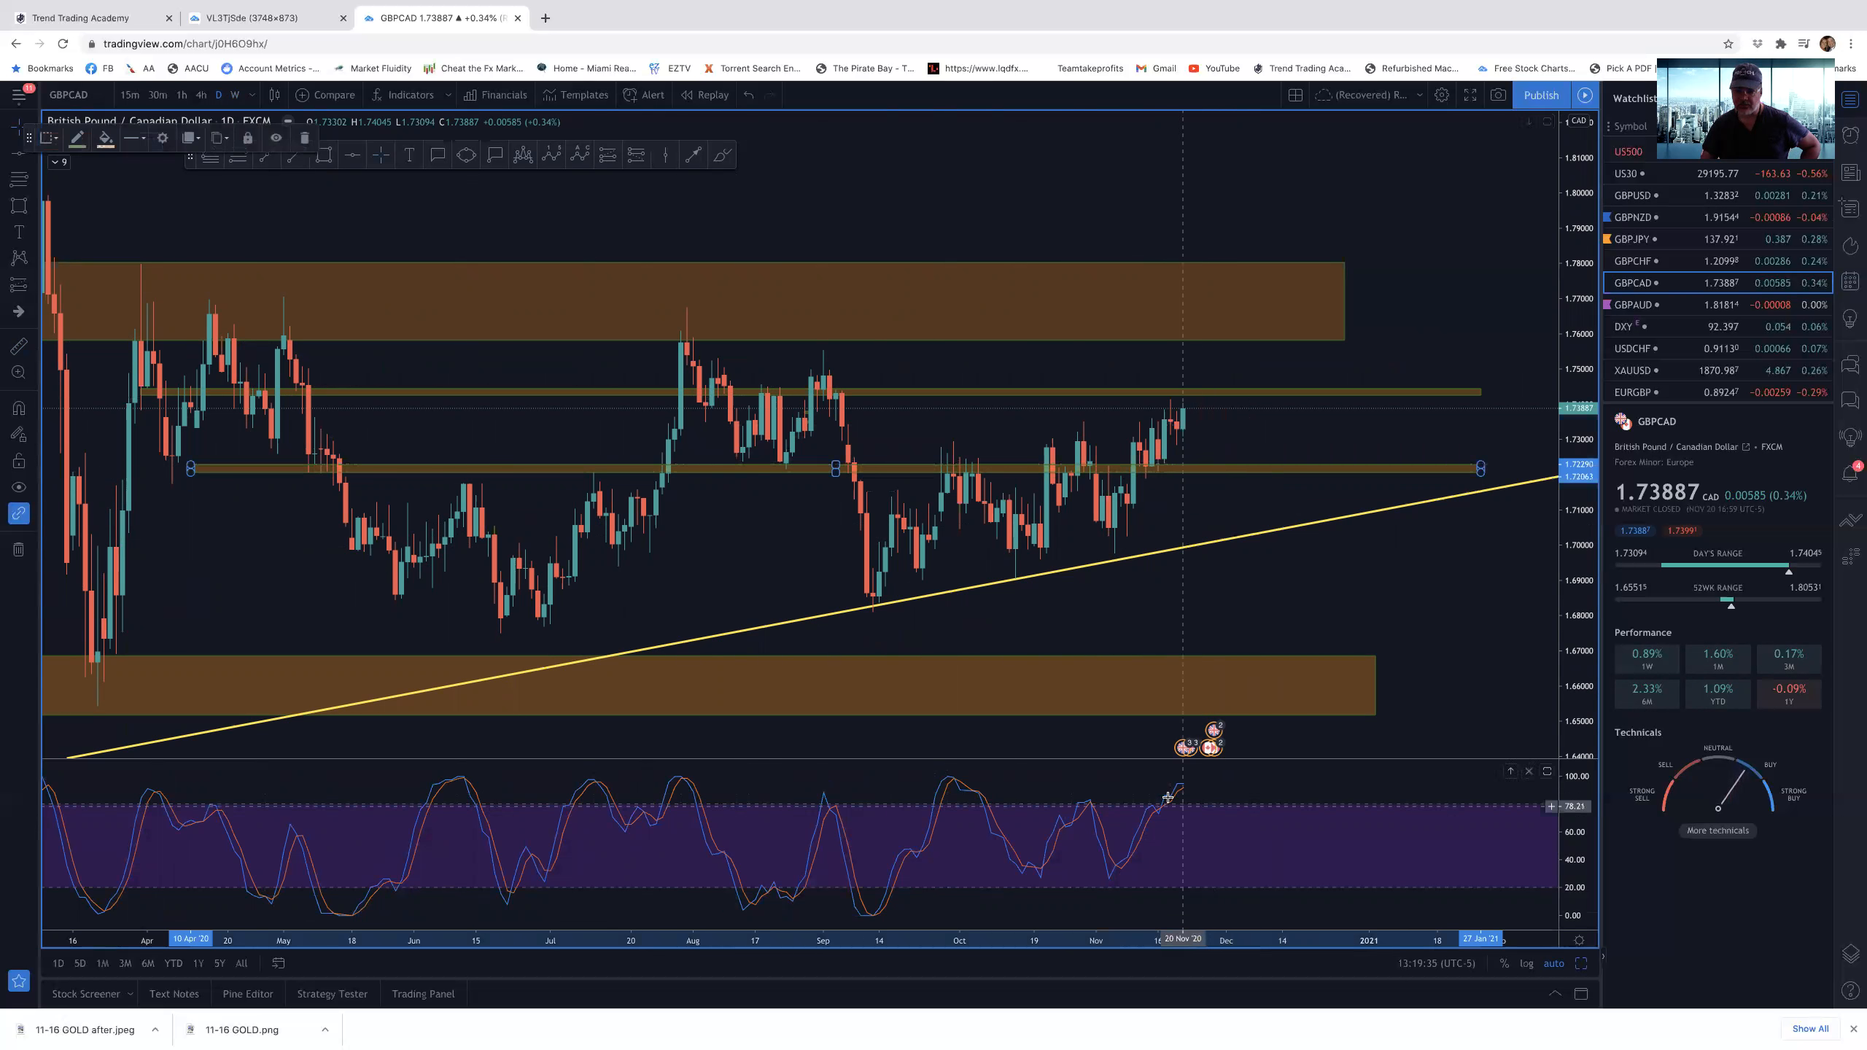
mouse_move(1119, 502)
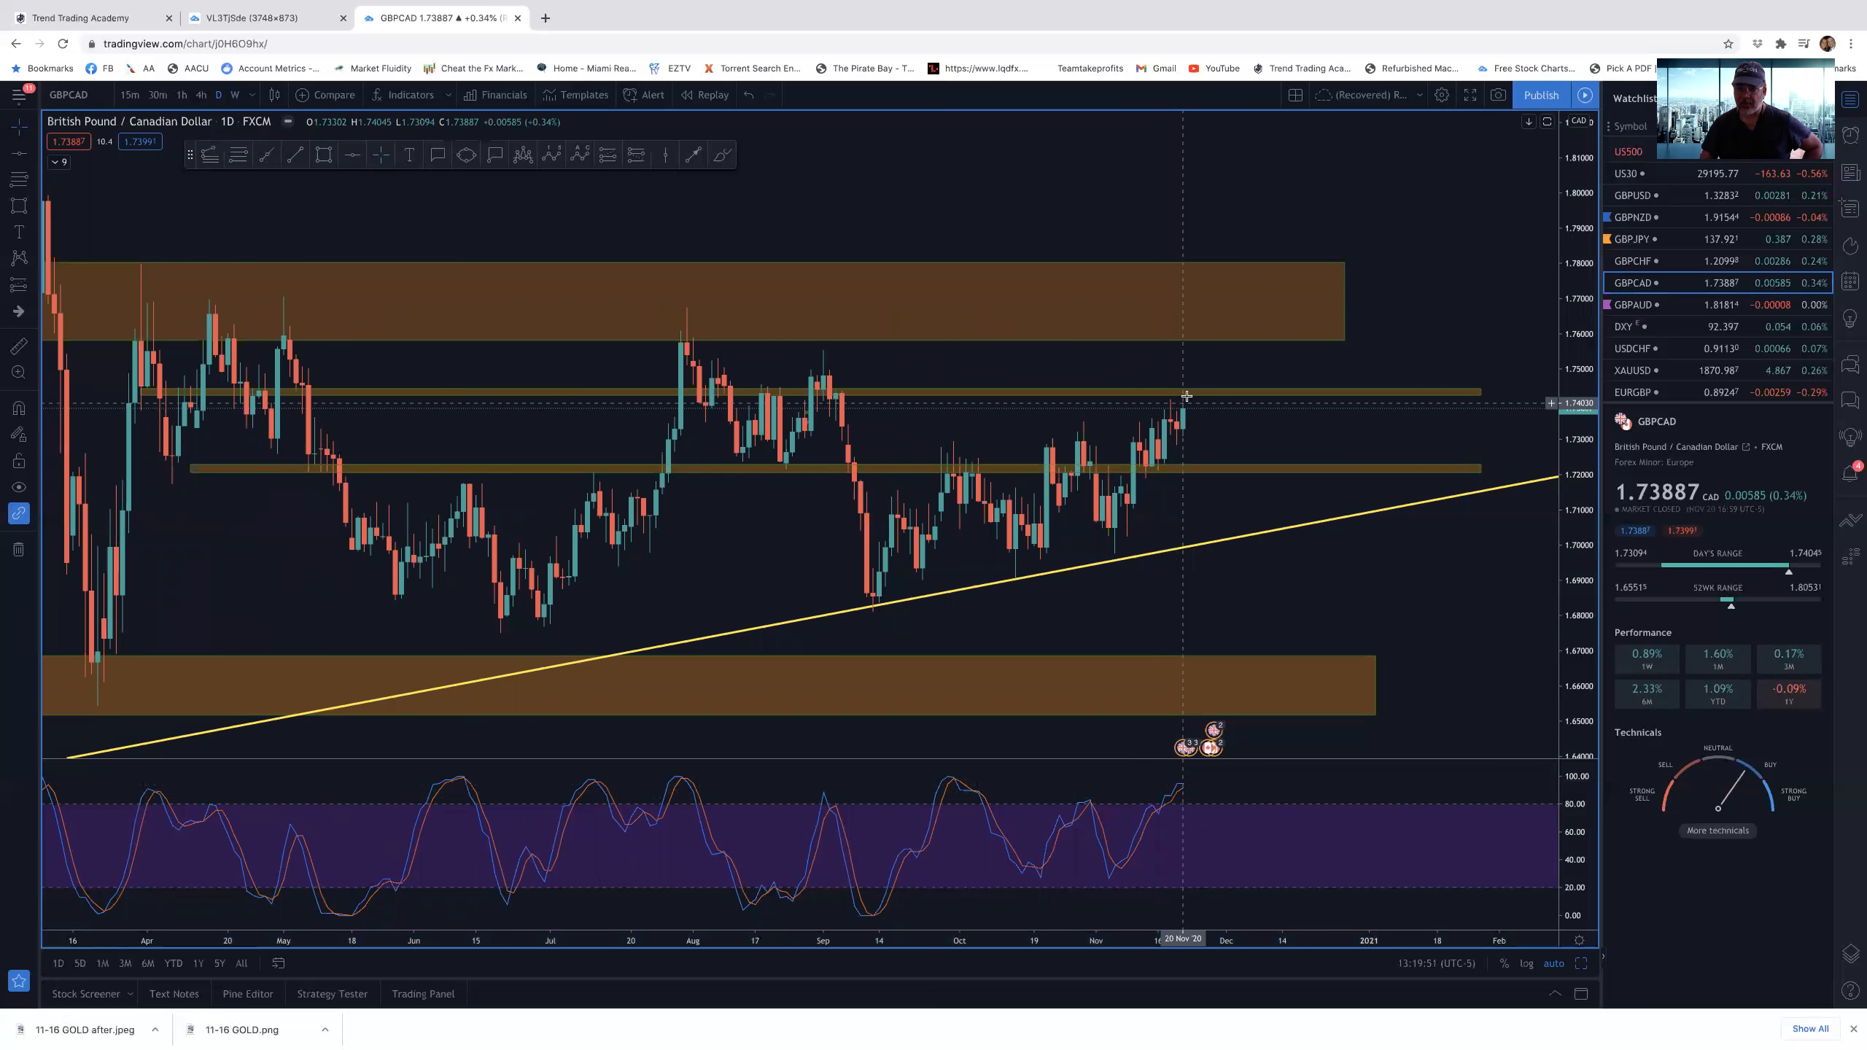
mouse_move(1212, 449)
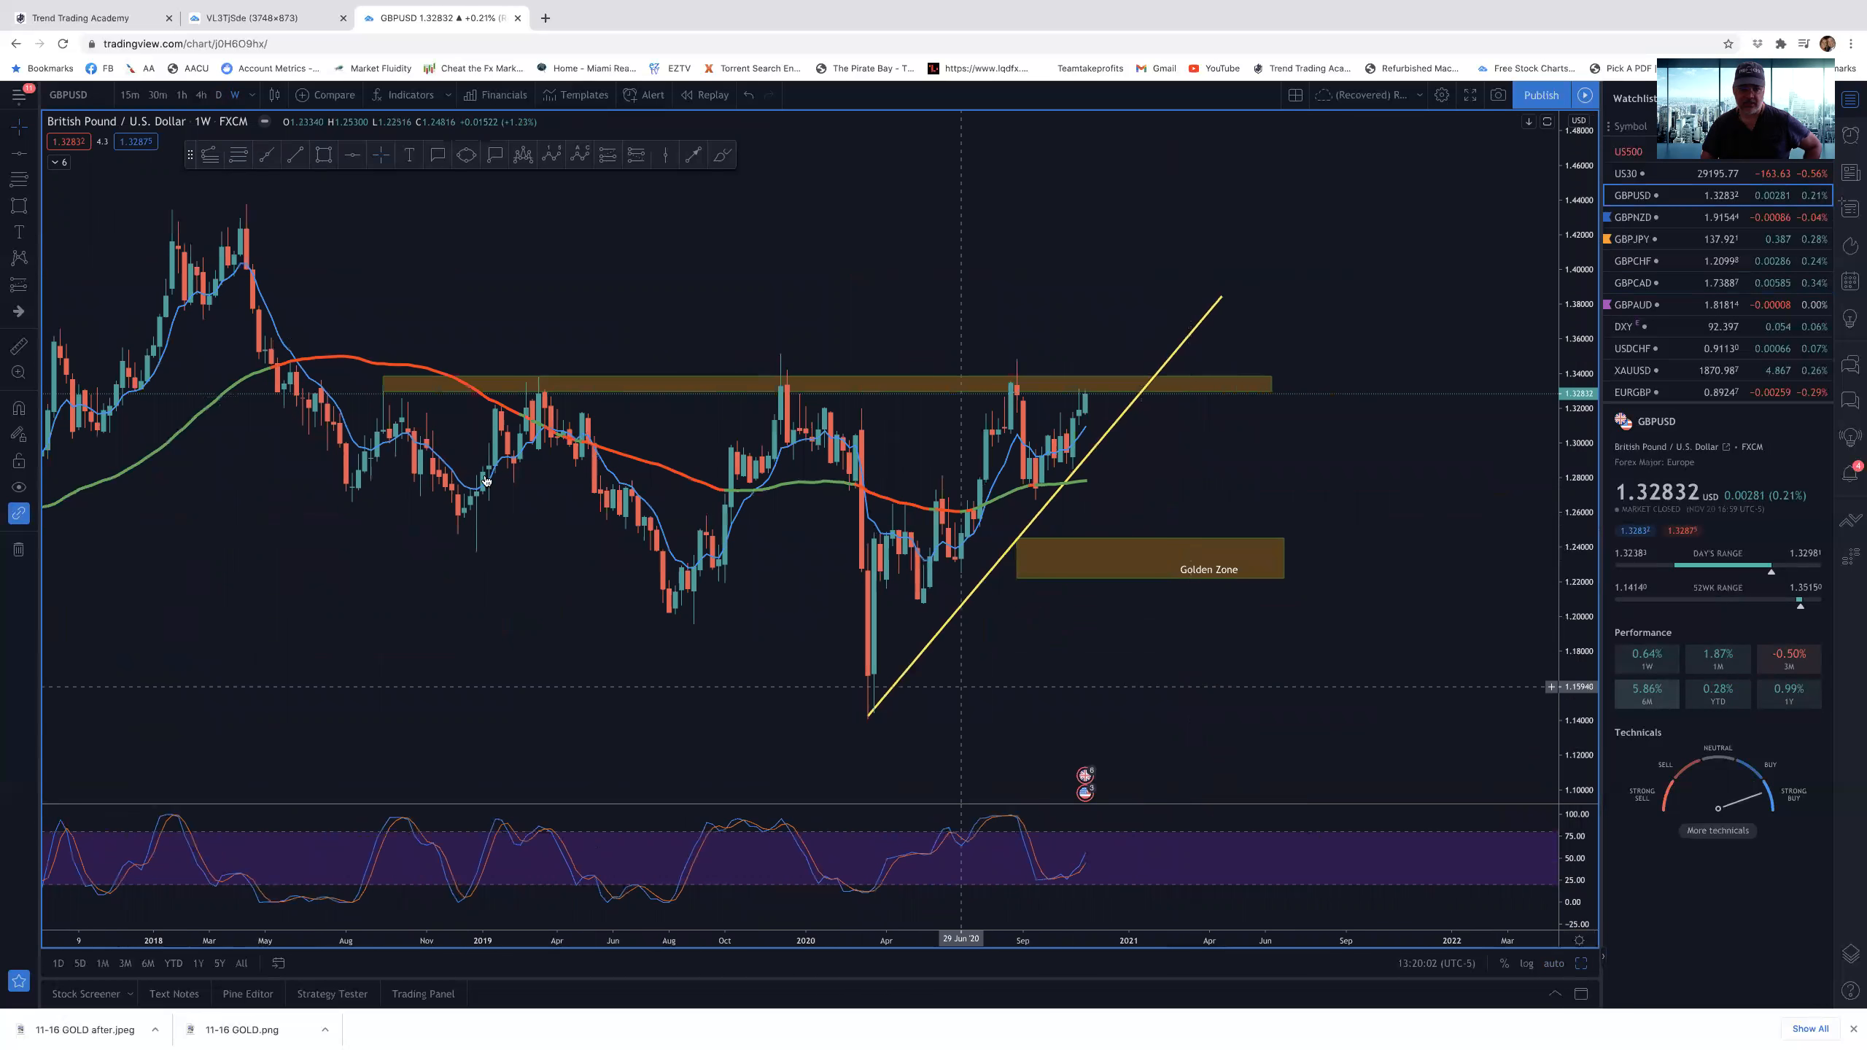
mouse_move(606, 402)
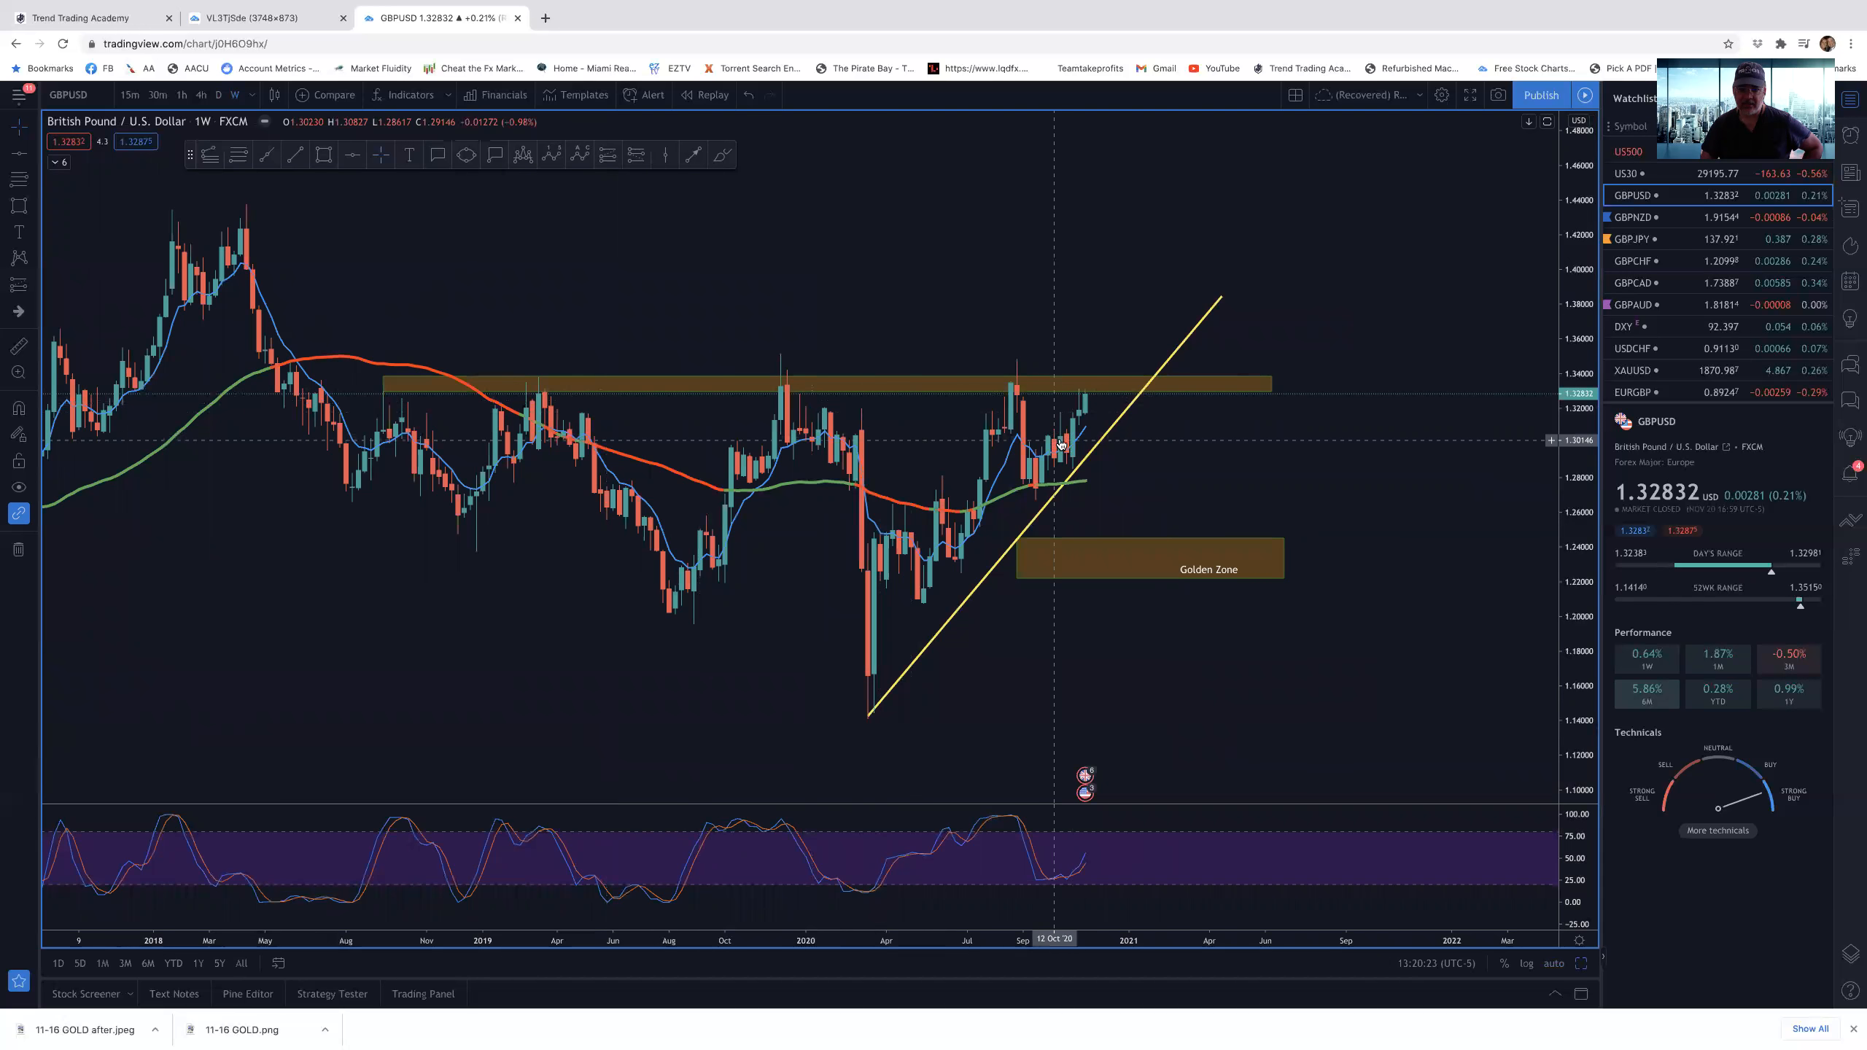
mouse_move(1046, 411)
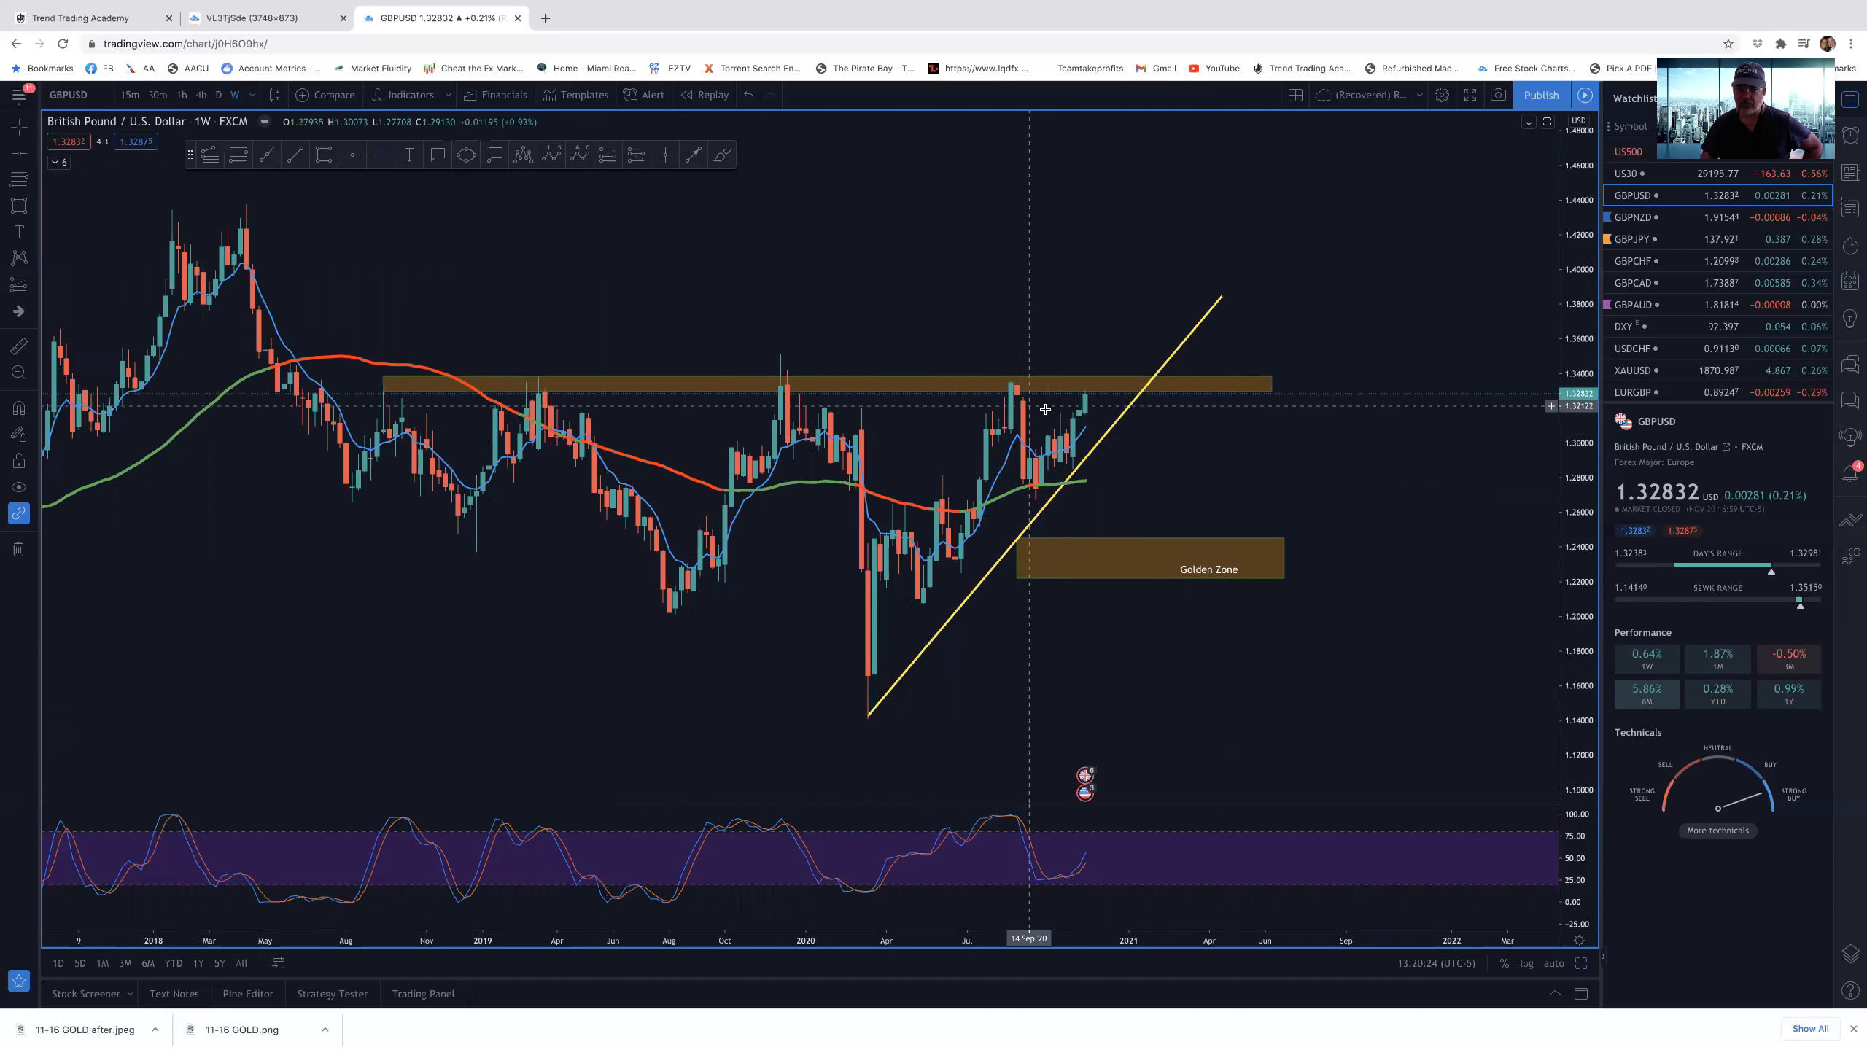
mouse_move(1199, 641)
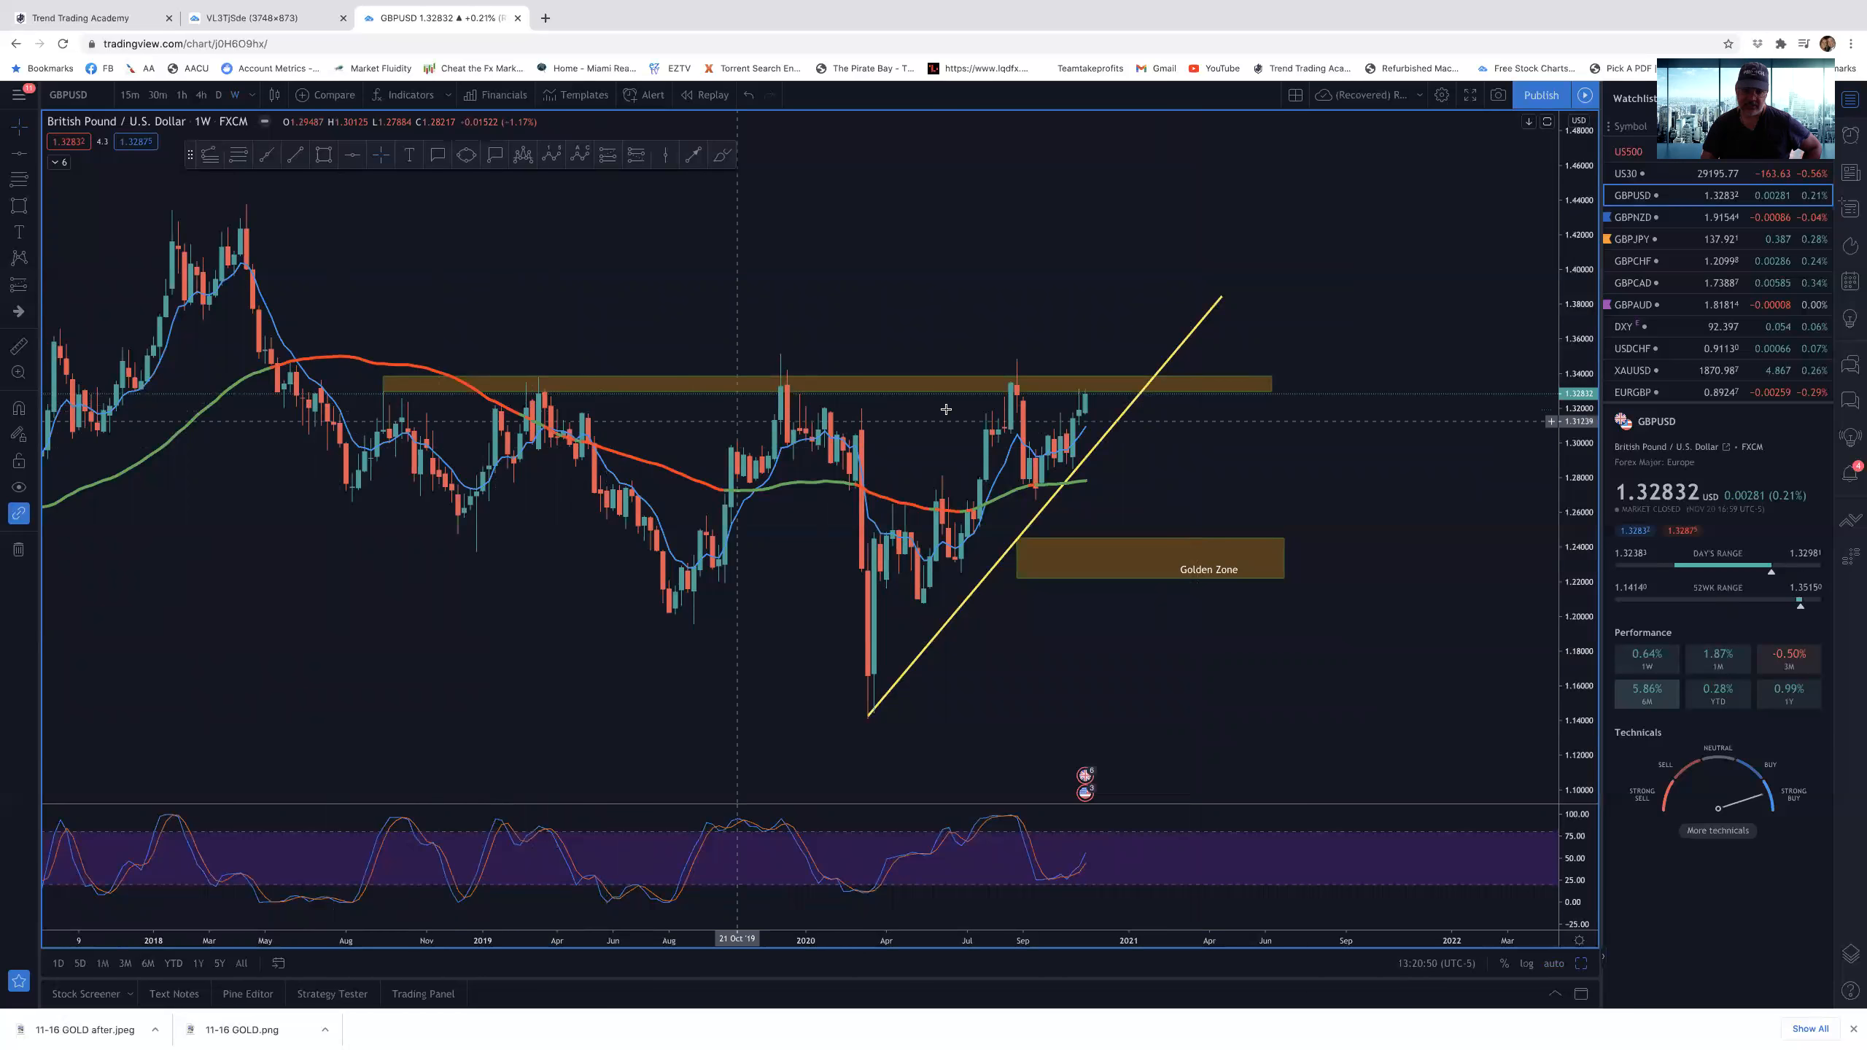
mouse_move(392, 401)
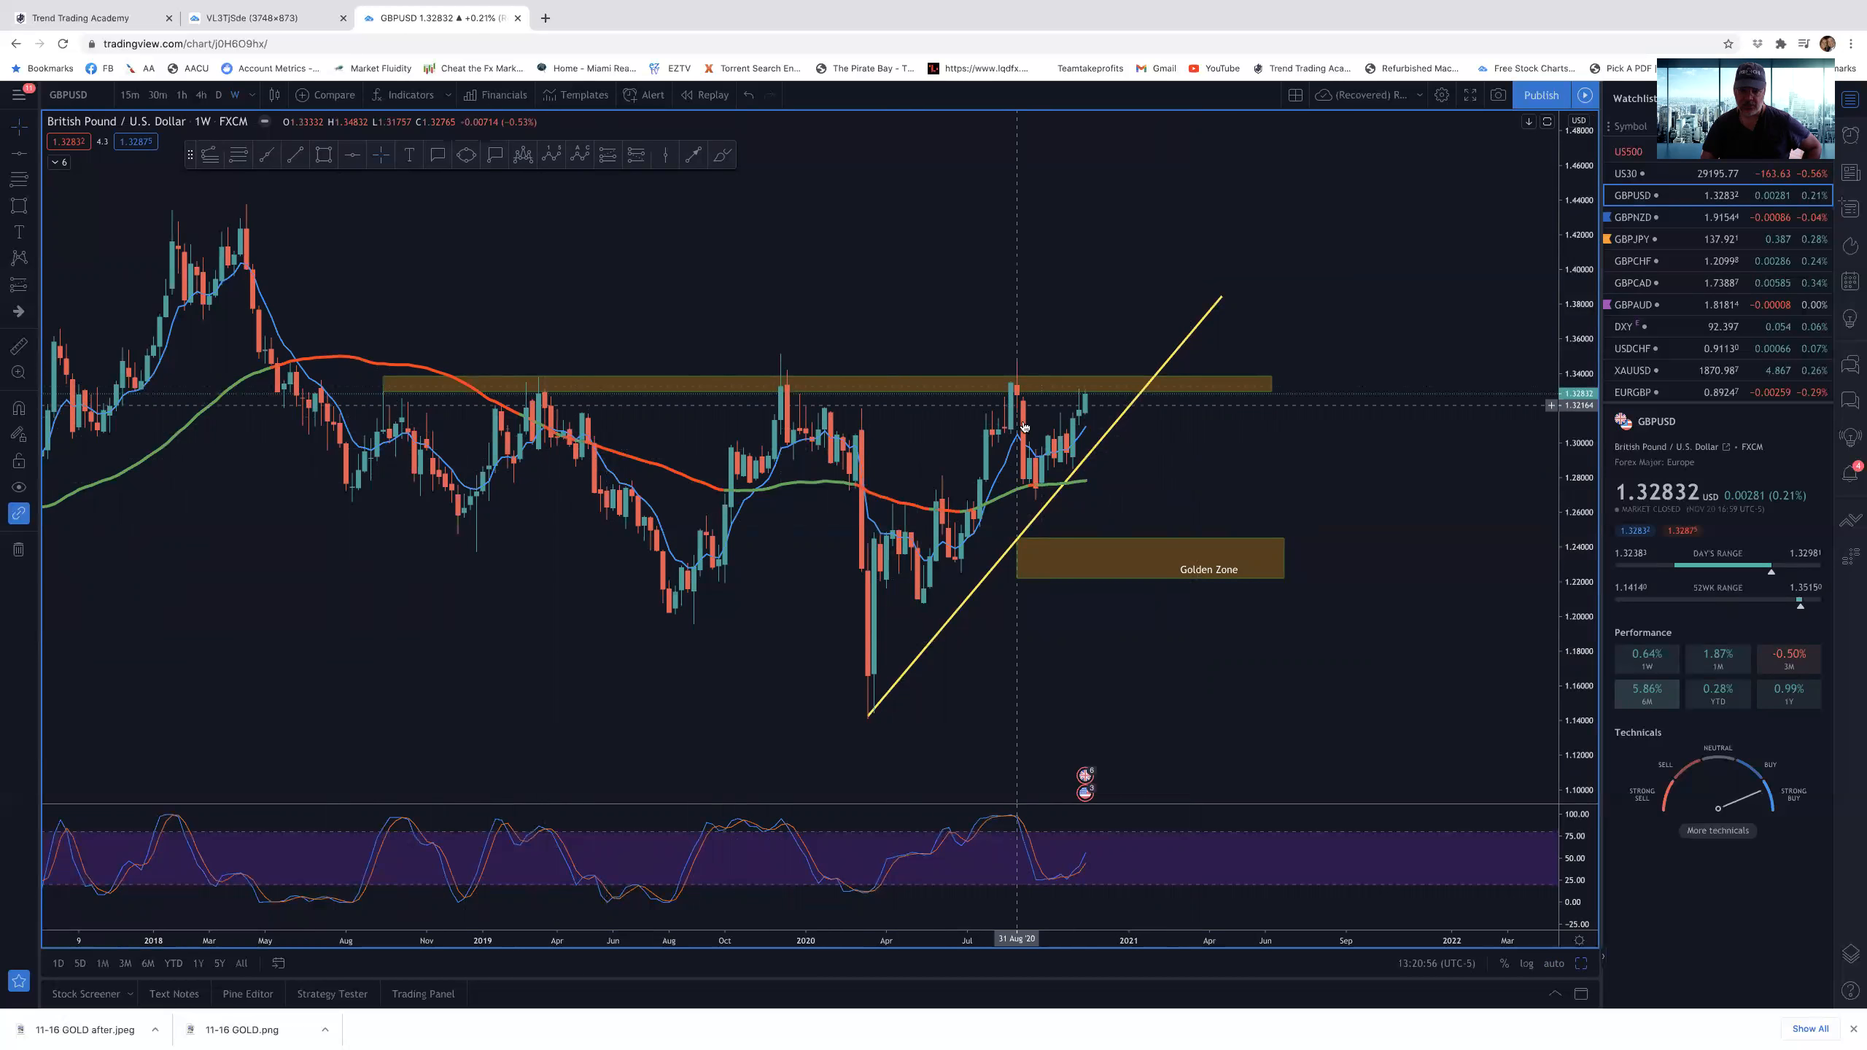
mouse_move(989, 391)
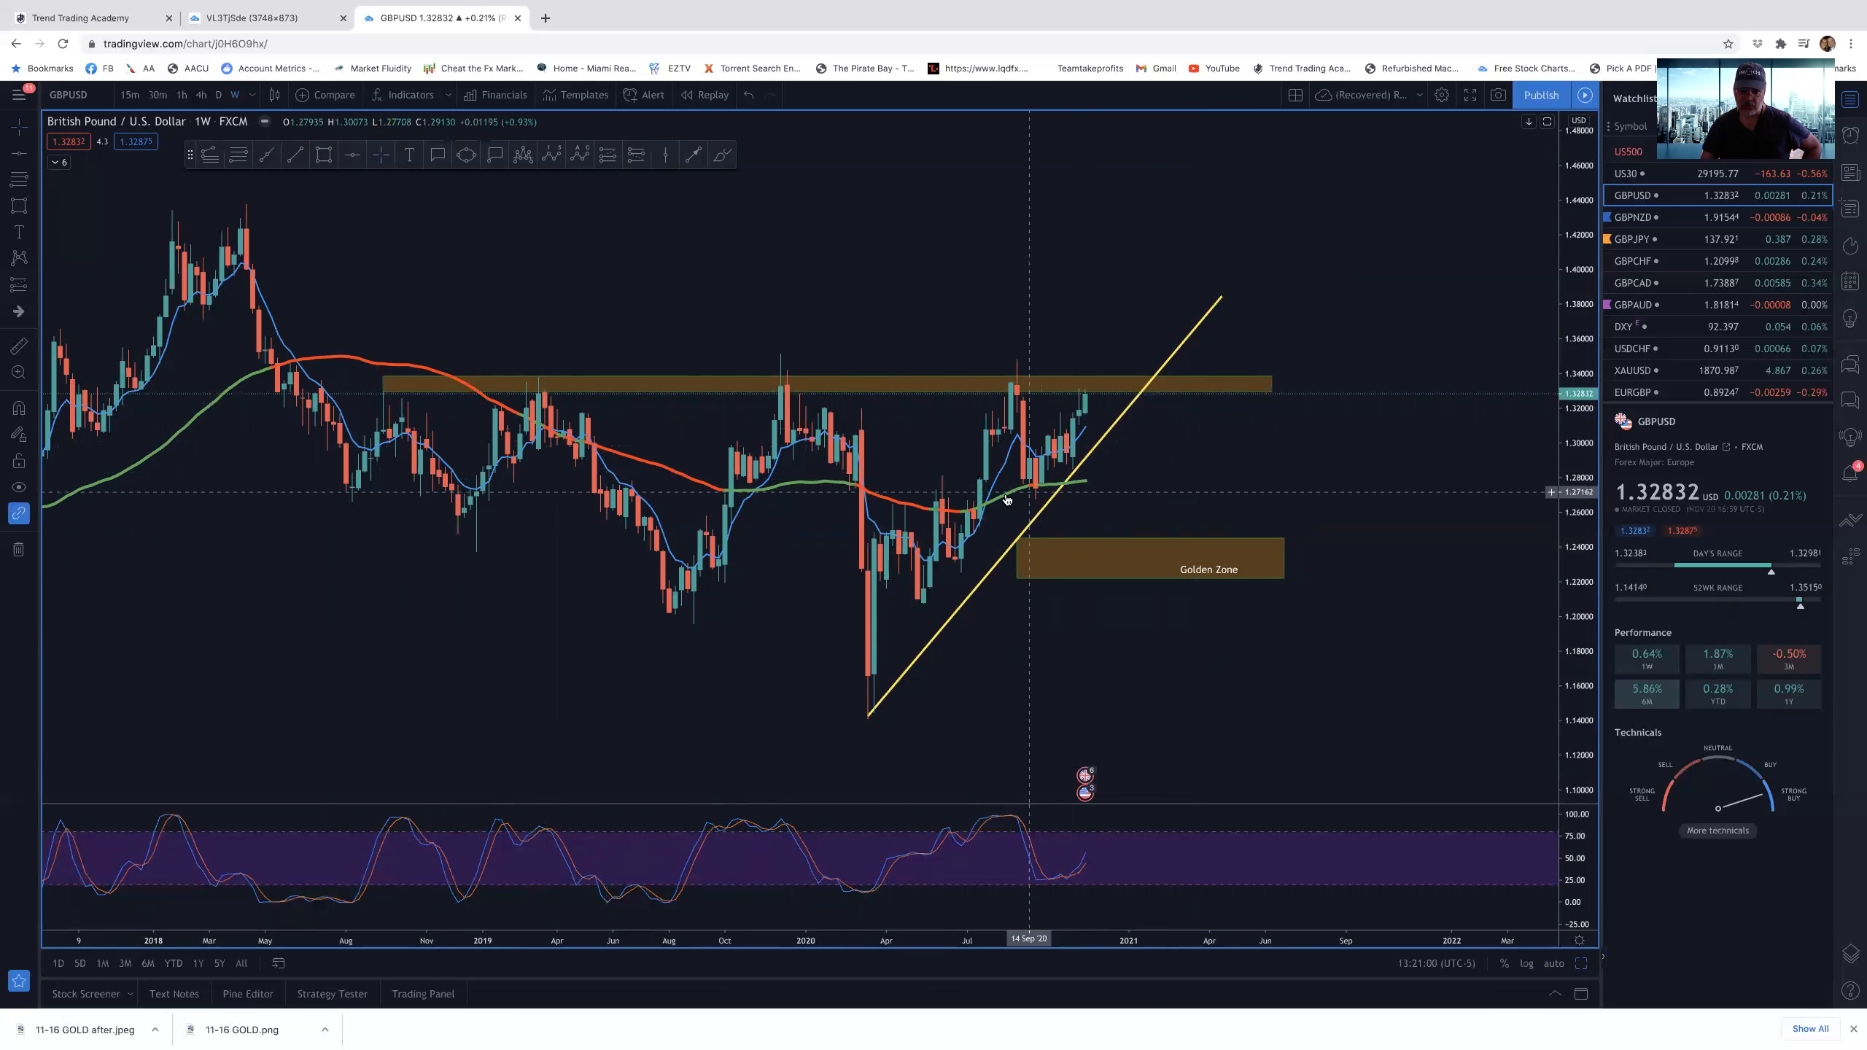
mouse_move(864, 534)
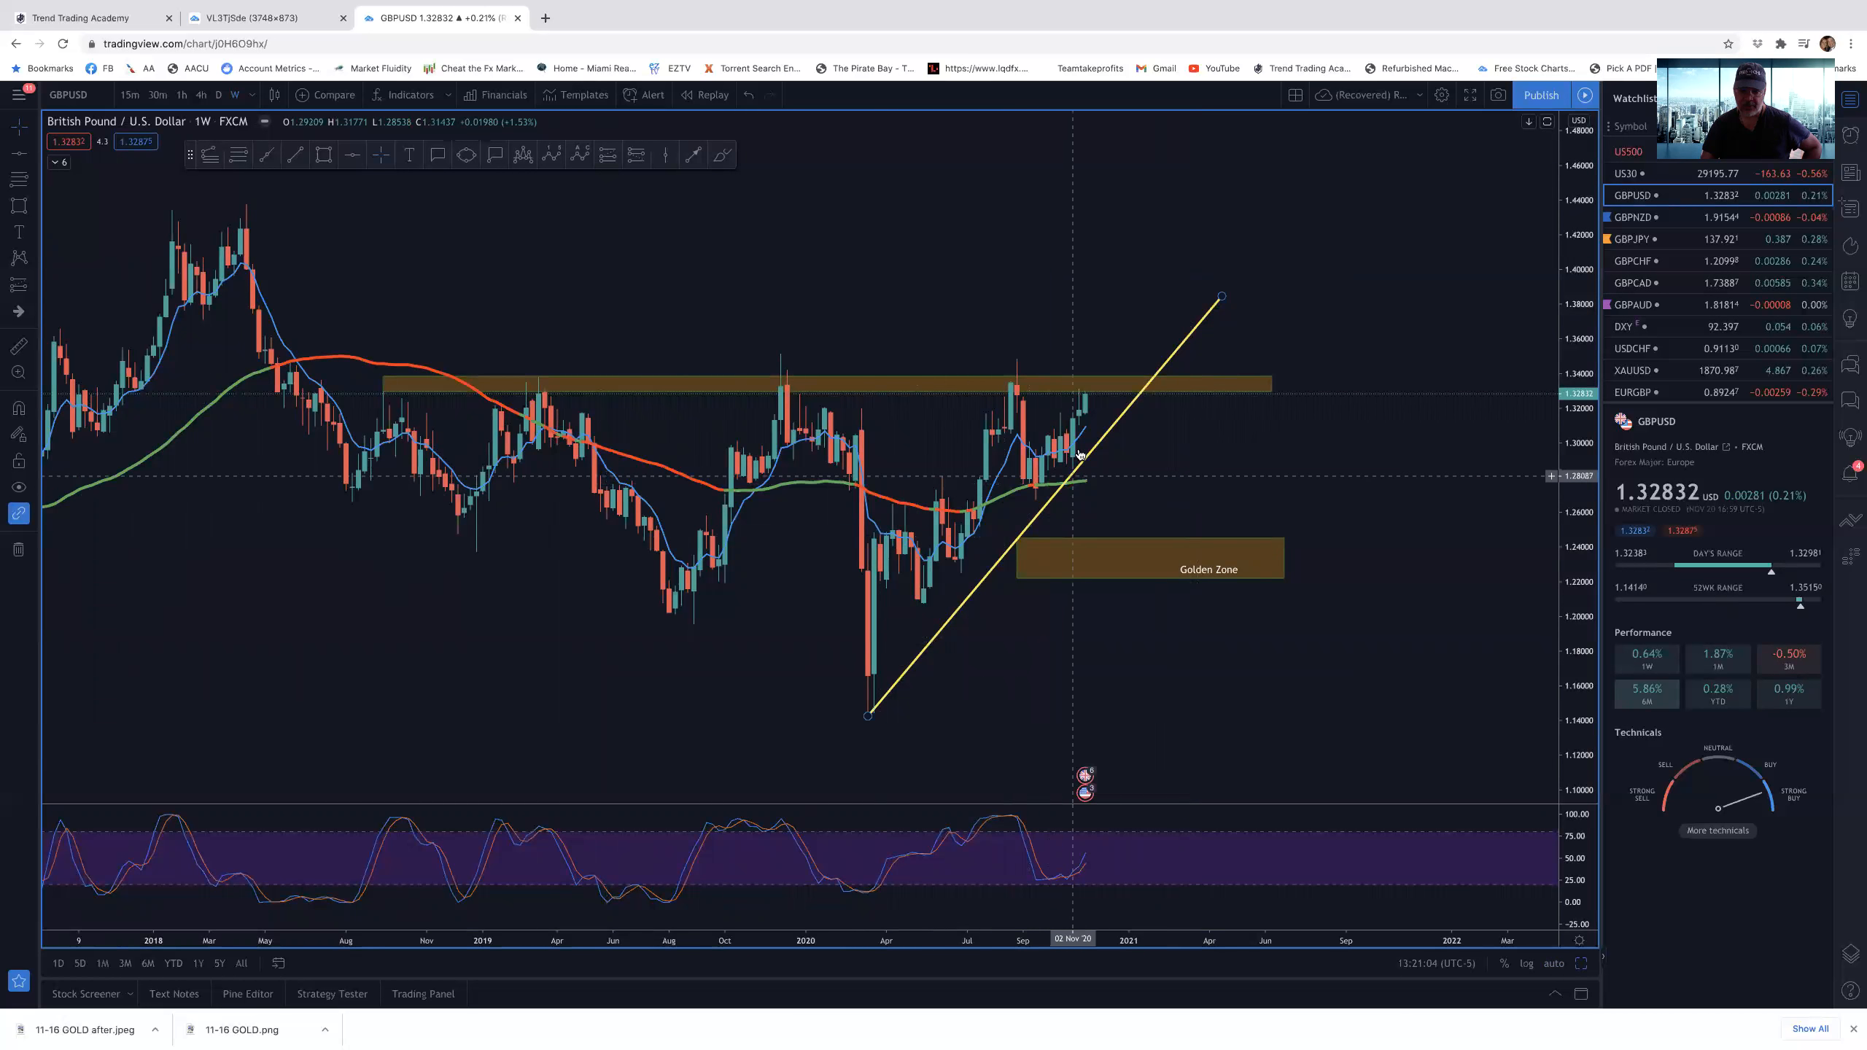
mouse_move(1150, 297)
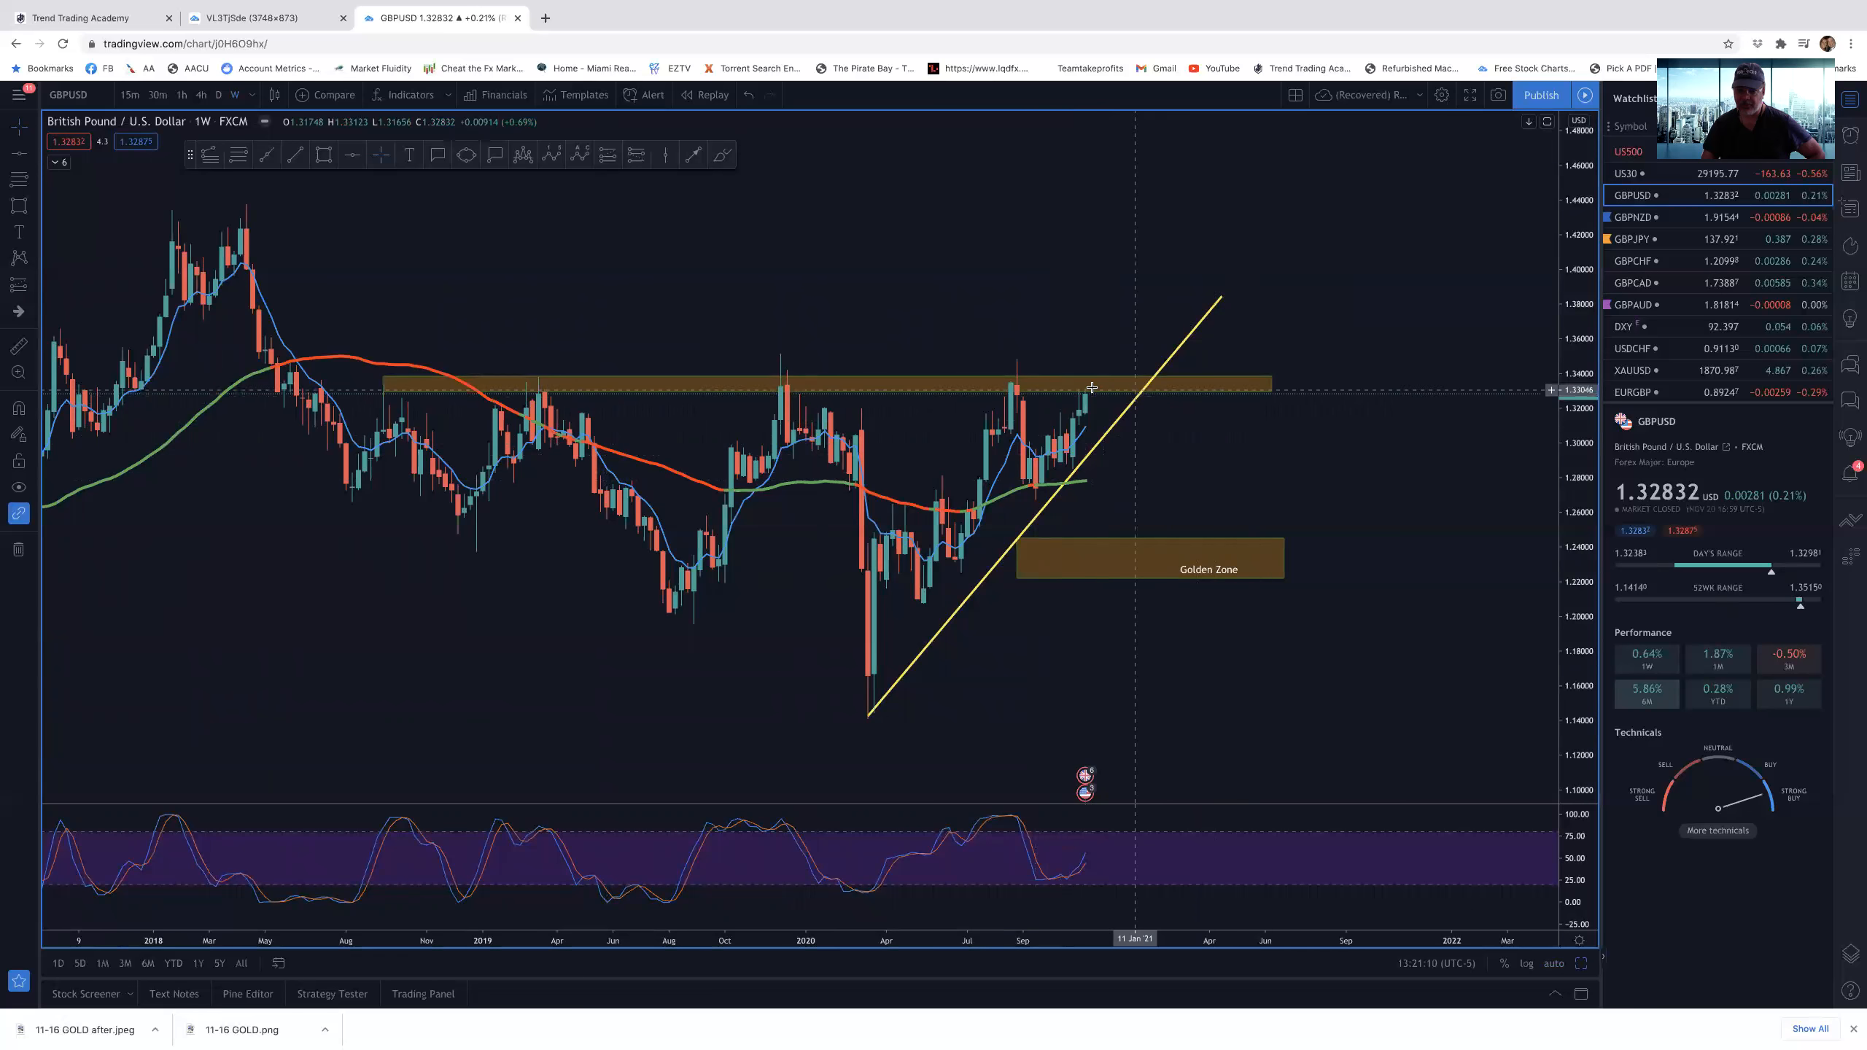
mouse_move(1237, 635)
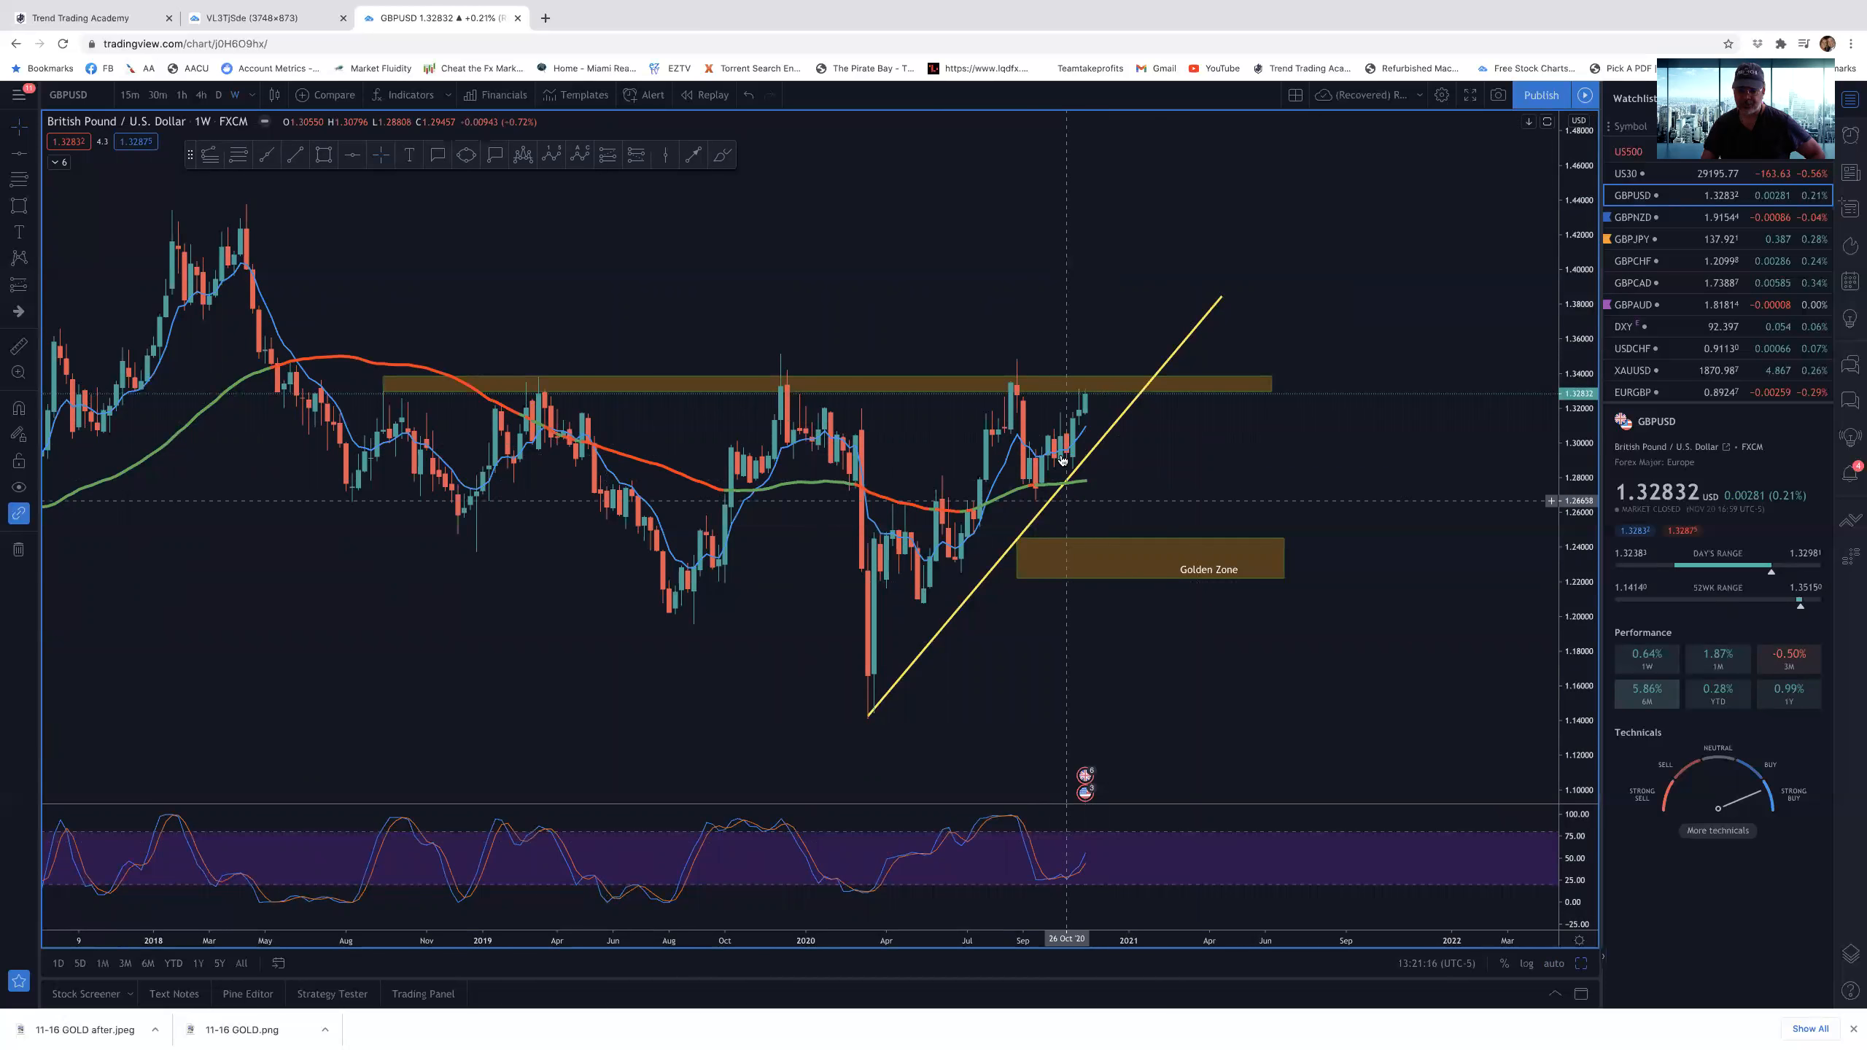
mouse_move(1087, 380)
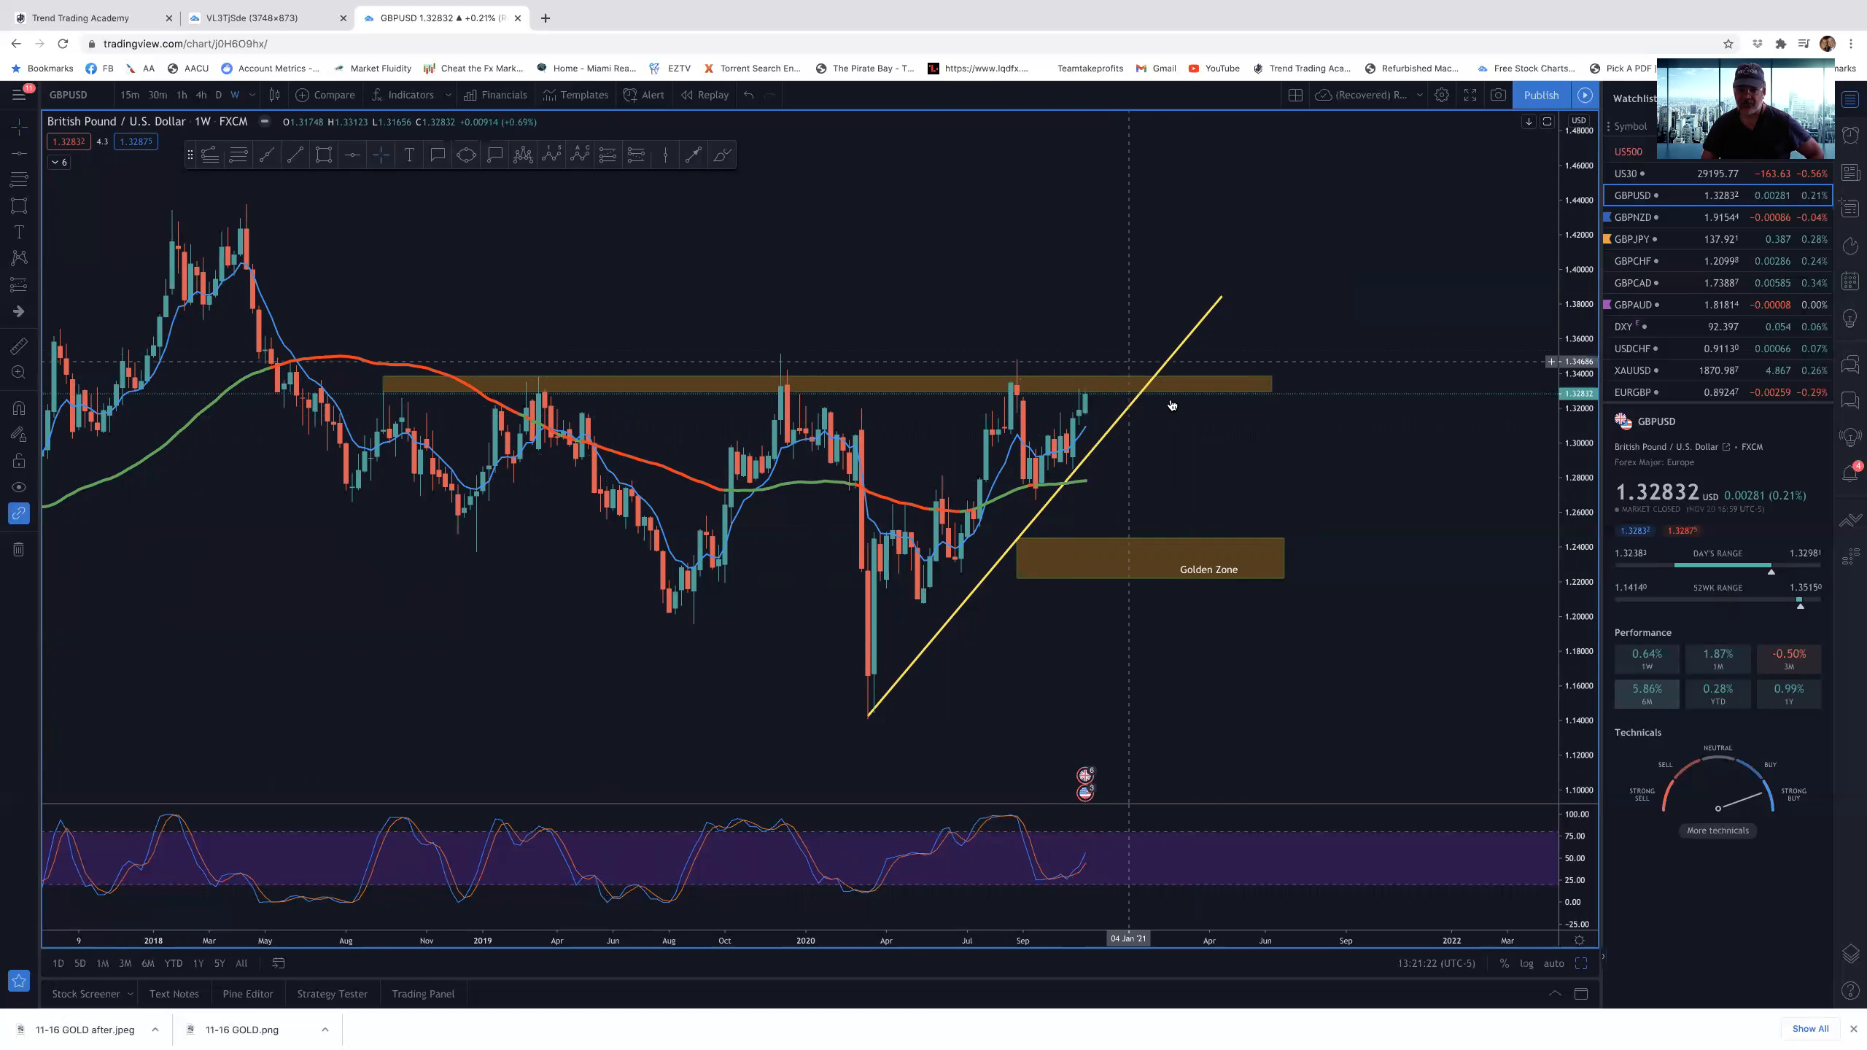
mouse_move(1157, 473)
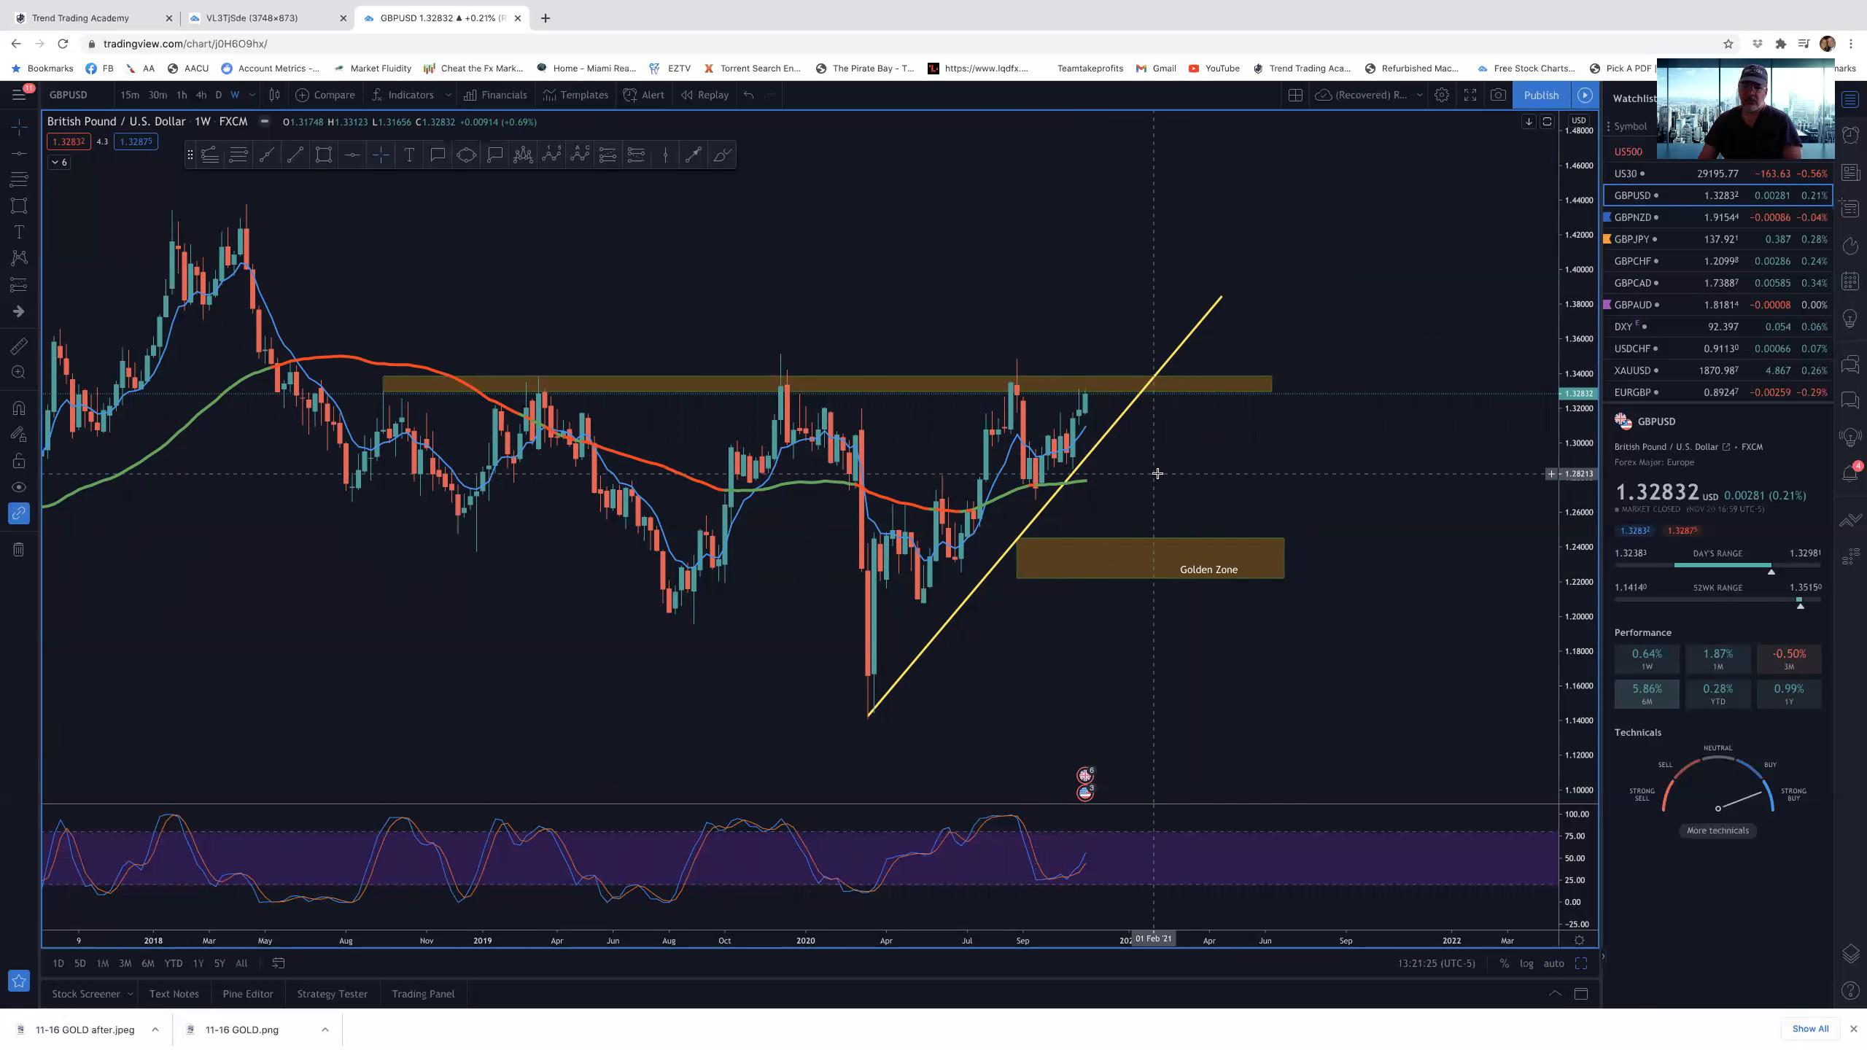